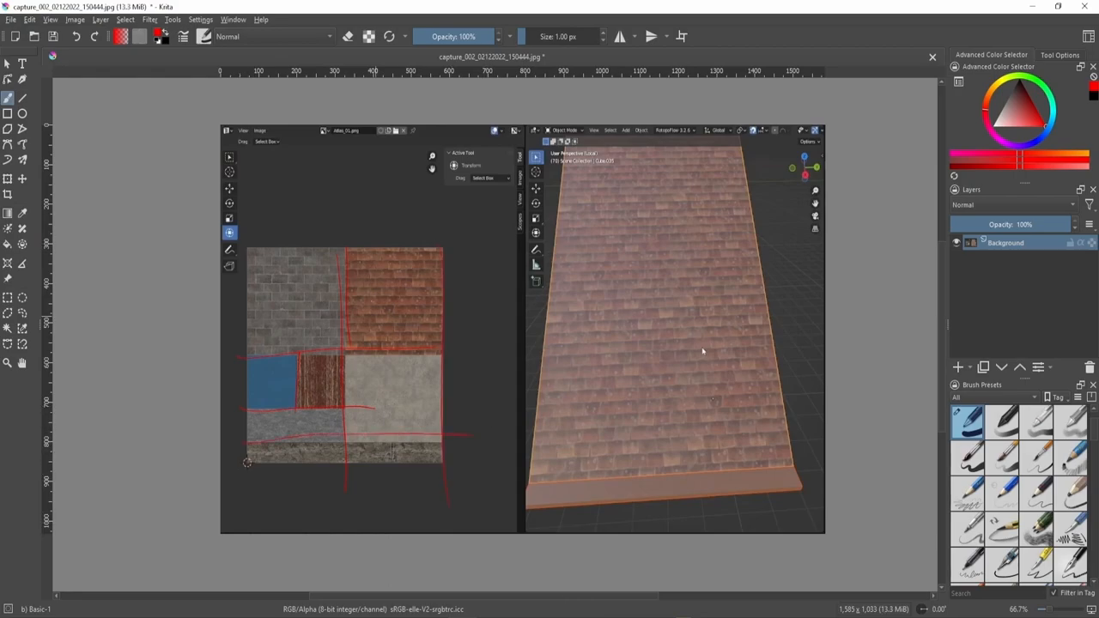
# Paint red seam lines across the roof model where the texture seams fall.
pyautogui.moveTo(352, 266); pyautogui.dragTo(433, 335)
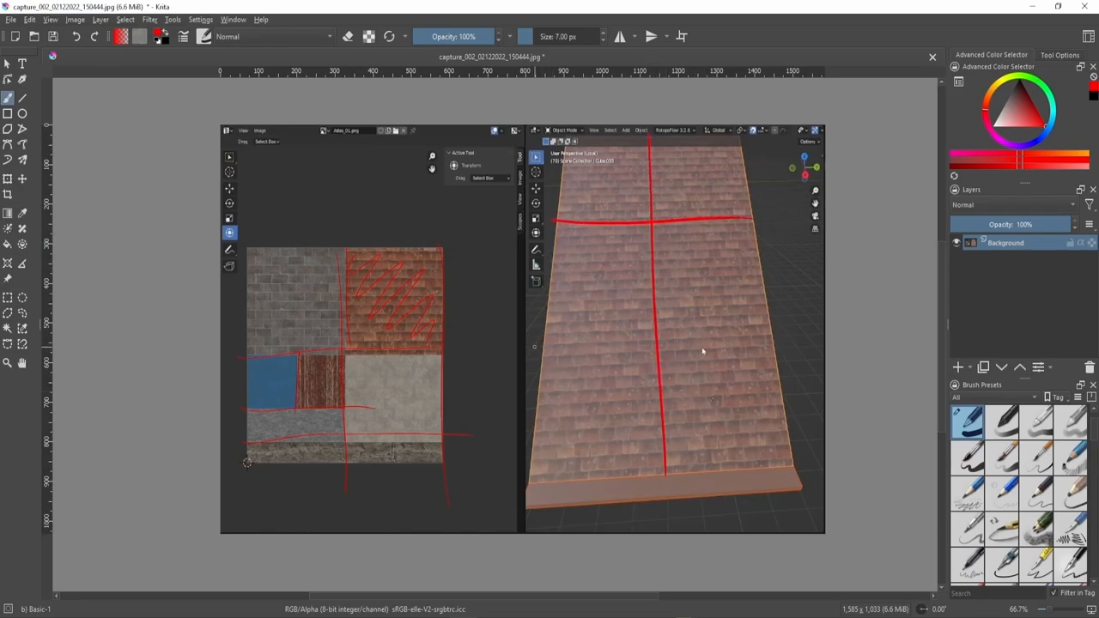
pyautogui.moveTo(536, 347); pyautogui.dragTo(762, 339)
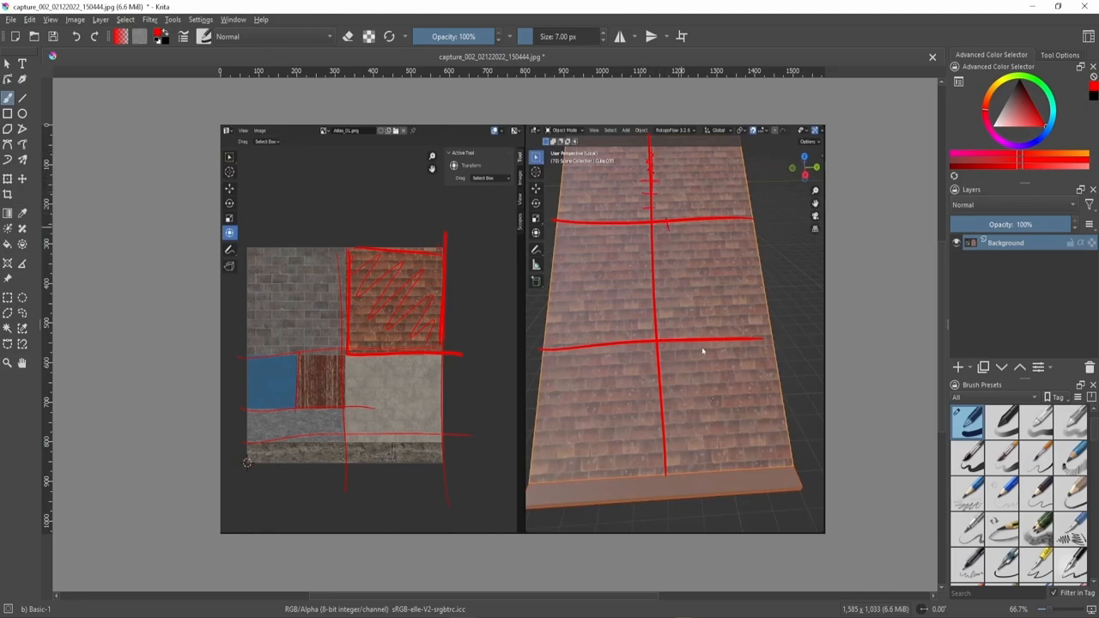
pyautogui.moveTo(972, 264)
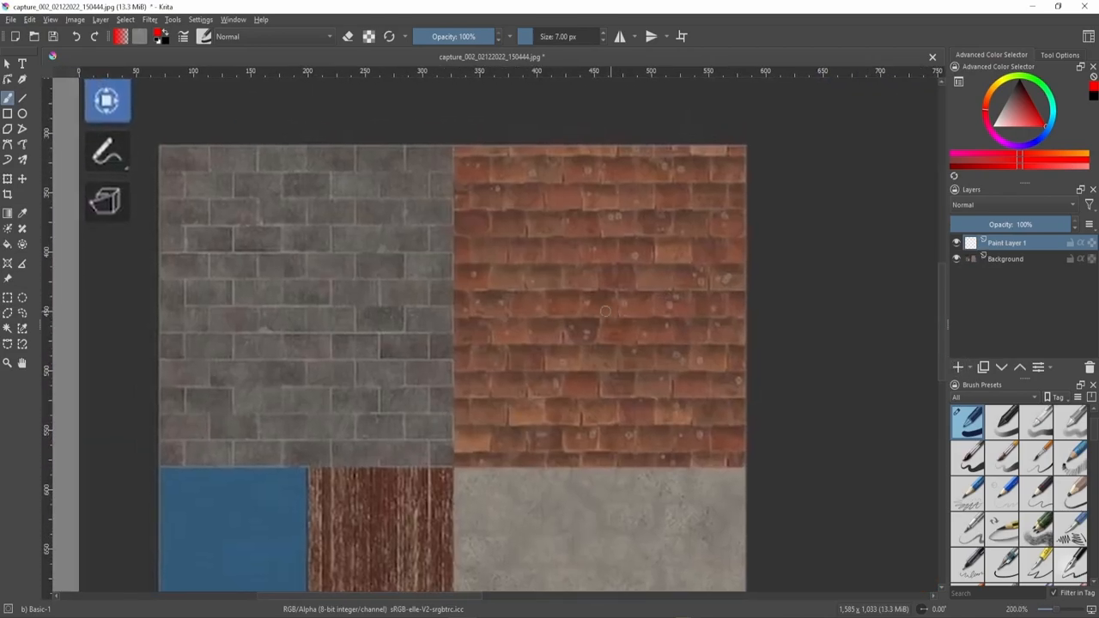
# Draw a red border around the roof tile square on the new paint layer.
pyautogui.moveTo(457, 146); pyautogui.dragTo(457, 223)
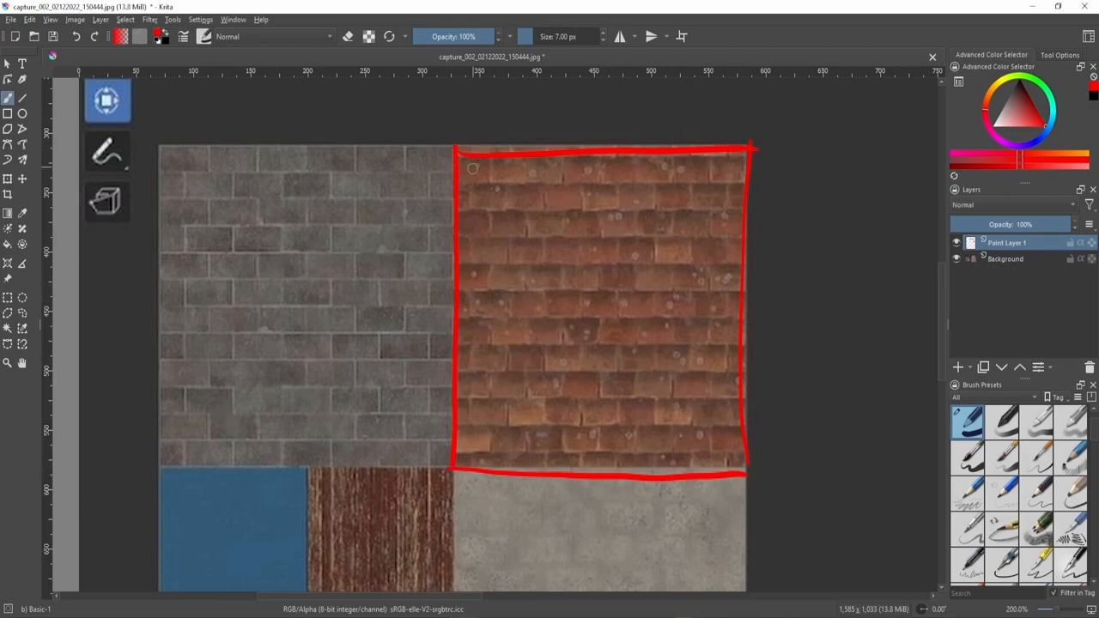
pyautogui.moveTo(740, 366)
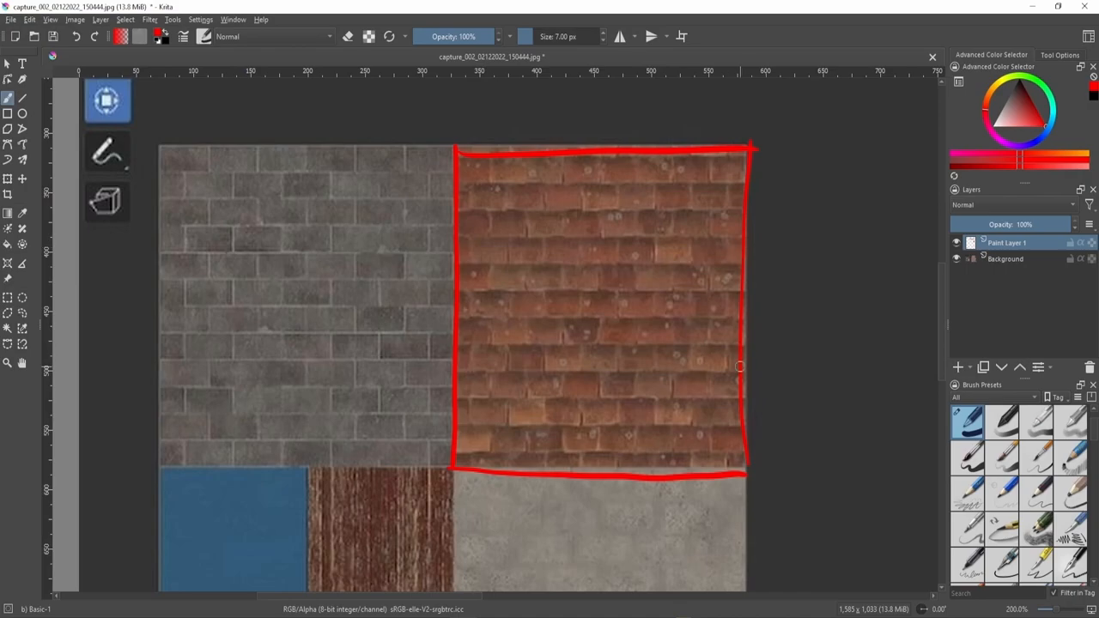
pyautogui.moveTo(846, 342)
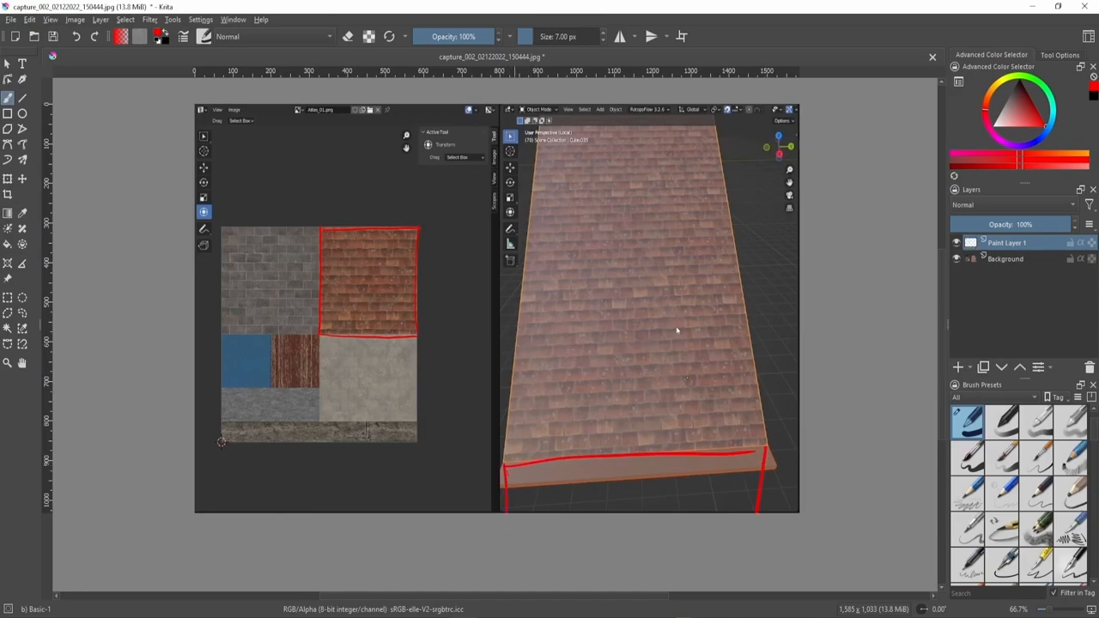
# Scribble a red zigzag along the roof's lower edge to mark the seam.
pyautogui.moveTo(515, 489); pyautogui.dragTo(765, 485)
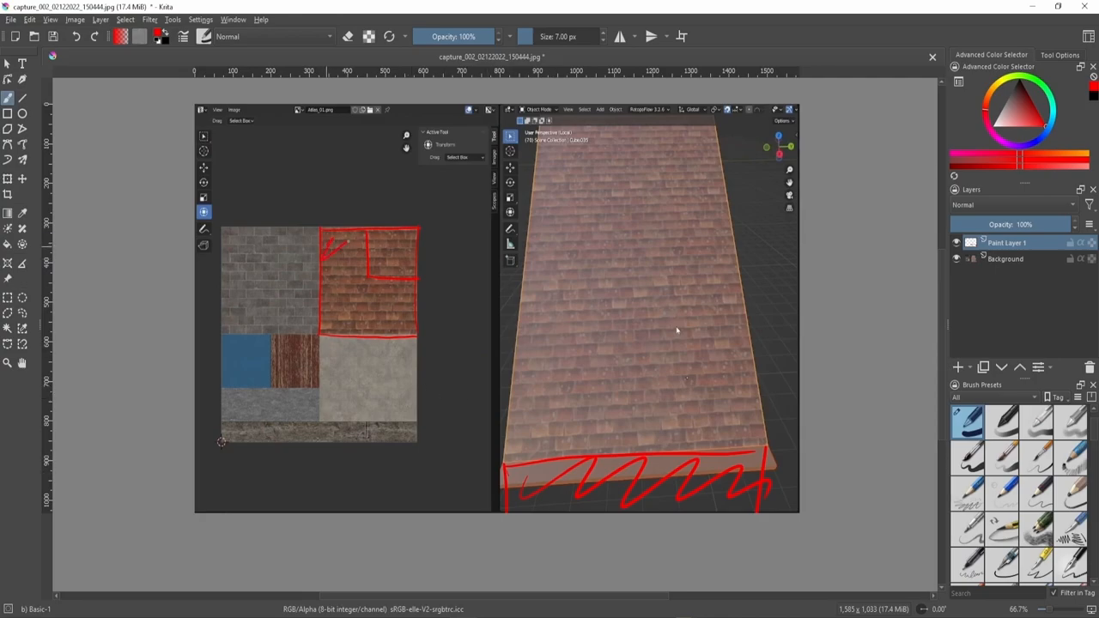
pyautogui.moveTo(344, 249); pyautogui.dragTo(404, 326)
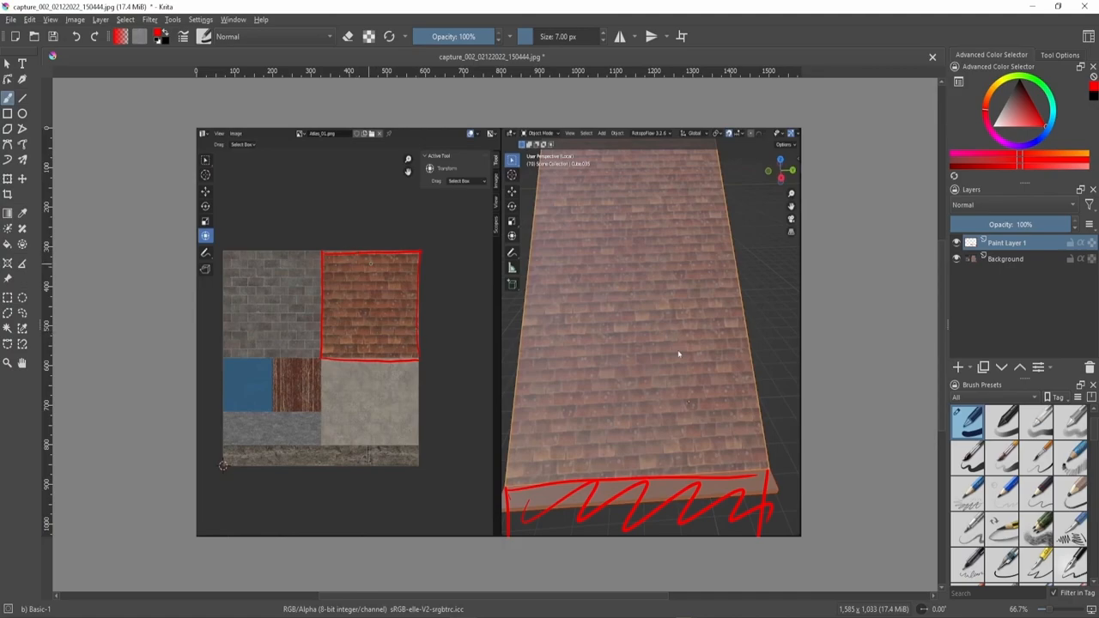
# Mark off the top-right corner inside the outlined tile square in red.
pyautogui.moveTo(369, 266); pyautogui.dragTo(396, 300)
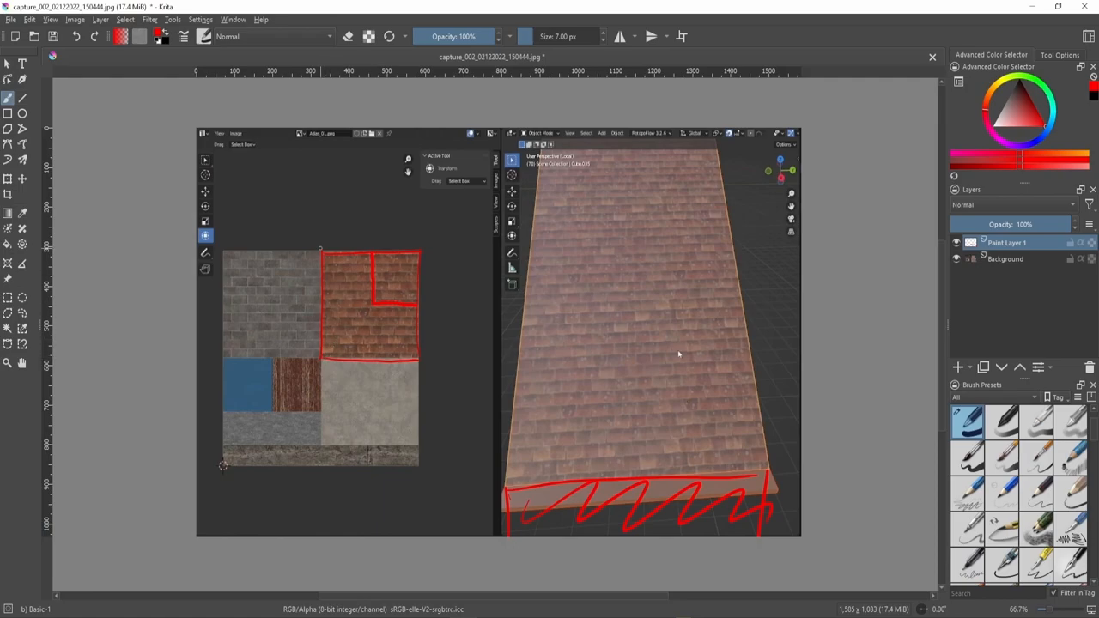
pyautogui.moveTo(344, 266); pyautogui.dragTo(369, 347)
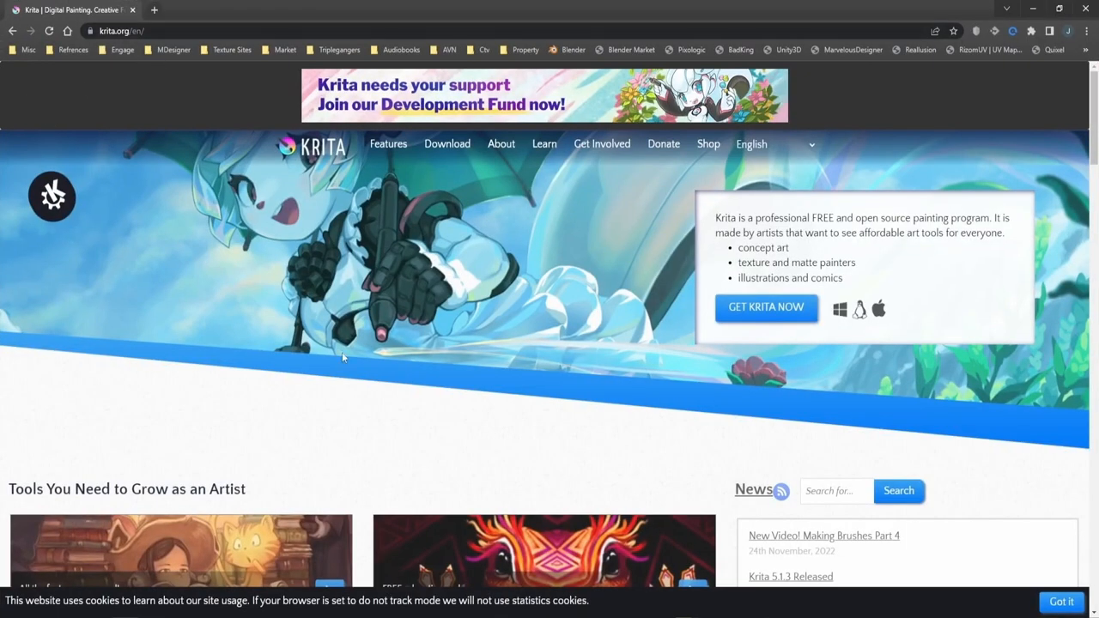
pyautogui.moveTo(767, 308)
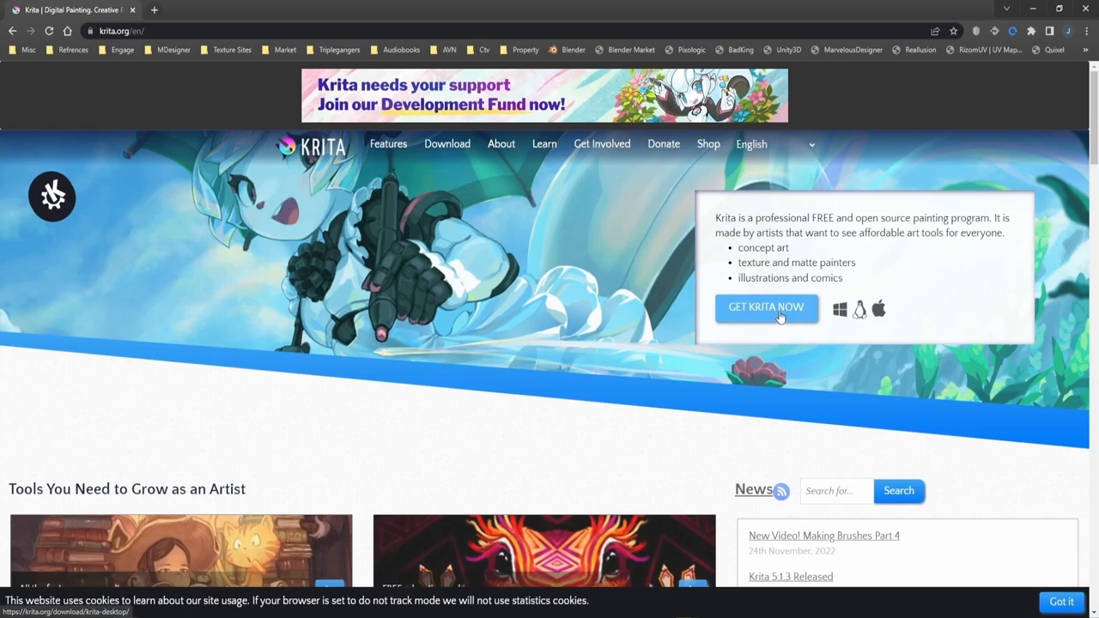
pyautogui.moveTo(840, 318)
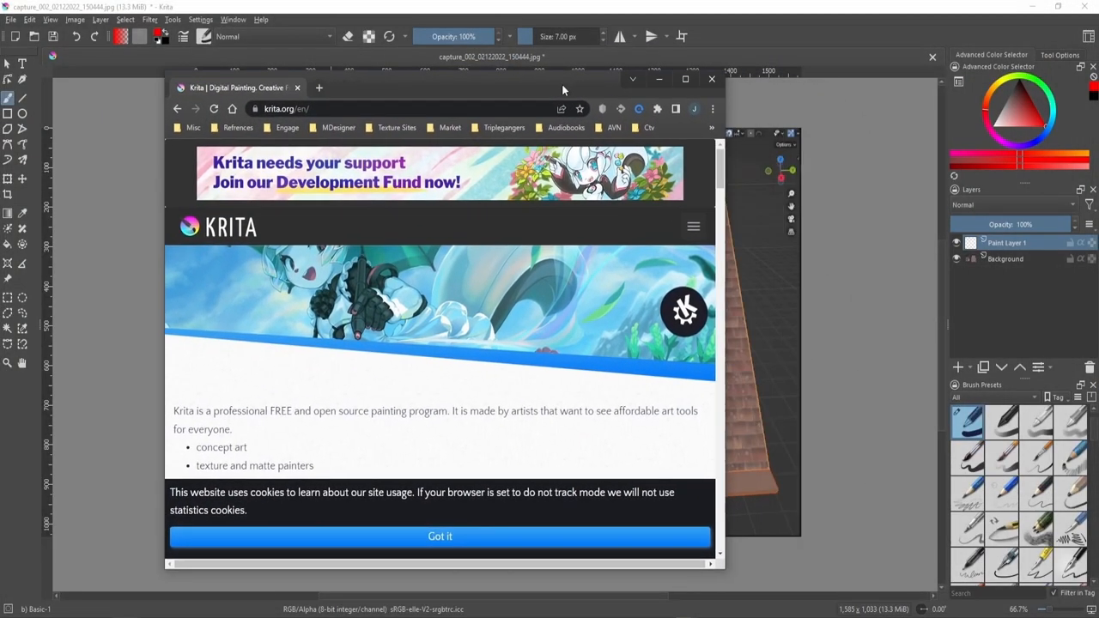
# Move the smaller Chrome window showing krita.org over the Krita workspace.
pyautogui.moveTo(564, 79); pyautogui.dragTo(636, 127)
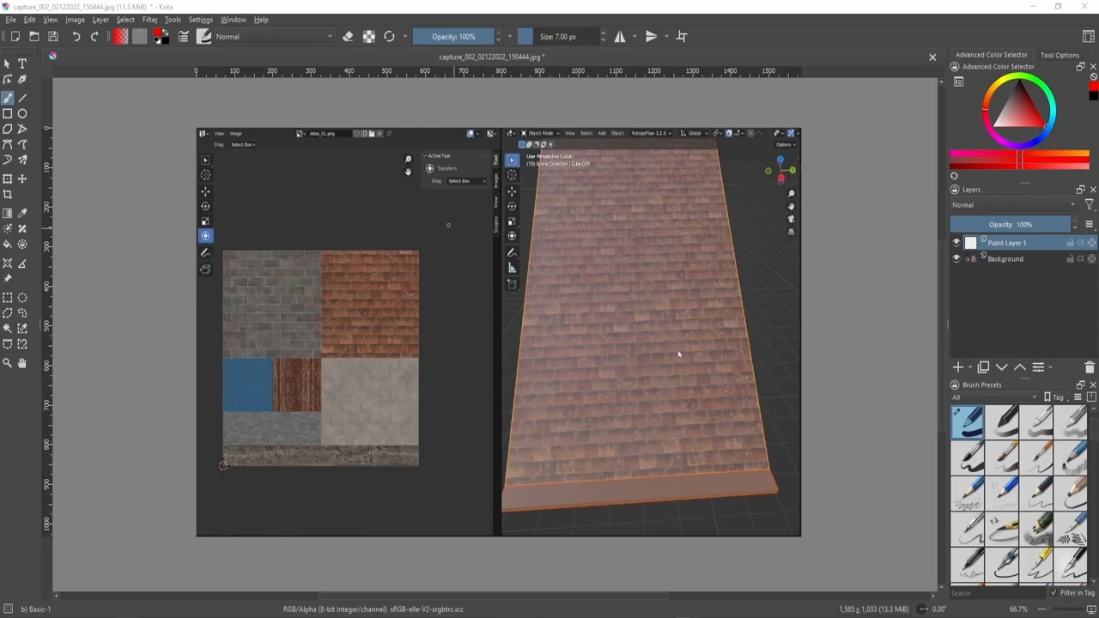
pyautogui.moveTo(68, 58)
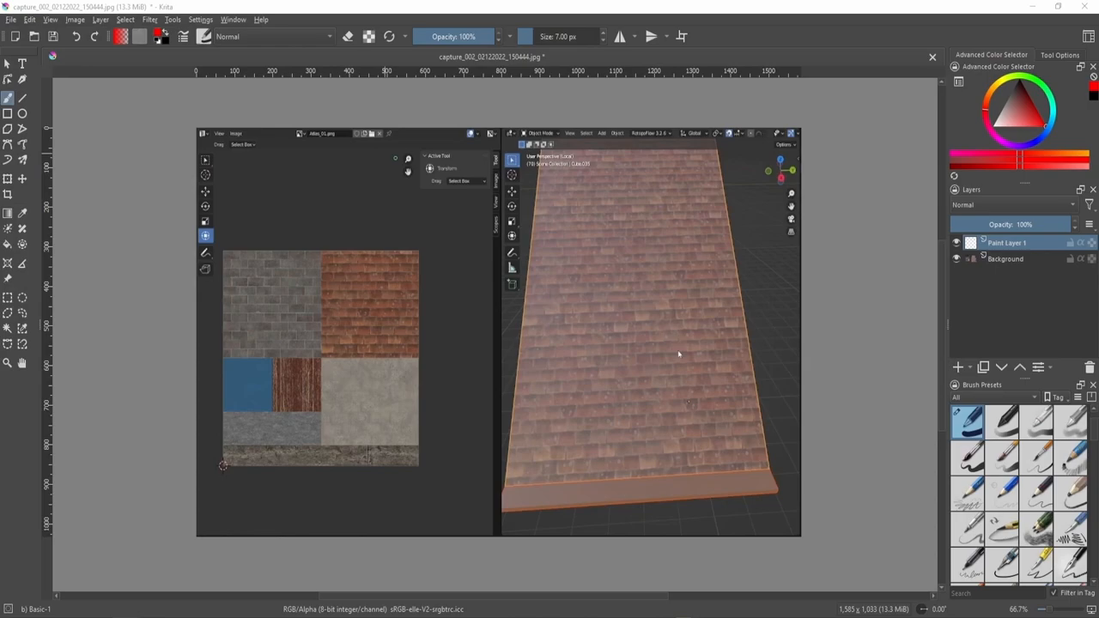
pyautogui.moveTo(907, 72)
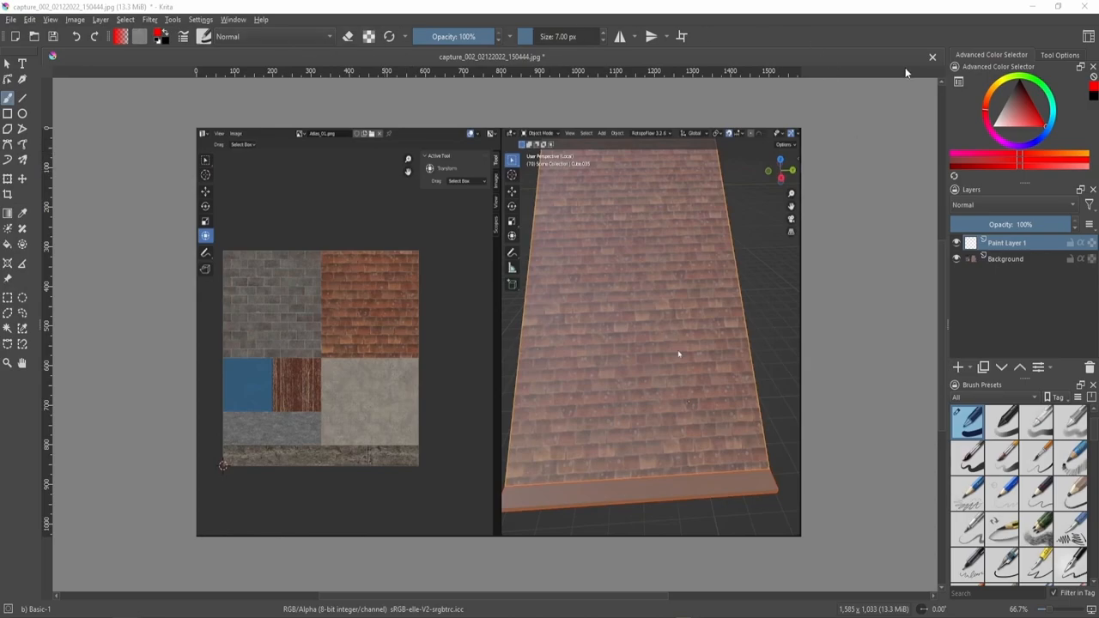
# Close the screenshot document, returning to the Krita welcome screen.
pyautogui.click(931, 58)
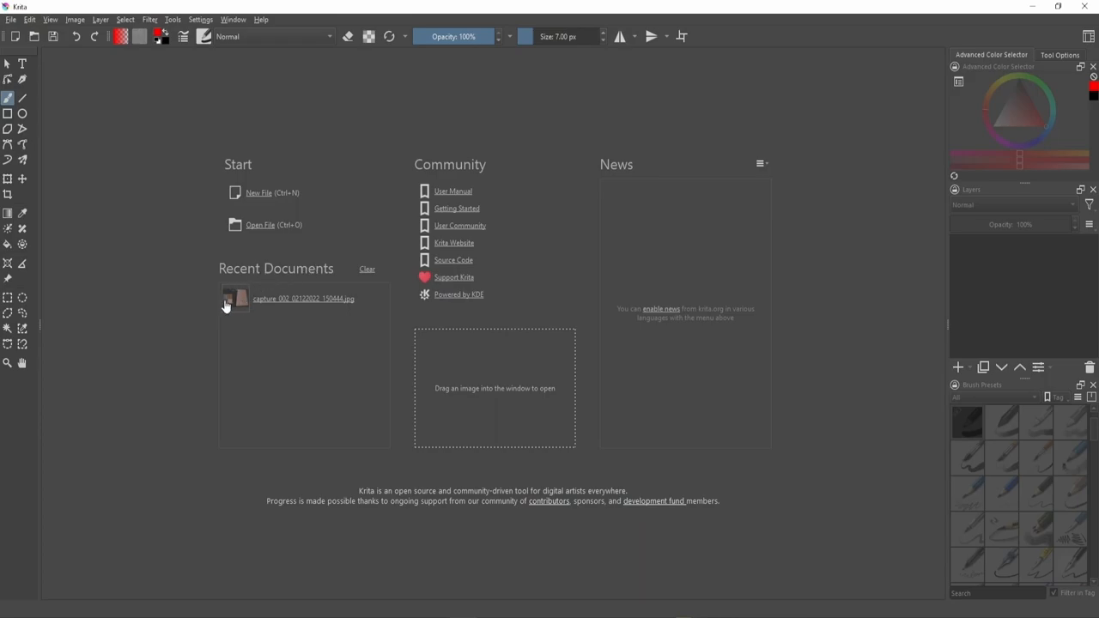
# Clear the Recent Documents list on the Krita welcome screen.
pyautogui.click(368, 268)
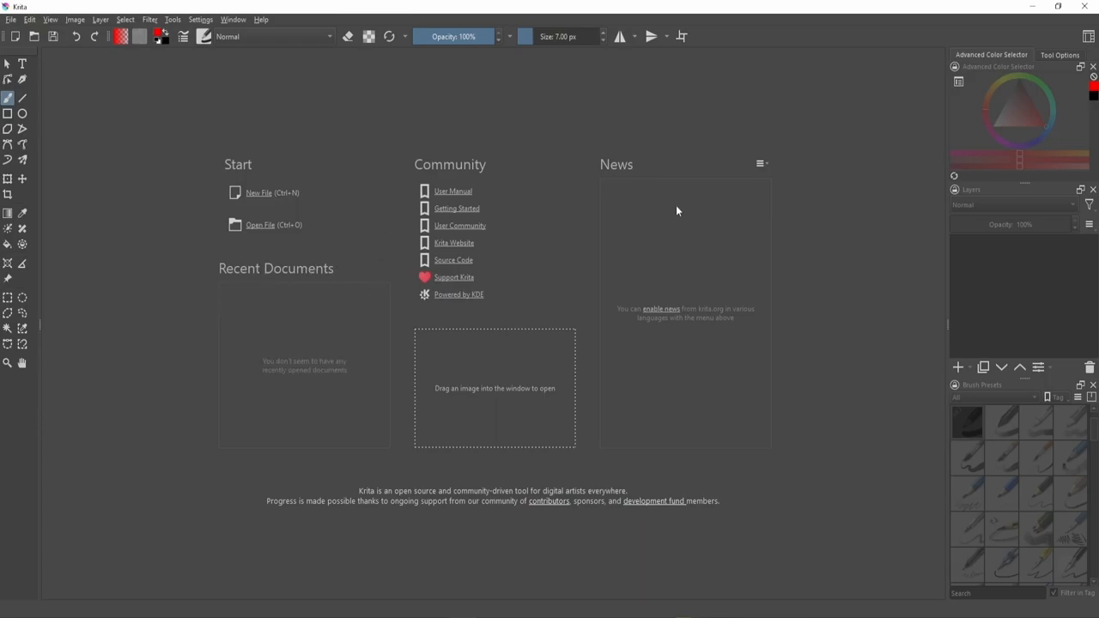
pyautogui.moveTo(289, 102)
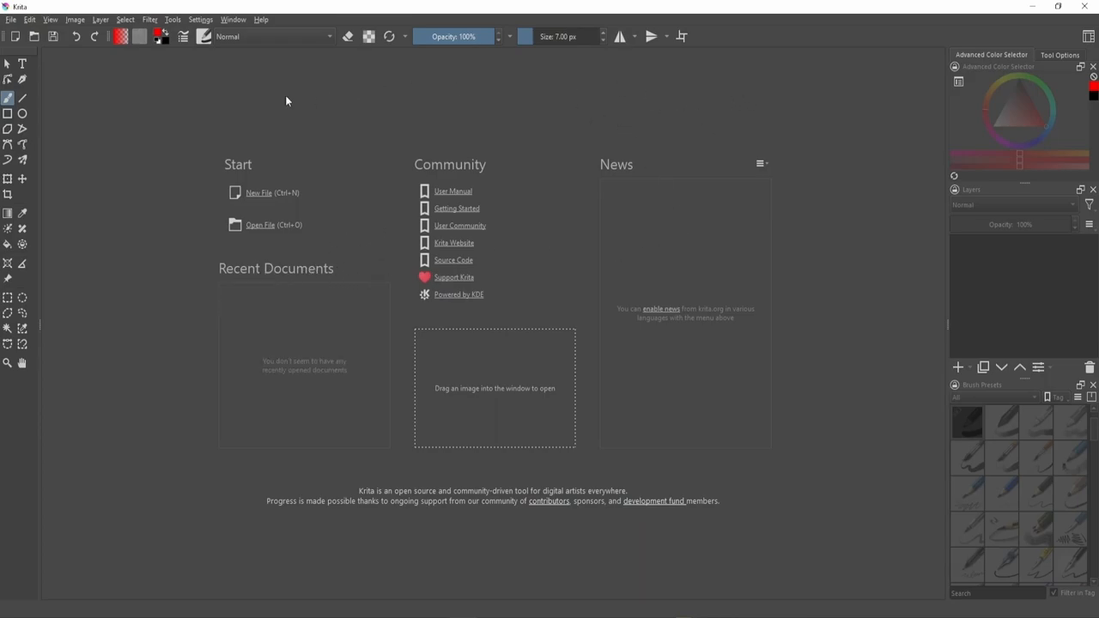
pyautogui.moveTo(804, 155)
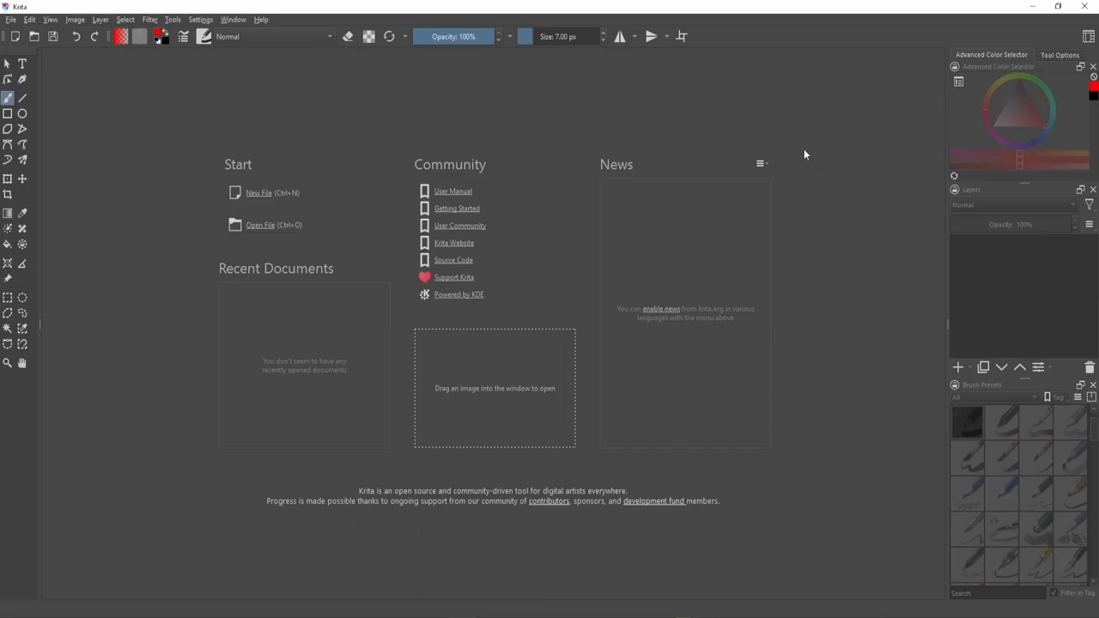
pyautogui.moveTo(488, 419)
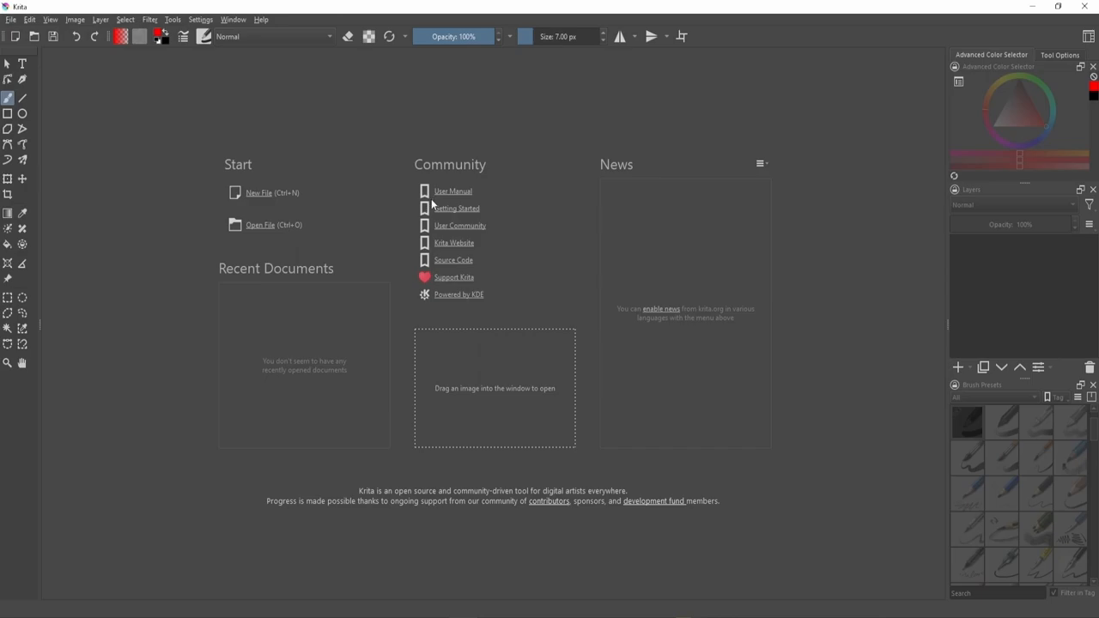
pyautogui.moveTo(622, 227)
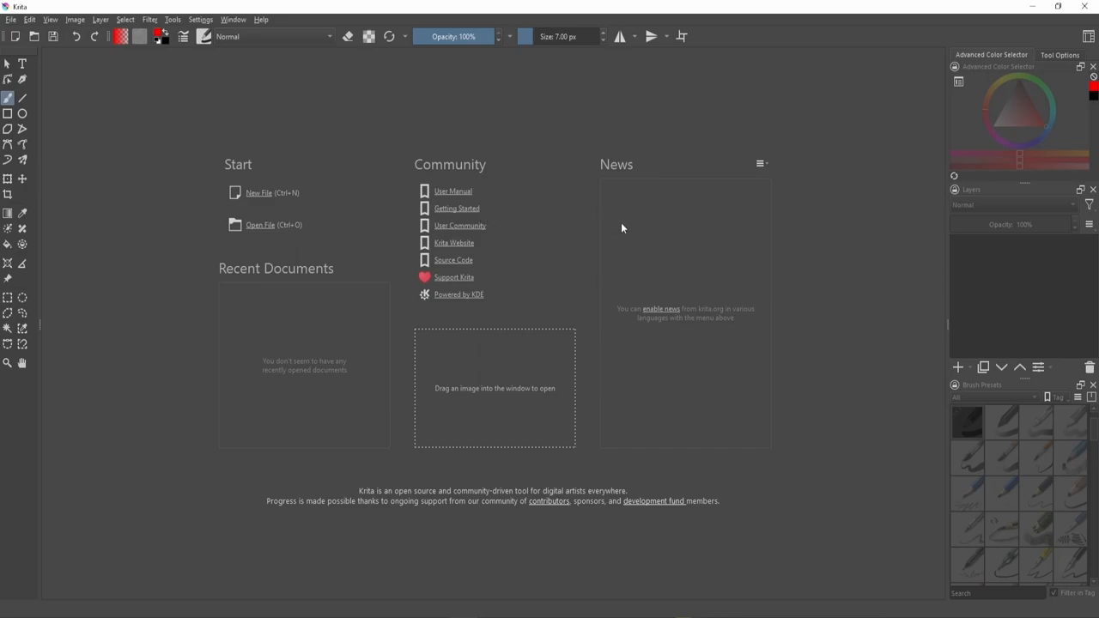
pyautogui.moveTo(604, 251)
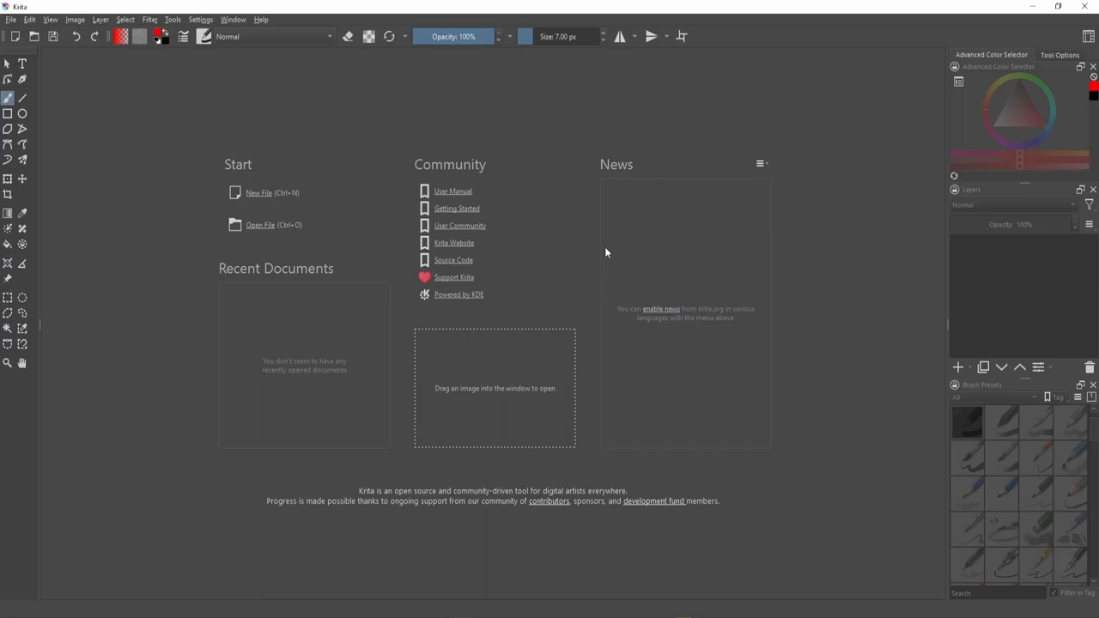
pyautogui.moveTo(542, 290)
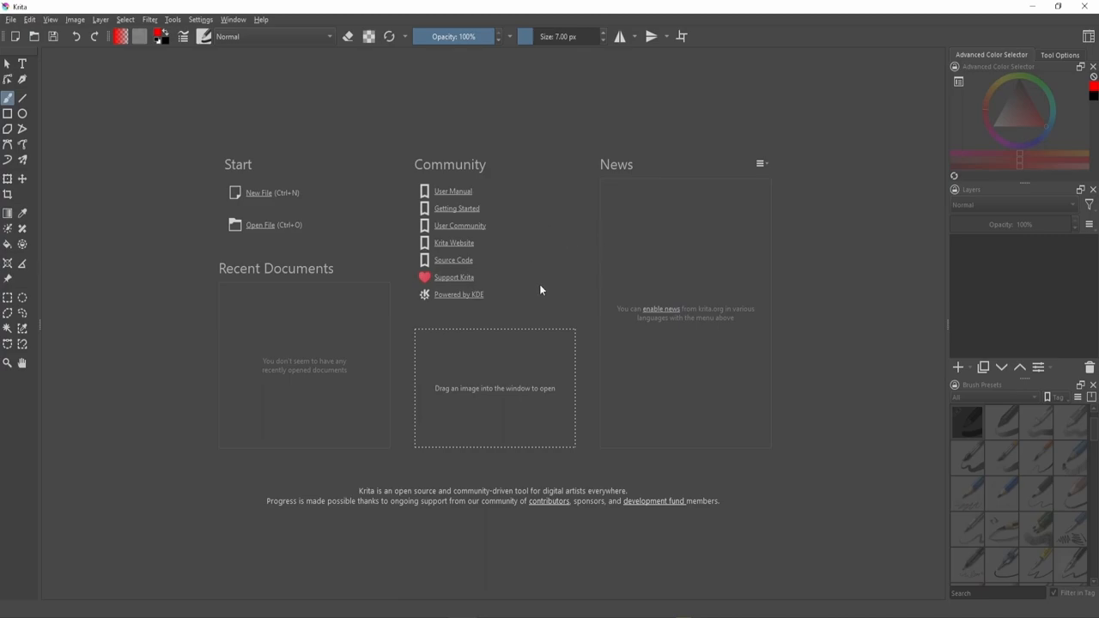
pyautogui.moveTo(578, 182)
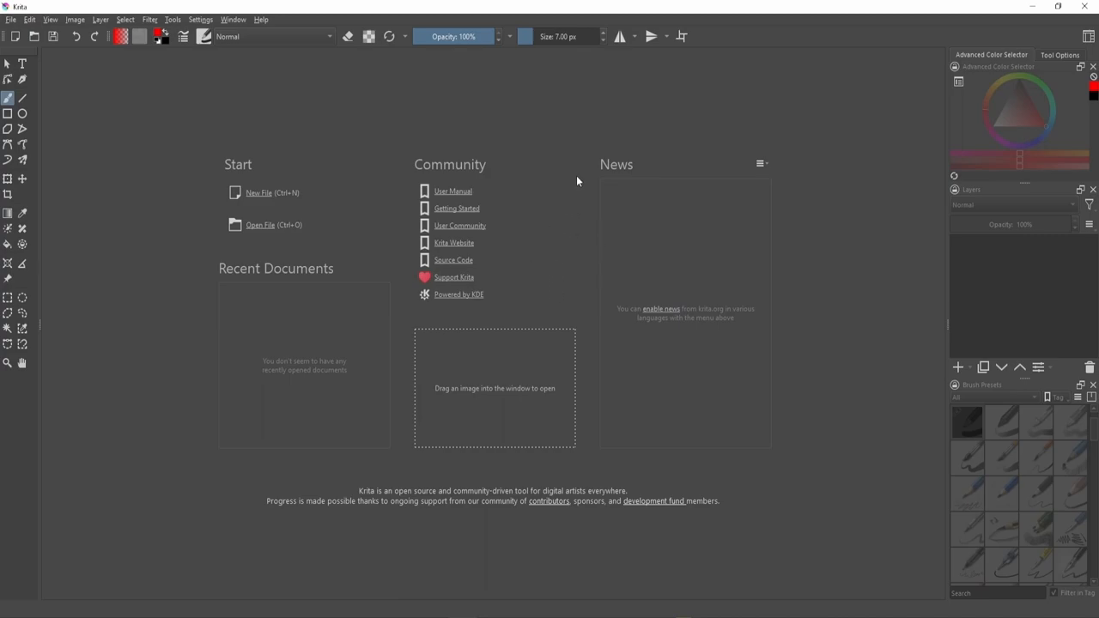
pyautogui.moveTo(548, 172)
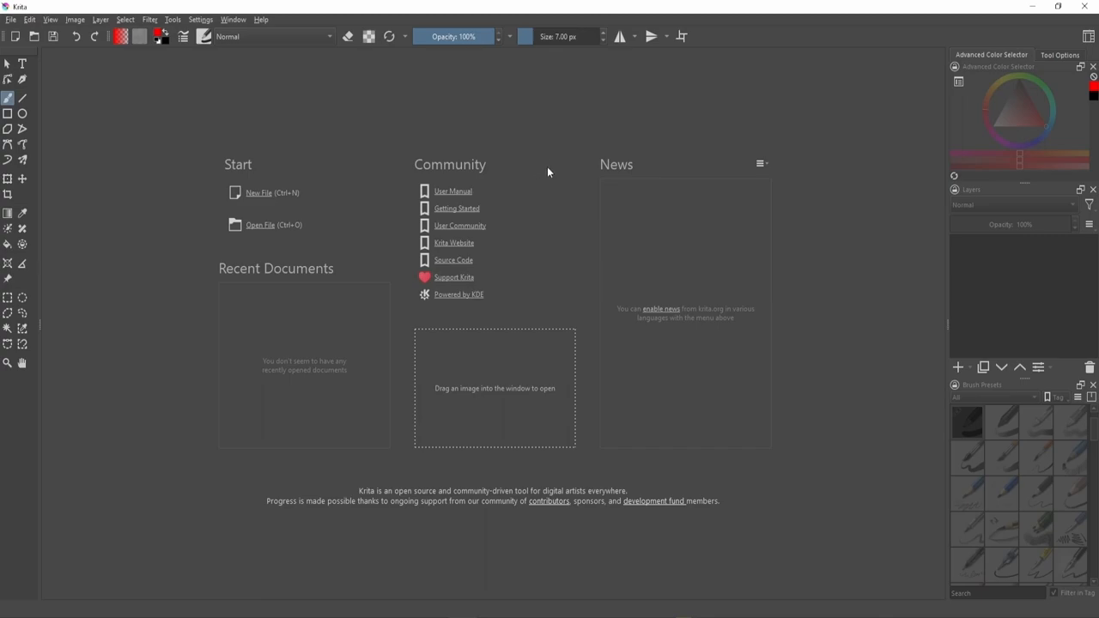
pyautogui.moveTo(570, 268)
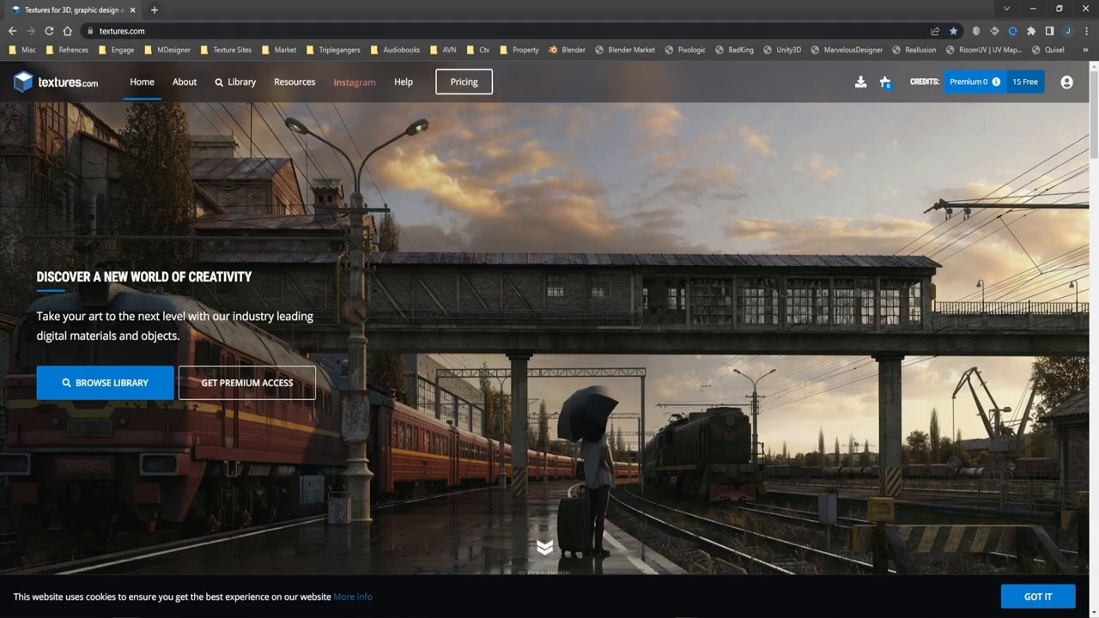
pyautogui.moveTo(756, 84)
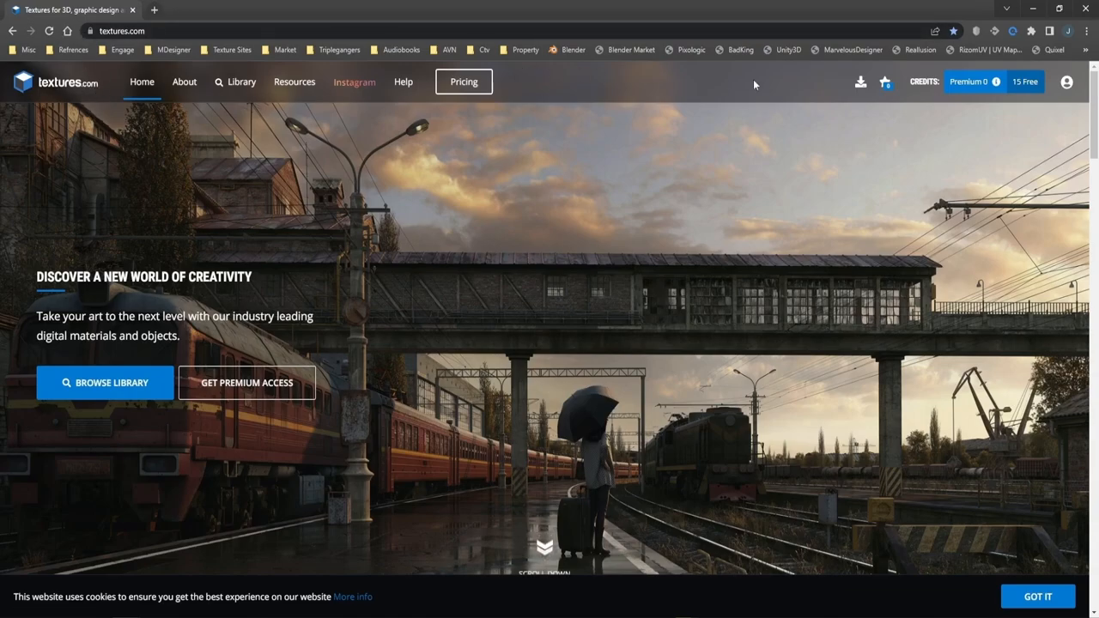
pyautogui.moveTo(884, 83)
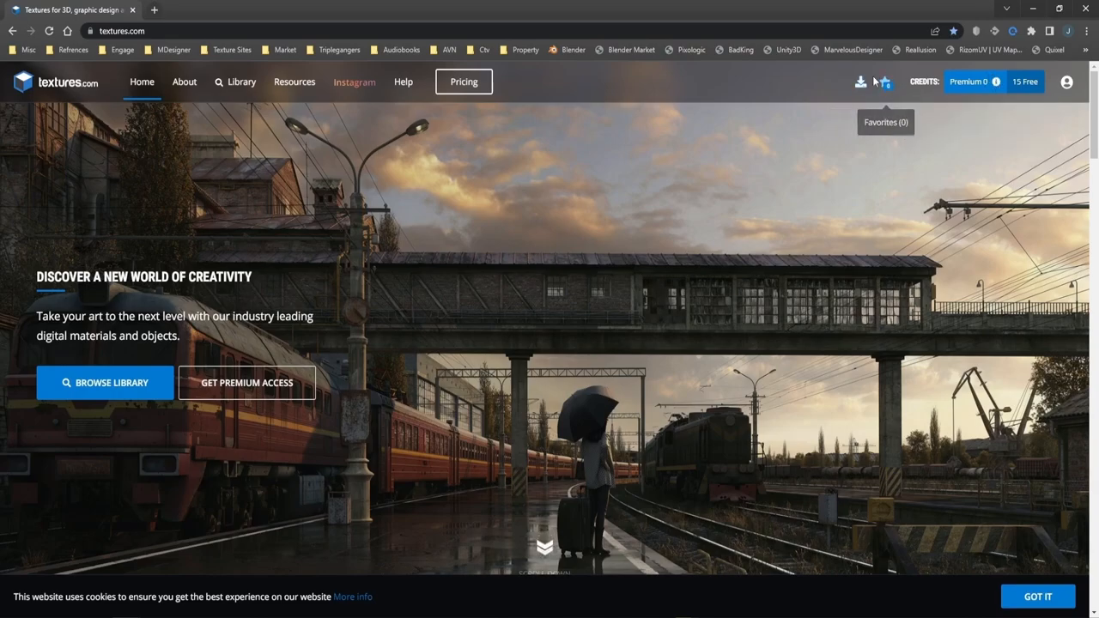
pyautogui.moveTo(747, 89)
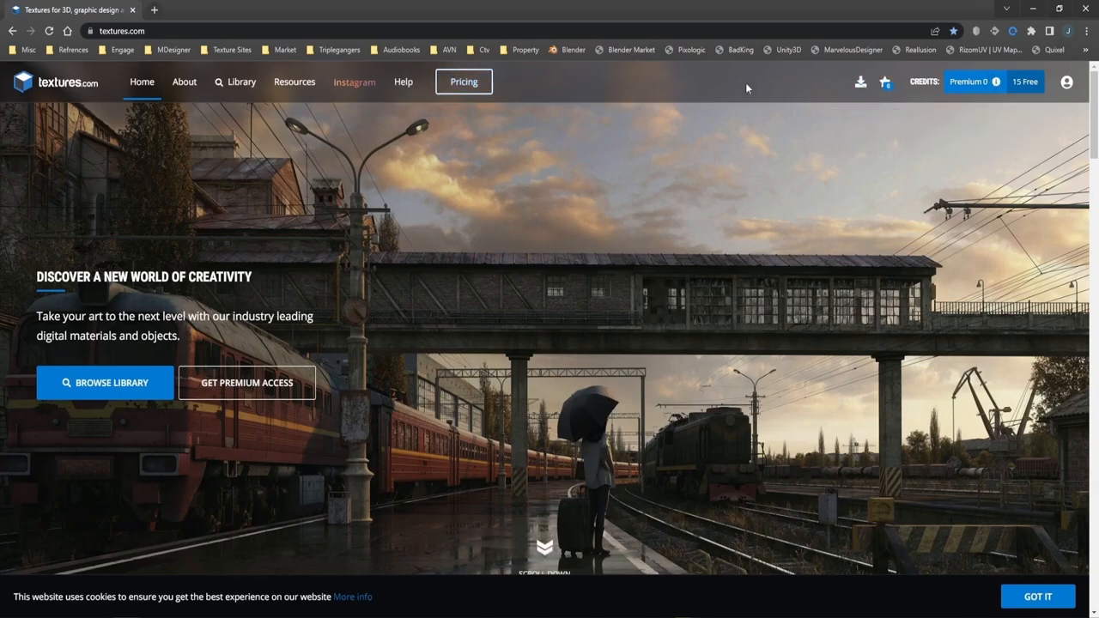
pyautogui.moveTo(997, 83)
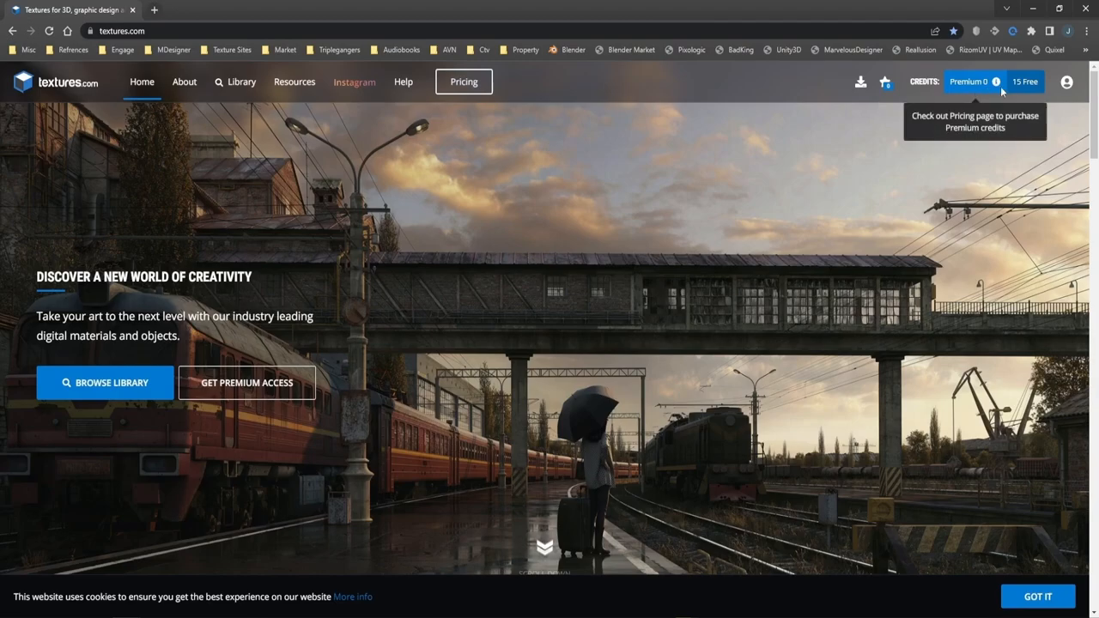
pyautogui.moveTo(1003, 89)
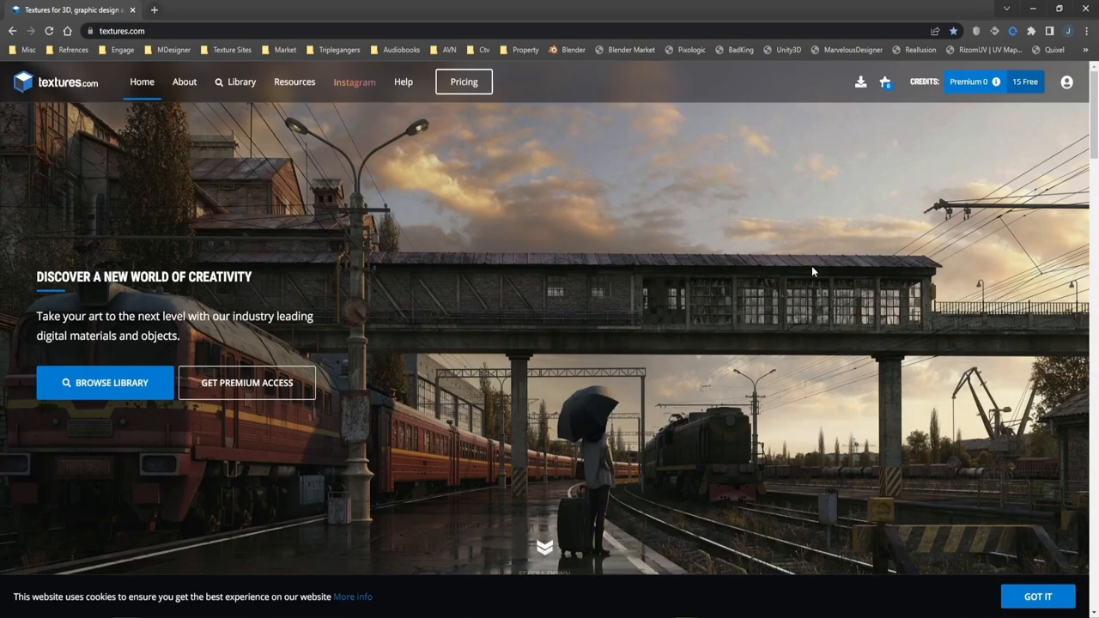
pyautogui.moveTo(967, 80)
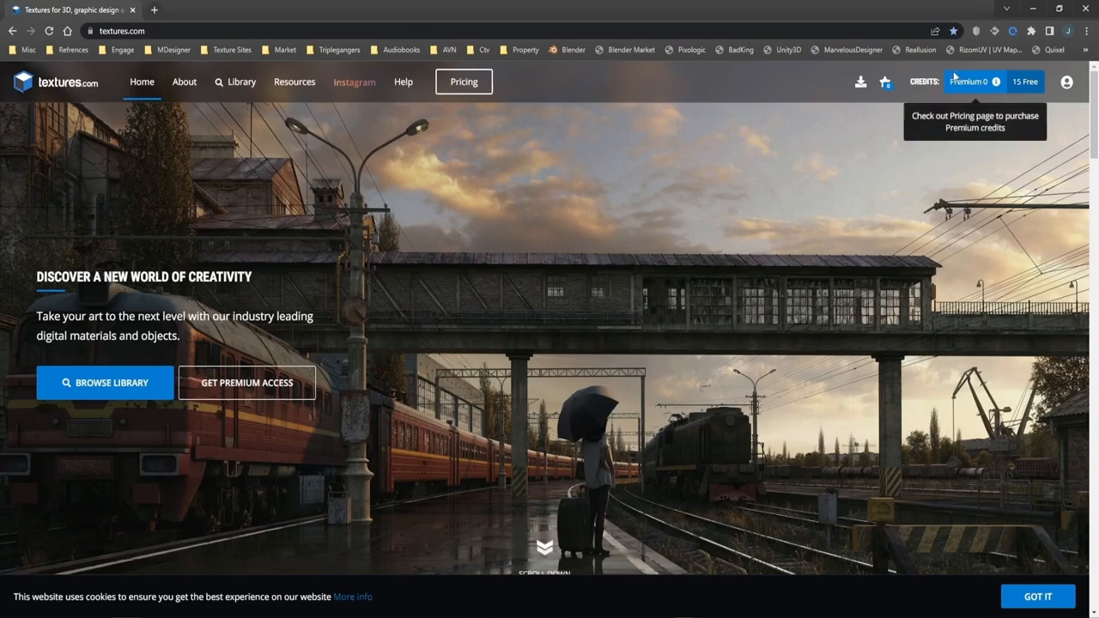
pyautogui.moveTo(667, 193)
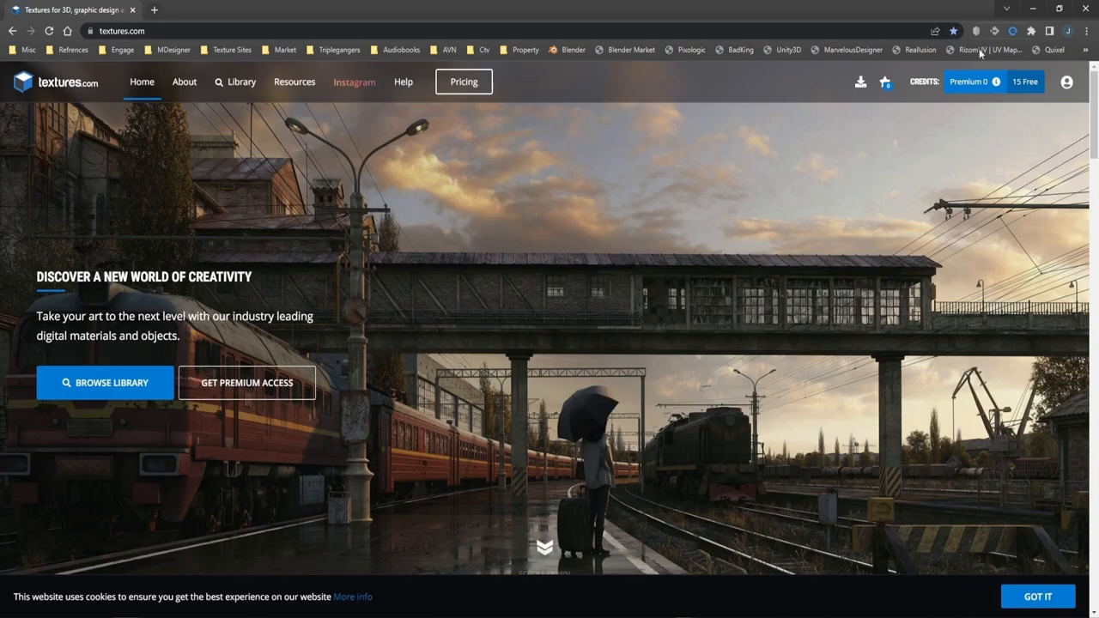
pyautogui.moveTo(609, 262)
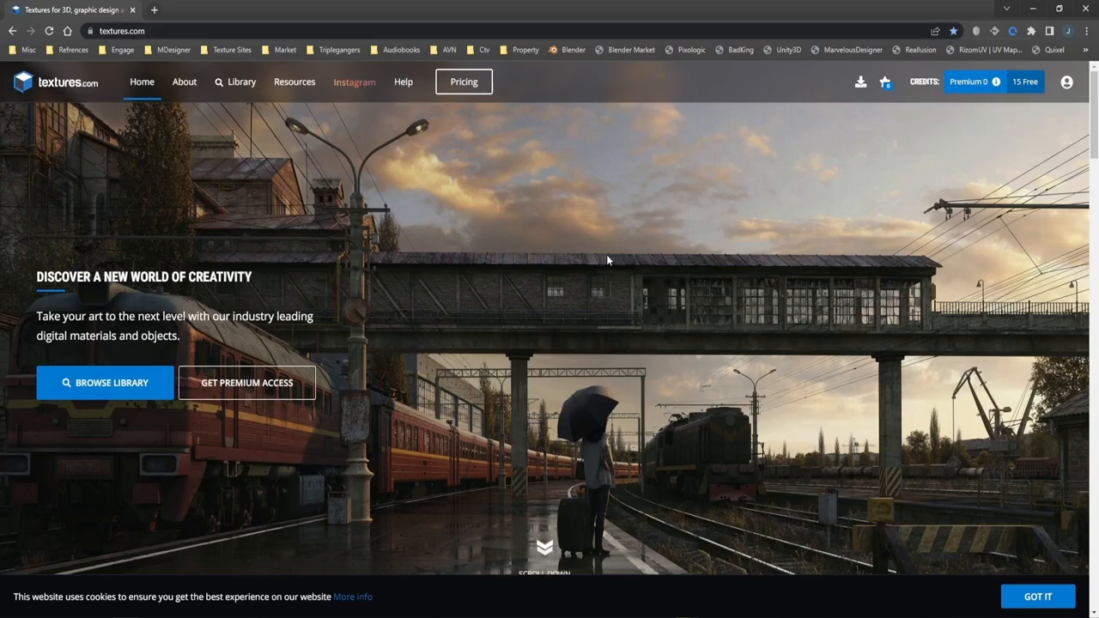
pyautogui.moveTo(395, 559)
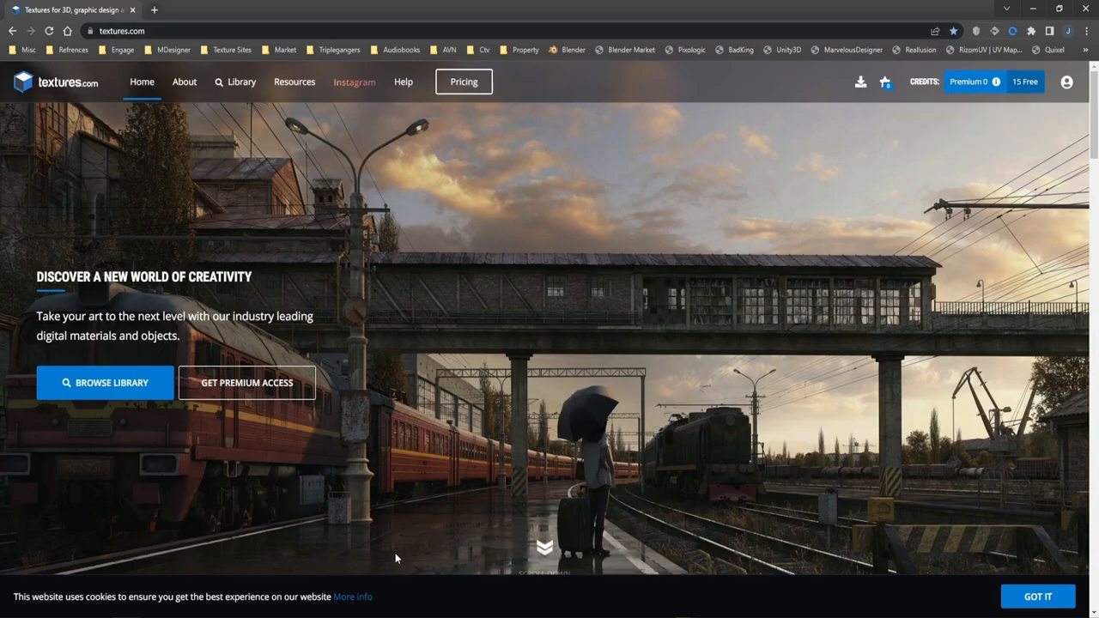
pyautogui.moveTo(124, 440)
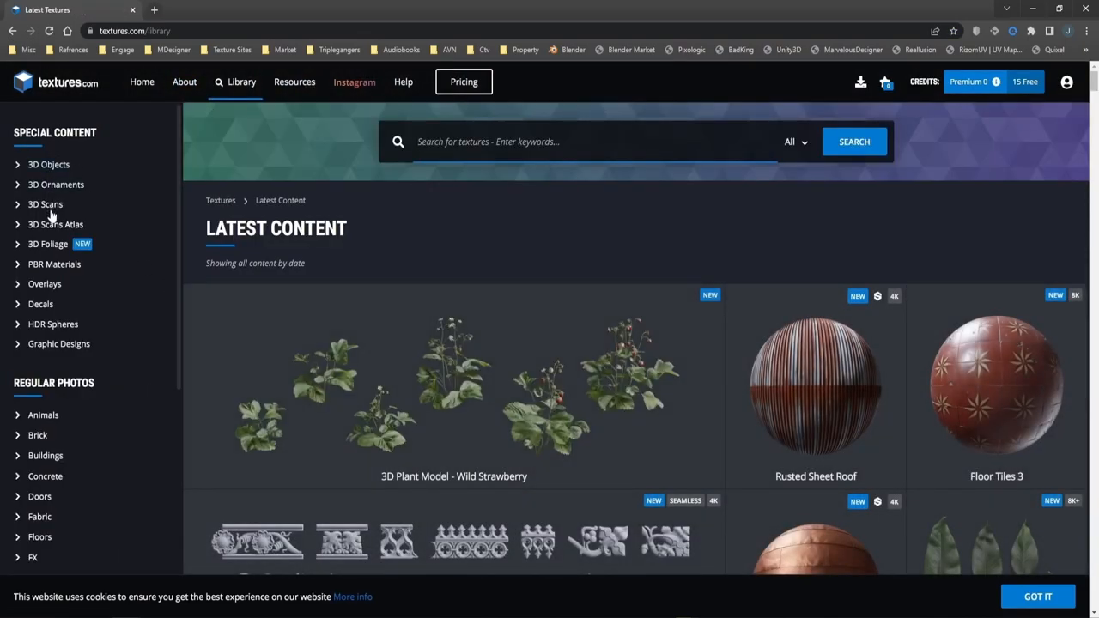
# Scroll down the Latest Content library page through the special content categories.
pyautogui.scroll(-3)
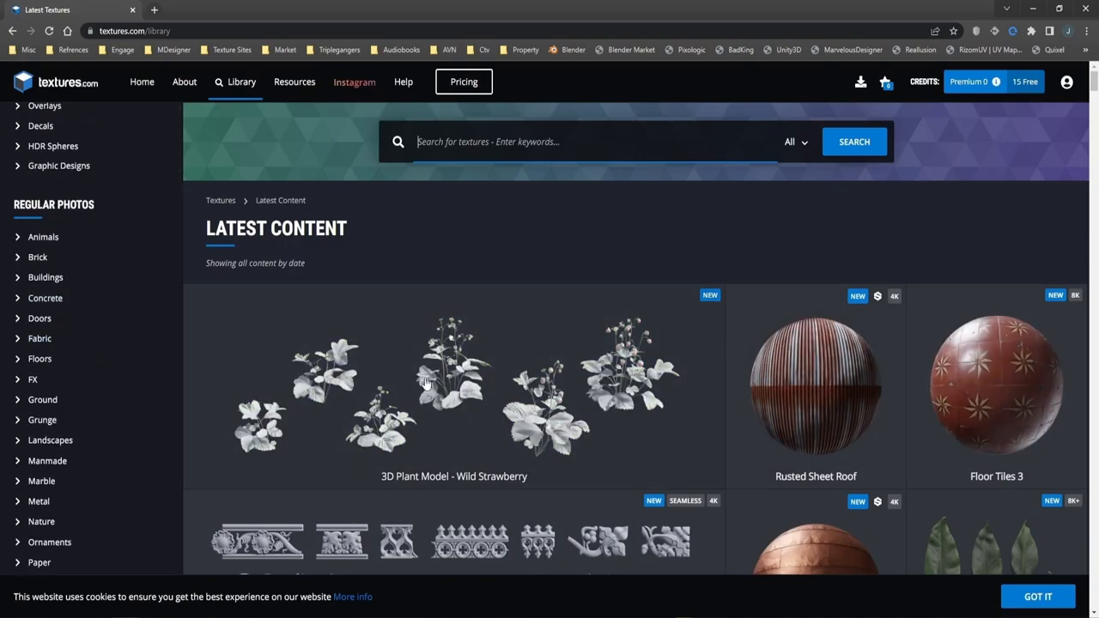
pyautogui.scroll(-3)
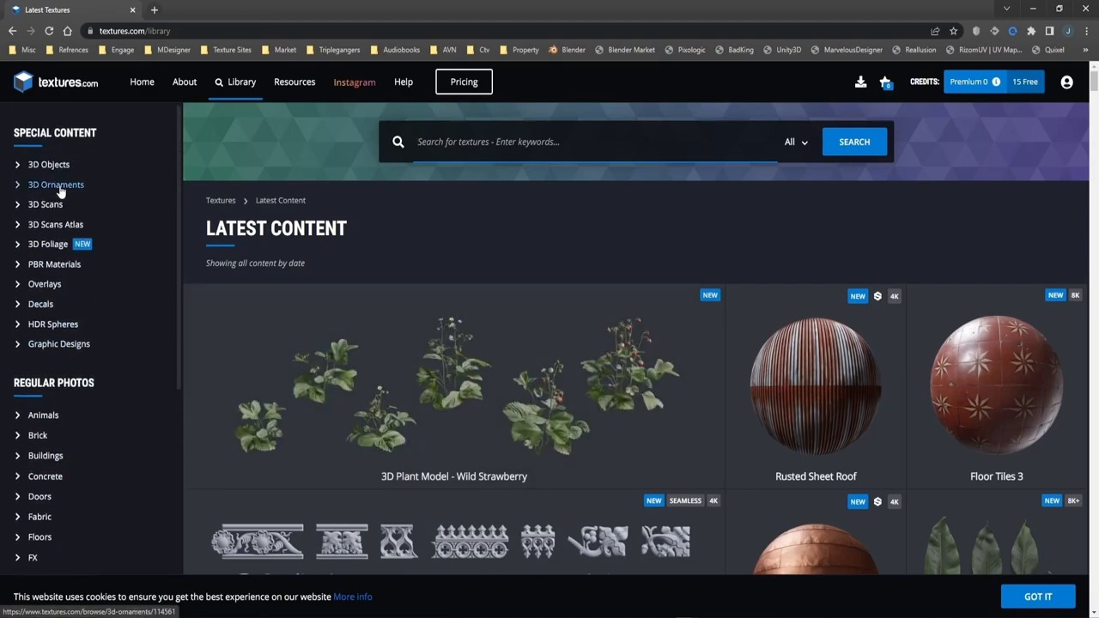
pyautogui.scroll(-3)
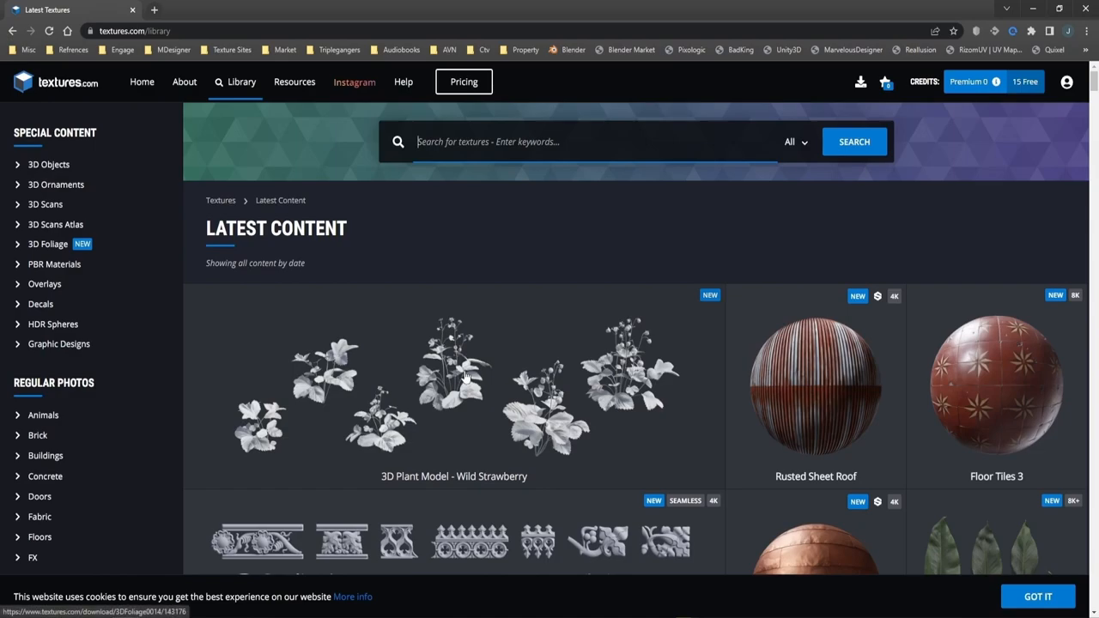
pyautogui.moveTo(479, 465)
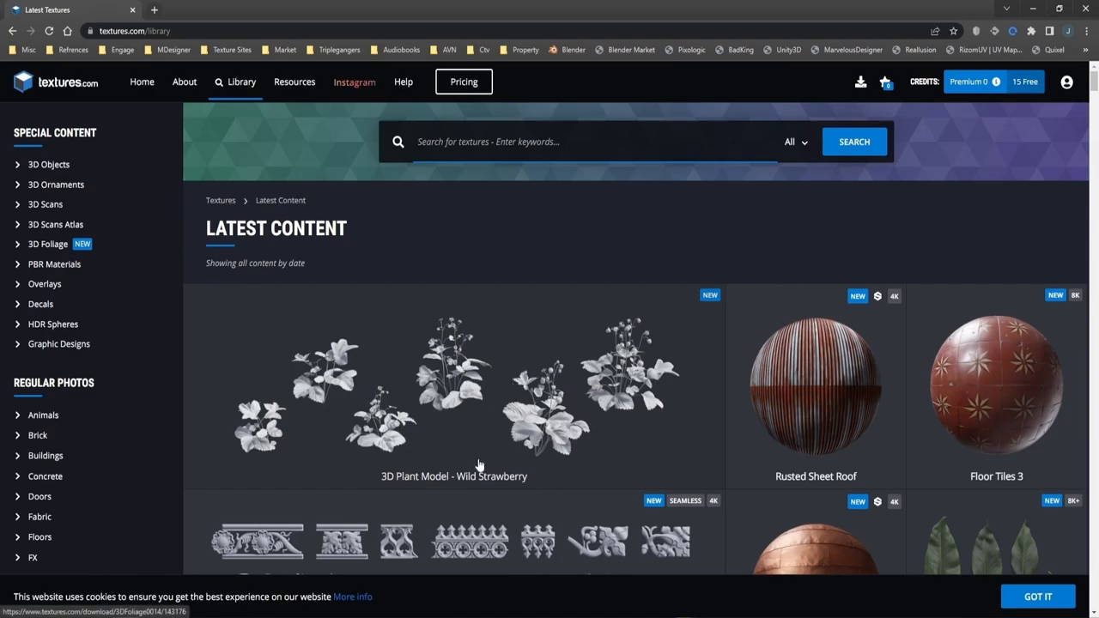
pyautogui.moveTo(484, 356)
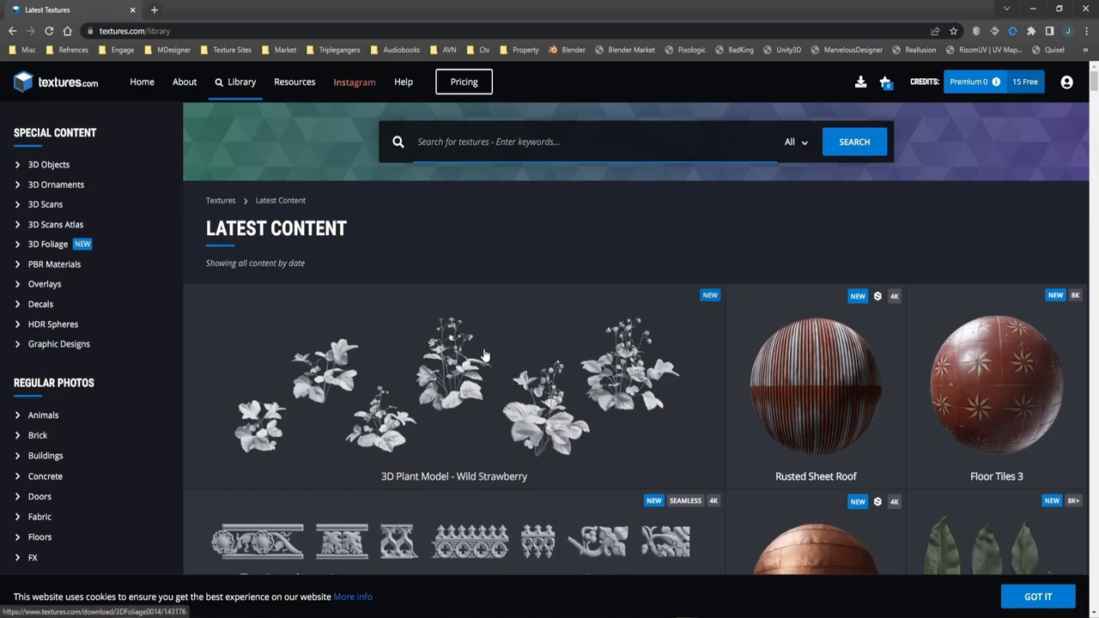
pyautogui.moveTo(483, 356)
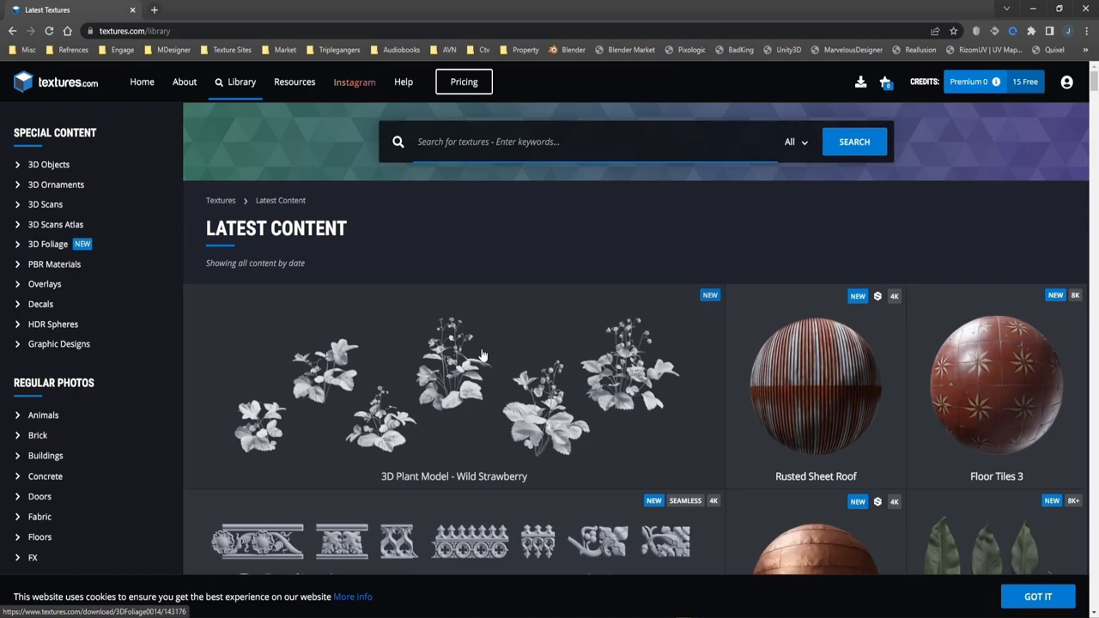
pyautogui.moveTo(479, 354)
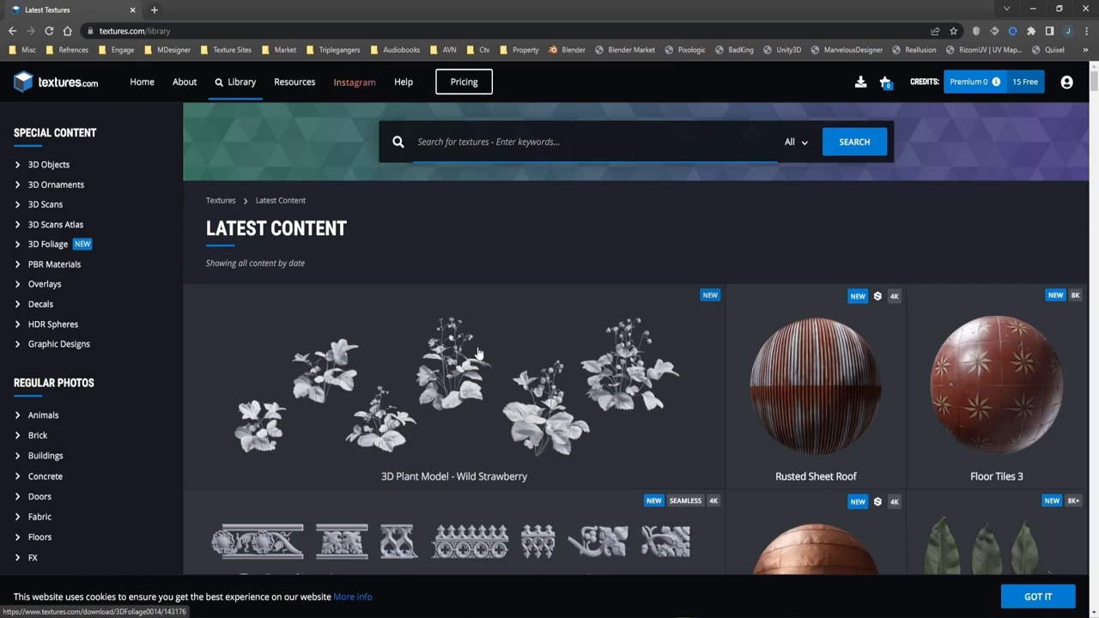
pyautogui.moveTo(404, 362)
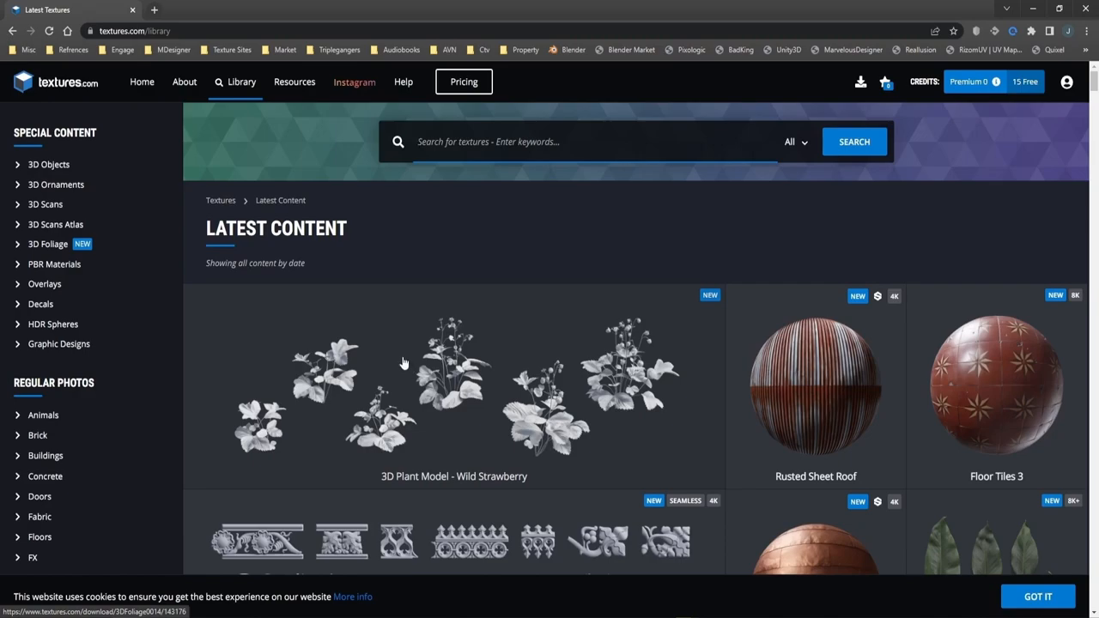
pyautogui.moveTo(508, 371)
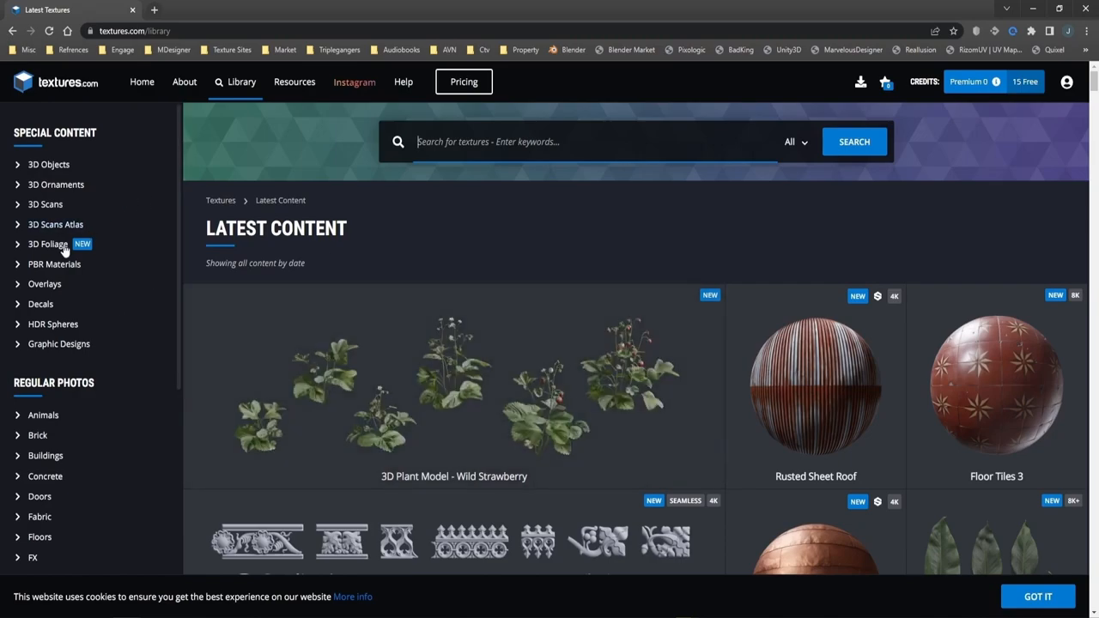
pyautogui.moveTo(55, 265)
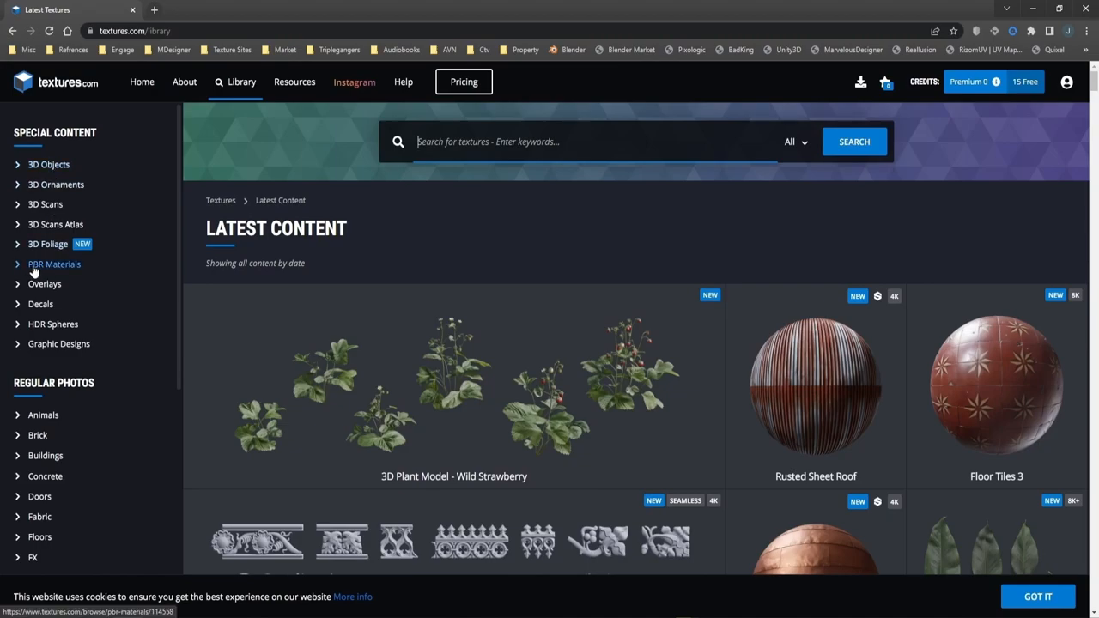
# Enter the PBR Materials collection and browse its Concrete and Fabrics, Leather and Paper materials.
pyautogui.click(55, 265)
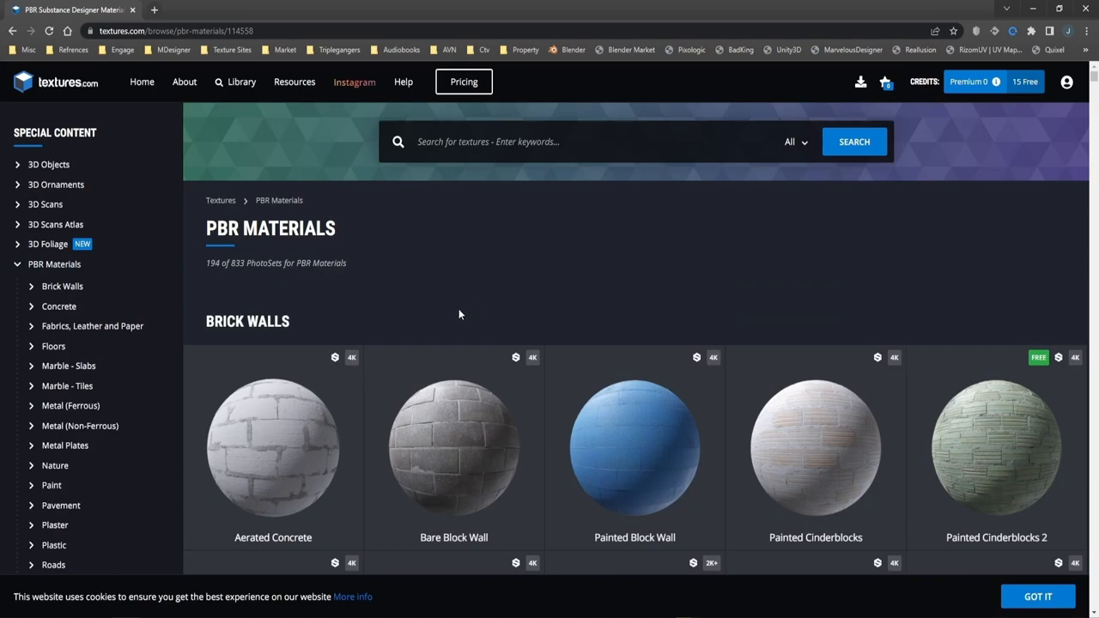
pyautogui.scroll(-3)
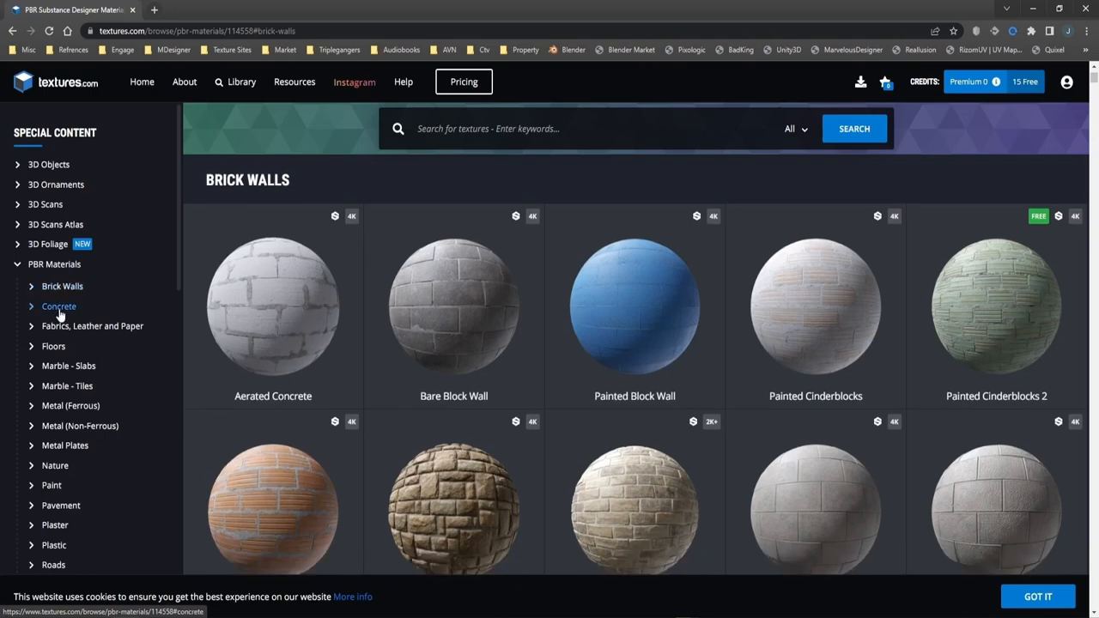
pyautogui.click(58, 306)
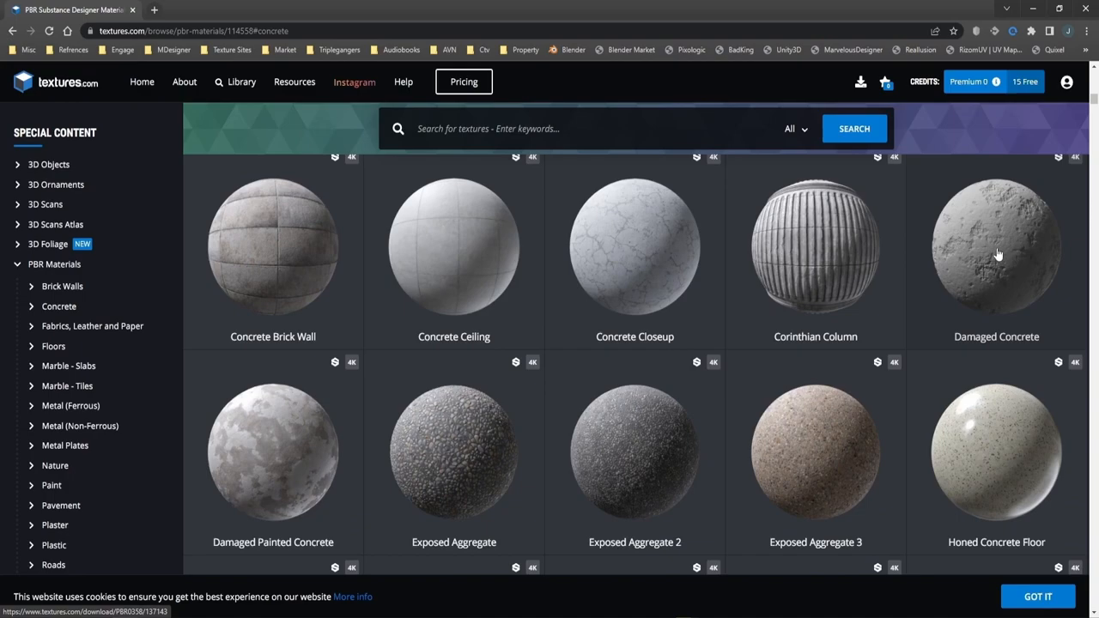
pyautogui.click(93, 326)
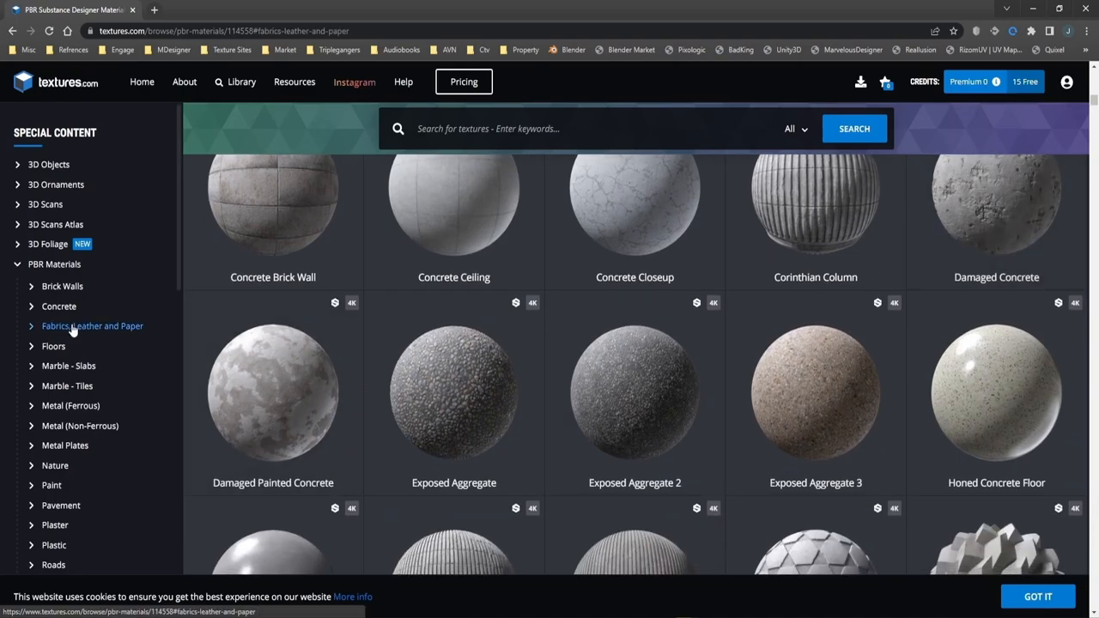
pyautogui.click(92, 326)
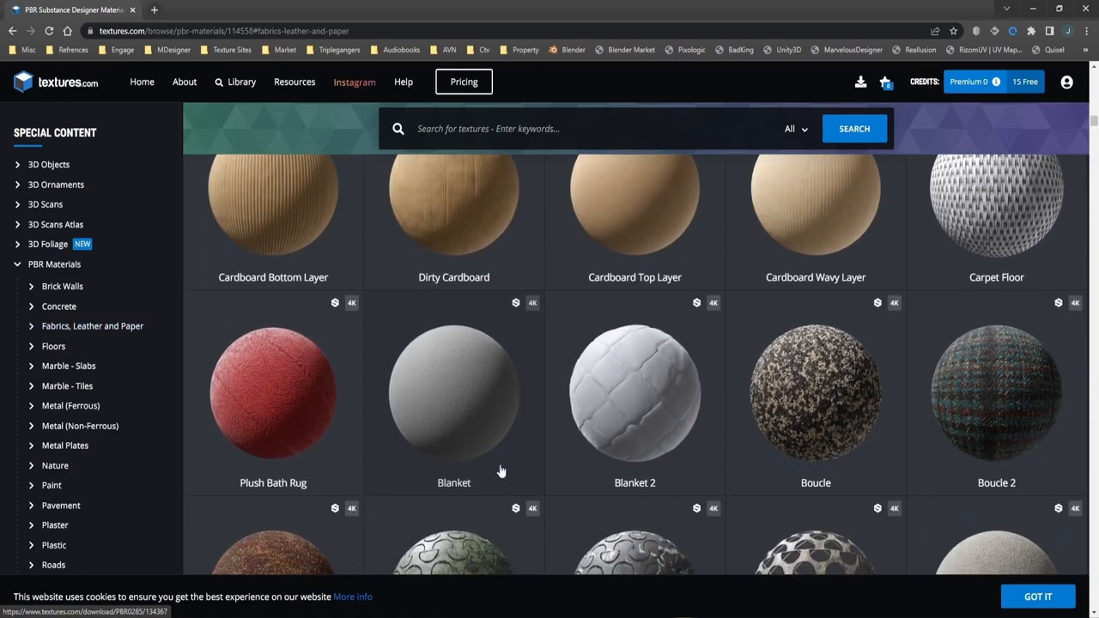
pyautogui.scroll(-3)
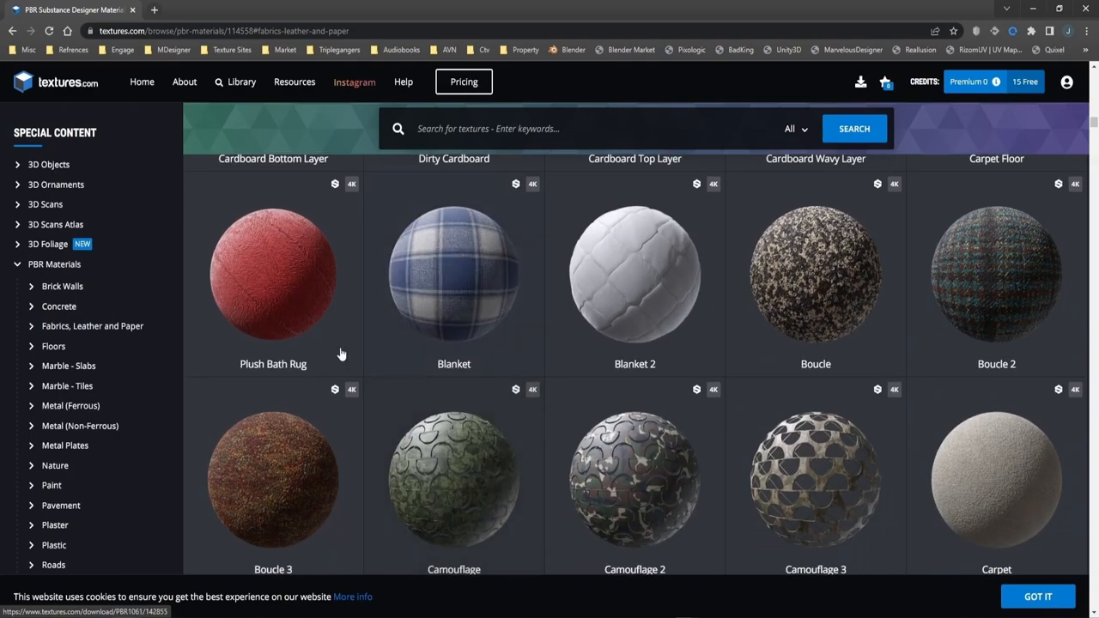
# Browse the Marble - Slabs materials showing black, brown, cream and green slab spheres.
pyautogui.click(69, 366)
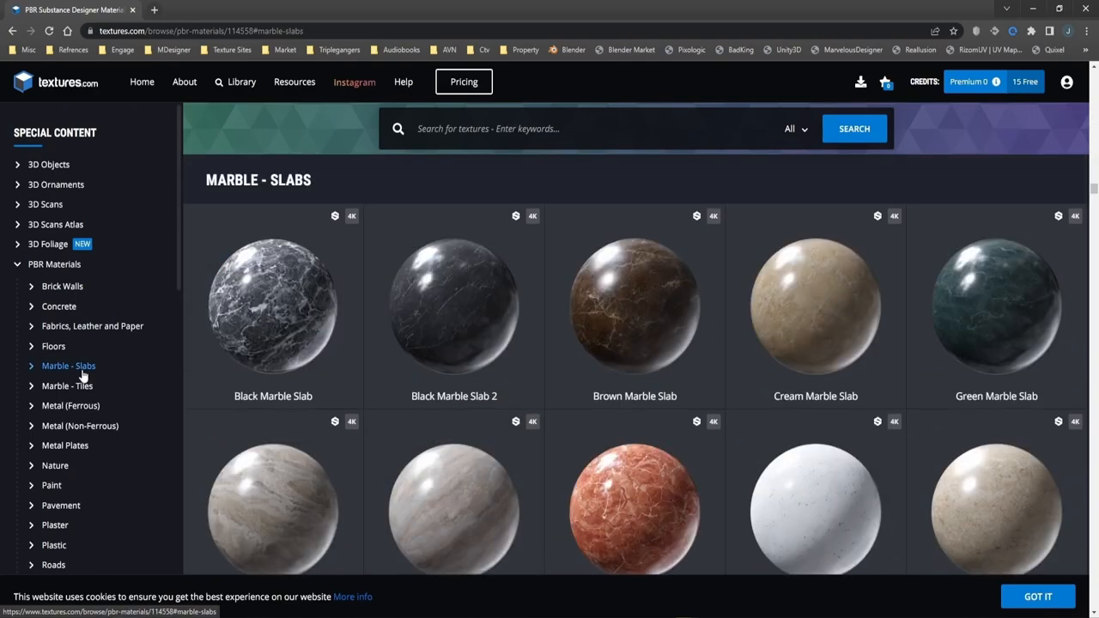
pyautogui.scroll(-3)
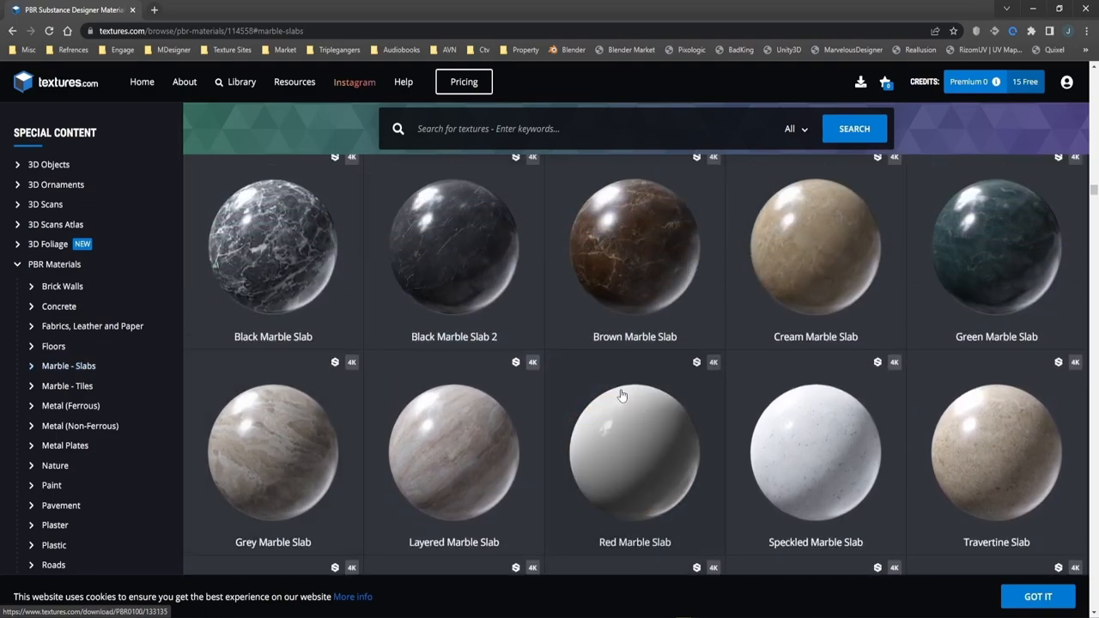
pyautogui.moveTo(649, 359)
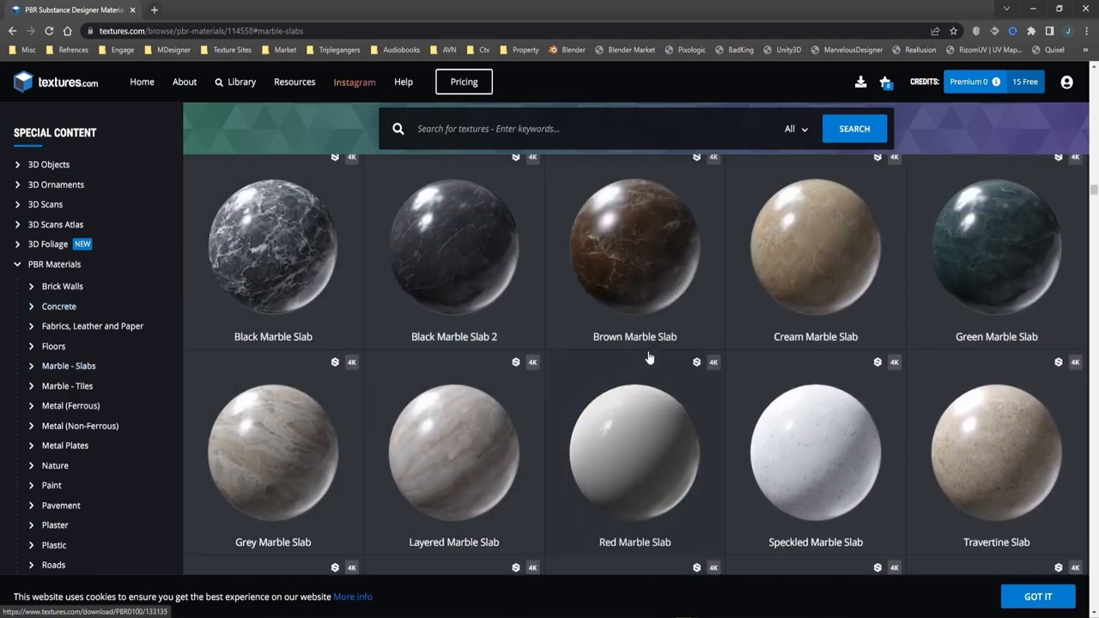
pyautogui.scroll(3)
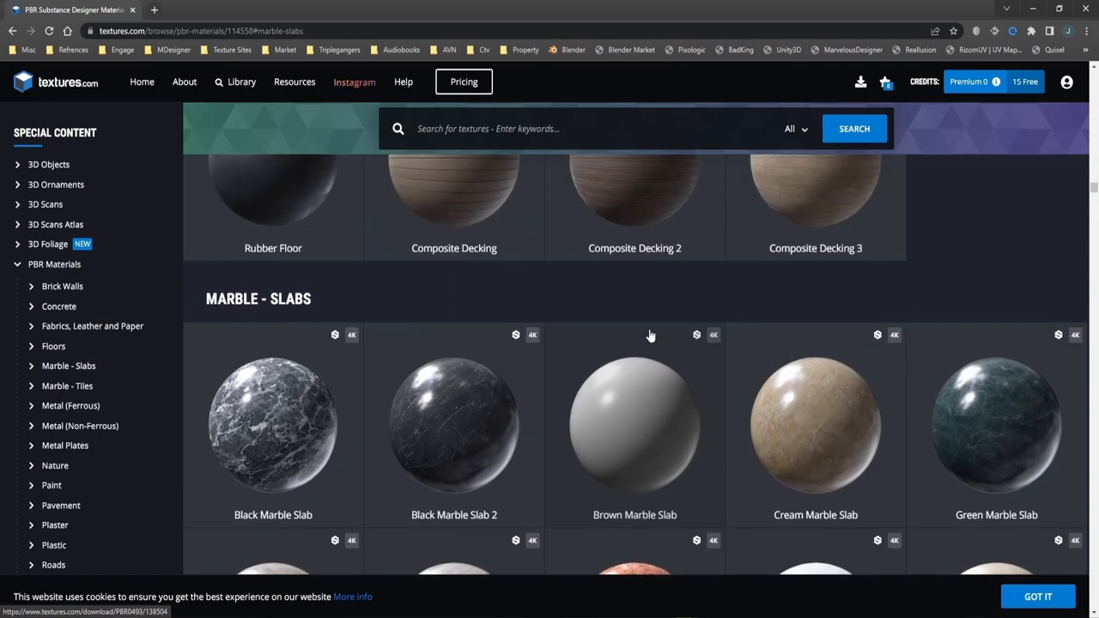
pyautogui.scroll(-3)
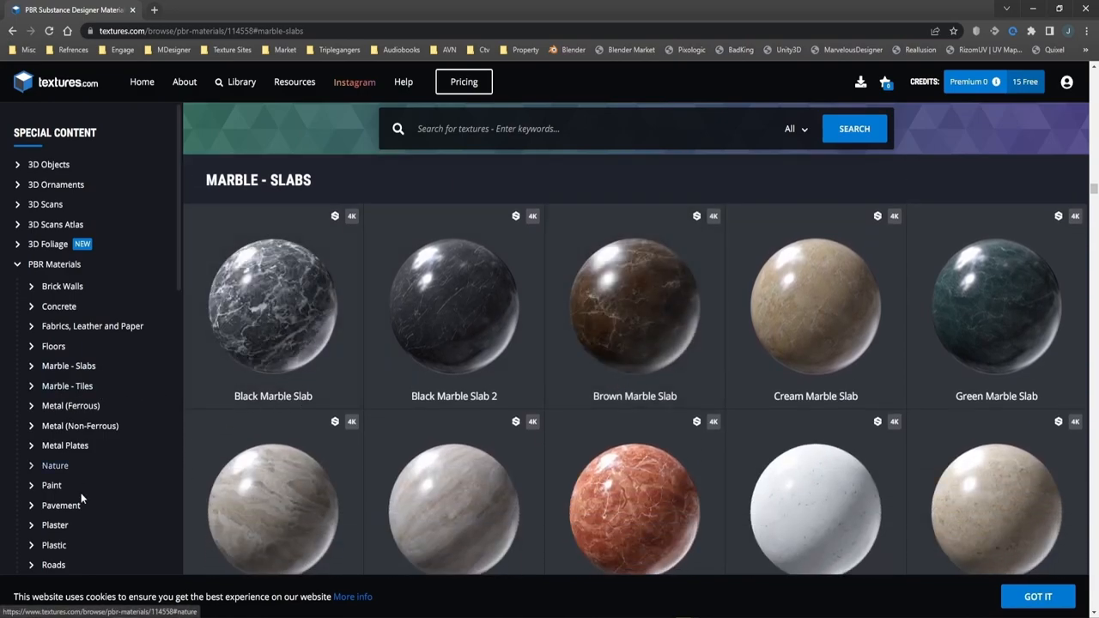
pyautogui.scroll(-3)
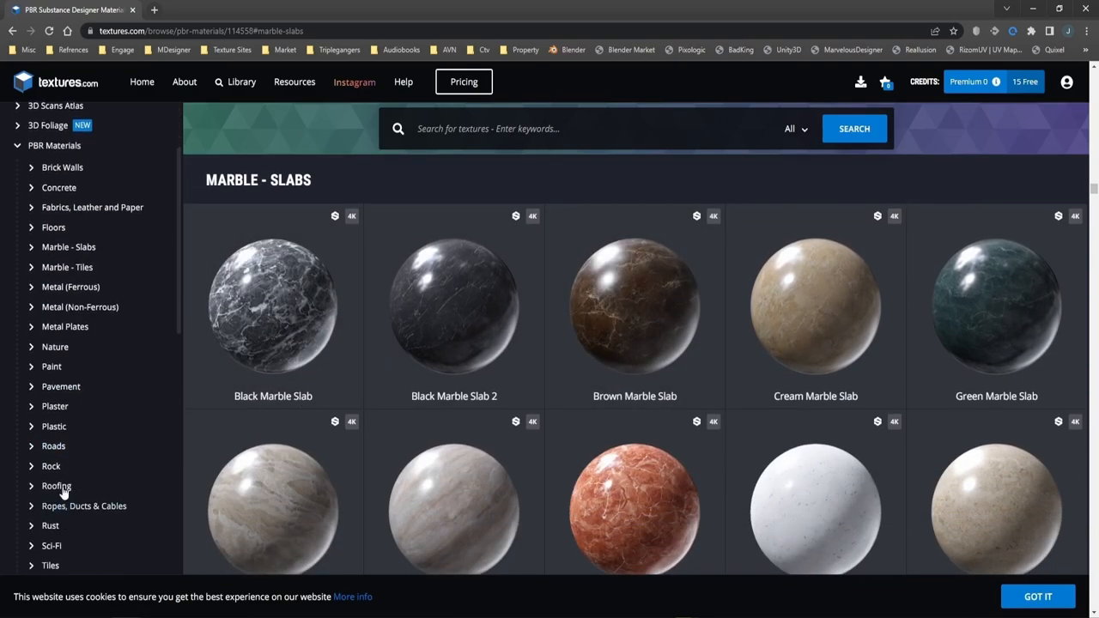
# Jump to the Roofing materials and scroll down until Old Square Rooftiles 2 is visible.
pyautogui.click(55, 485)
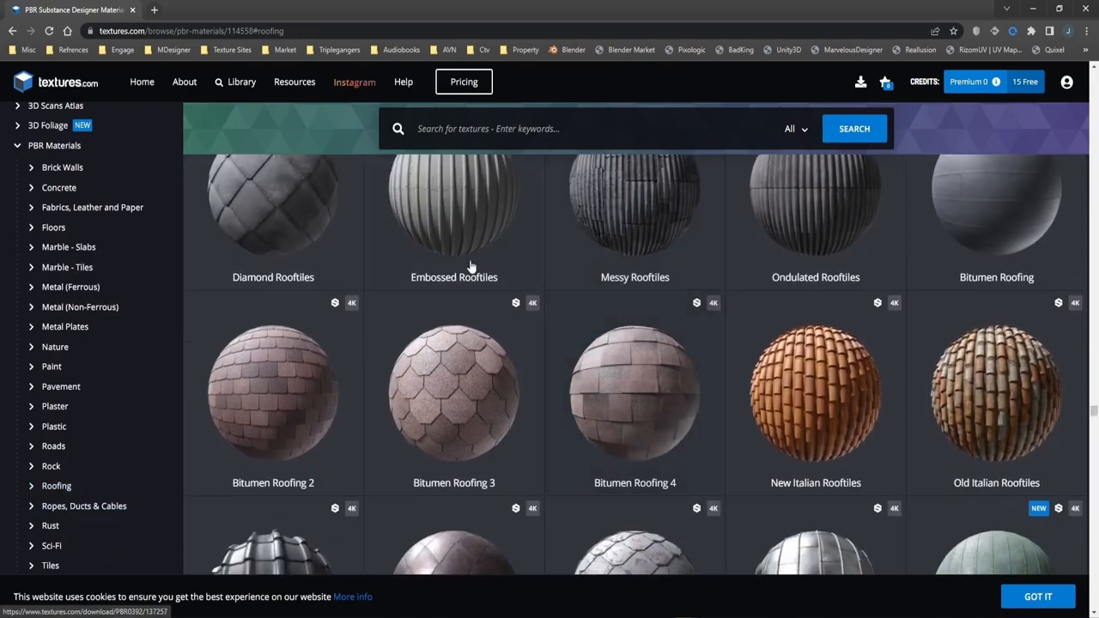
pyautogui.scroll(-3)
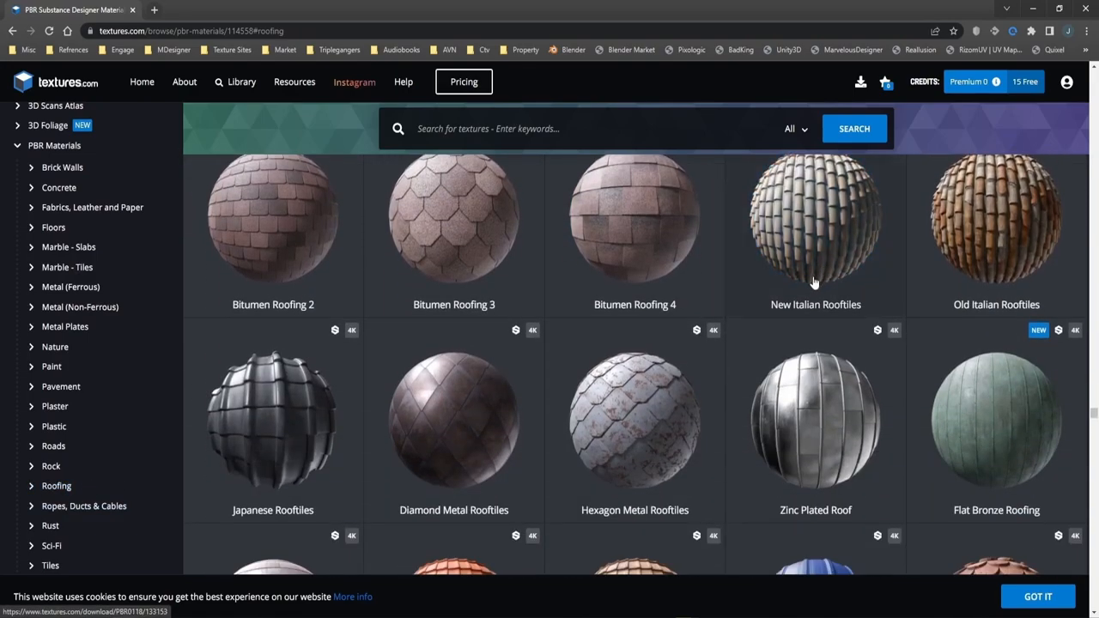
pyautogui.scroll(-3)
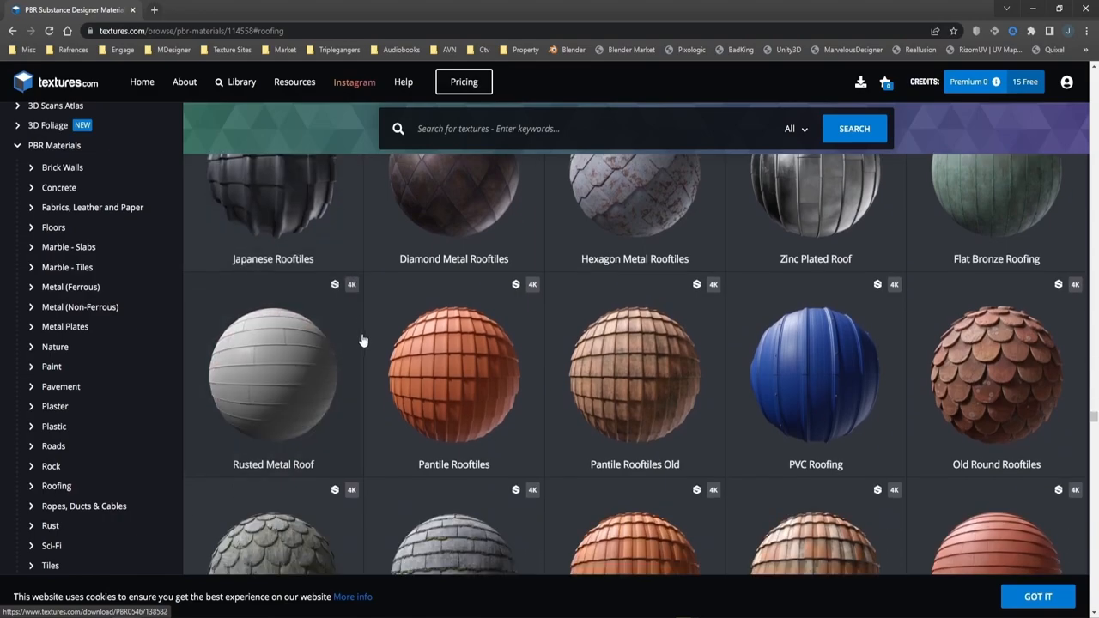
pyautogui.scroll(-3)
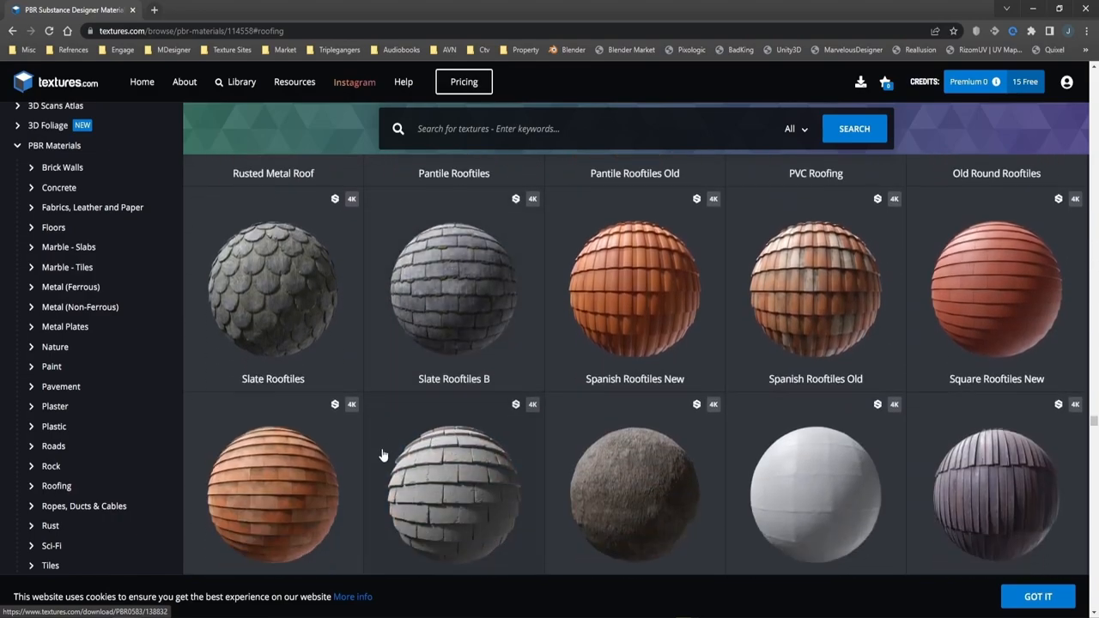
pyautogui.scroll(-3)
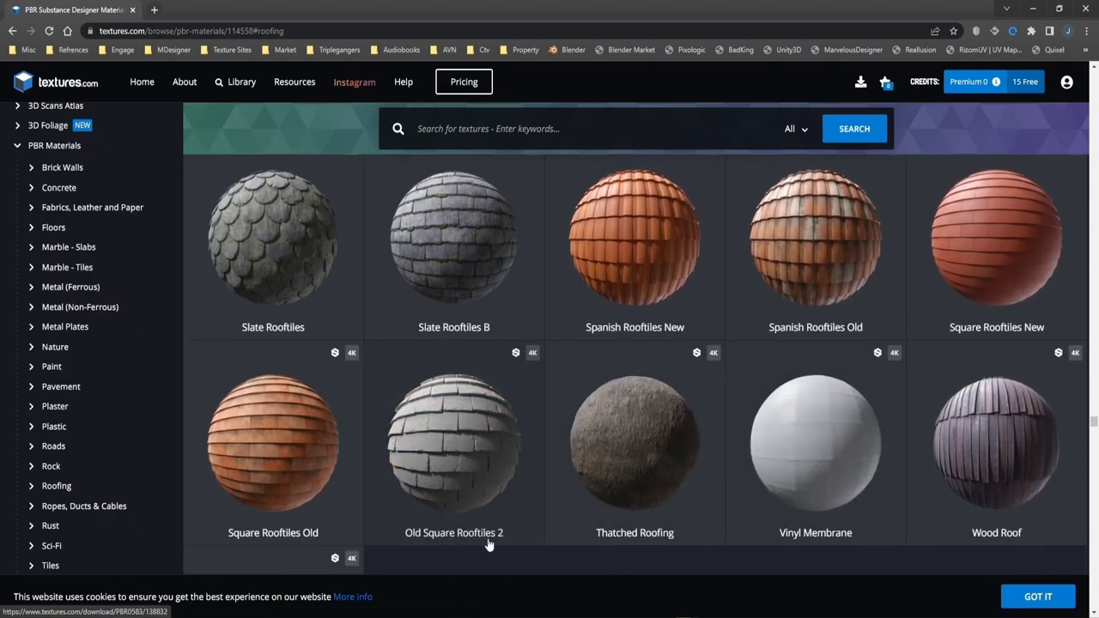
pyautogui.scroll(-3)
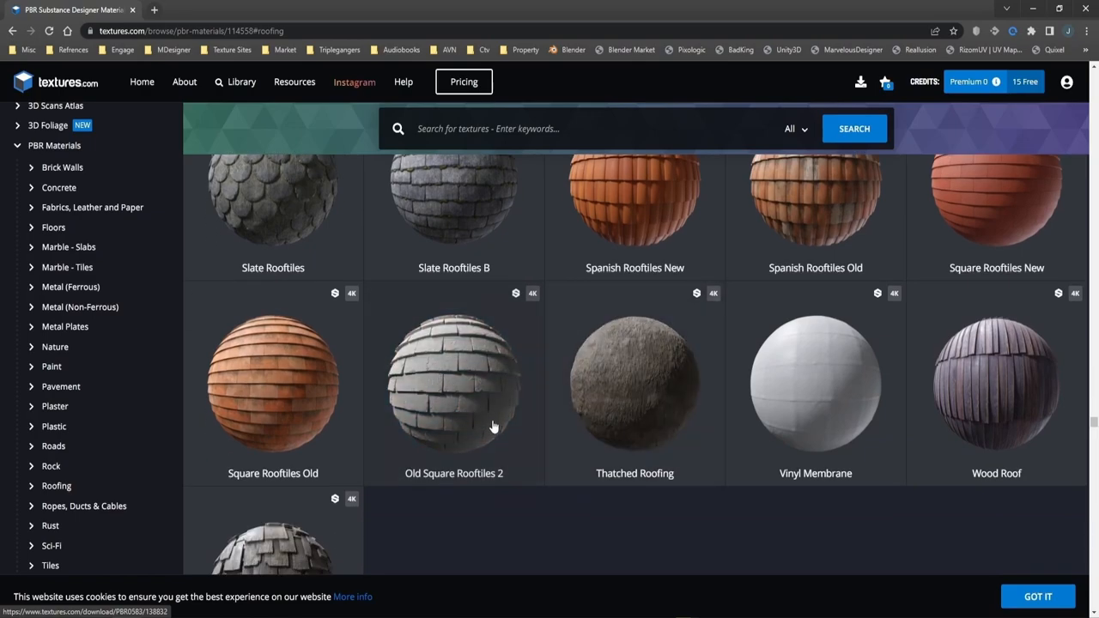
pyautogui.moveTo(454, 393)
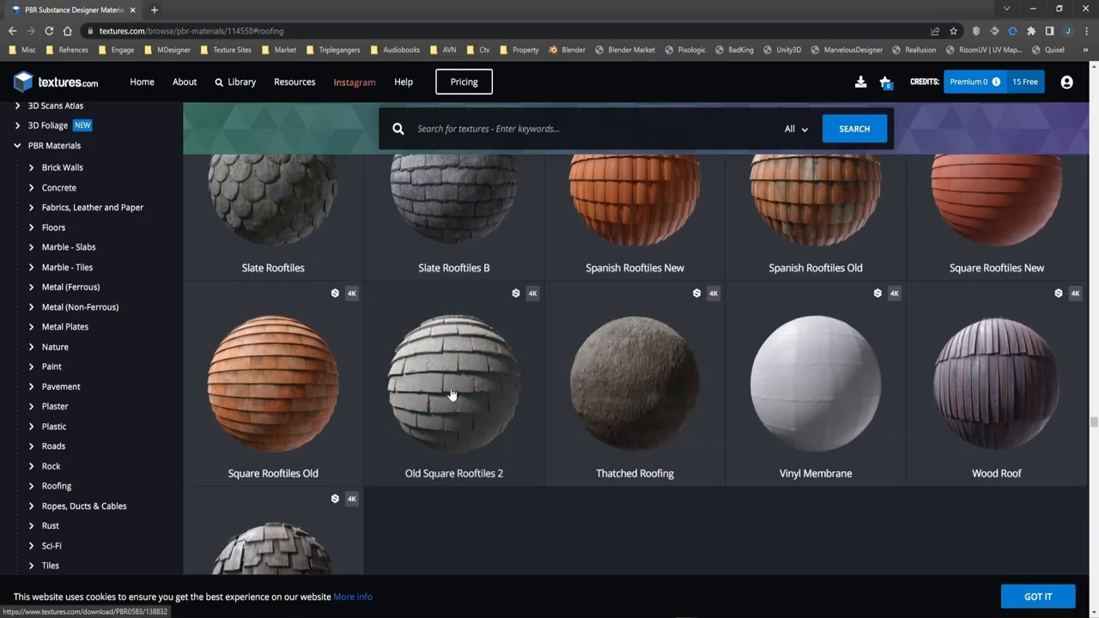
# Open the Old Square Rooftiles 2 page and scroll to its Flat Maps - Square section.
pyautogui.click(453, 381)
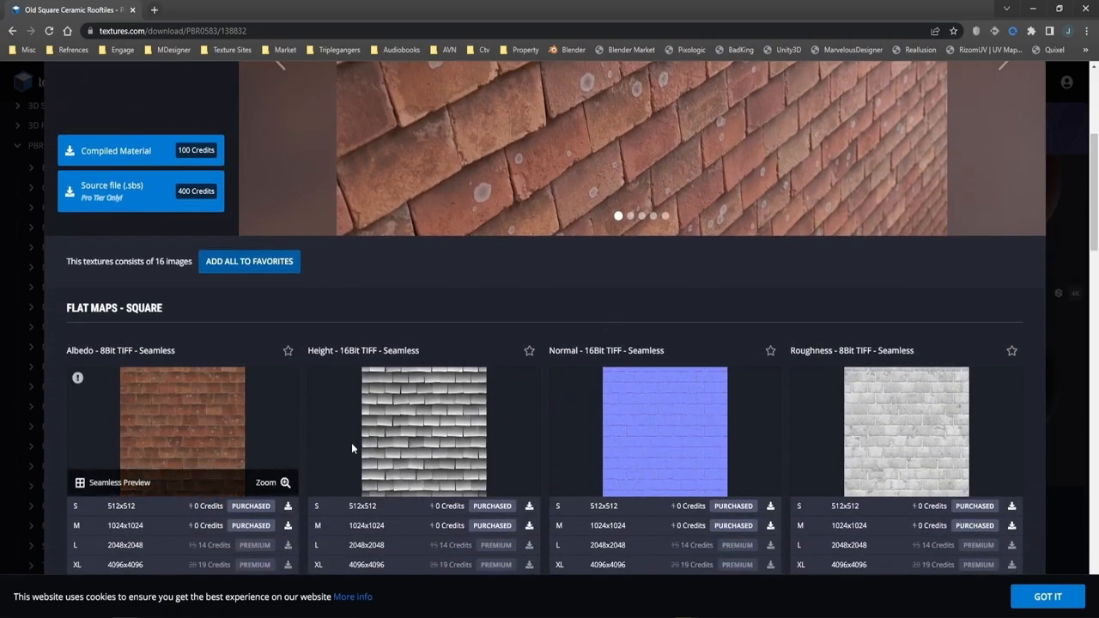
pyautogui.scroll(-3)
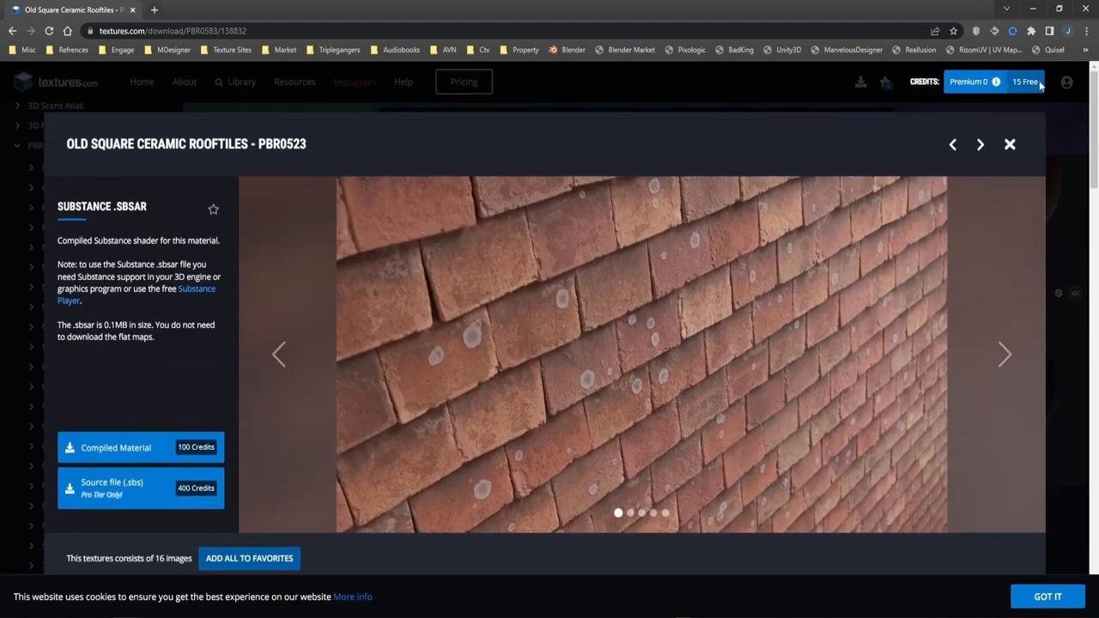
pyautogui.scroll(-3)
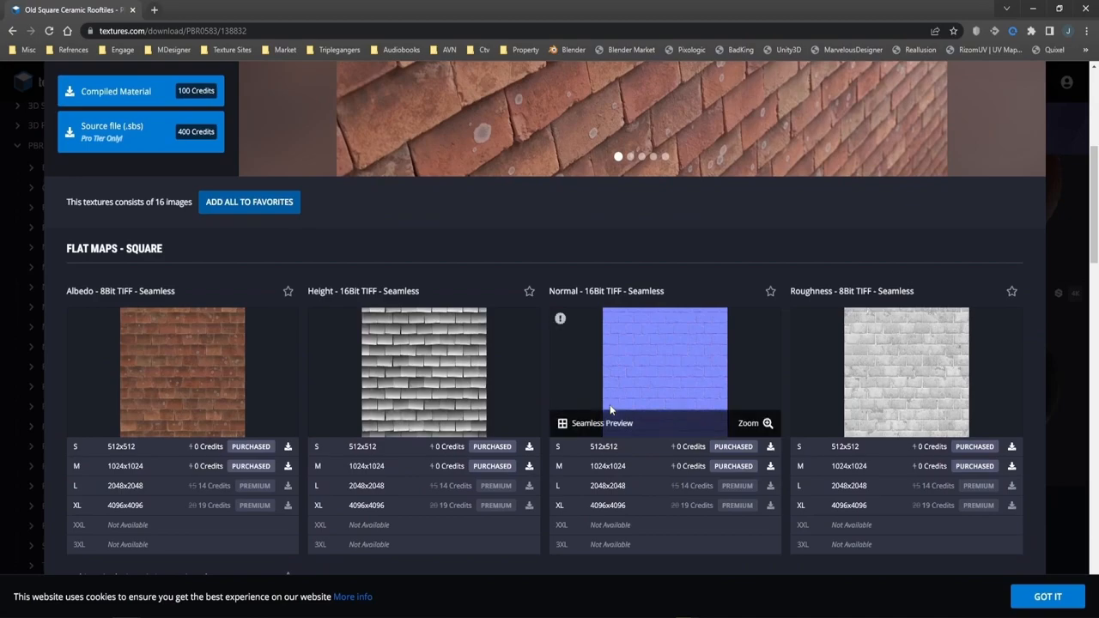
pyautogui.scroll(-3)
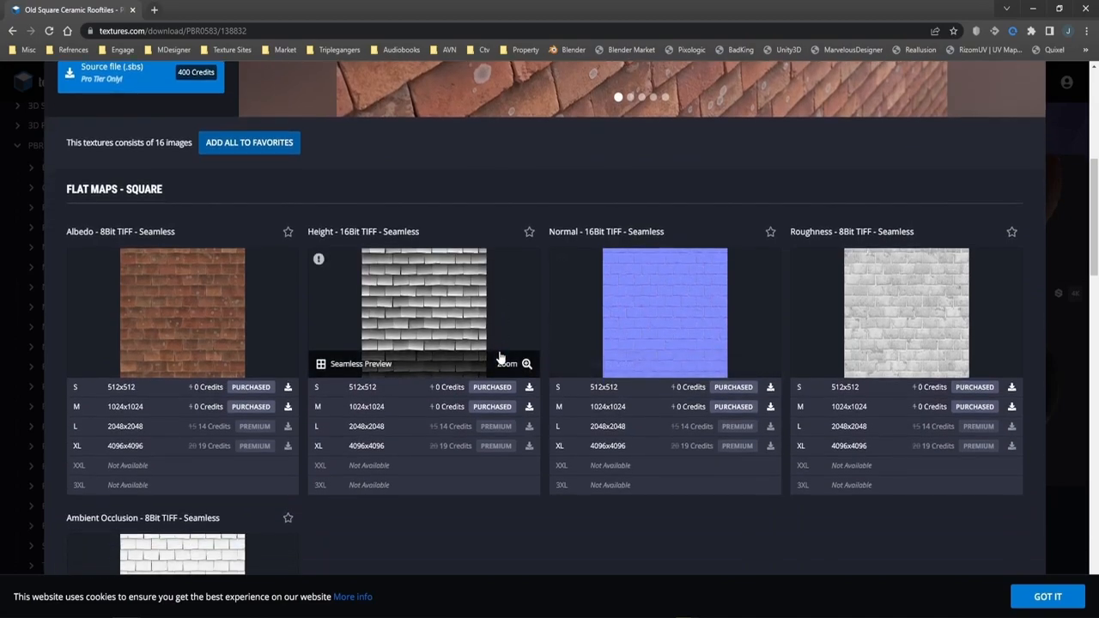
pyautogui.moveTo(388, 217)
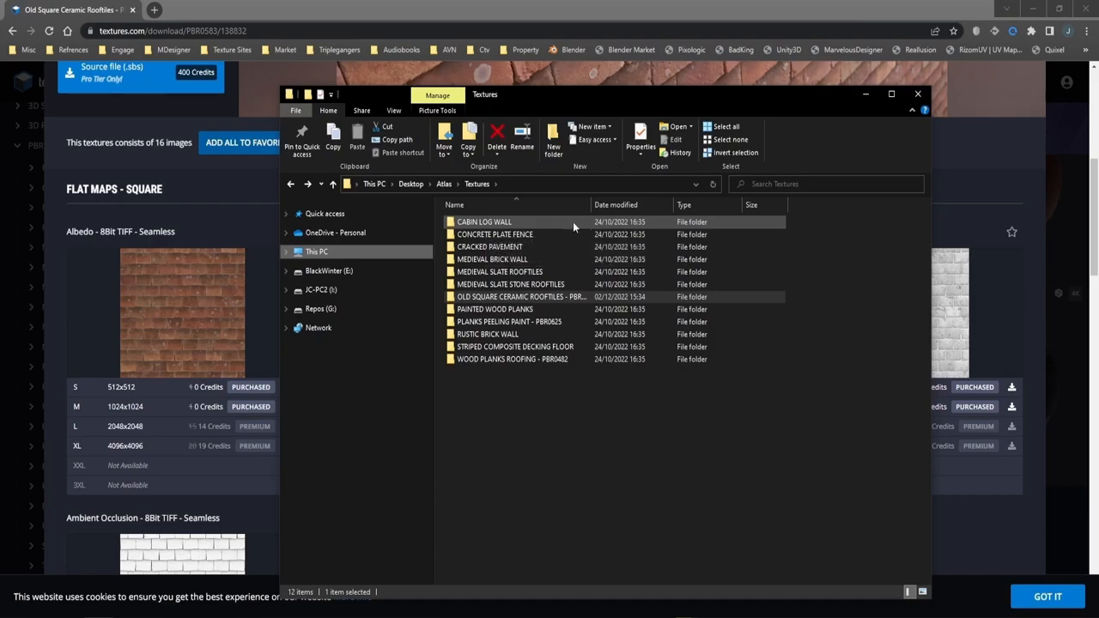
pyautogui.moveTo(494, 233)
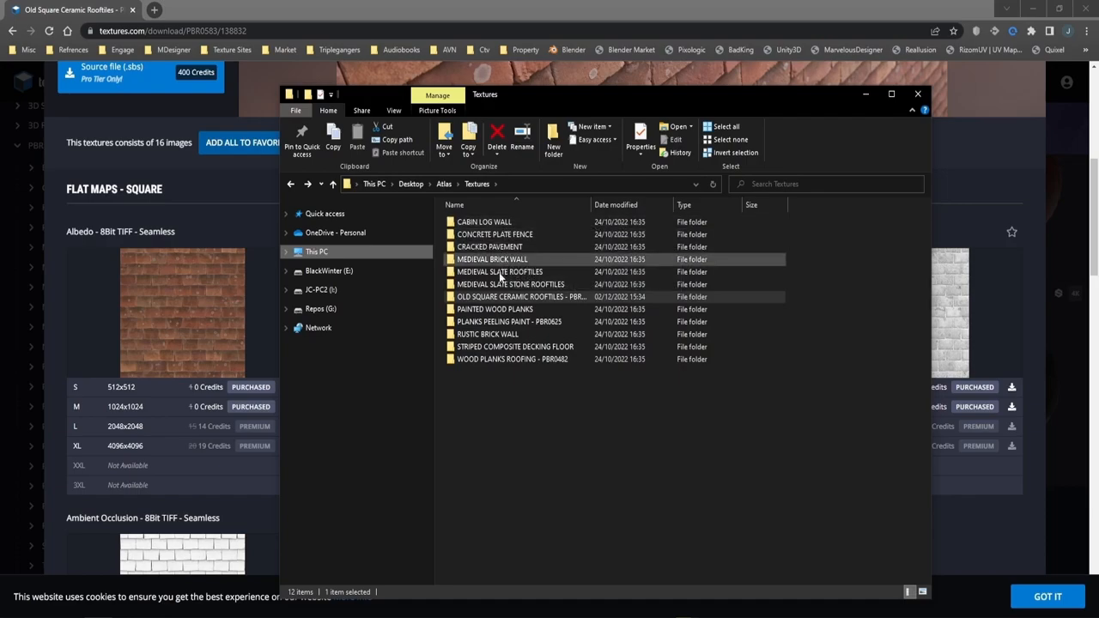
pyautogui.moveTo(488, 359)
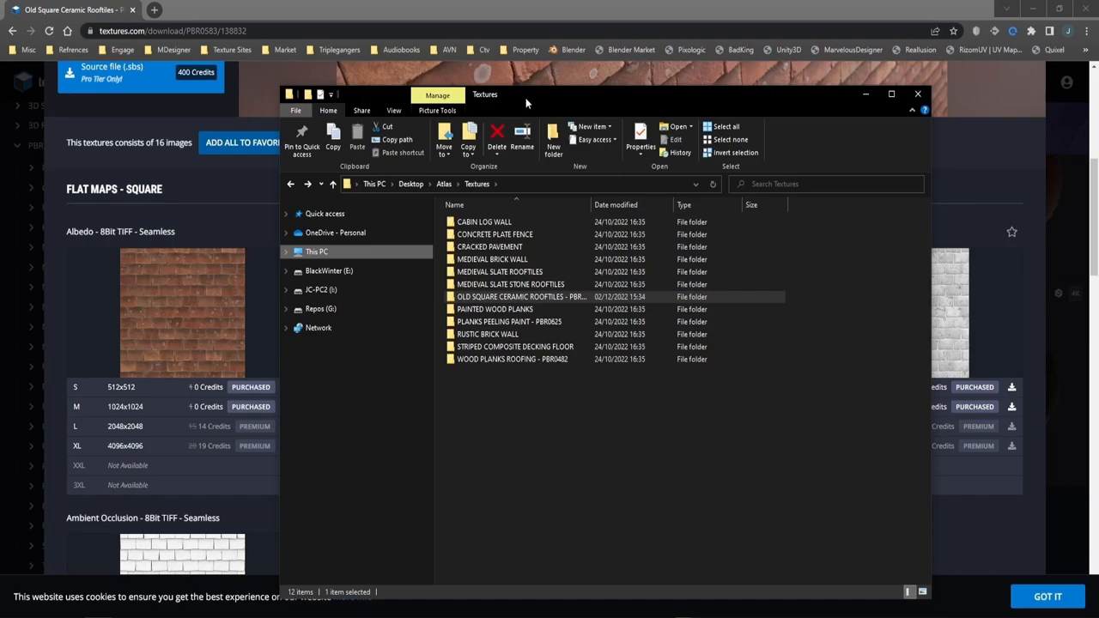
pyautogui.moveTo(539, 131)
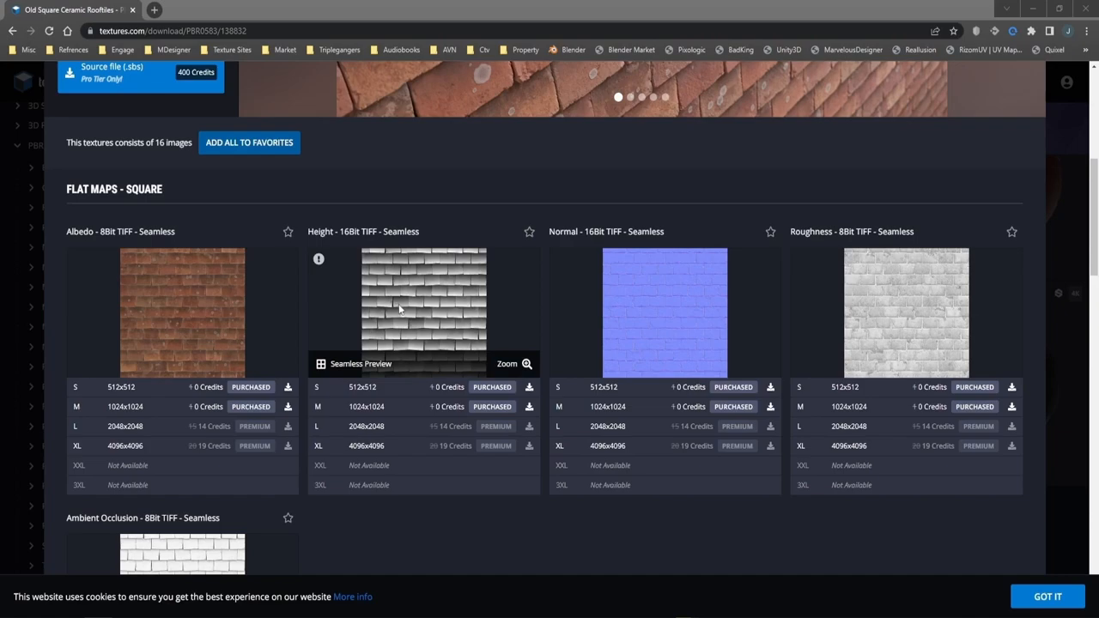
# Download the M 1024x1024 seamless TIFF flat maps of the Old Square Ceramic Rooftiles.
pyautogui.scroll(-3)
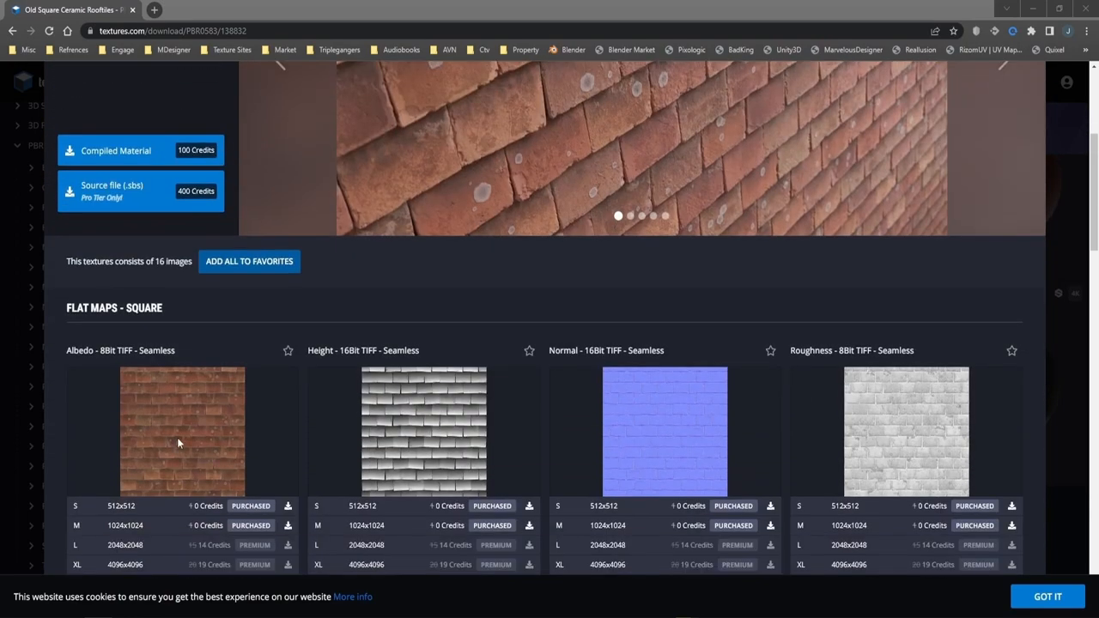
pyautogui.scroll(-3)
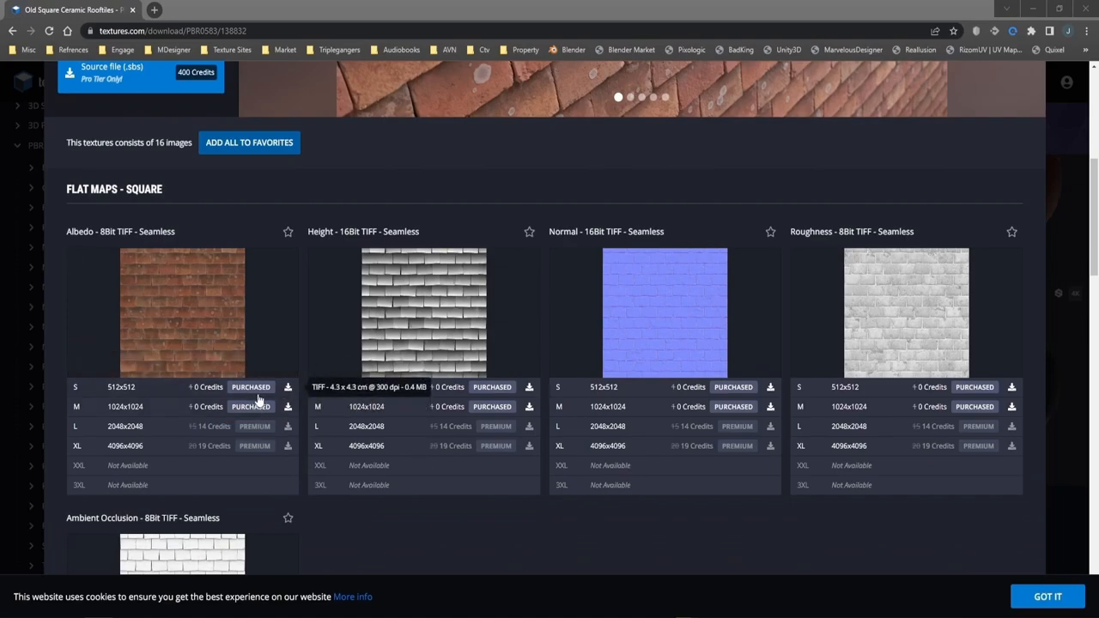
pyautogui.moveTo(247, 419)
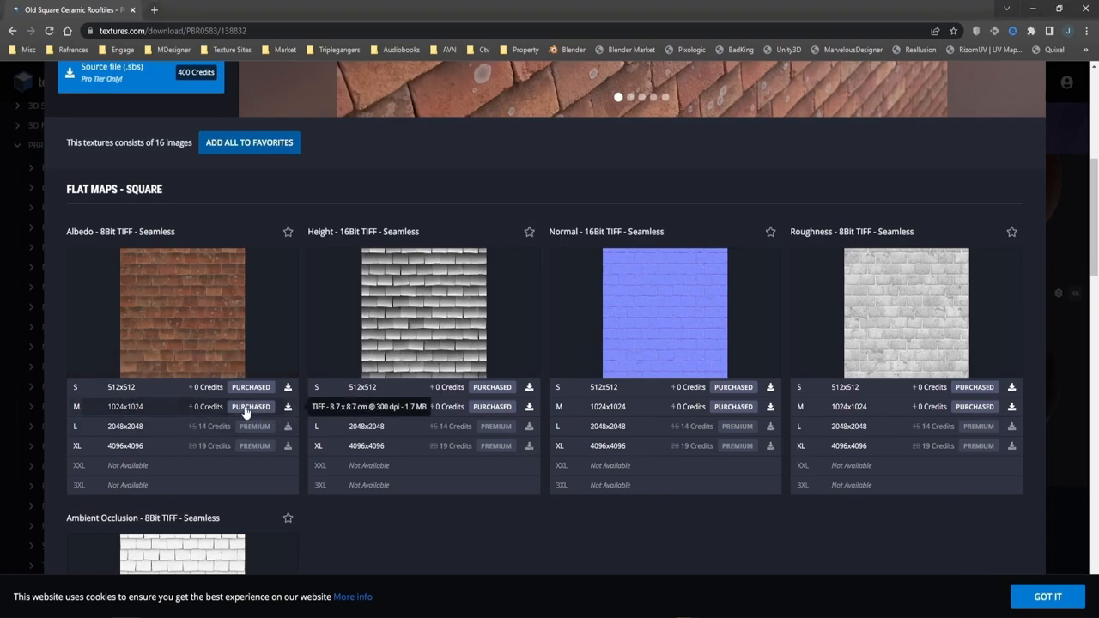
pyautogui.click(289, 406)
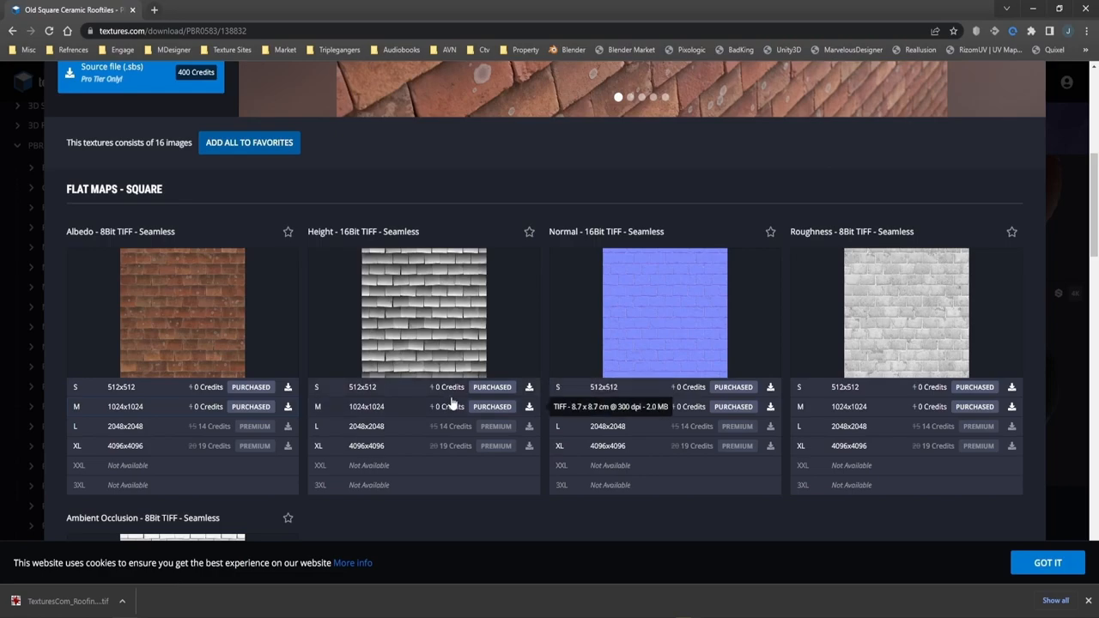
pyautogui.moveTo(432, 315)
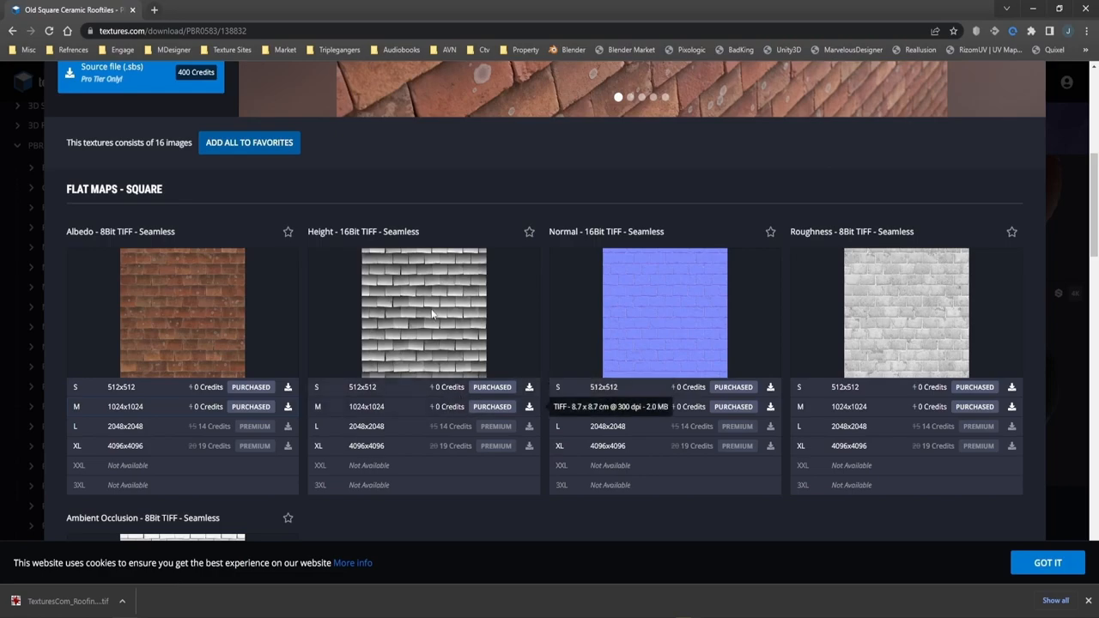
pyautogui.moveTo(423, 312)
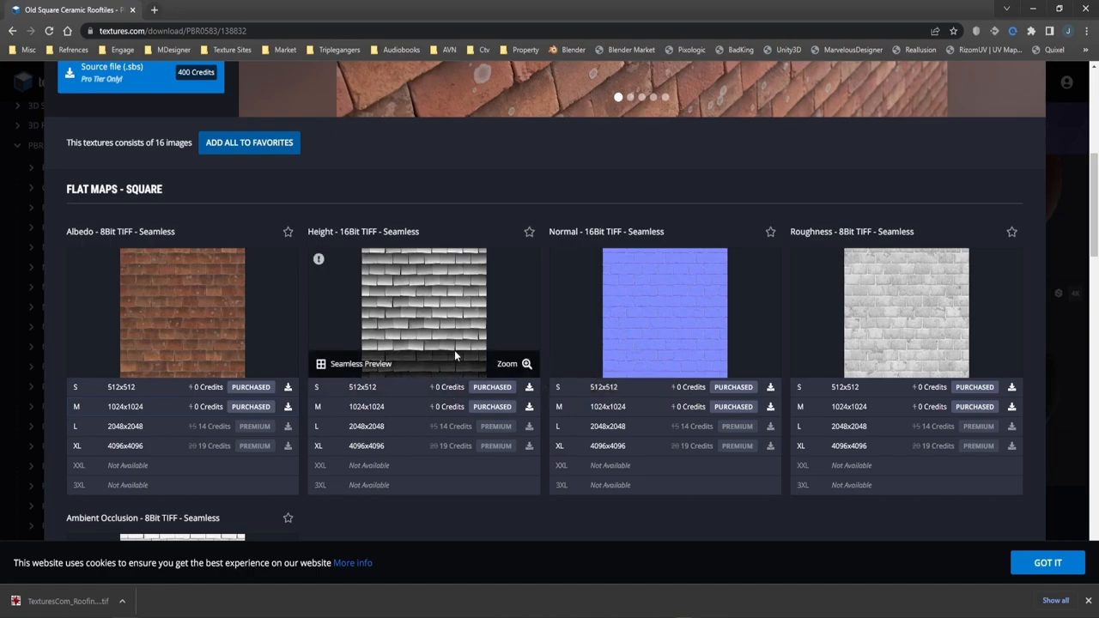
pyautogui.moveTo(419, 301)
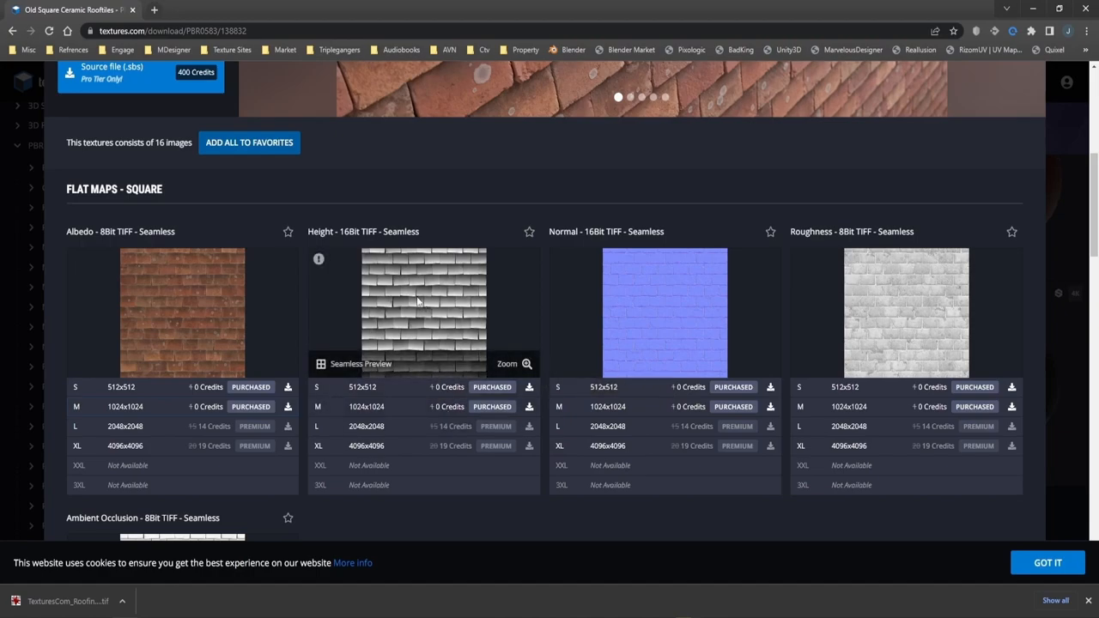
pyautogui.moveTo(433, 323)
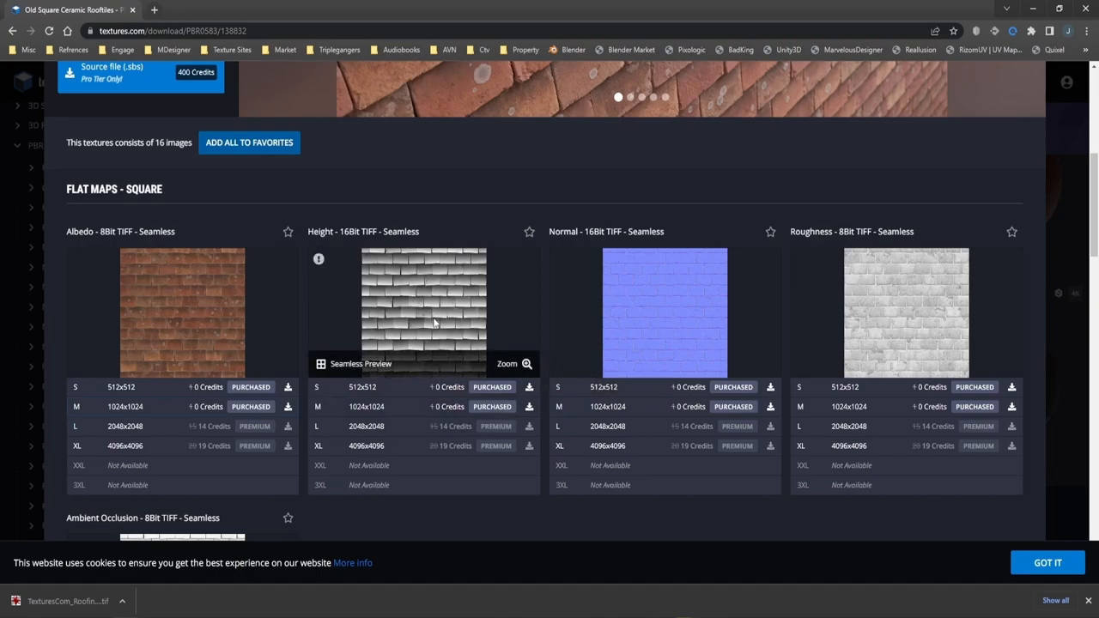
pyautogui.moveTo(421, 295)
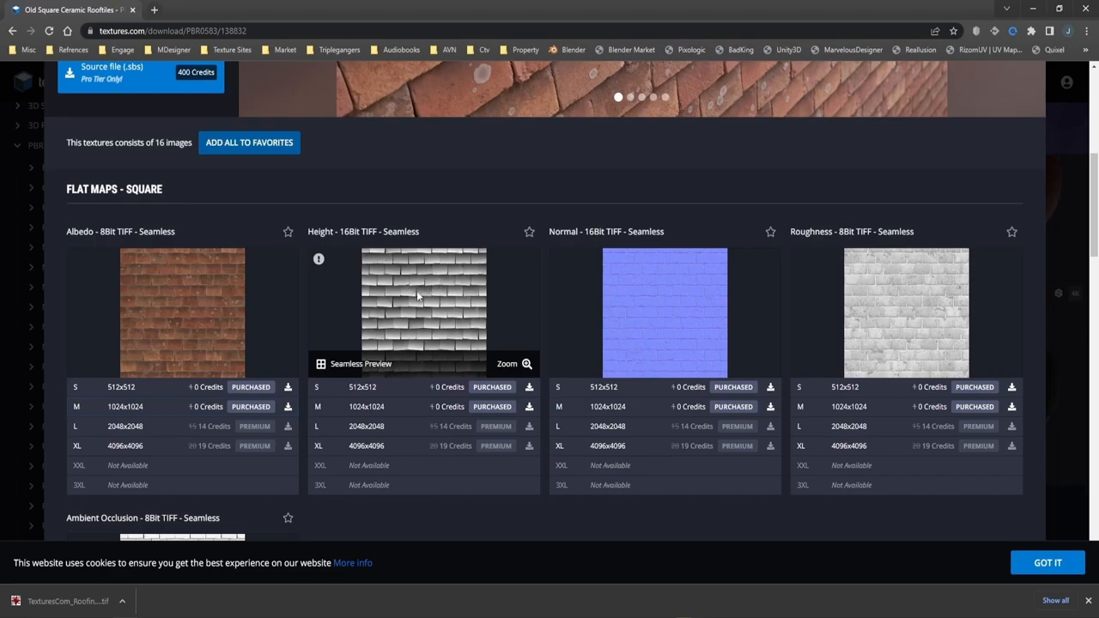
pyautogui.moveTo(410, 323)
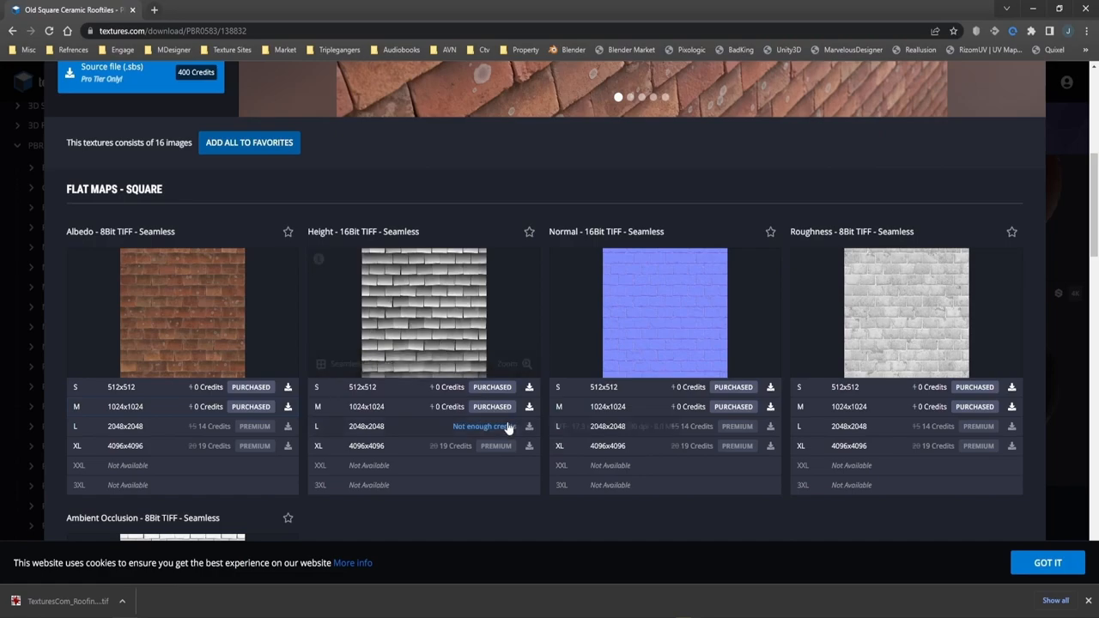
pyautogui.moveTo(169, 299)
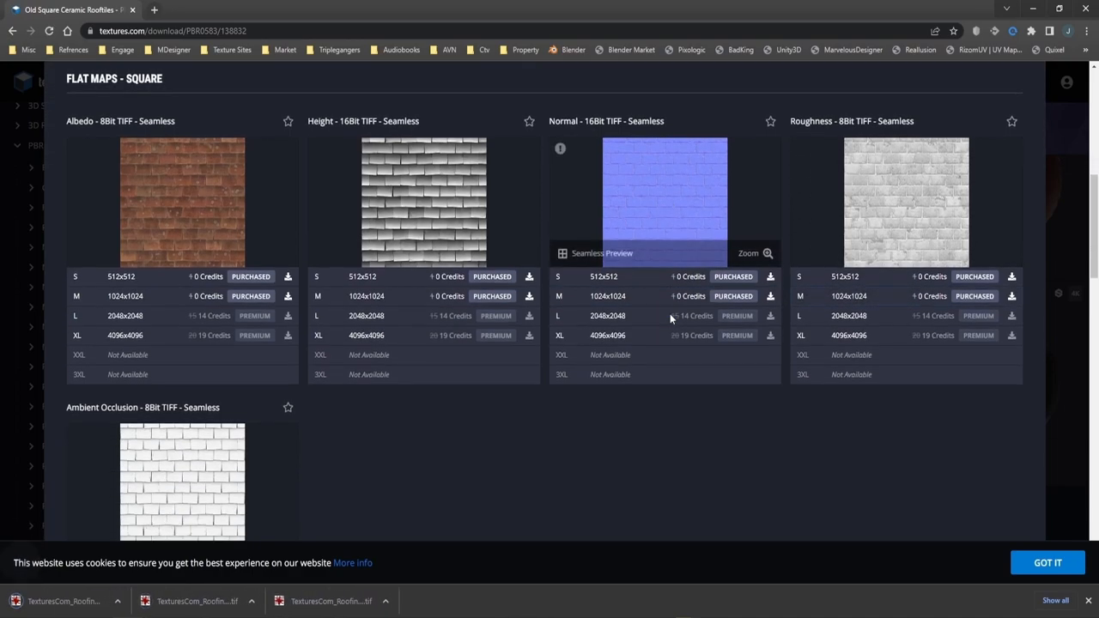
pyautogui.scroll(-3)
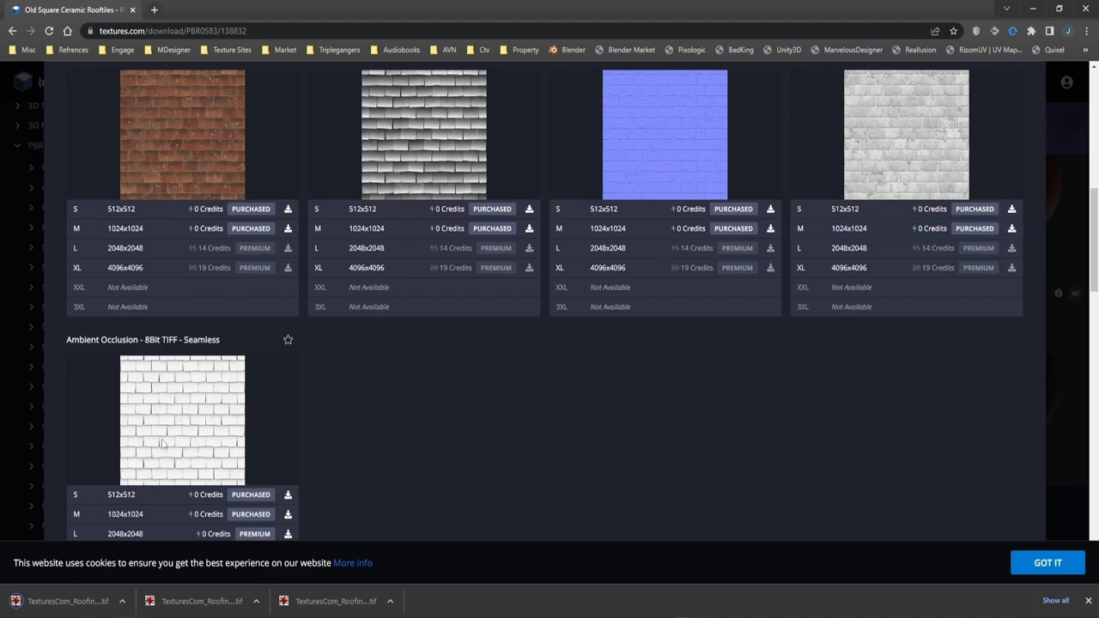
pyautogui.moveTo(183, 413)
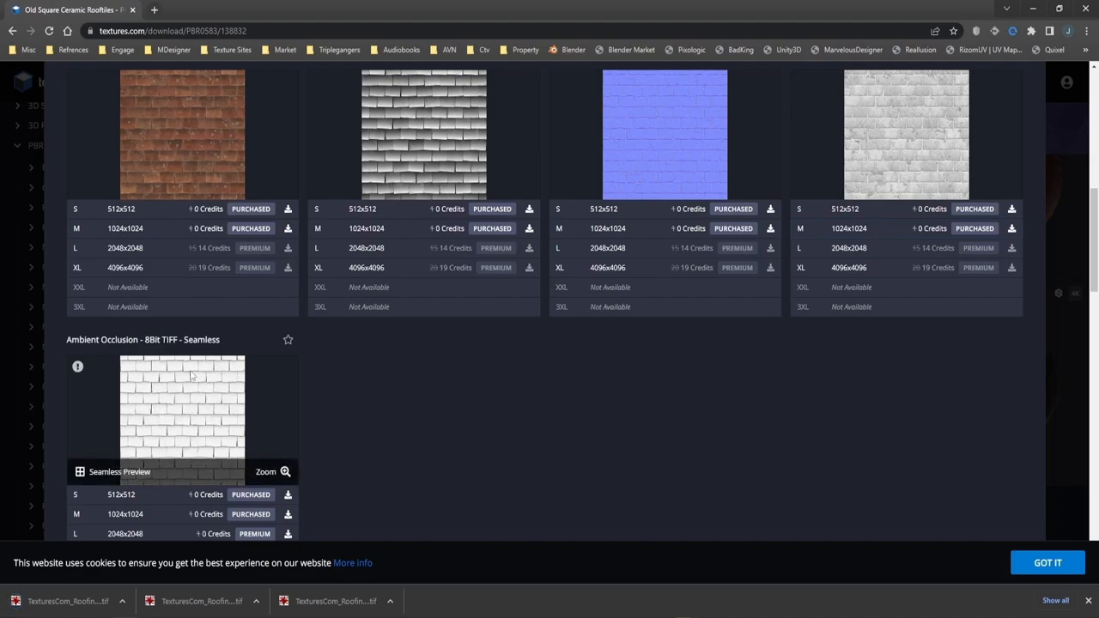
pyautogui.moveTo(218, 443)
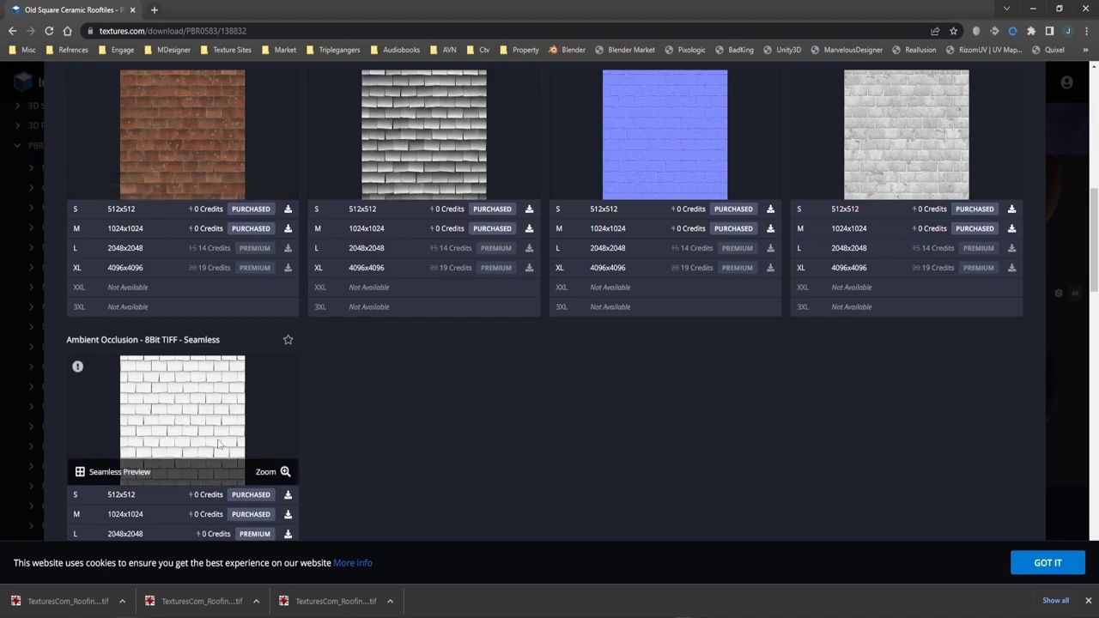
pyautogui.moveTo(175, 436)
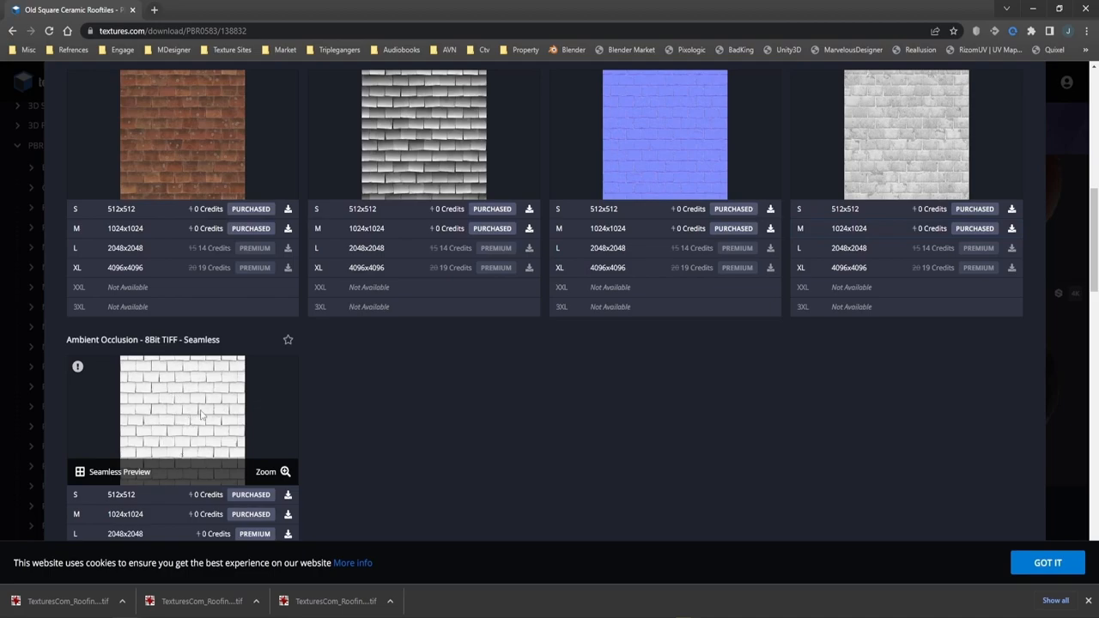
pyautogui.scroll(-3)
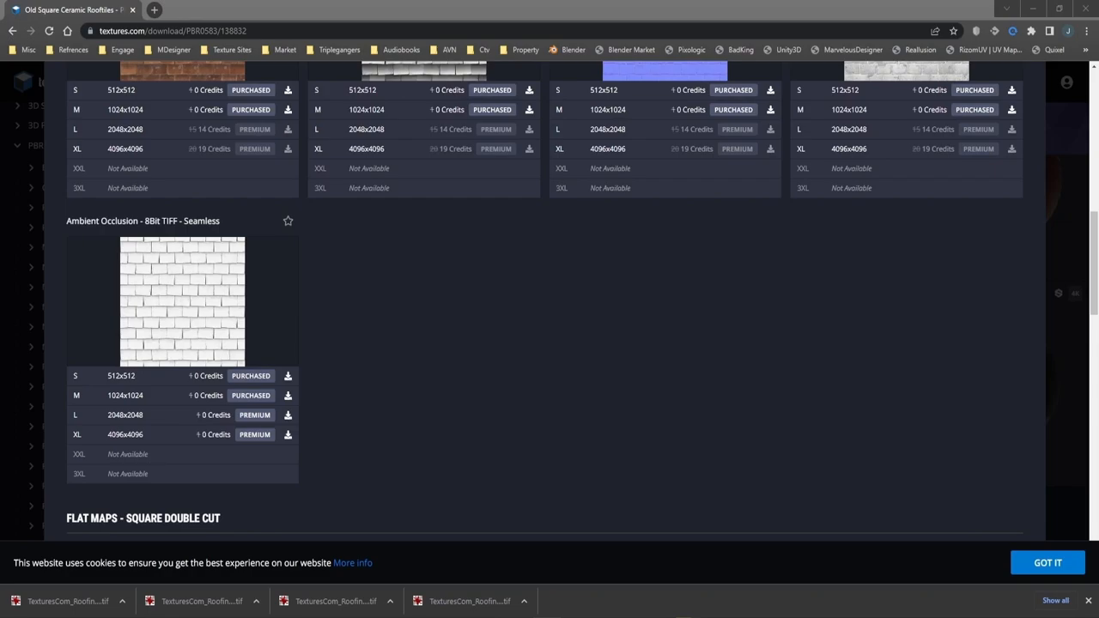
pyautogui.moveTo(447, 240)
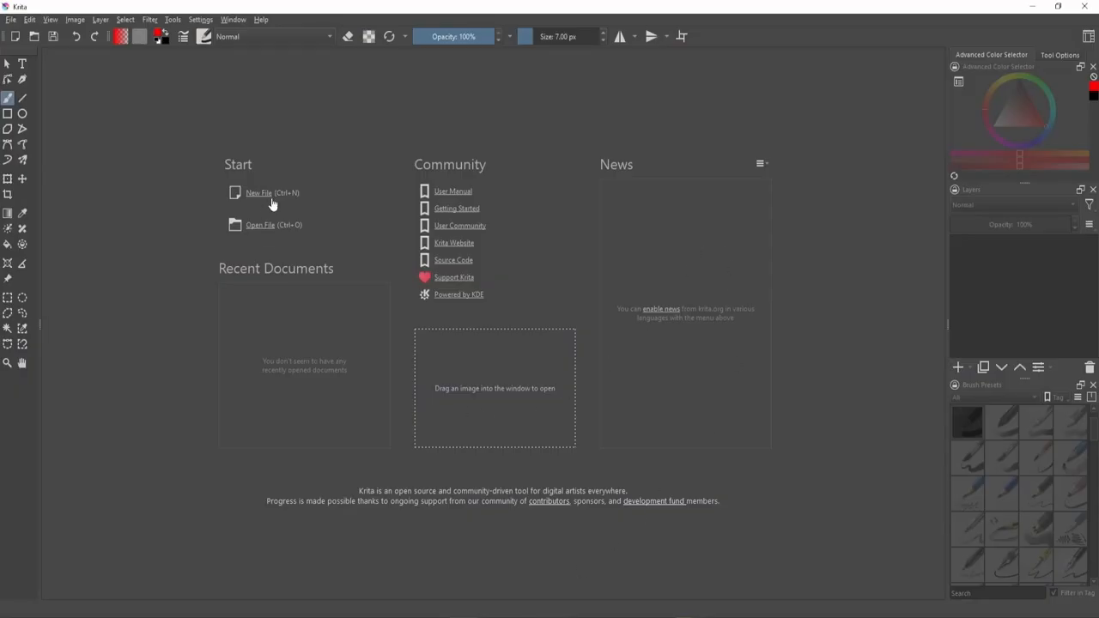
pyautogui.moveTo(505, 442)
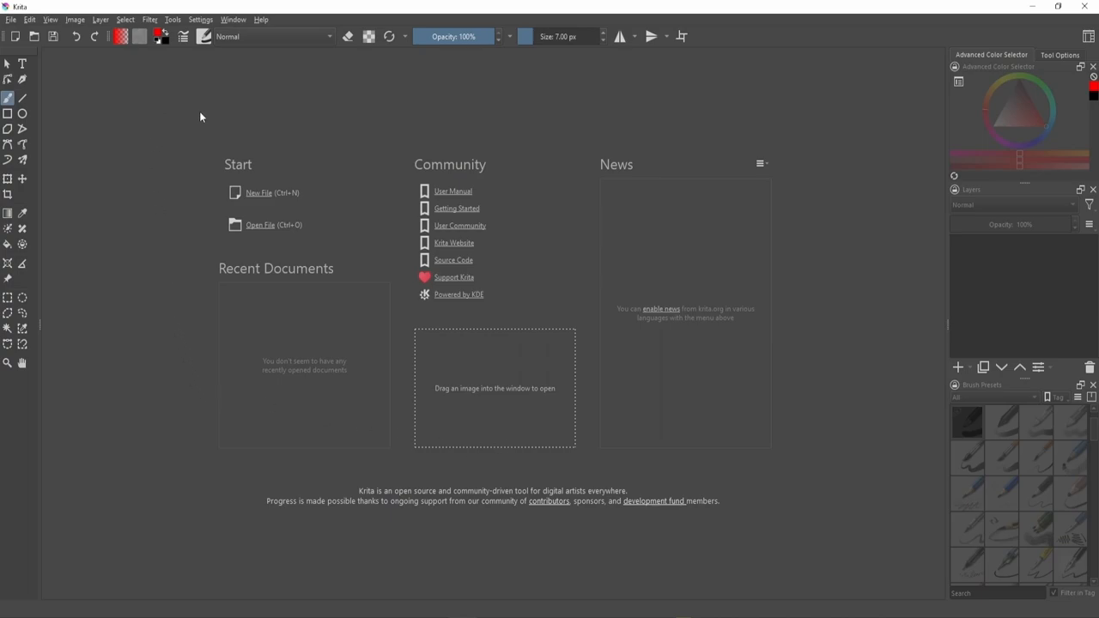
pyautogui.moveTo(206, 96)
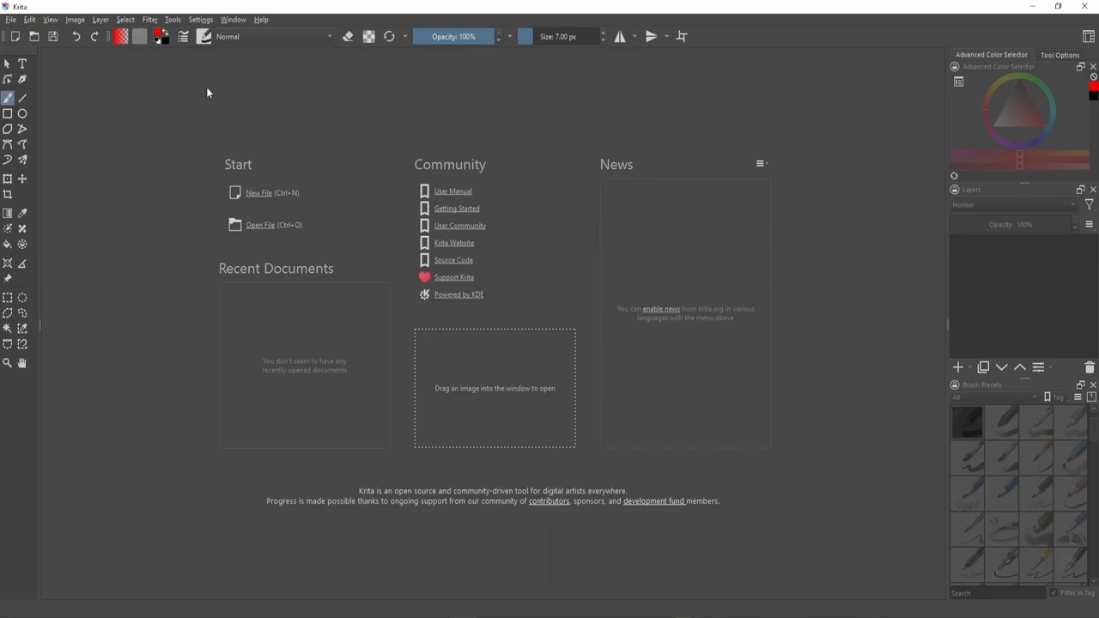
pyautogui.moveTo(206, 93)
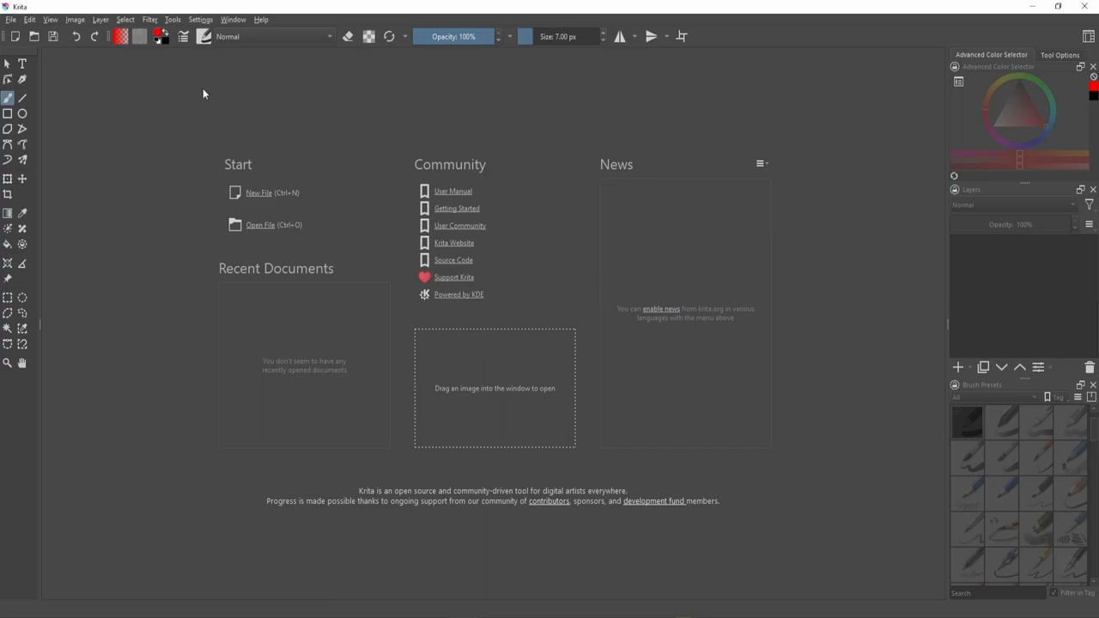
pyautogui.moveTo(196, 89)
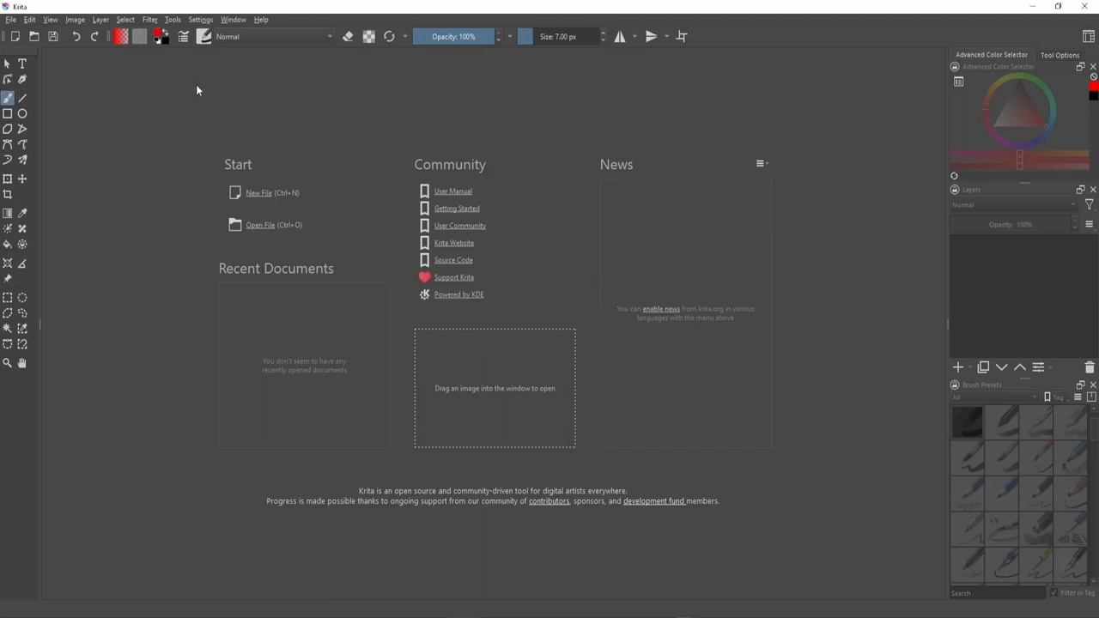
pyautogui.moveTo(343, 217)
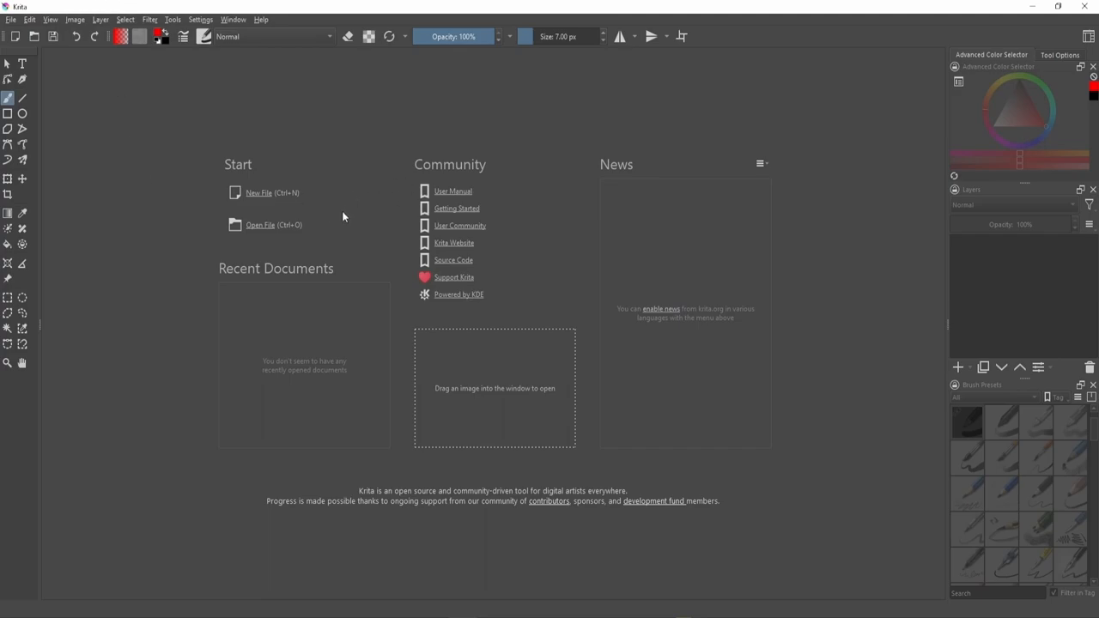
pyautogui.moveTo(265, 171)
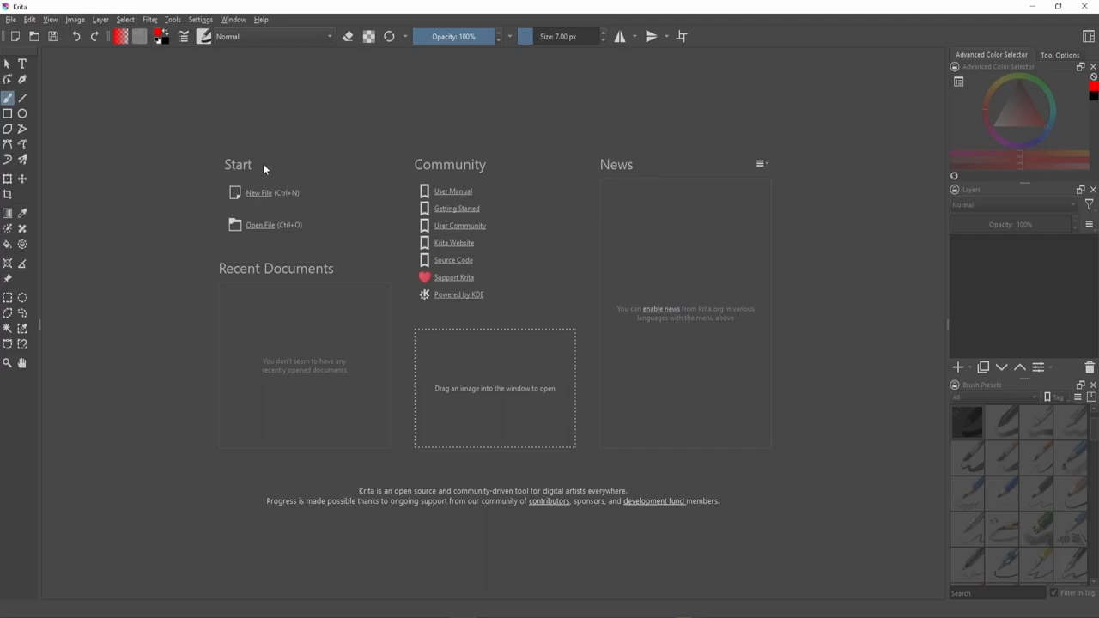
pyautogui.moveTo(457, 273)
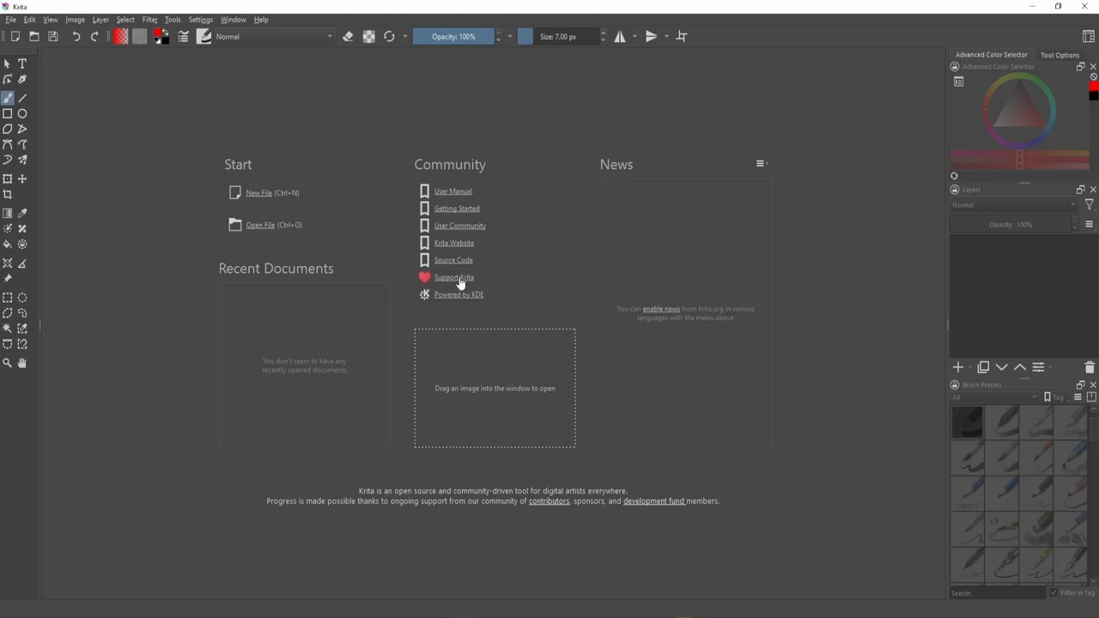
pyautogui.moveTo(329, 199)
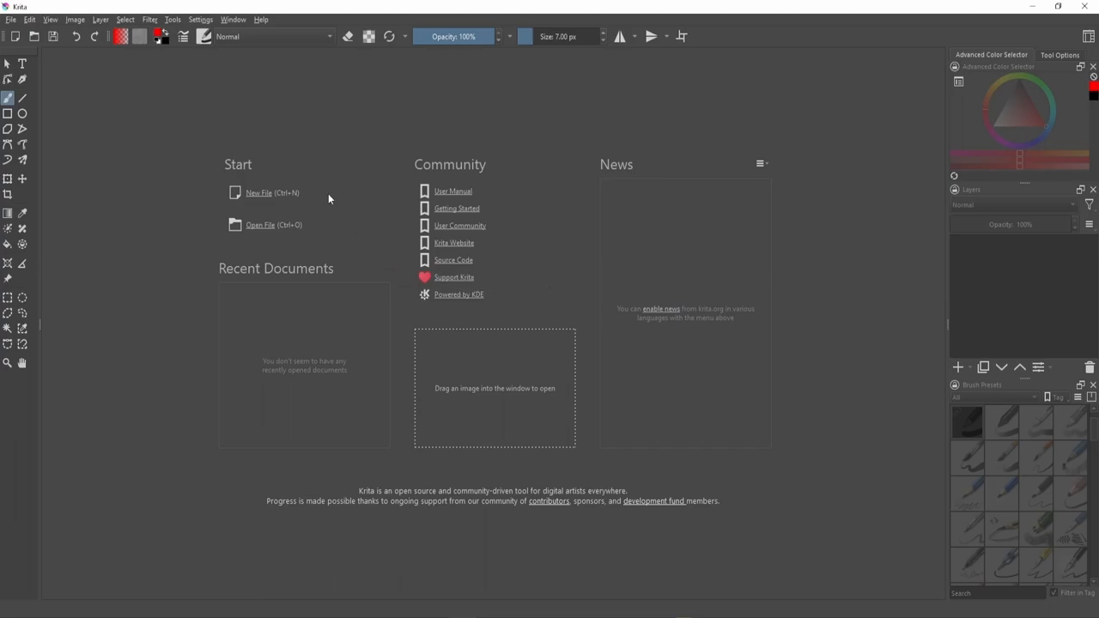
pyautogui.moveTo(51, 48)
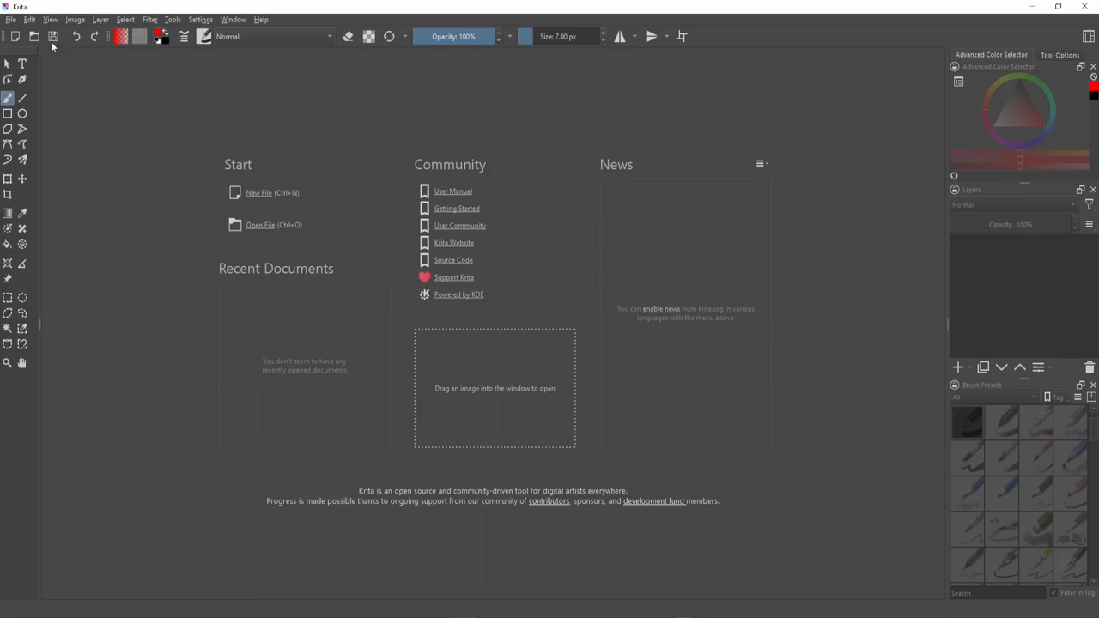
pyautogui.moveTo(390, 174)
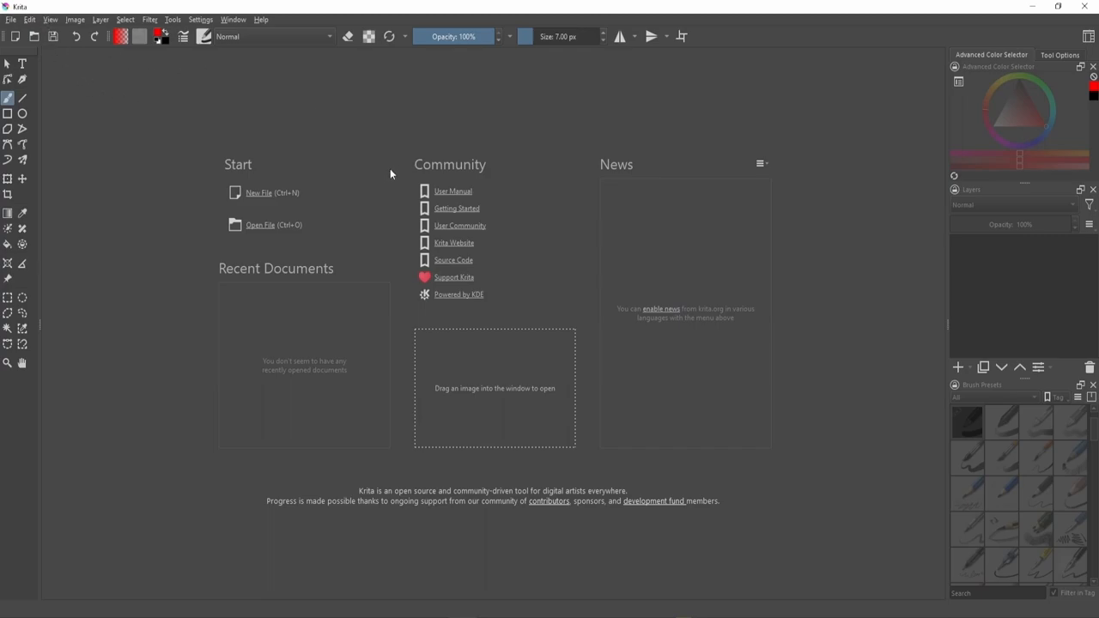
pyautogui.moveTo(261, 117)
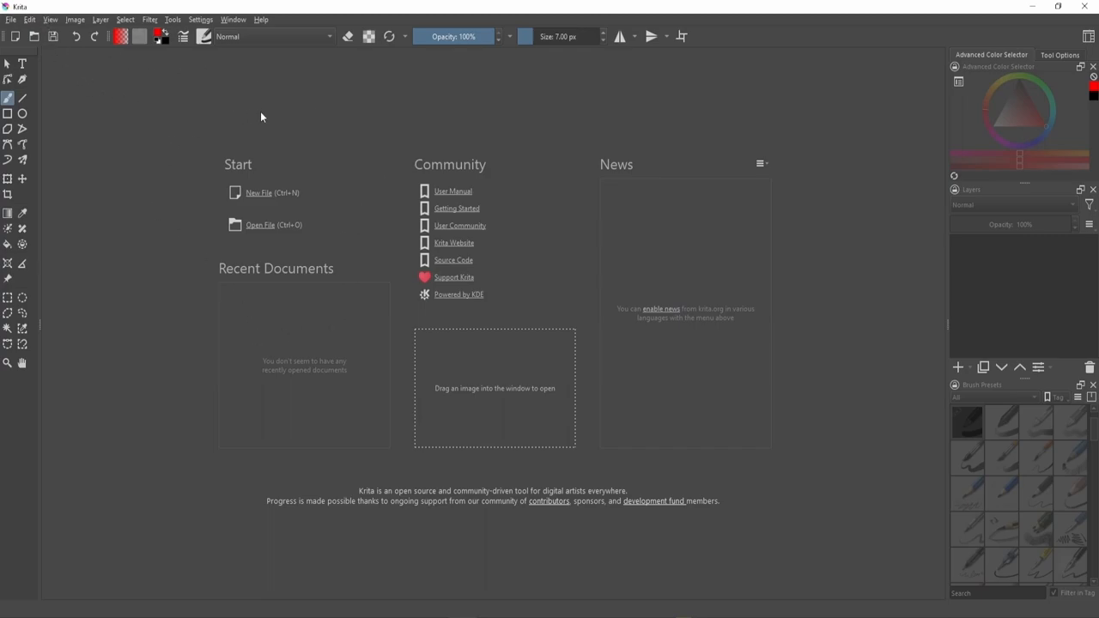
pyautogui.moveTo(407, 364)
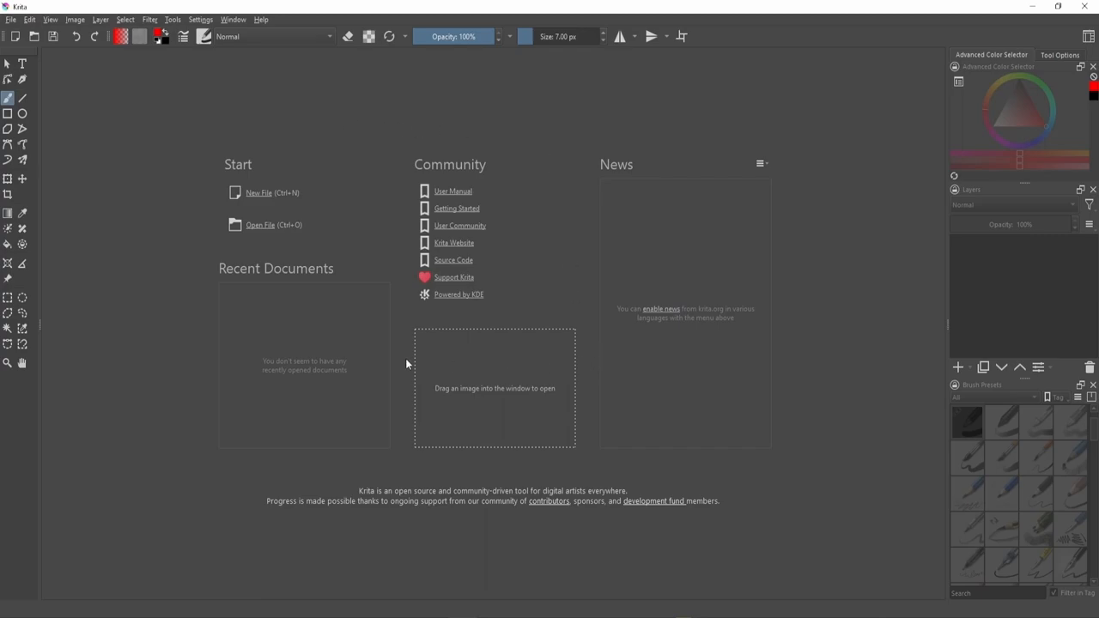
pyautogui.moveTo(549, 309)
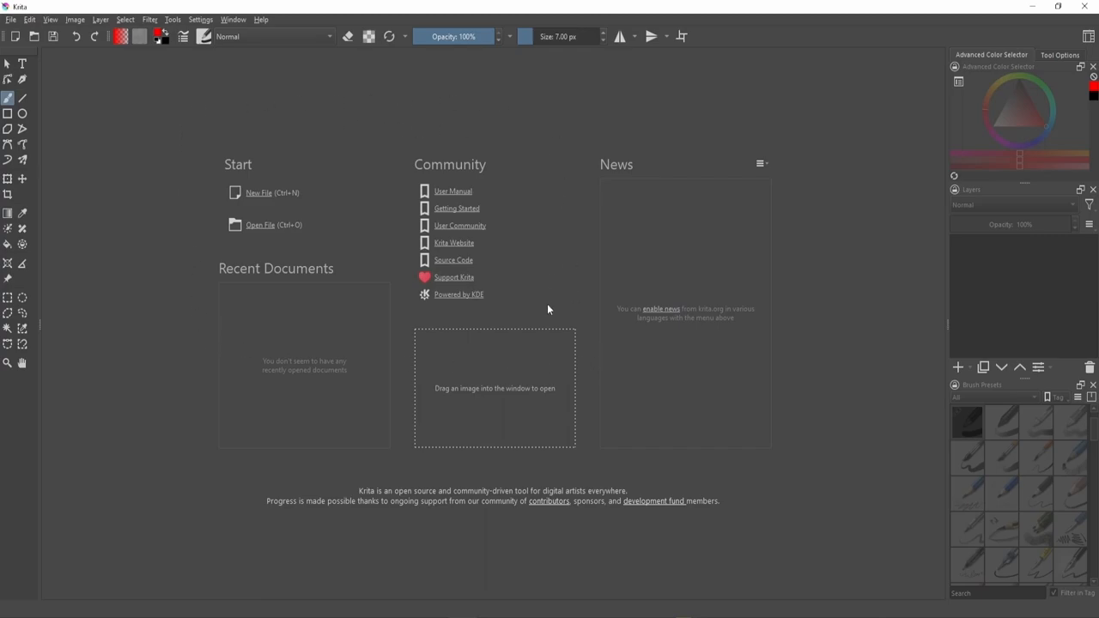
pyautogui.moveTo(526, 119)
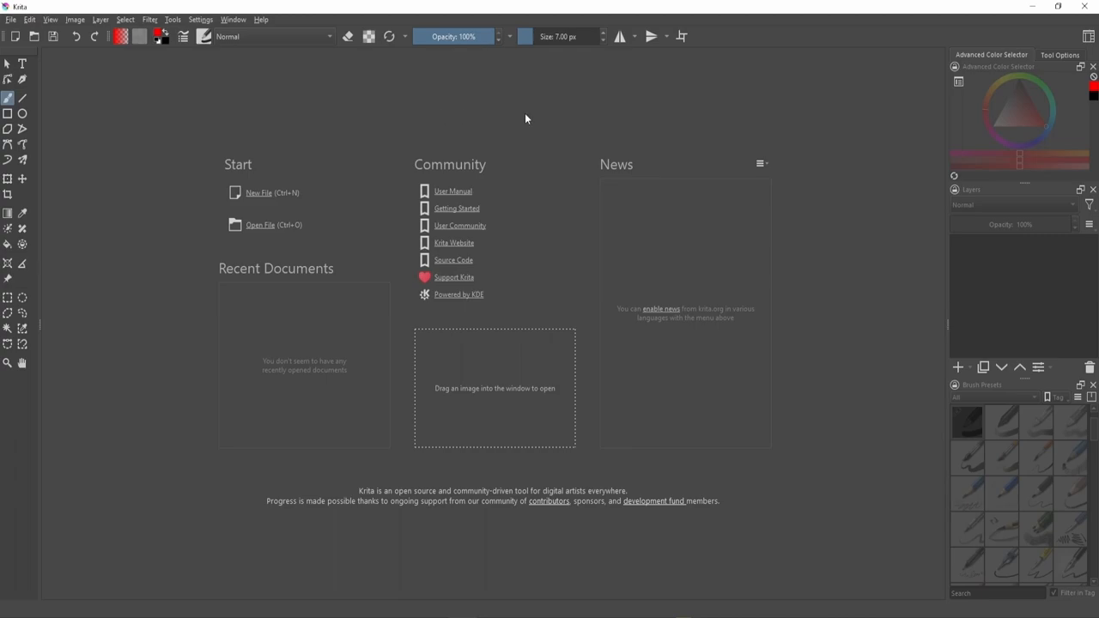
pyautogui.moveTo(258, 207)
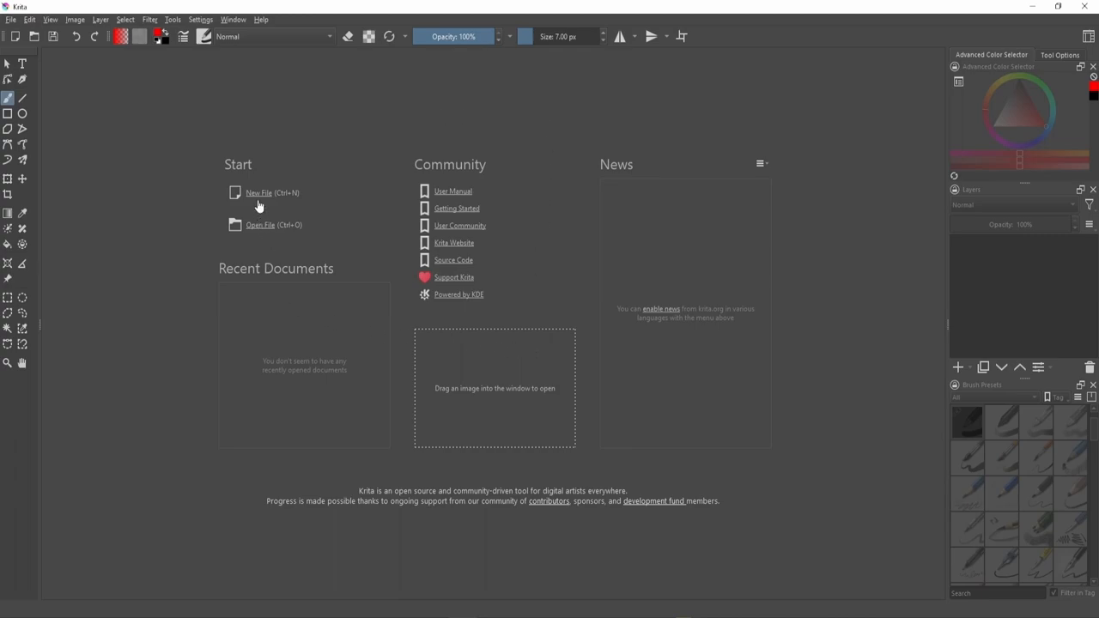
# Start a new document and choose the Texture 4096x4096 predefined canvas size.
pyautogui.click(258, 193)
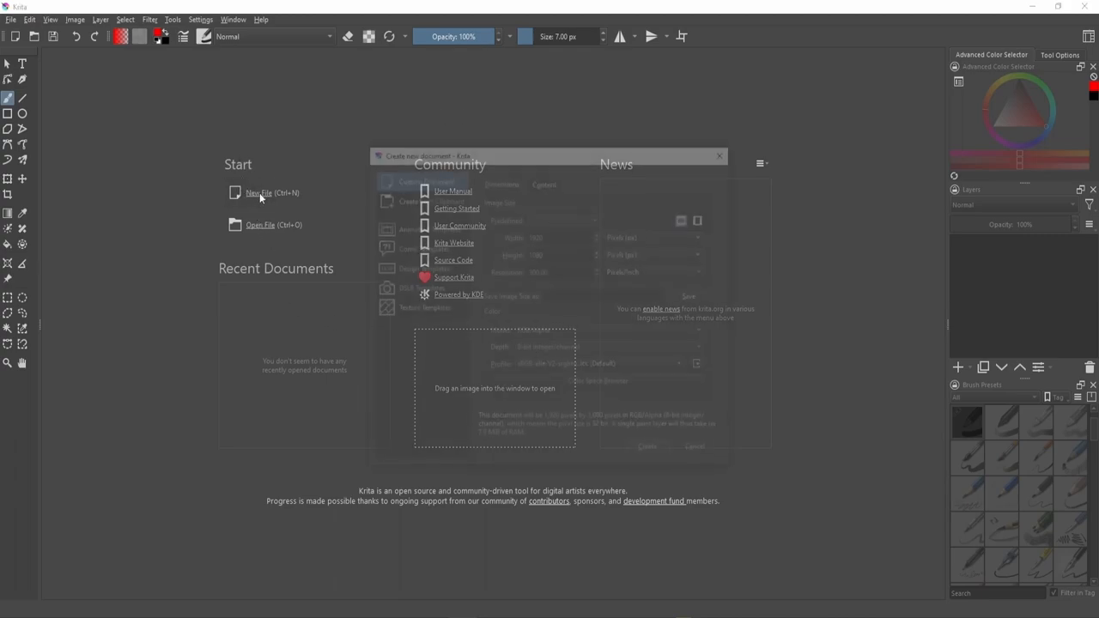
pyautogui.click(260, 192)
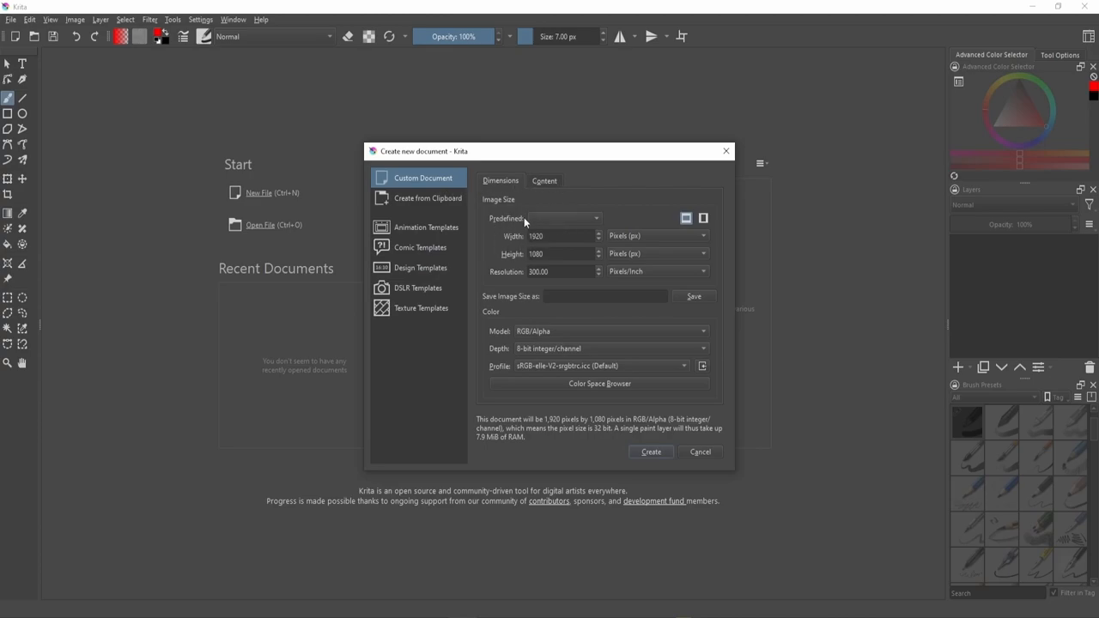
pyautogui.click(596, 219)
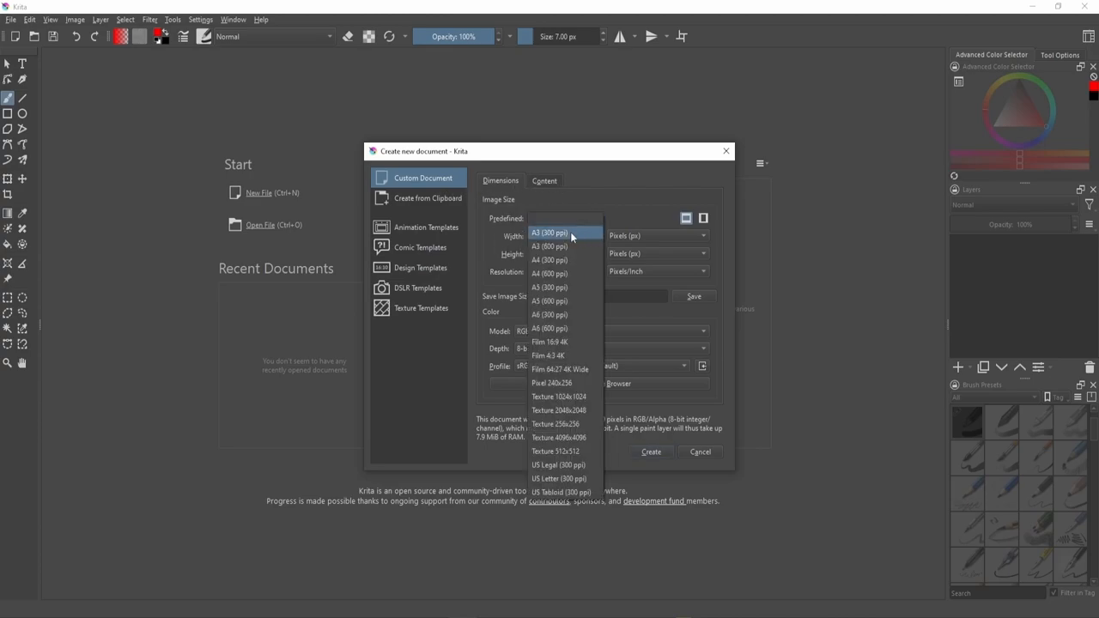
pyautogui.moveTo(558, 397)
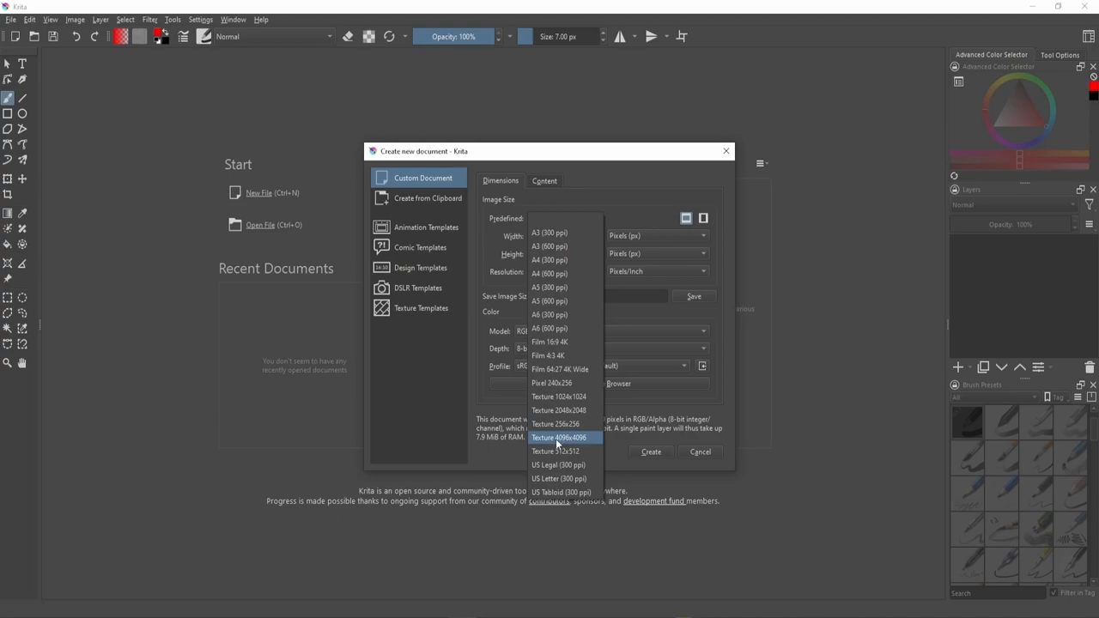
pyautogui.click(560, 438)
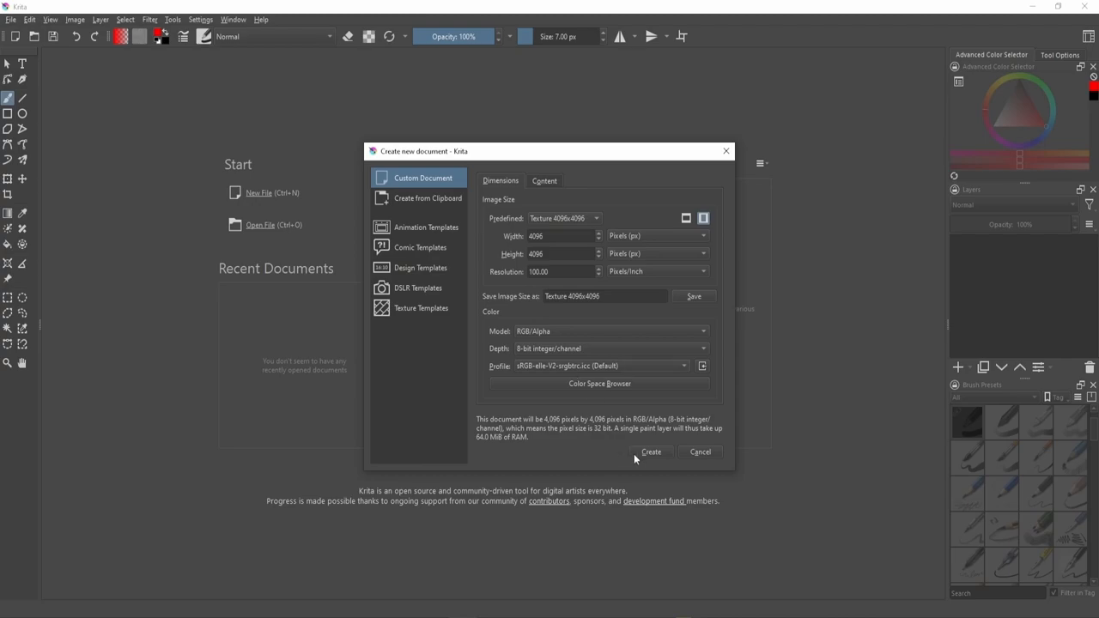
pyautogui.moveTo(674, 456)
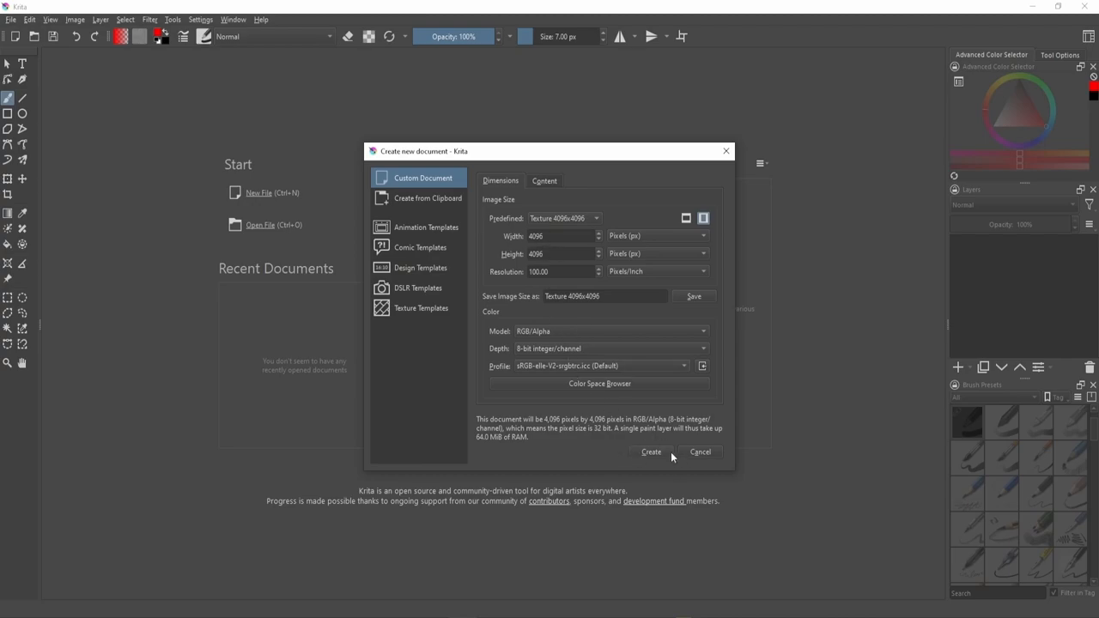
# Create the blank 4096x4096 document and fit the canvas in the view.
pyautogui.click(650, 452)
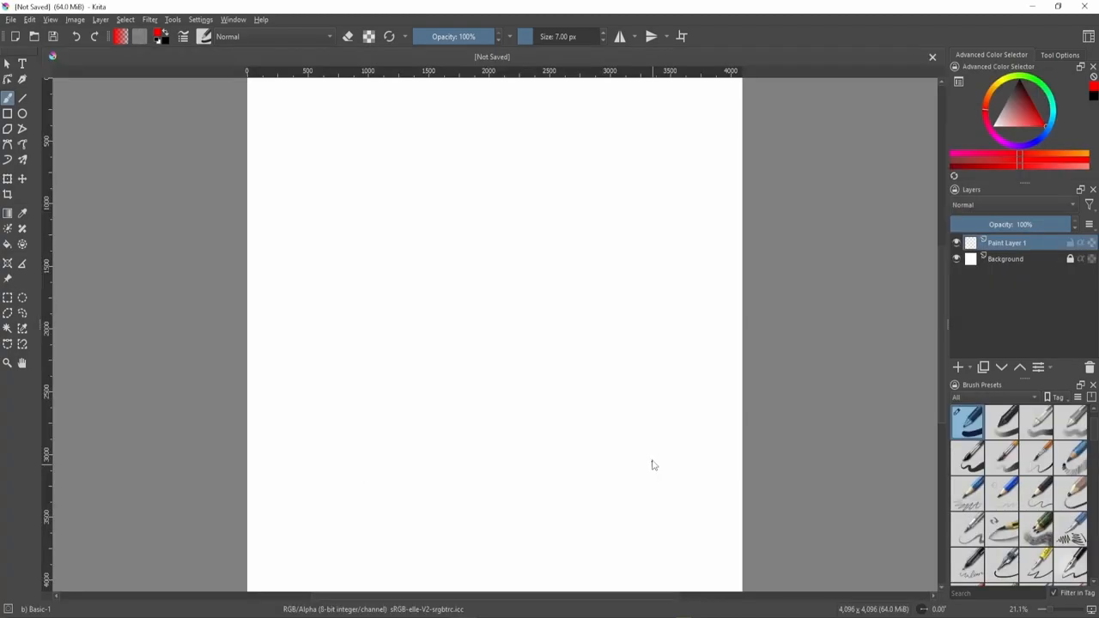
pyautogui.scroll(-3)
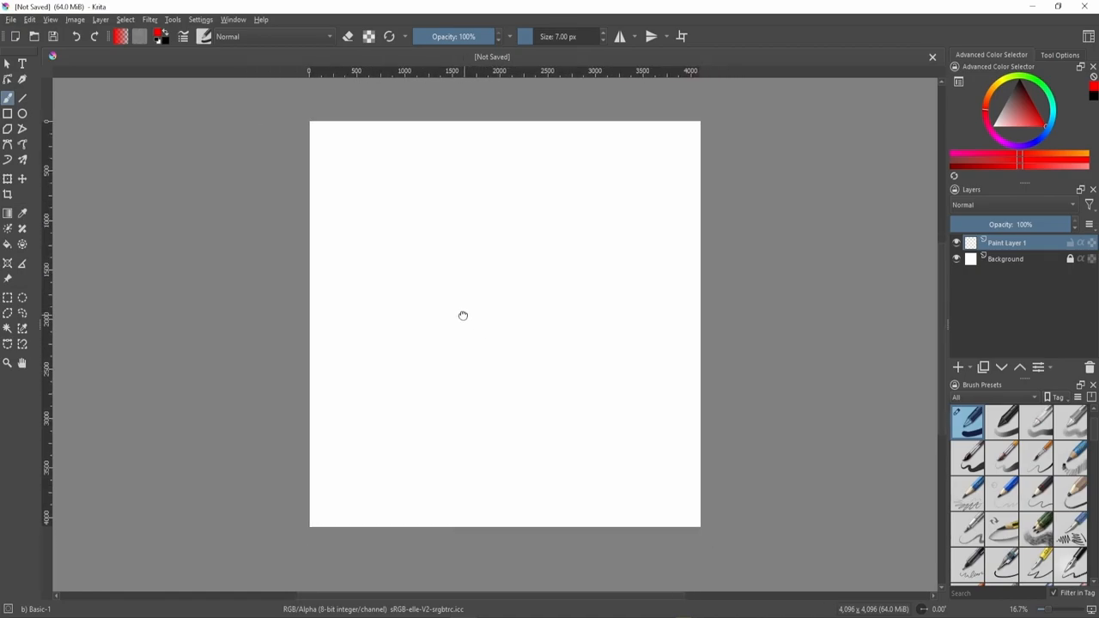
pyautogui.moveTo(464, 316); pyautogui.dragTo(512, 281)
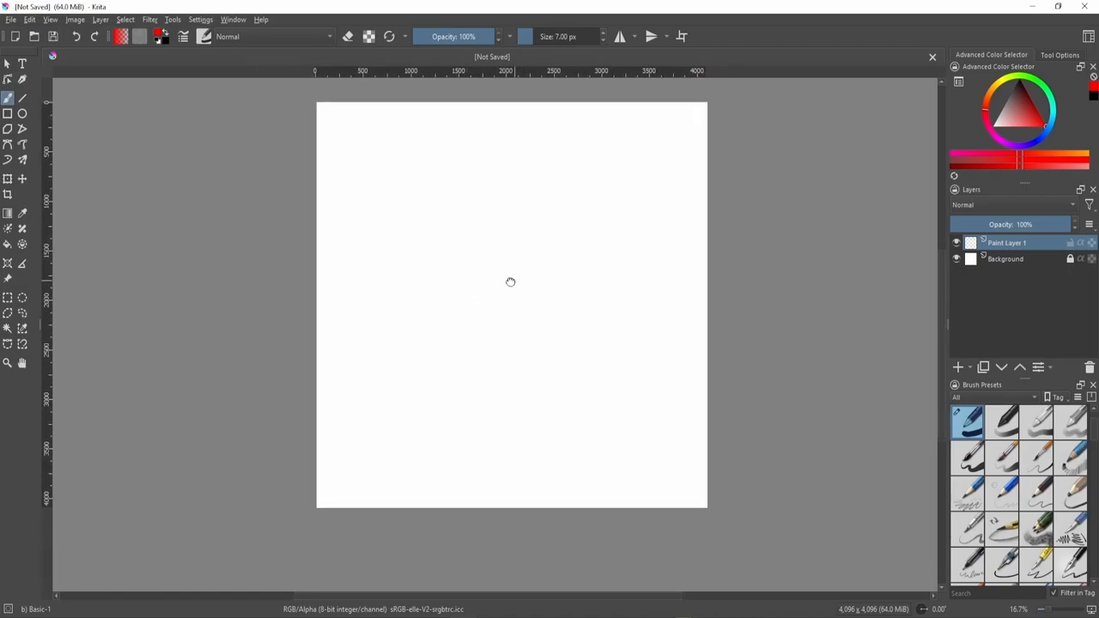
pyautogui.moveTo(510, 282); pyautogui.dragTo(562, 295)
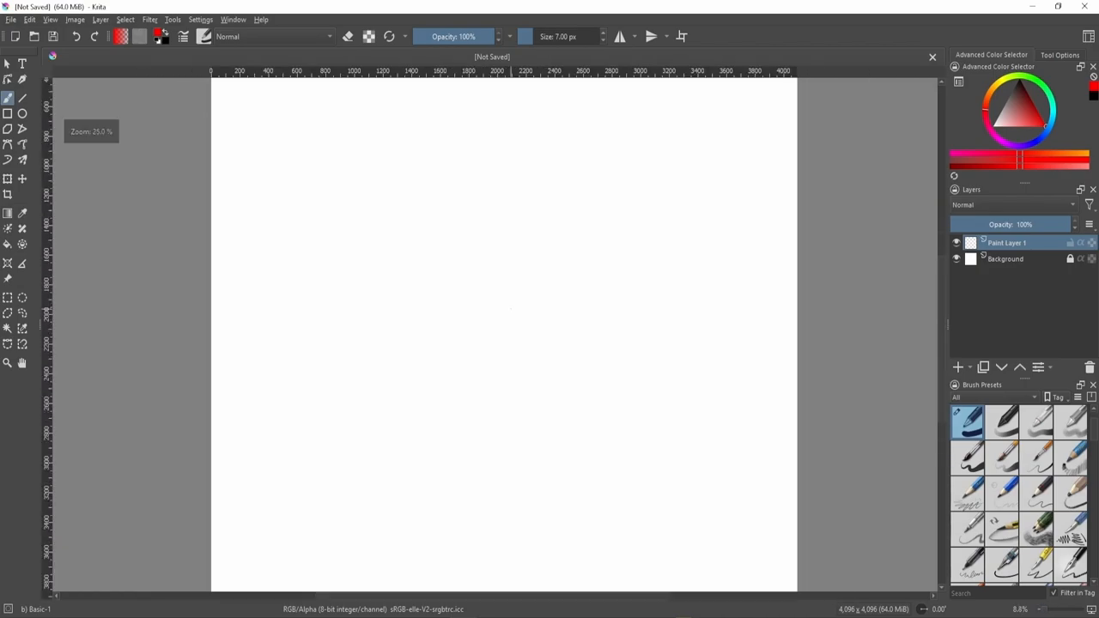
pyautogui.scroll(-3)
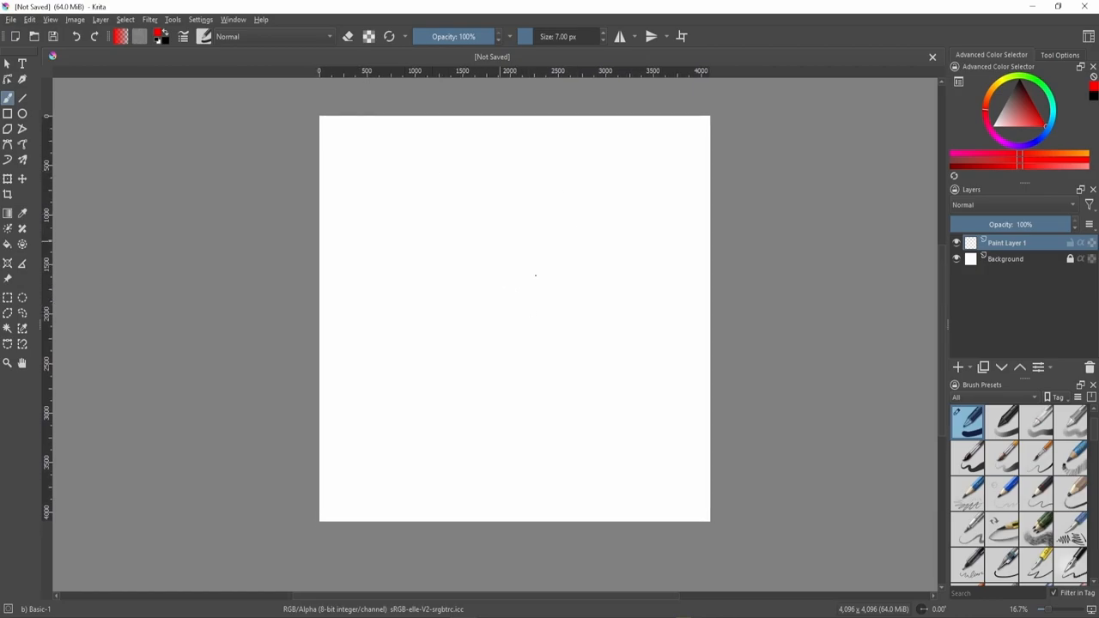
# Unlock and delete the Background layer so only transparent Paint Layer 1 remains.
pyautogui.click(1005, 258)
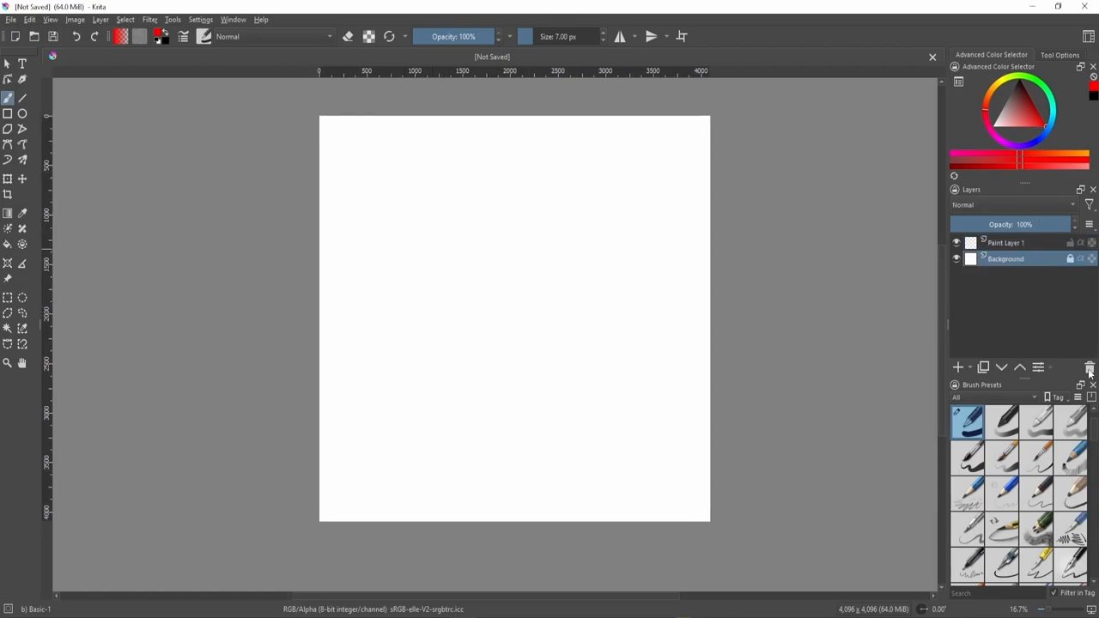
pyautogui.click(1005, 257)
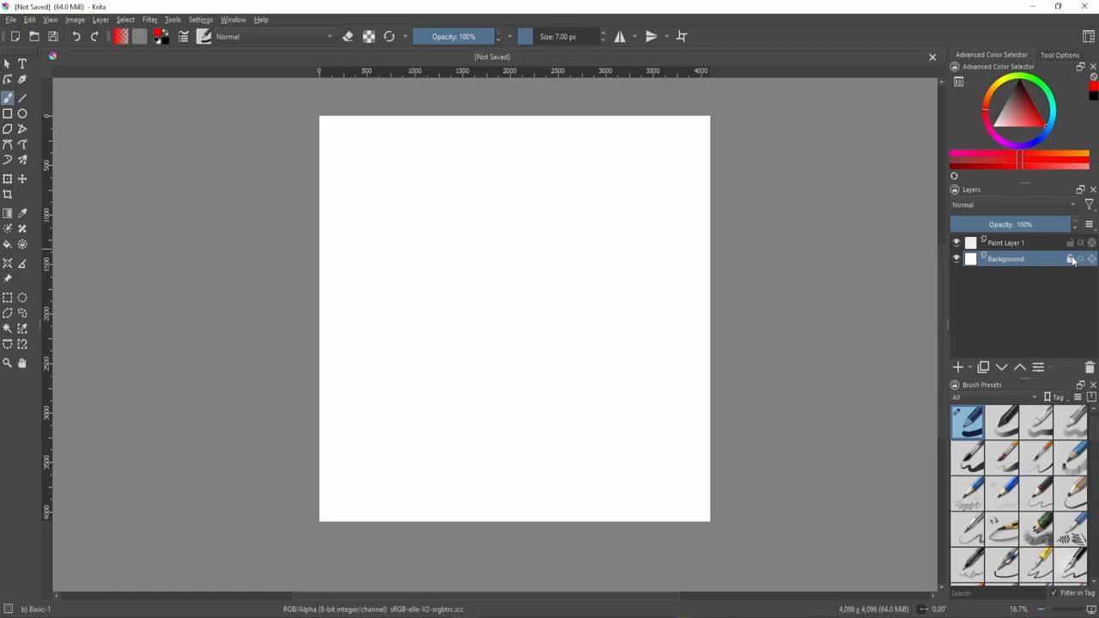
pyautogui.click(1091, 368)
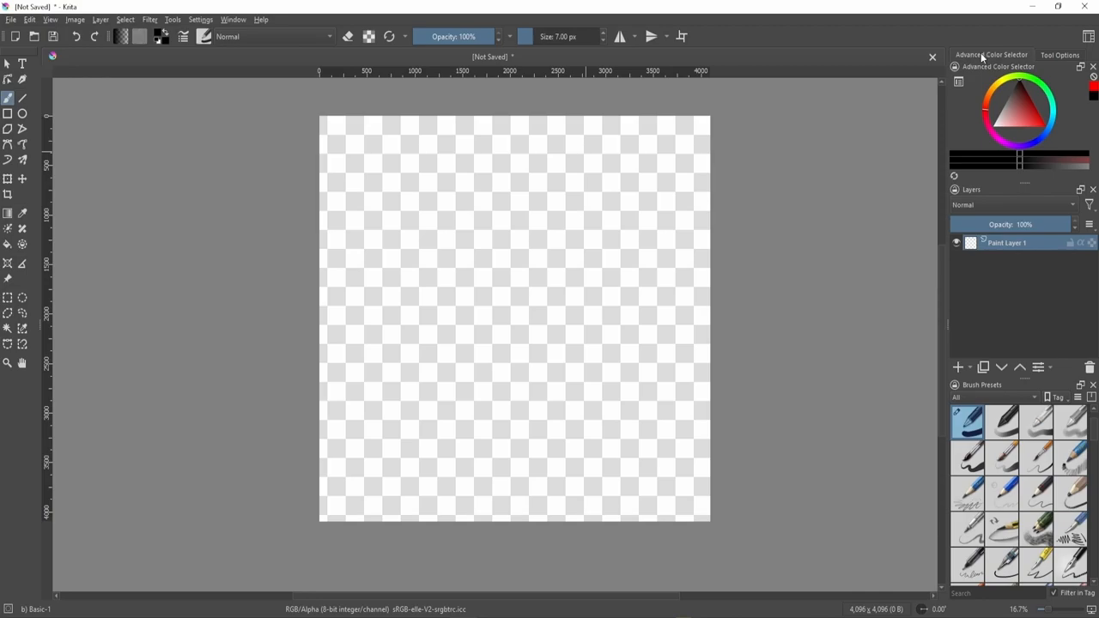
pyautogui.moveTo(1022, 62)
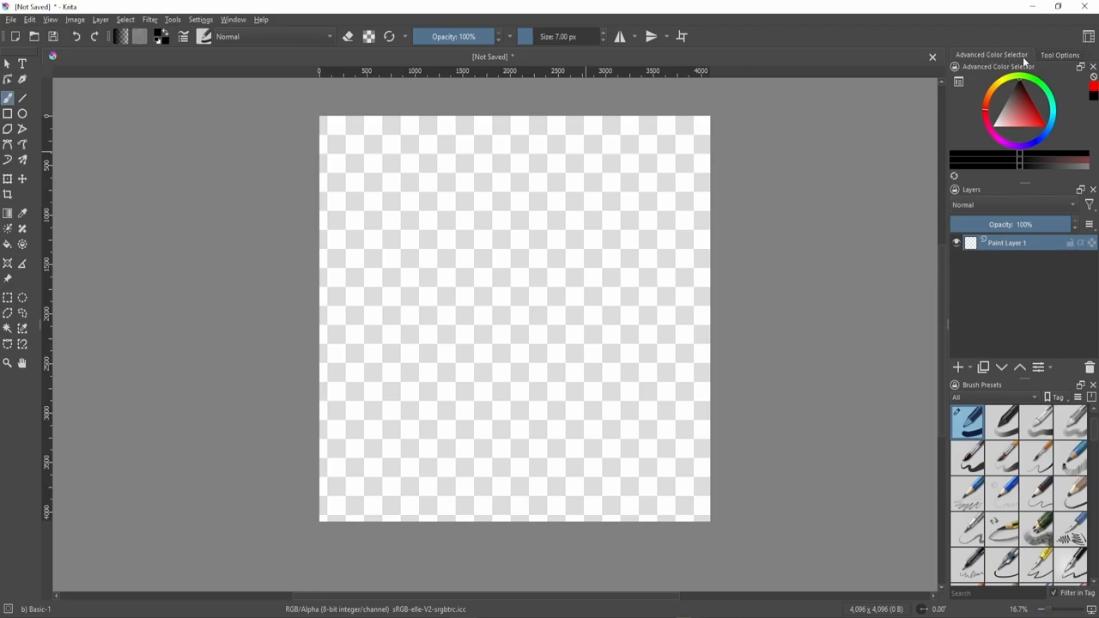
pyautogui.moveTo(237, 24)
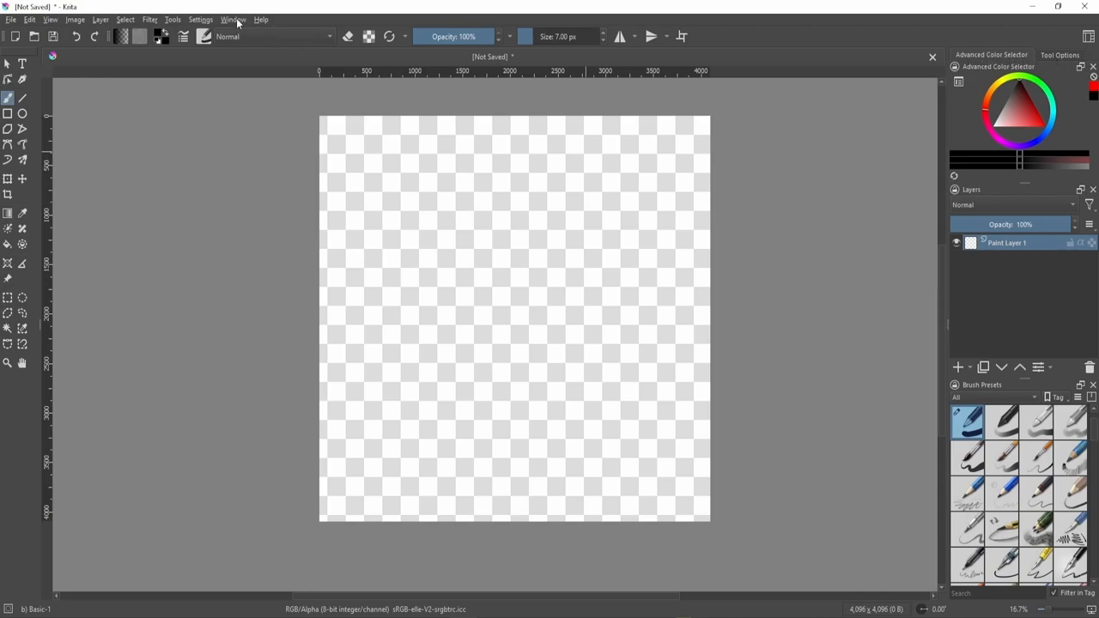
pyautogui.click(233, 19)
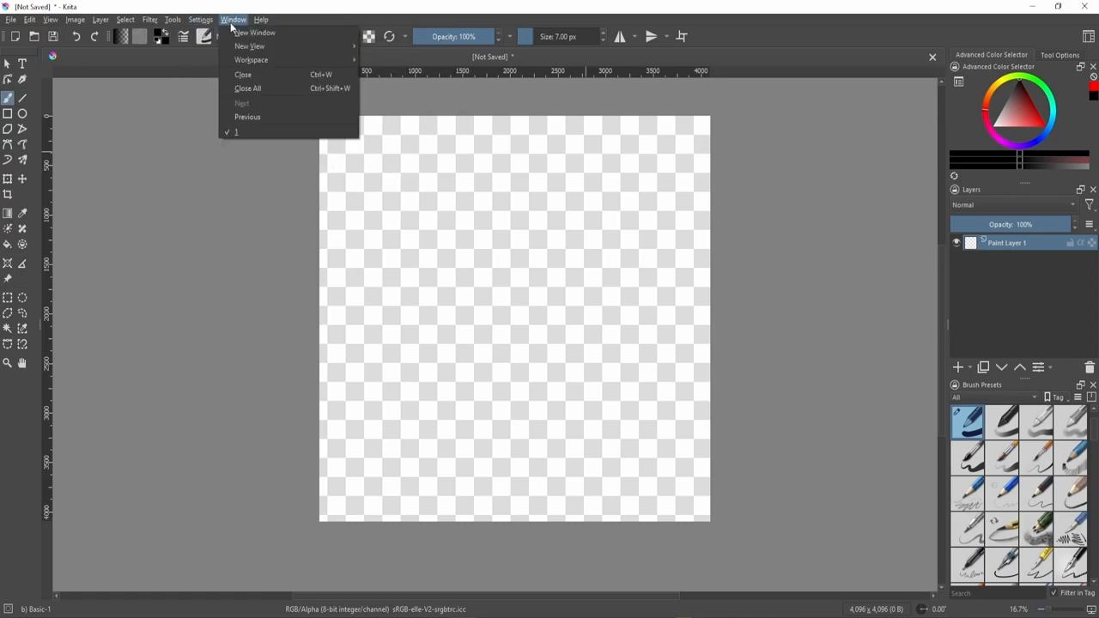
pyautogui.moveTo(251, 58)
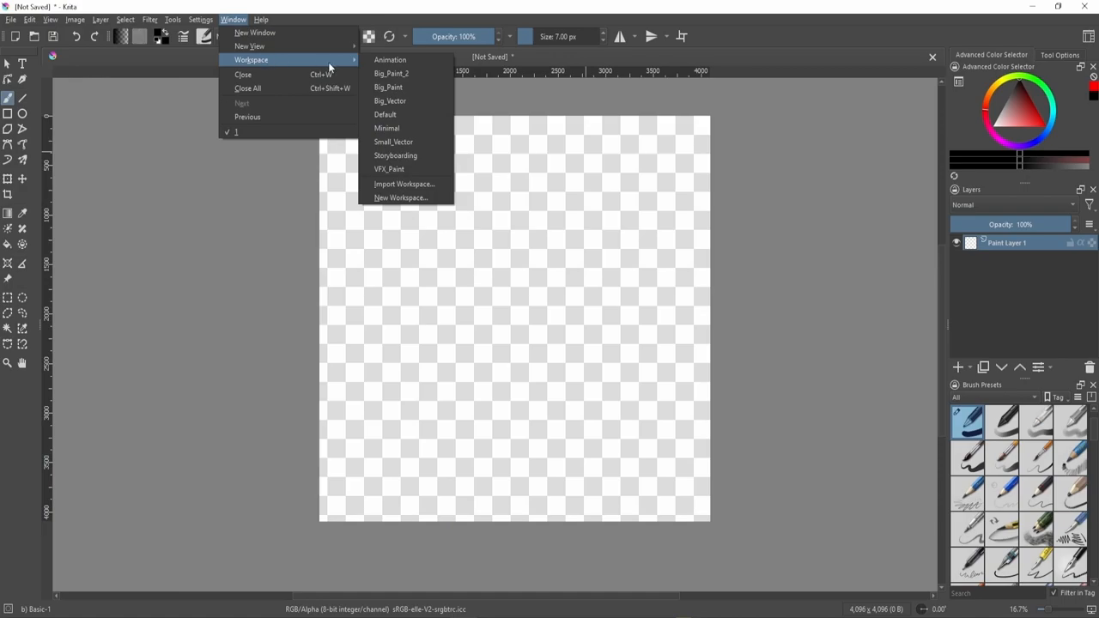
pyautogui.moveTo(332, 69)
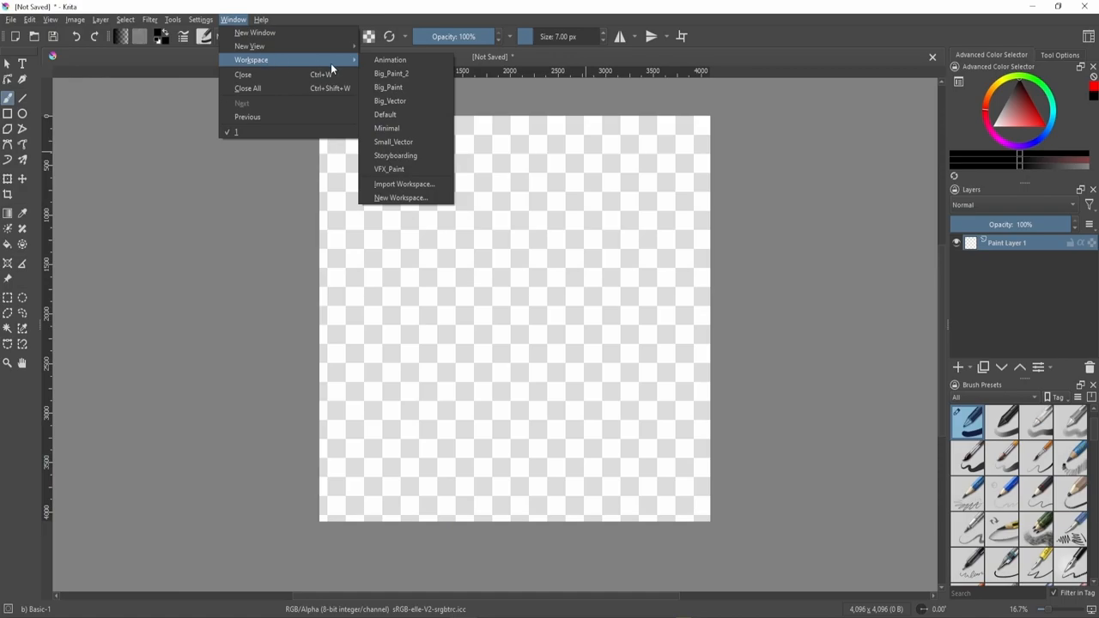
pyautogui.moveTo(330, 70)
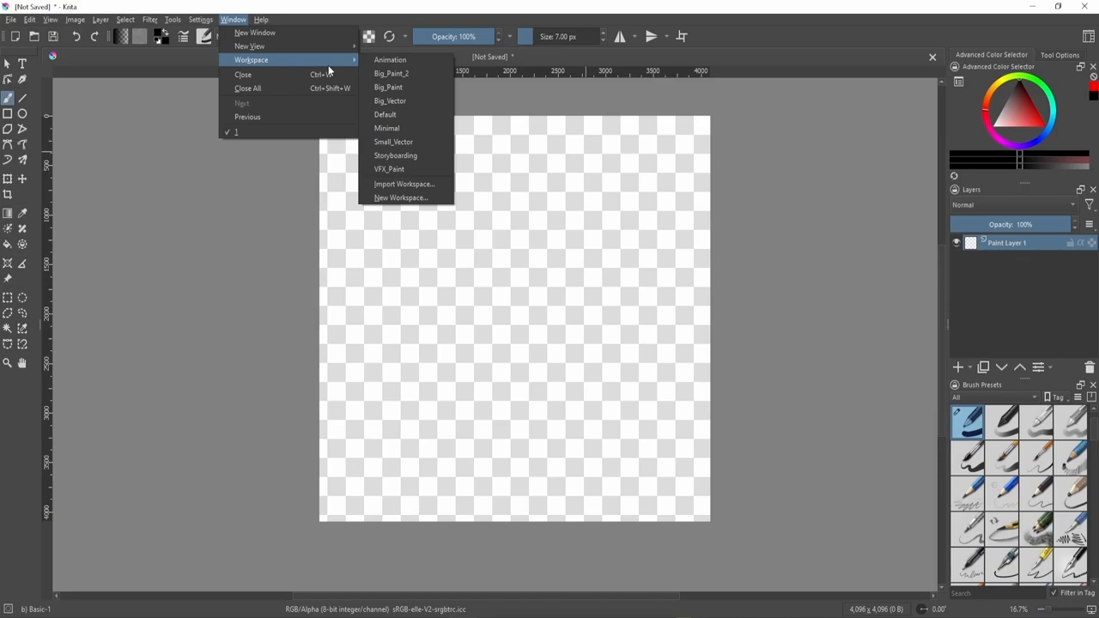
pyautogui.moveTo(405, 114)
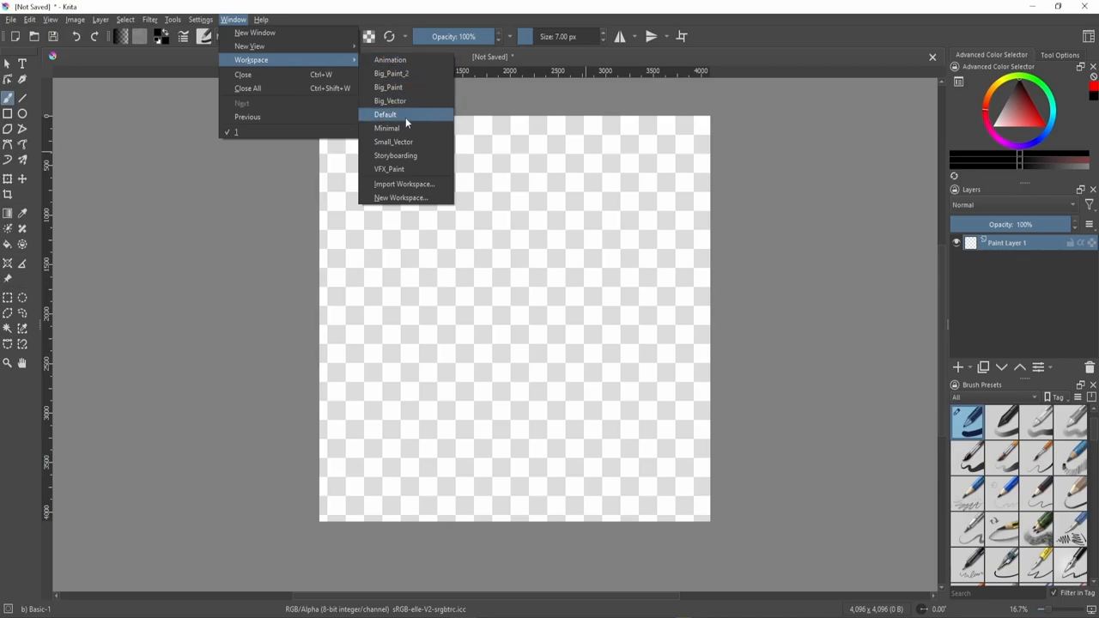
pyautogui.moveTo(404, 184)
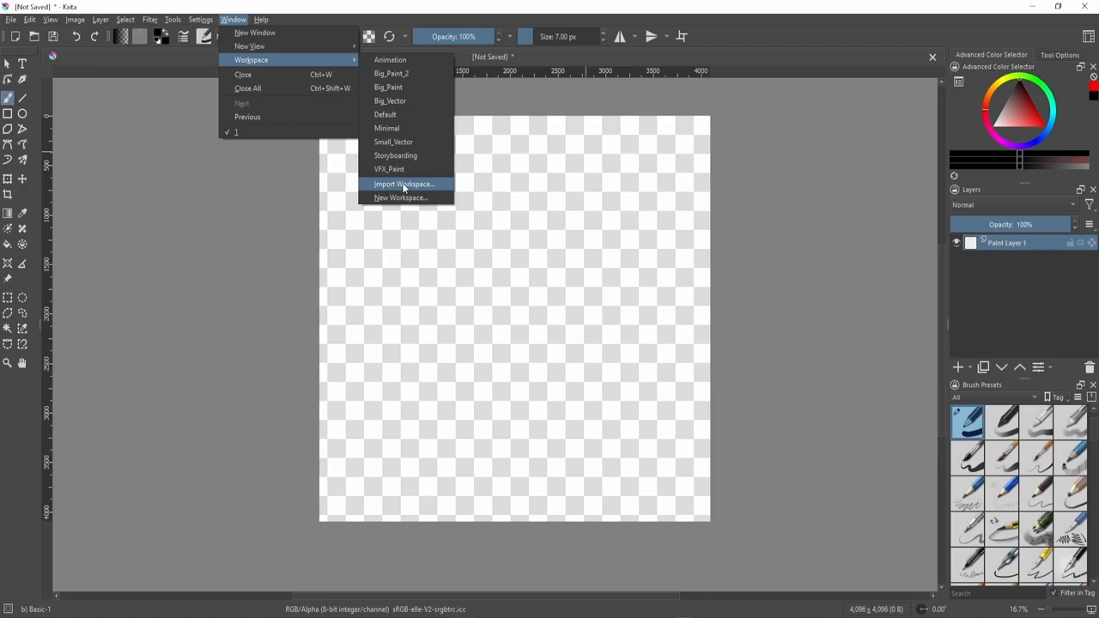
pyautogui.moveTo(388, 170)
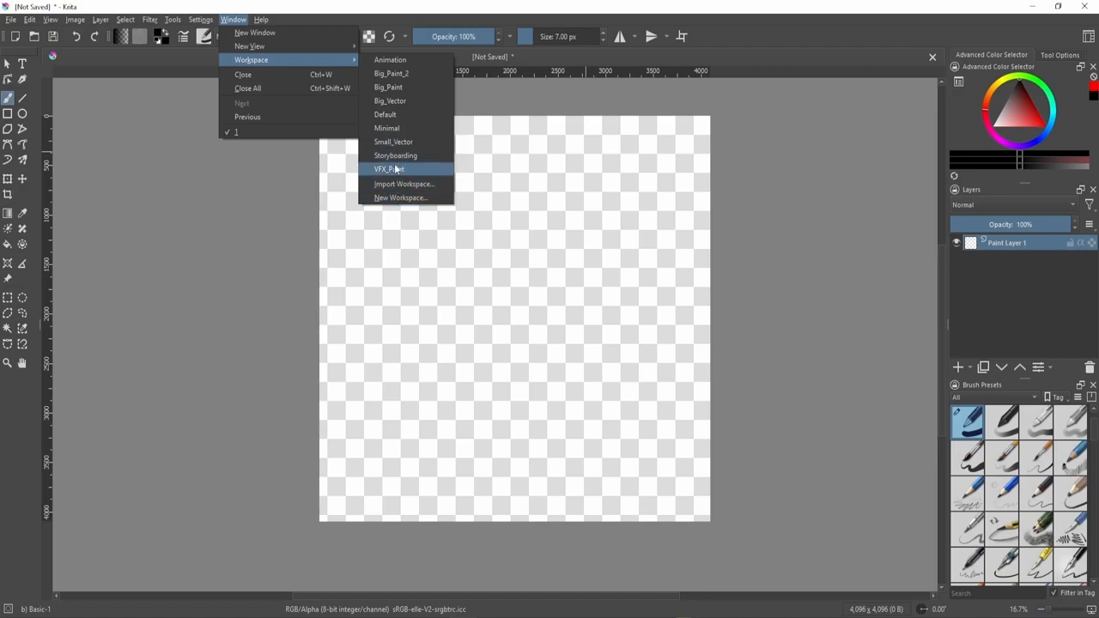
pyautogui.click(388, 168)
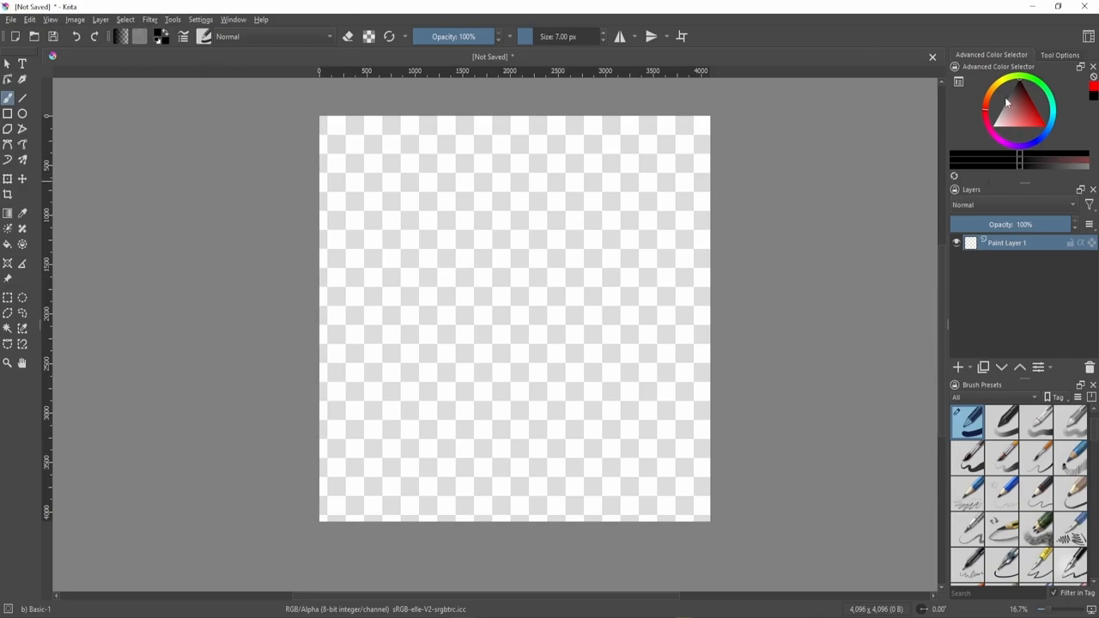
pyautogui.click(233, 19)
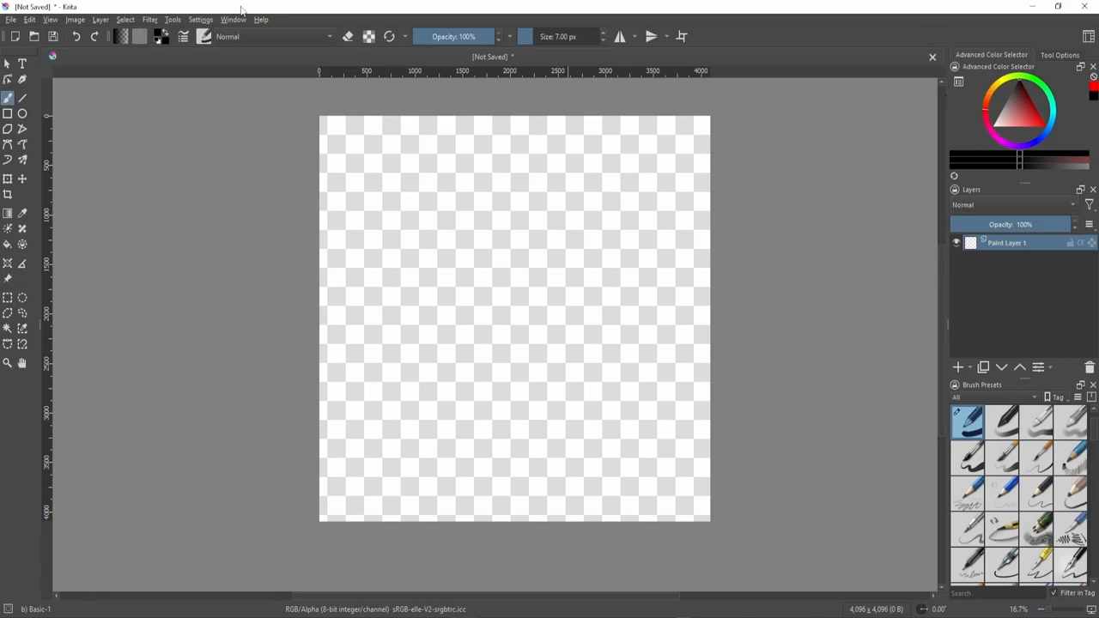
pyautogui.click(234, 19)
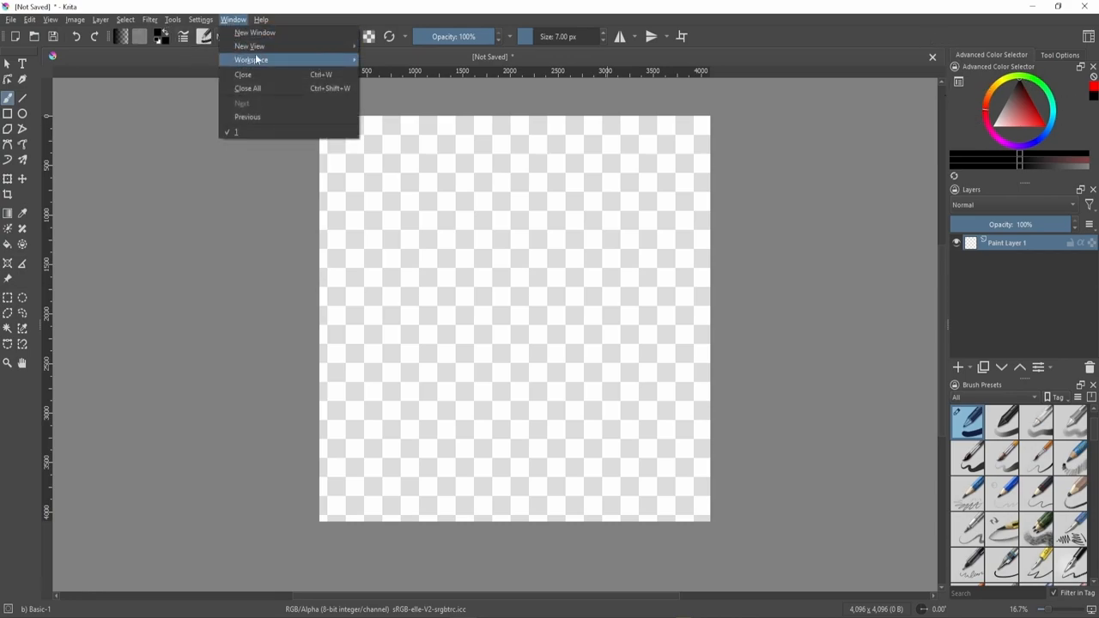
pyautogui.click(251, 58)
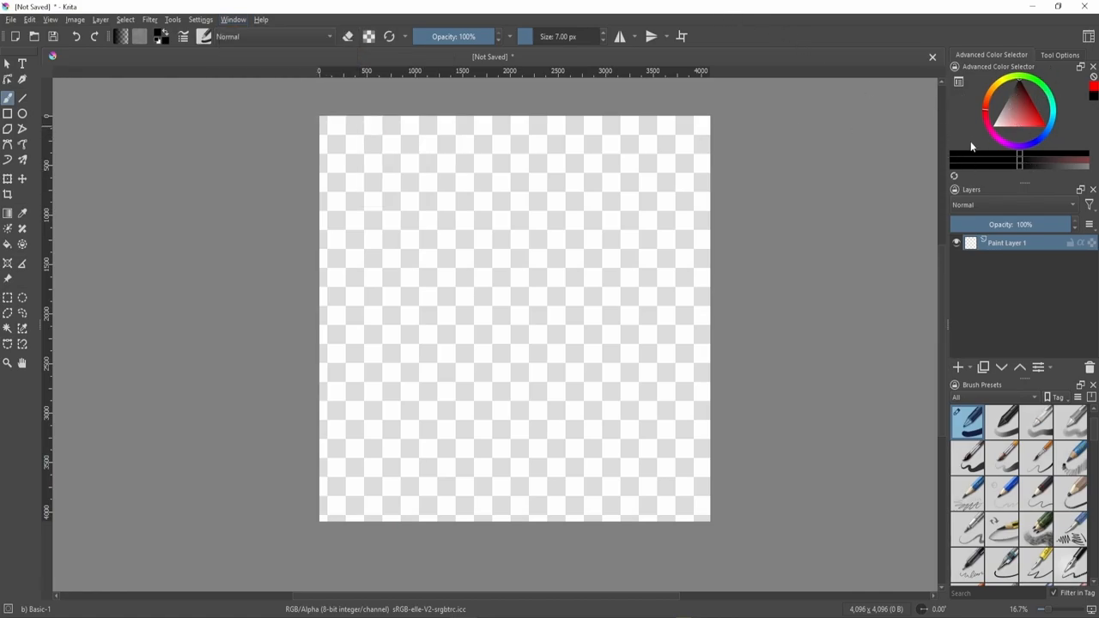
pyautogui.moveTo(1017, 67)
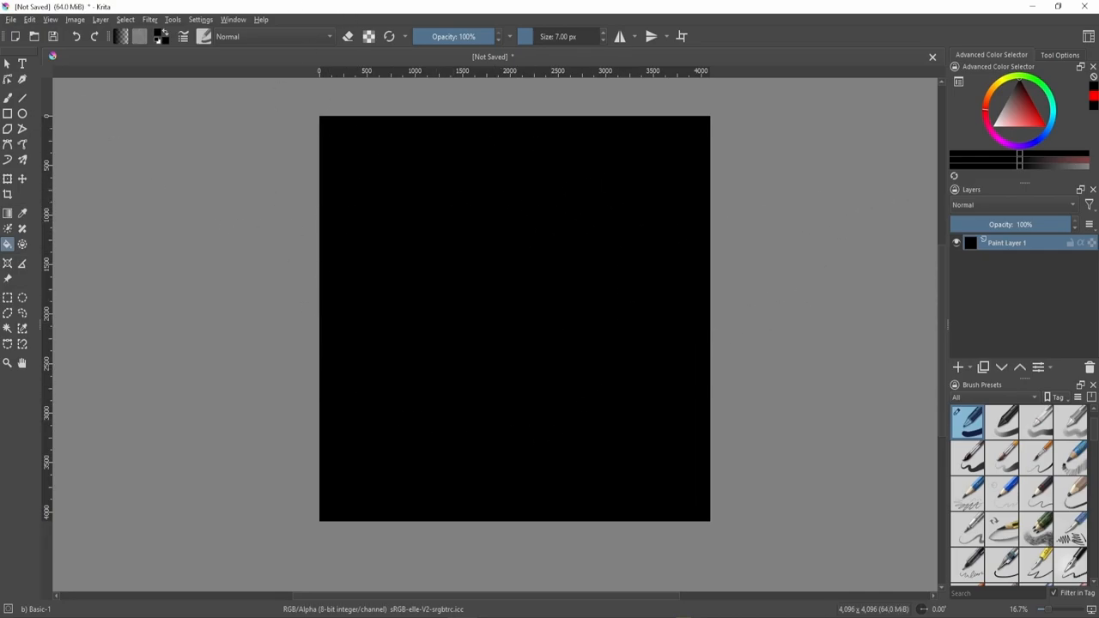
pyautogui.moveTo(532, 376)
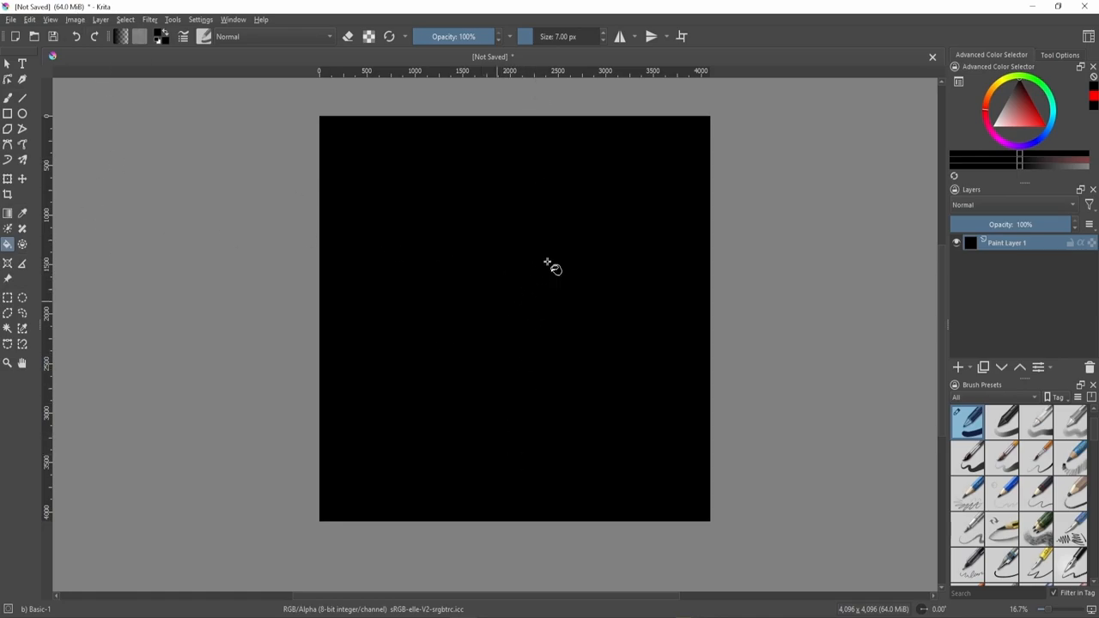
pyautogui.moveTo(591, 273)
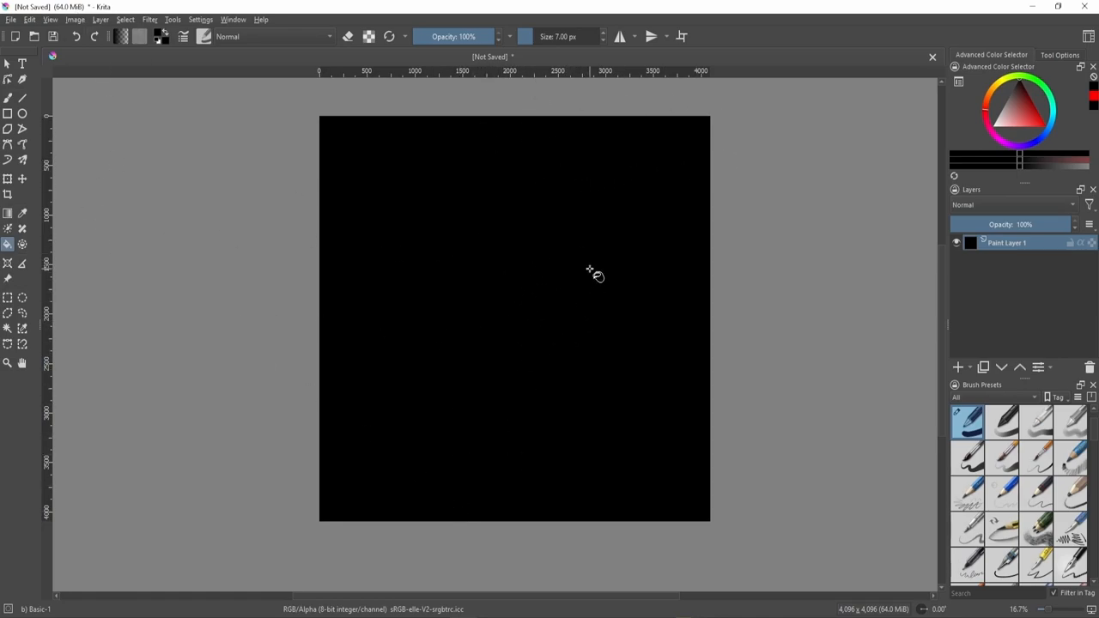
pyautogui.moveTo(588, 273)
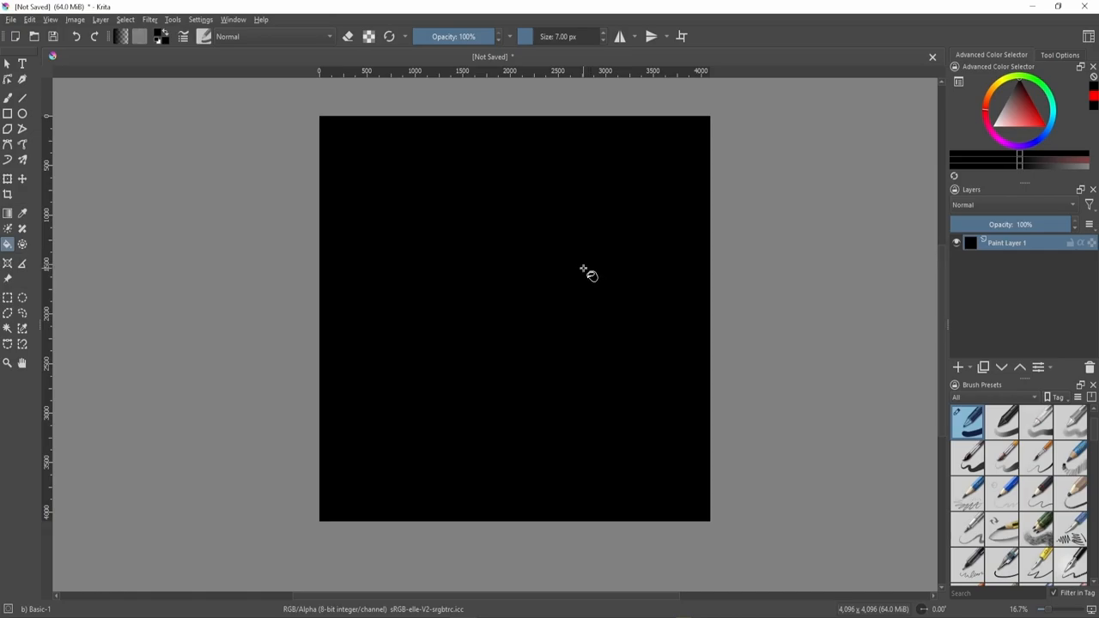
pyautogui.moveTo(416, 113)
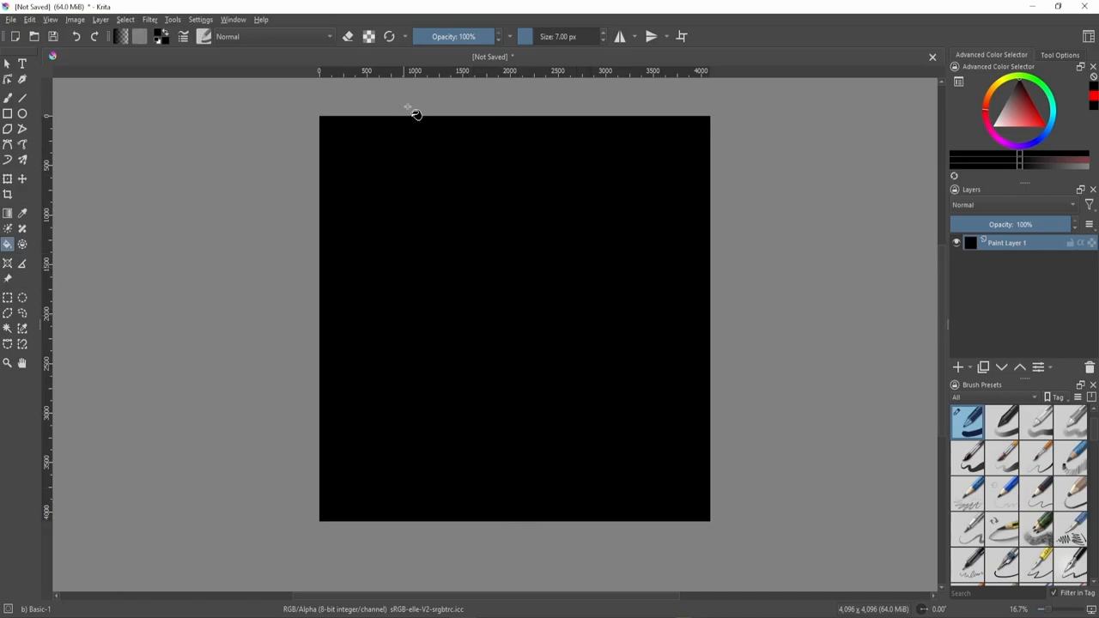
pyautogui.moveTo(874, 312)
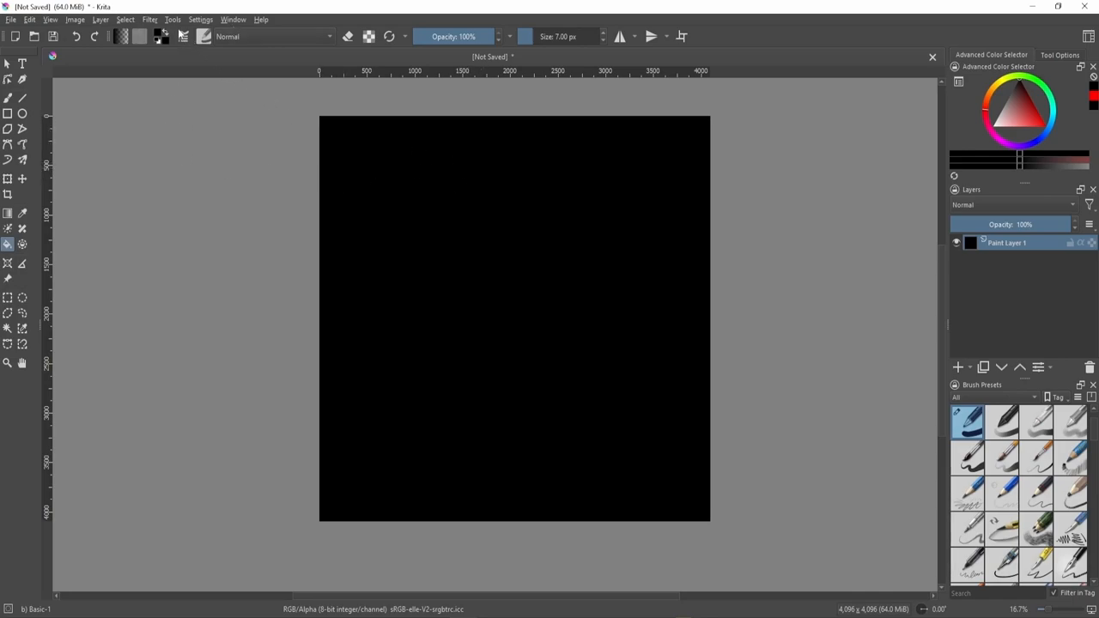
# Show the rulers and drag a horizontal guide to the canvas's vertical middle.
pyautogui.click(50, 19)
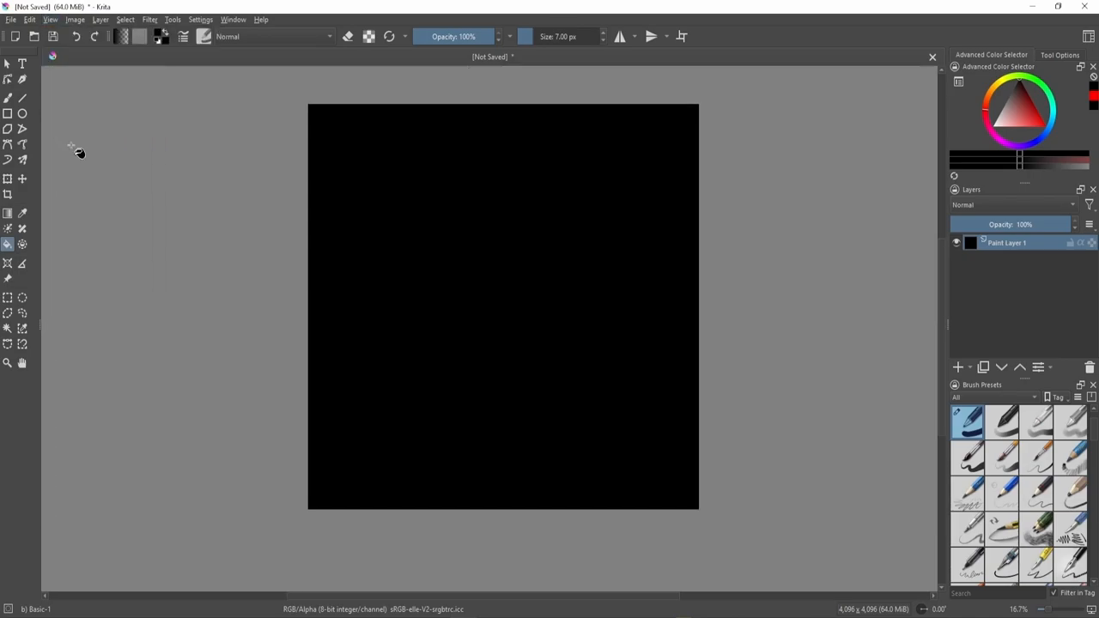
pyautogui.click(50, 18)
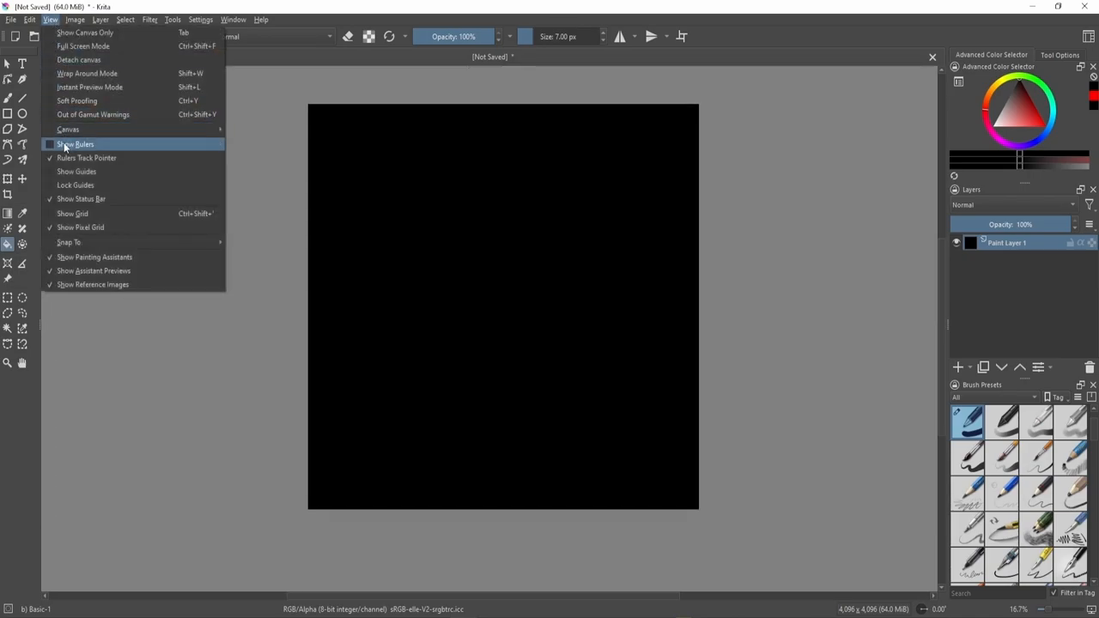
pyautogui.click(76, 145)
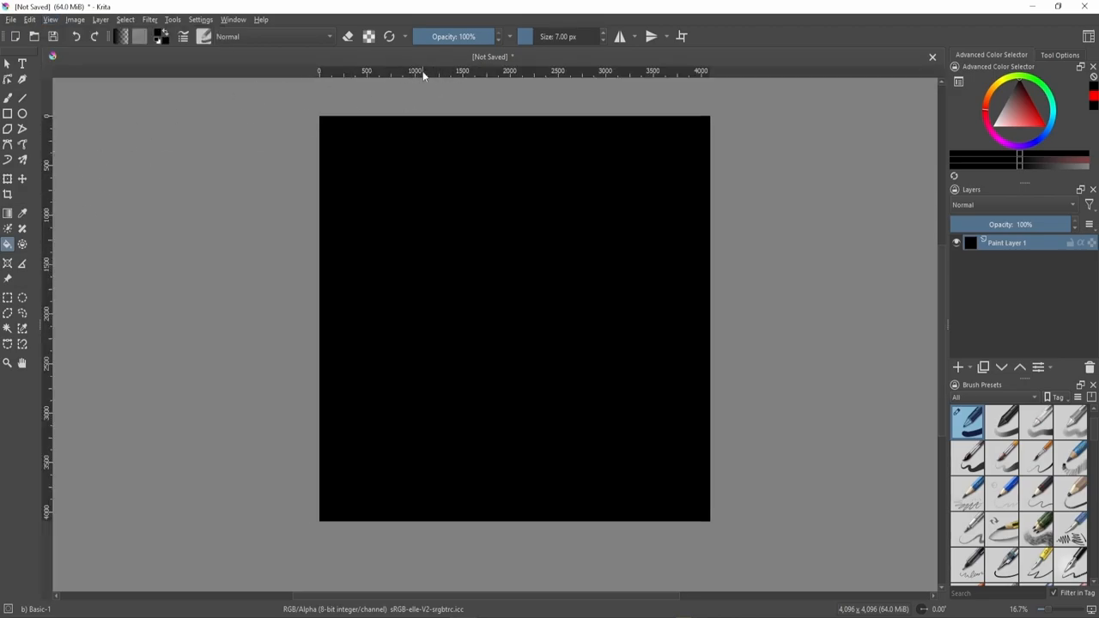
pyautogui.moveTo(415, 75)
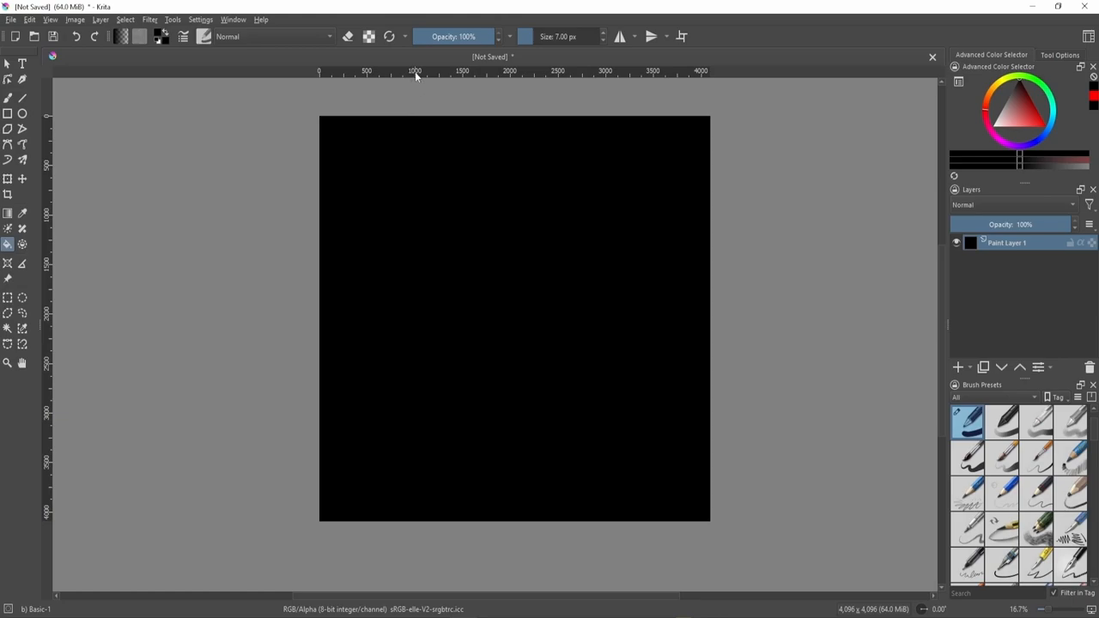
pyautogui.moveTo(485, 77)
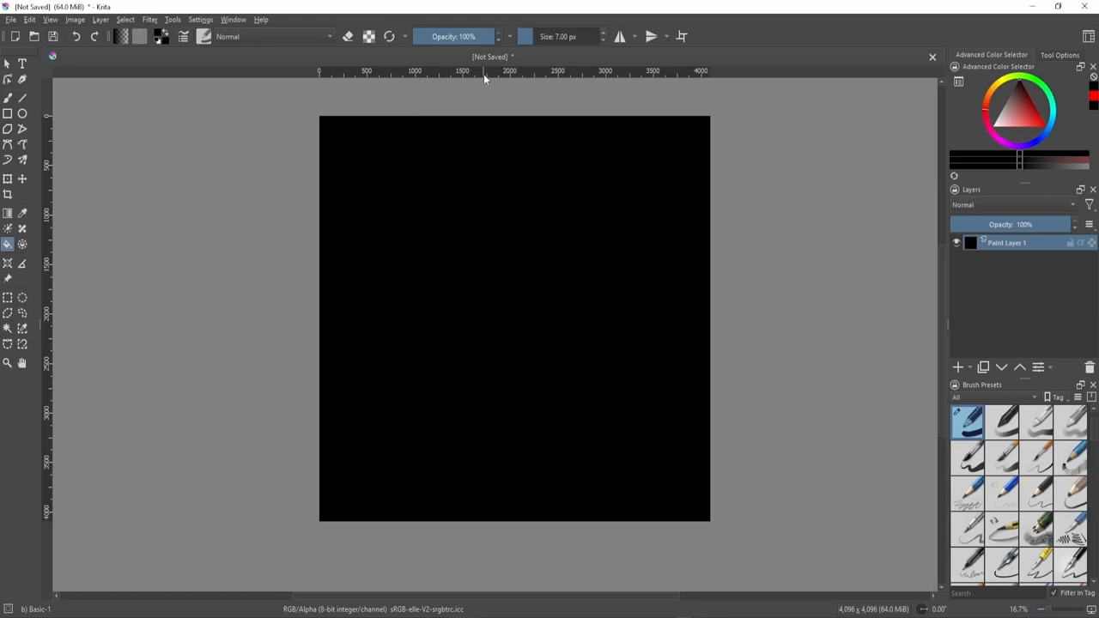
pyautogui.moveTo(509, 75)
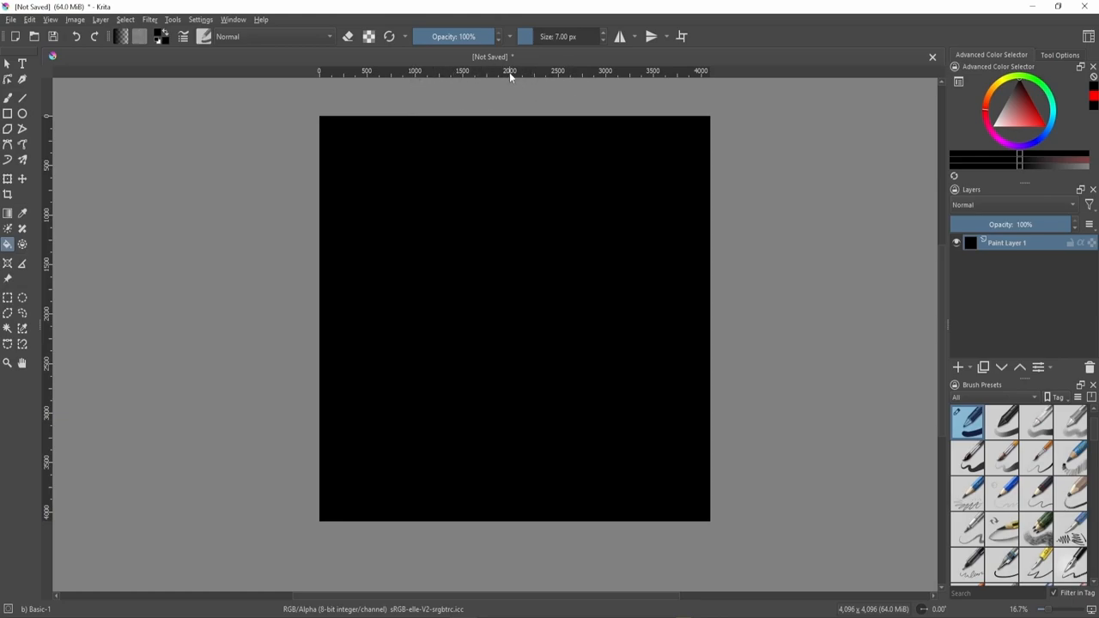
pyautogui.moveTo(512, 72); pyautogui.dragTo(501, 180)
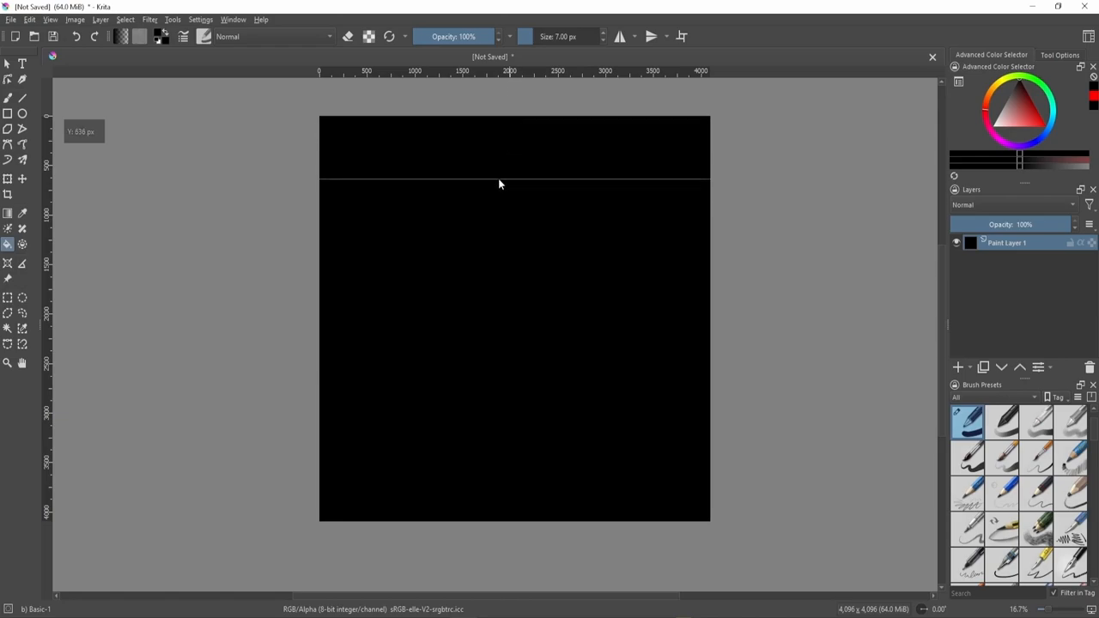
pyautogui.moveTo(502, 184); pyautogui.dragTo(494, 290)
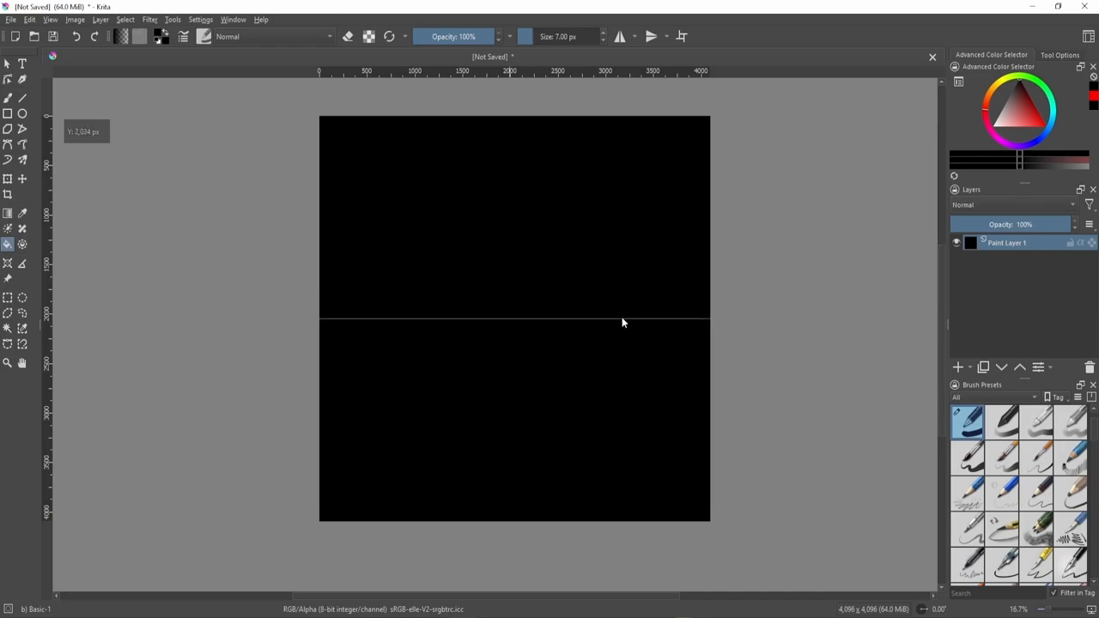
pyautogui.moveTo(481, 151)
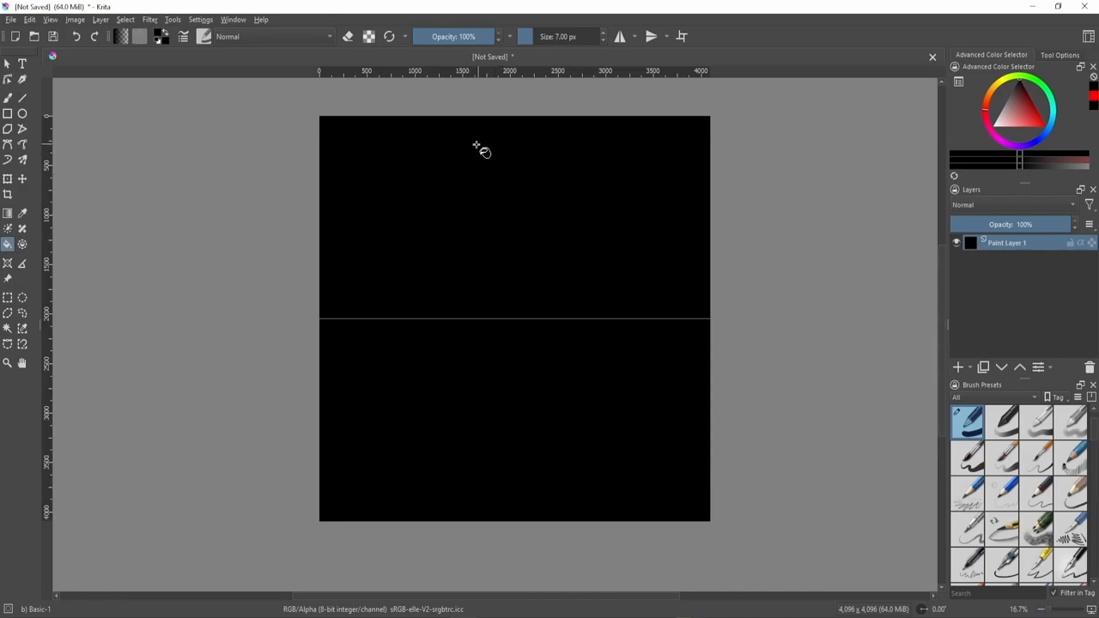
pyautogui.moveTo(1008, 266)
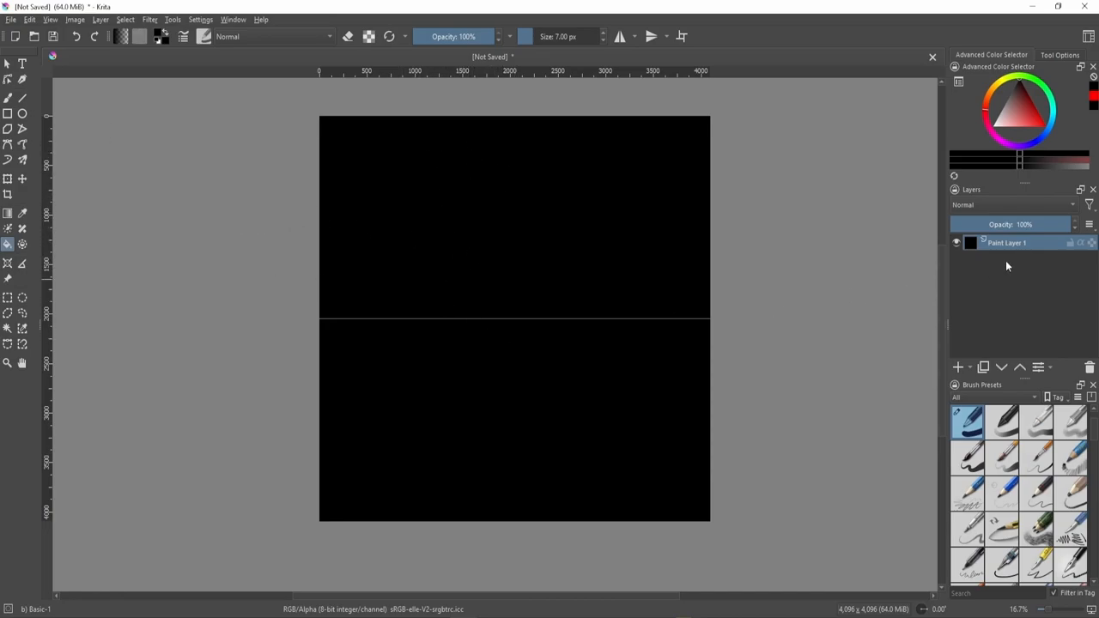
pyautogui.moveTo(990, 379)
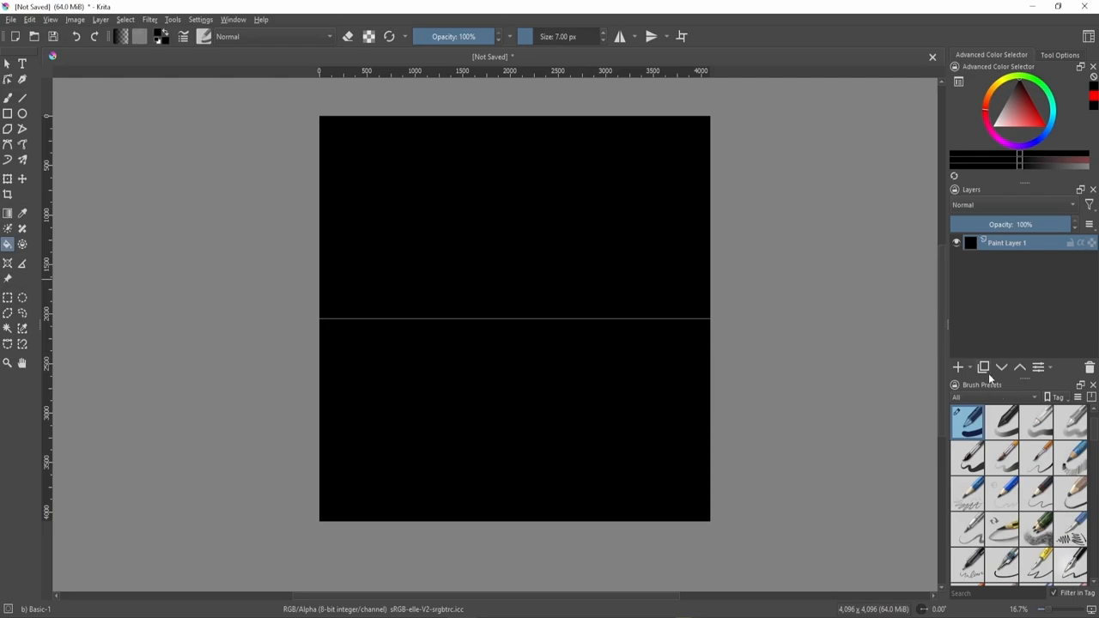
# Duplicate the black paint layer and switch to the Transform tool.
pyautogui.click(983, 367)
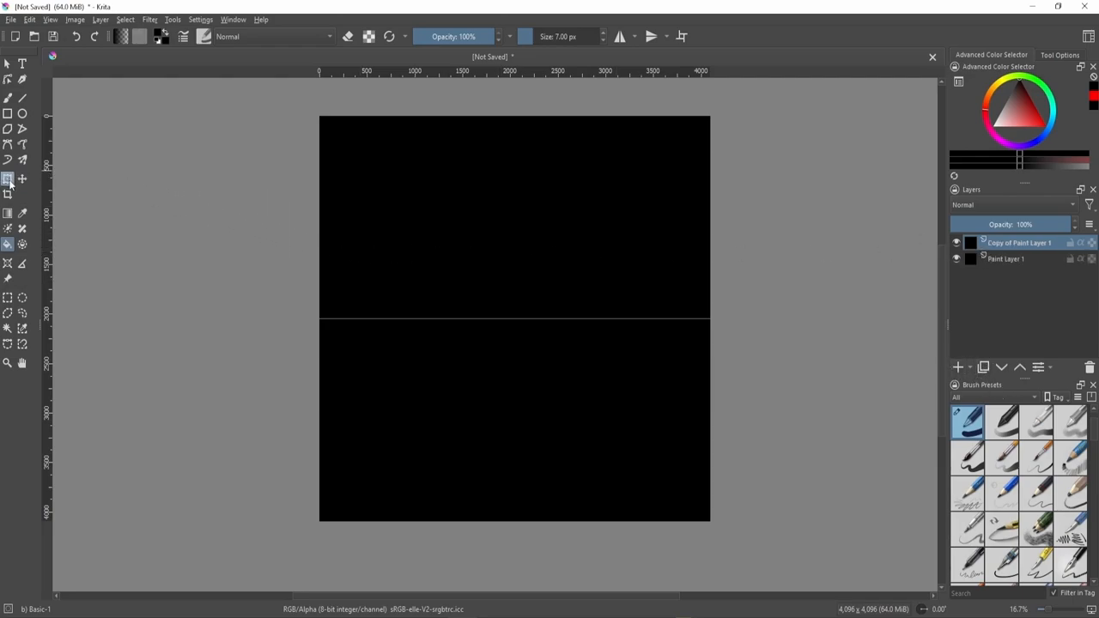
pyautogui.moveTo(7, 180)
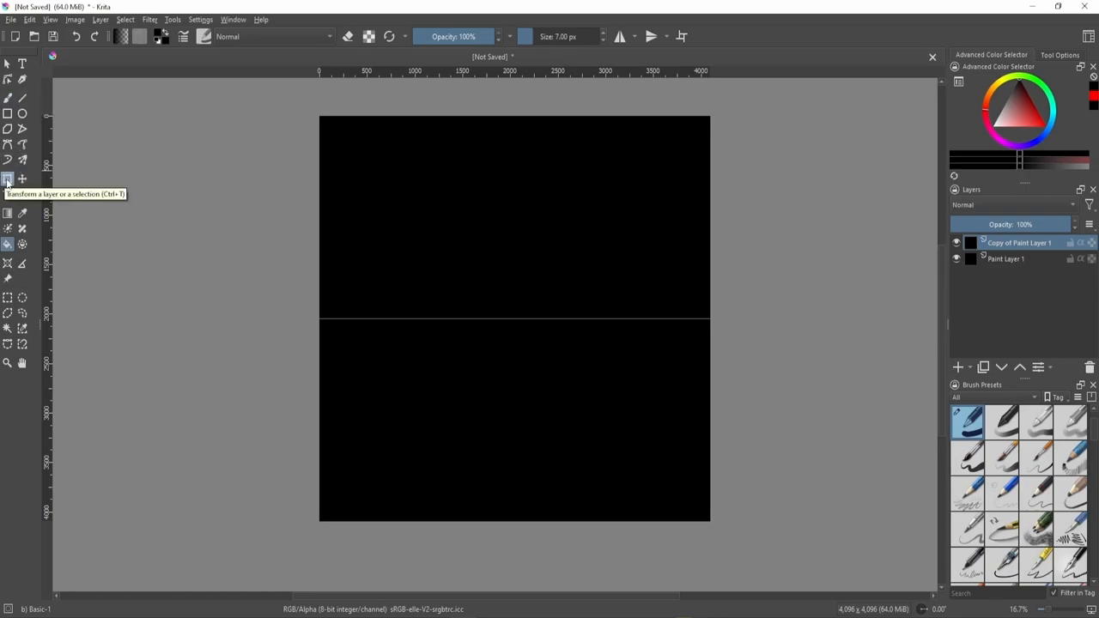
pyautogui.click(7, 178)
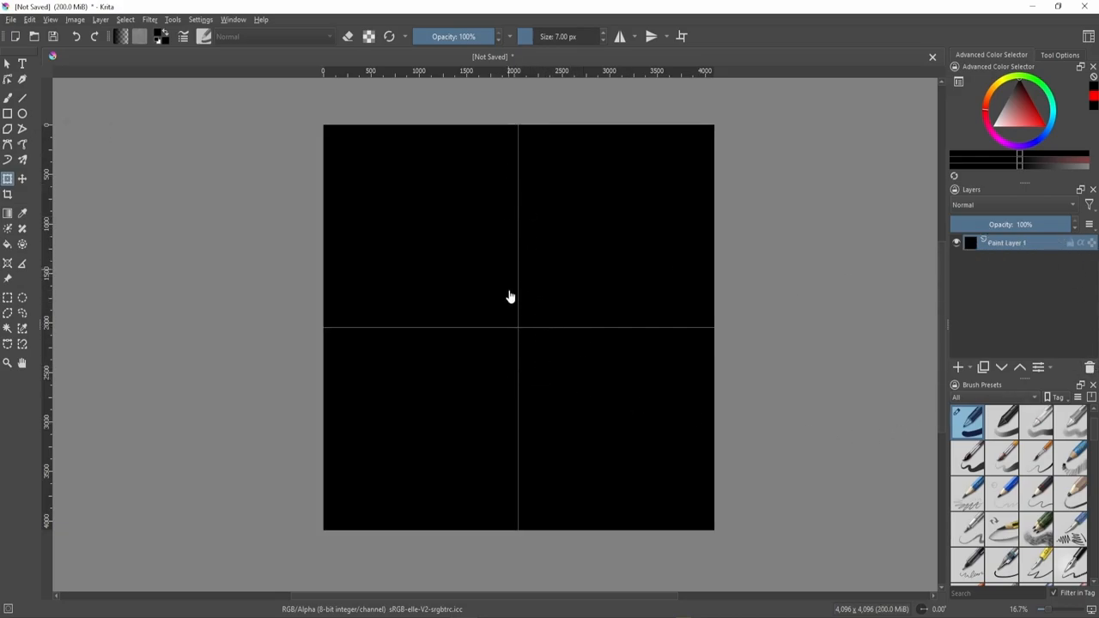
pyautogui.moveTo(261, 158)
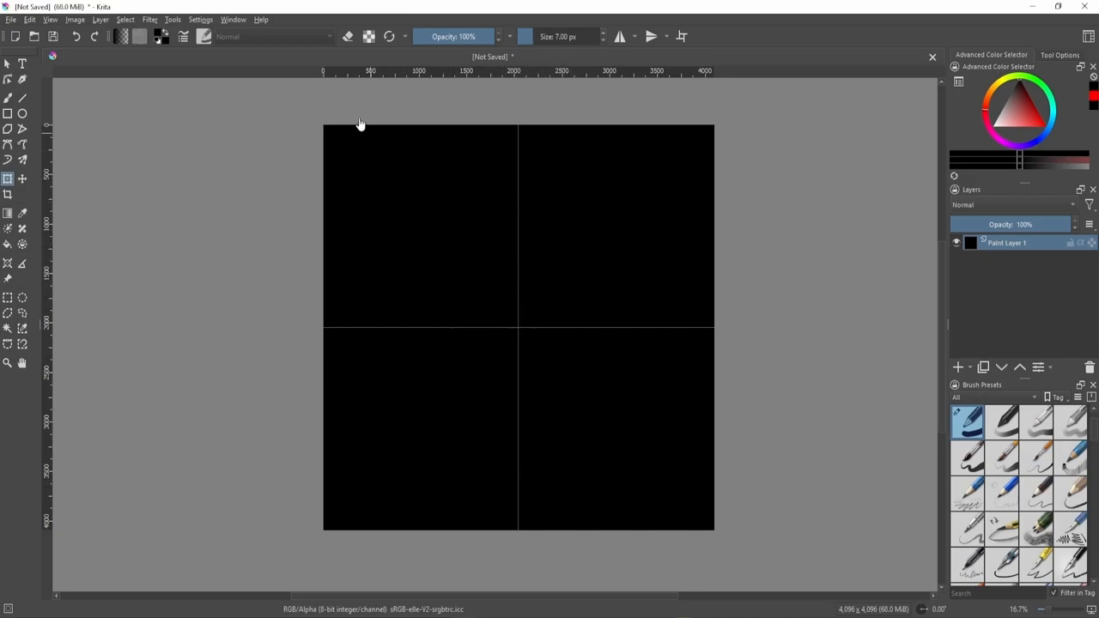
pyautogui.moveTo(515, 196)
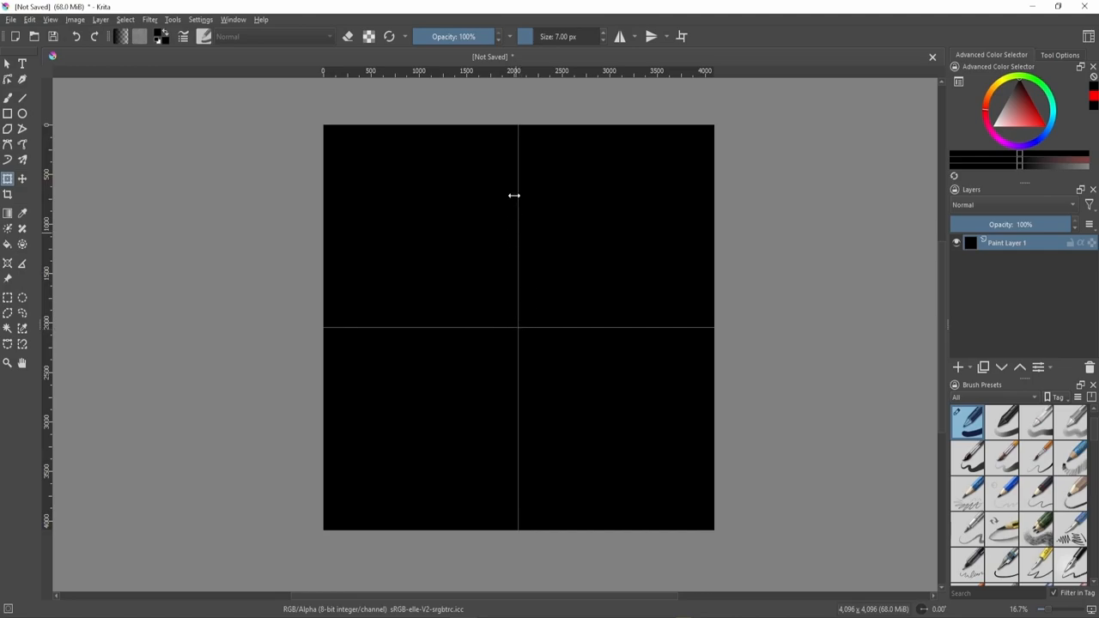
pyautogui.moveTo(582, 335)
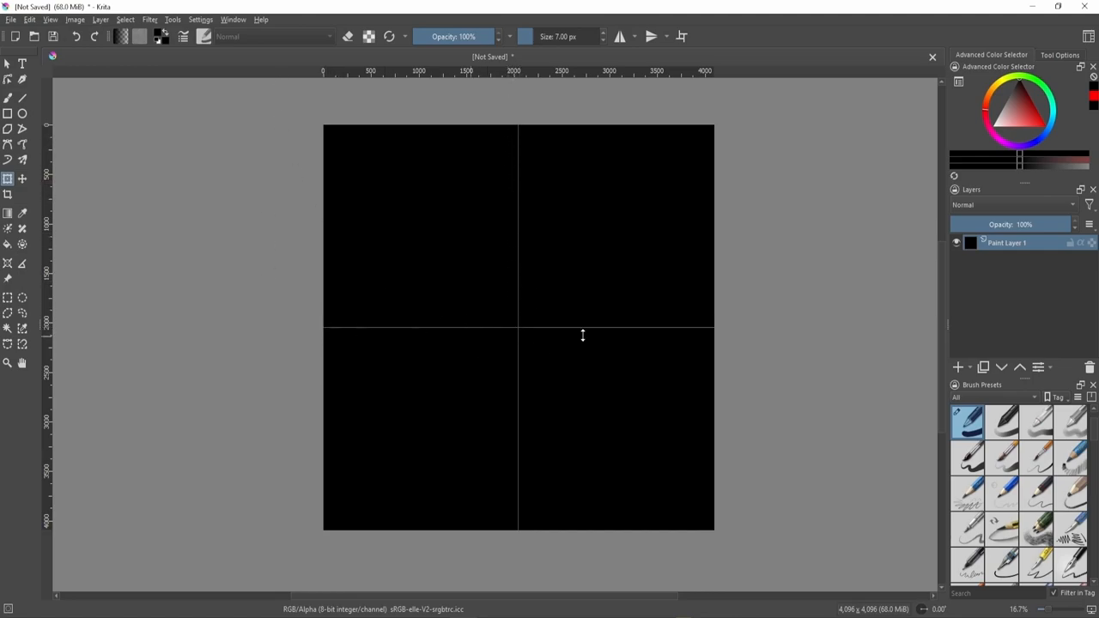
pyautogui.moveTo(588, 165)
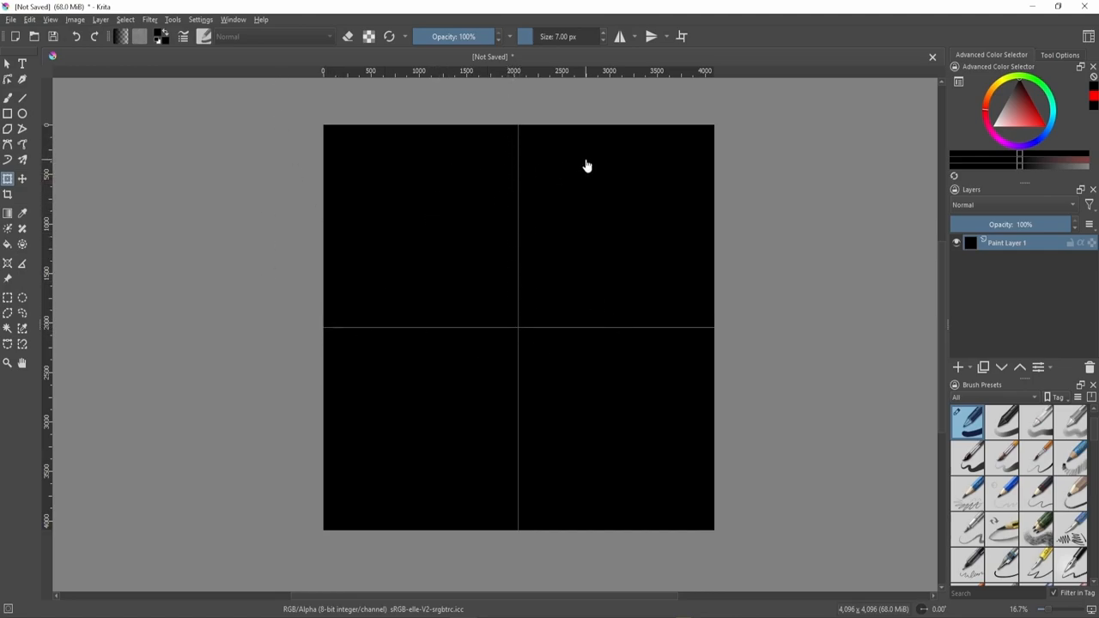
pyautogui.moveTo(649, 313)
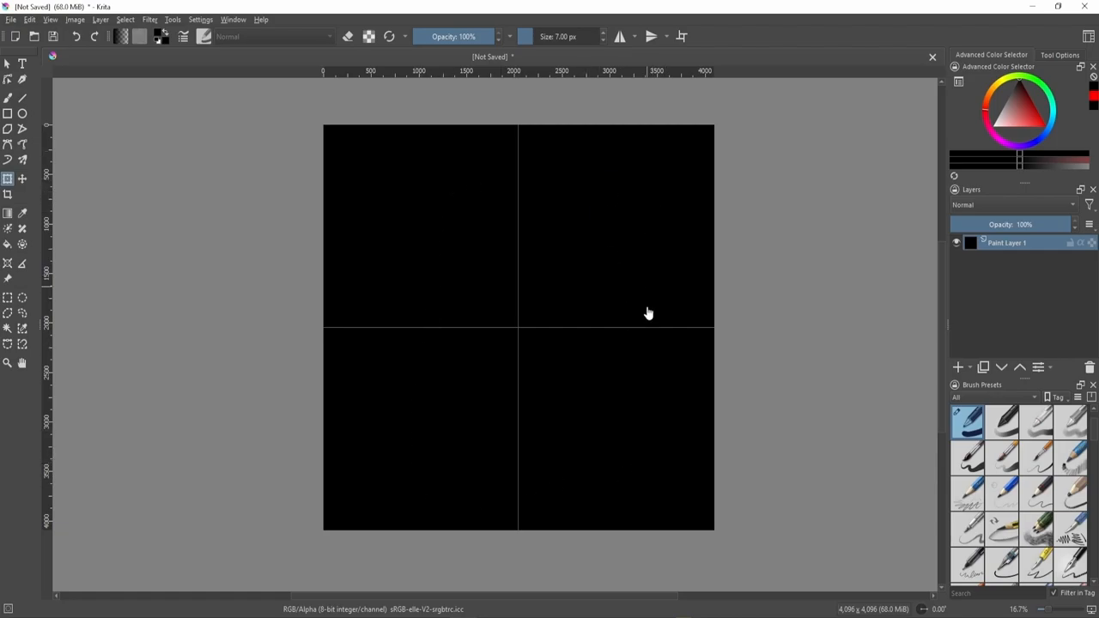
pyautogui.moveTo(745, 325)
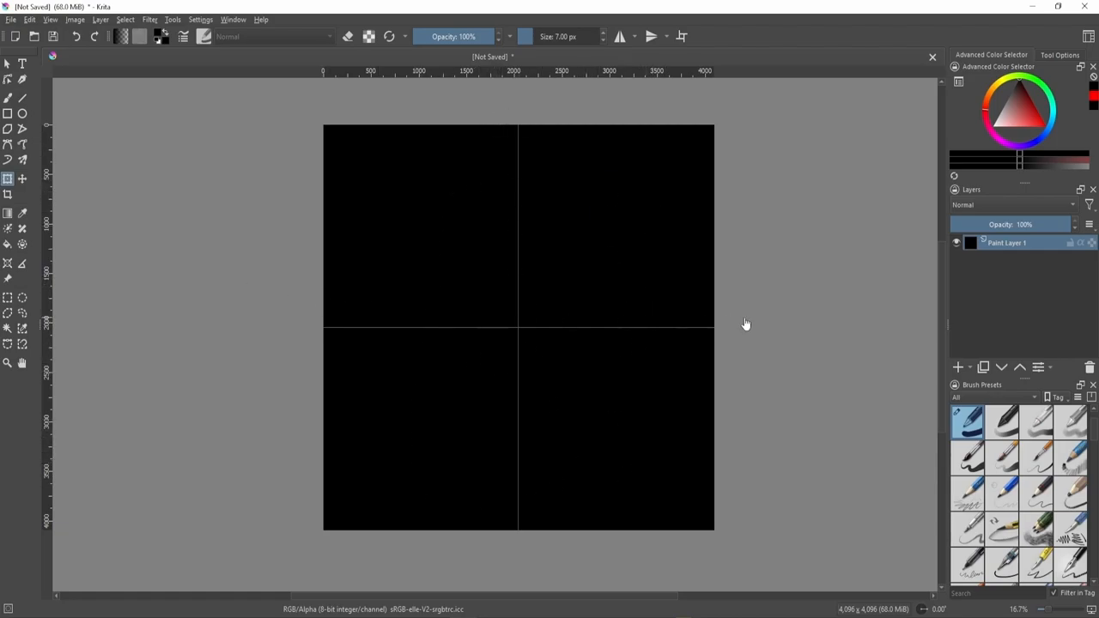
pyautogui.moveTo(316, 361)
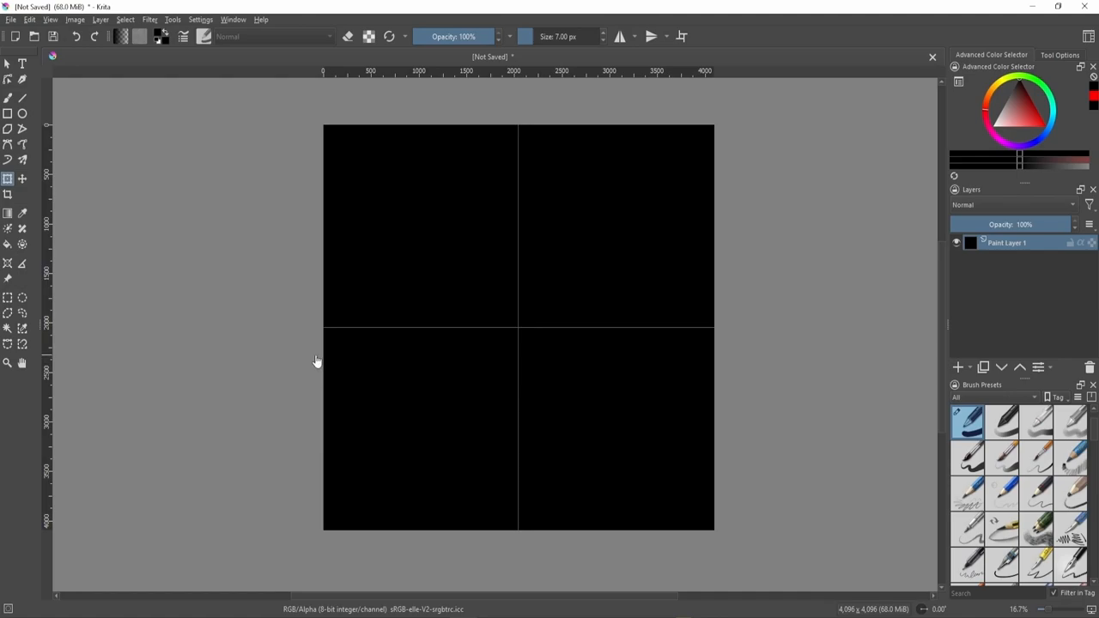
pyautogui.moveTo(466, 325)
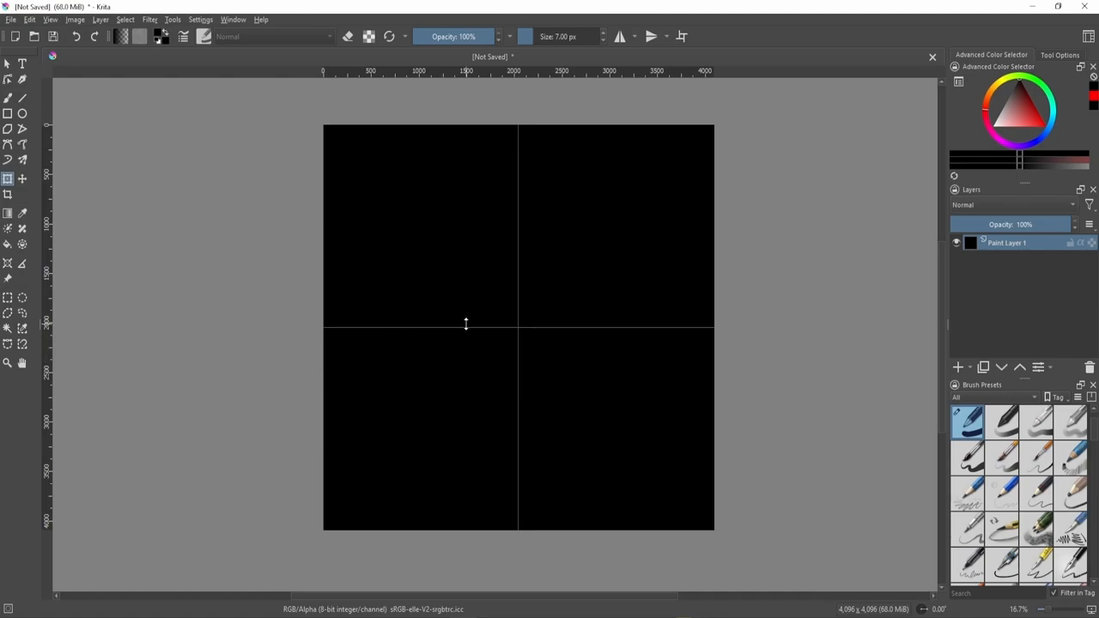
pyautogui.moveTo(540, 316)
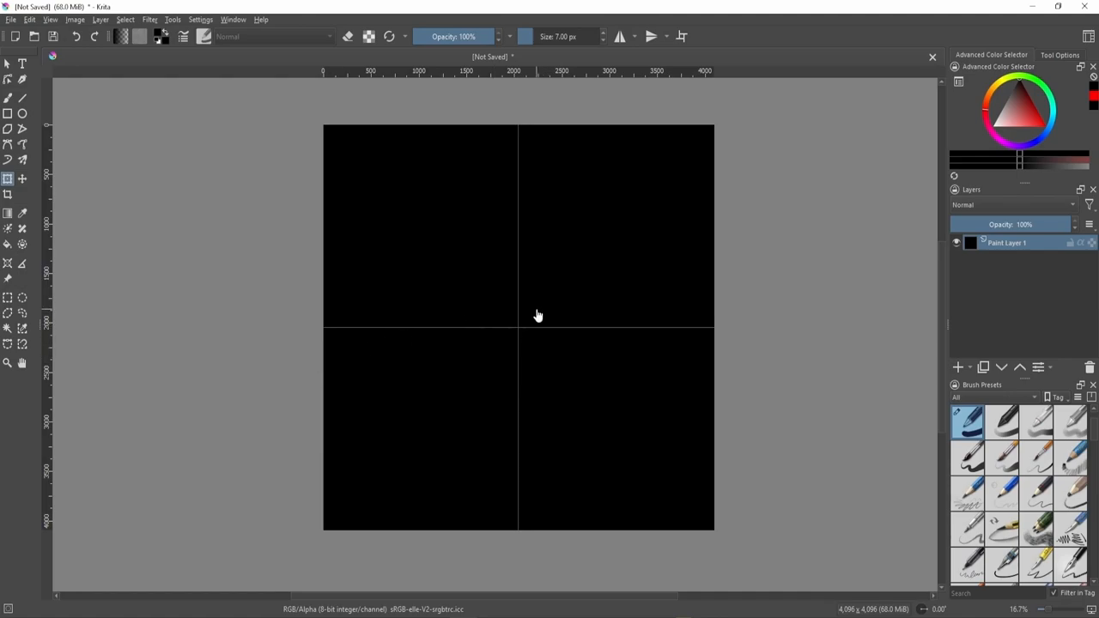
pyautogui.moveTo(532, 323)
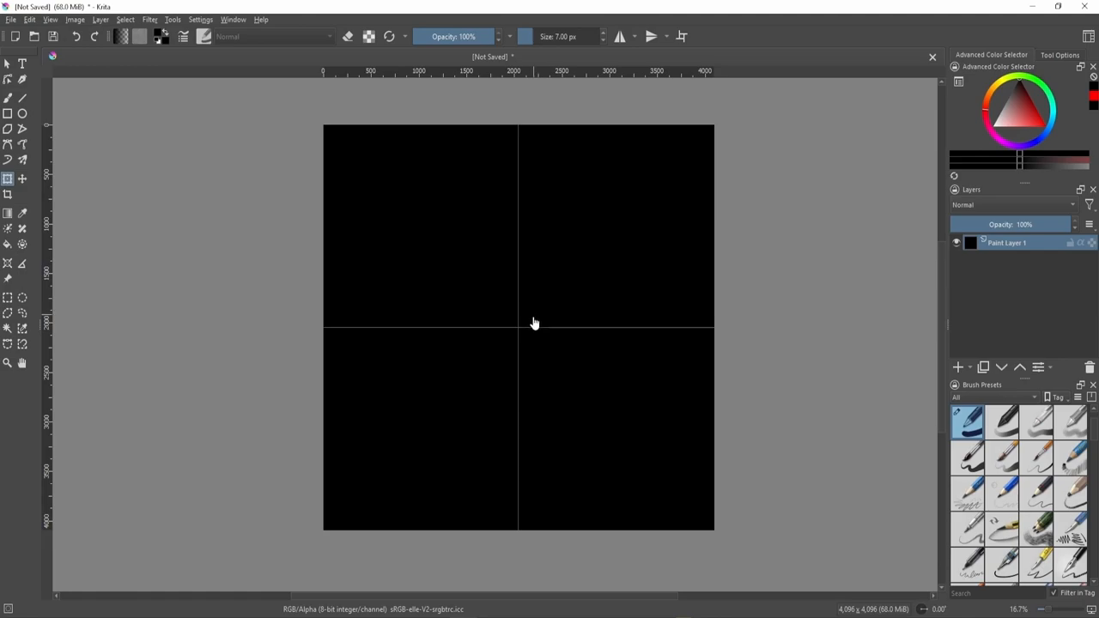
pyautogui.moveTo(542, 302)
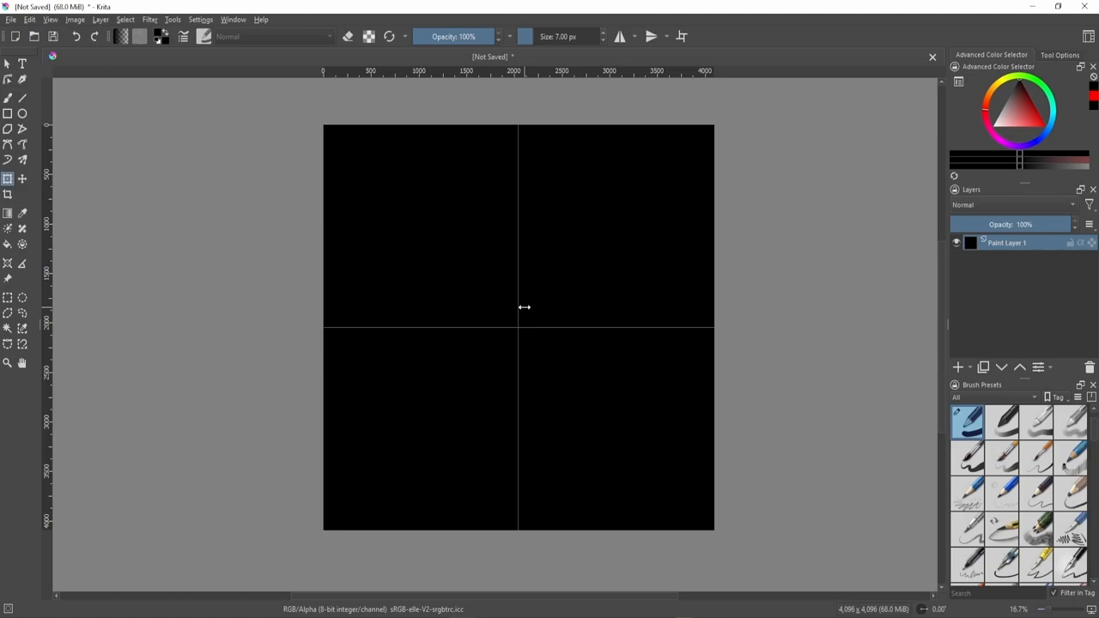
pyautogui.moveTo(625, 375)
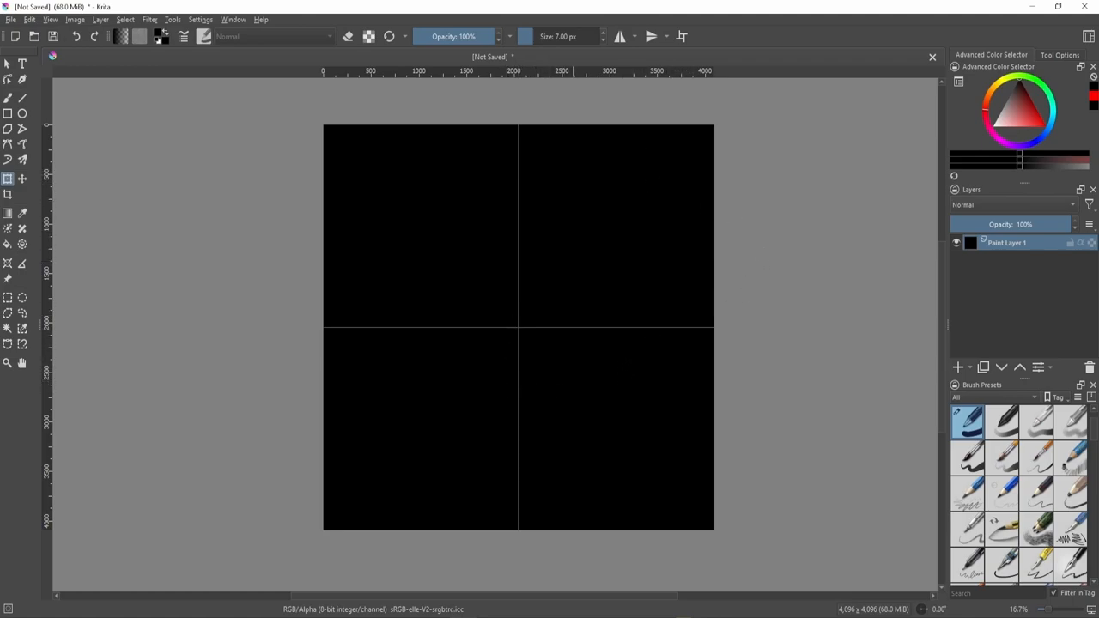
pyautogui.moveTo(648, 280)
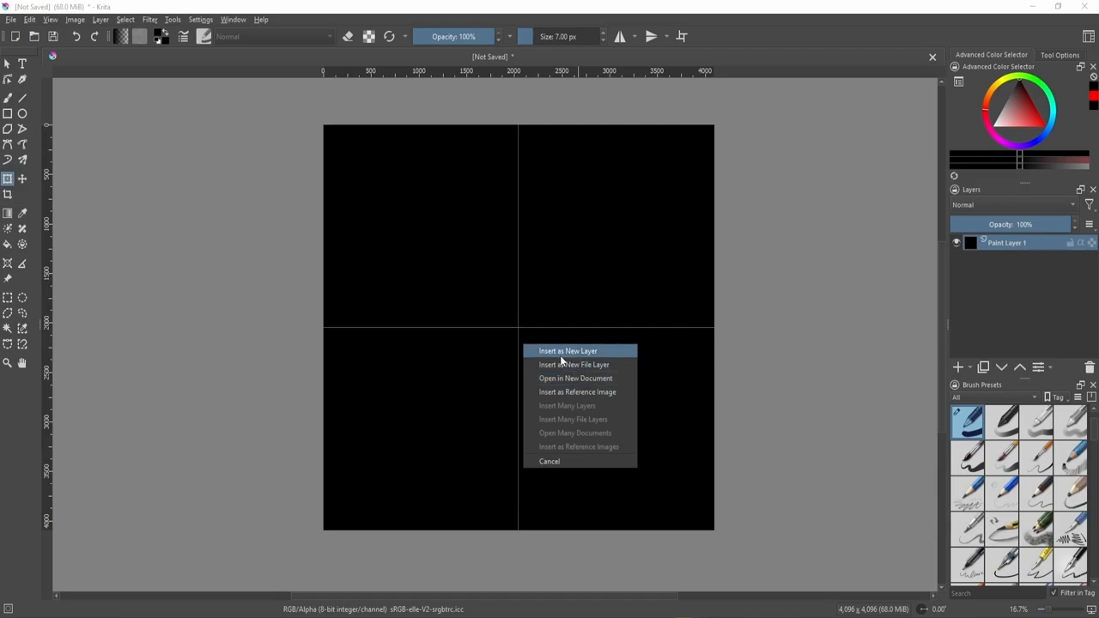
# Insert each dropped roof tile texture file as a new layer in the top-left quadrant.
pyautogui.click(567, 350)
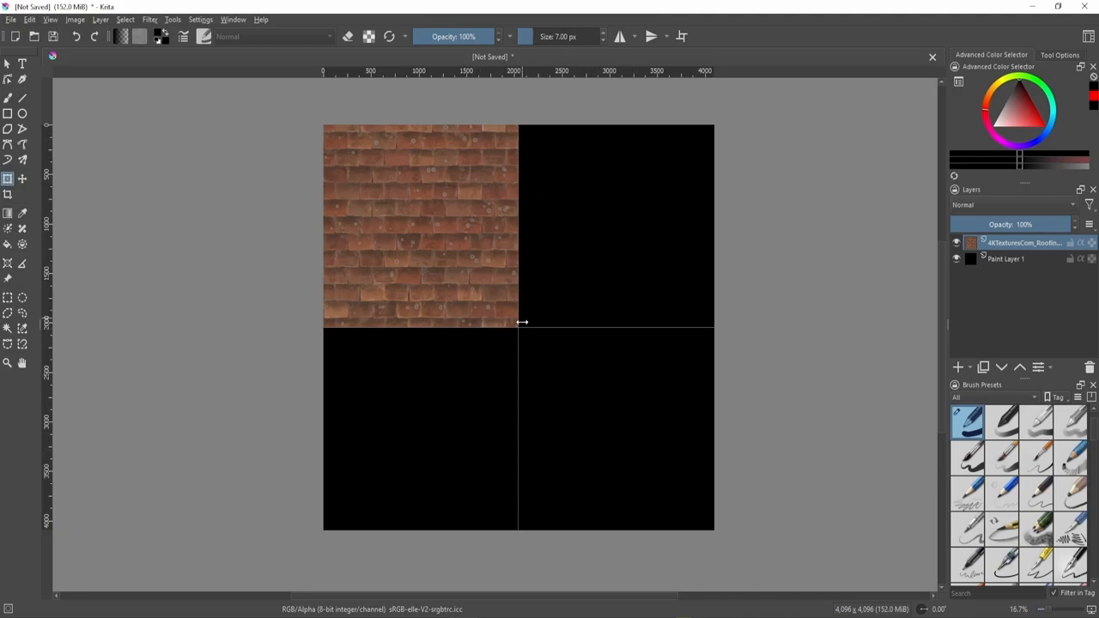
pyautogui.moveTo(517, 206)
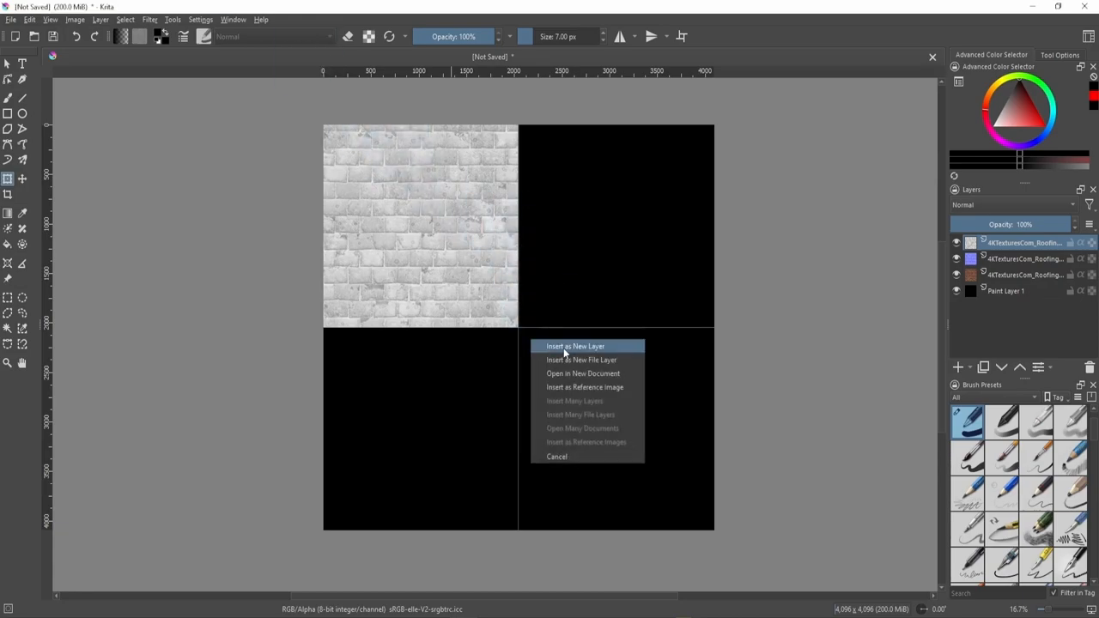
pyautogui.click(574, 347)
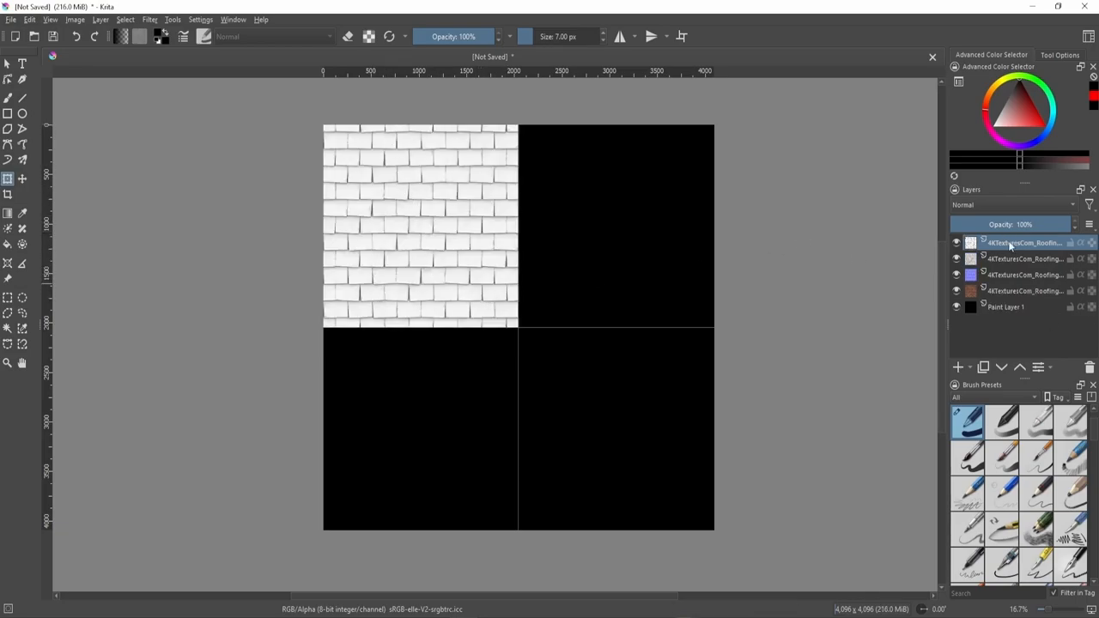
# Reorder the layers so the brown colour map is on top, normal map beneath, then select all four.
pyautogui.click(1010, 305)
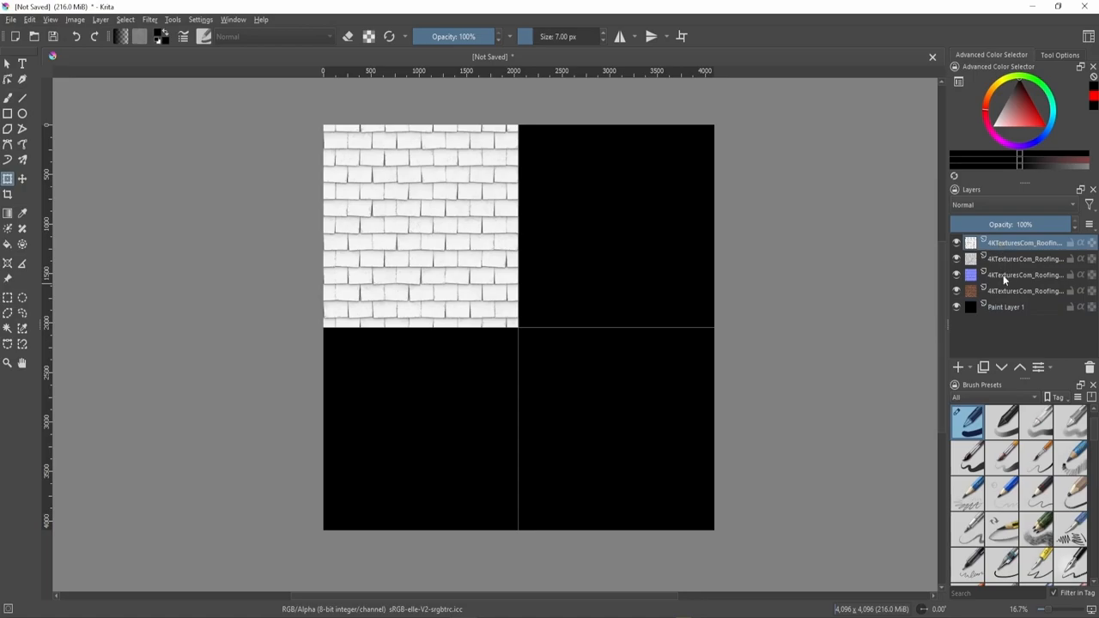
pyautogui.click(1022, 275)
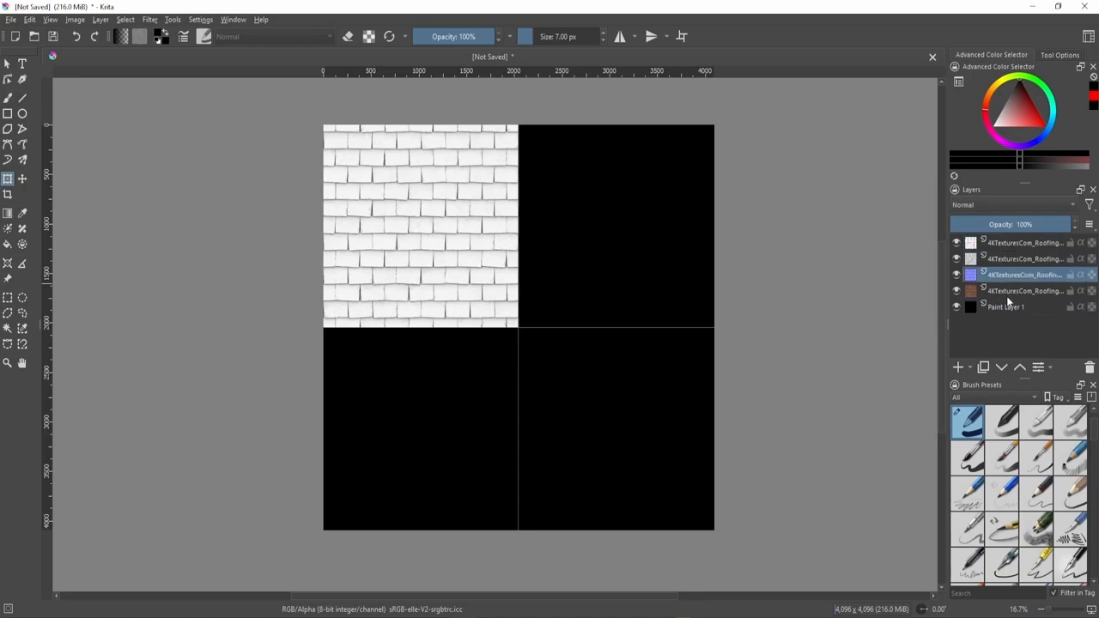
pyautogui.click(1022, 290)
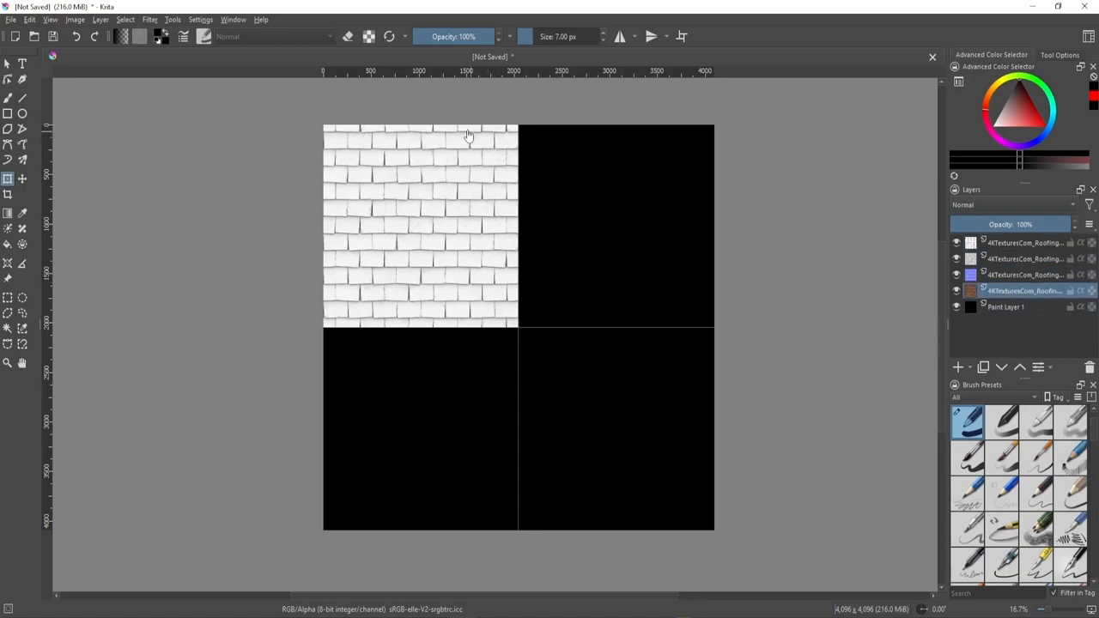
pyautogui.moveTo(361, 194)
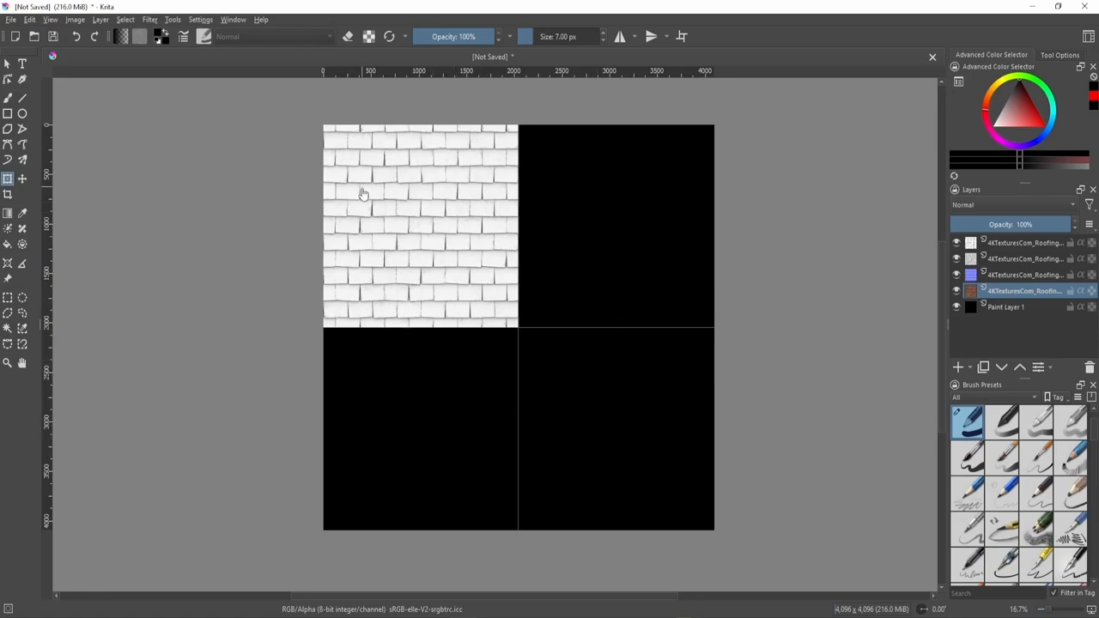
pyautogui.moveTo(1000, 273)
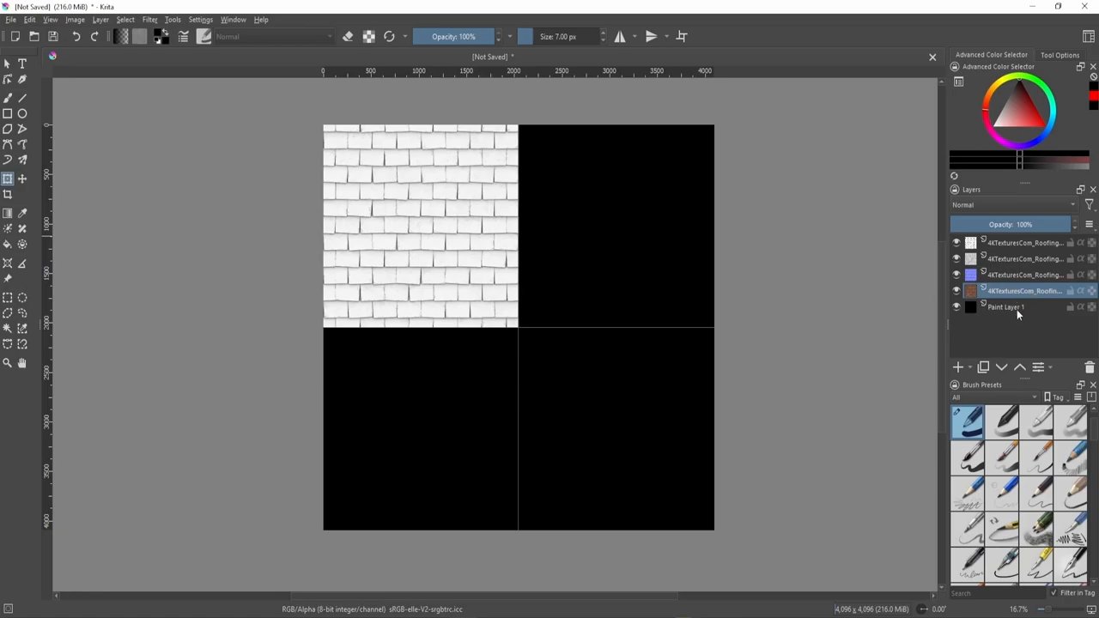
pyautogui.moveTo(639, 321)
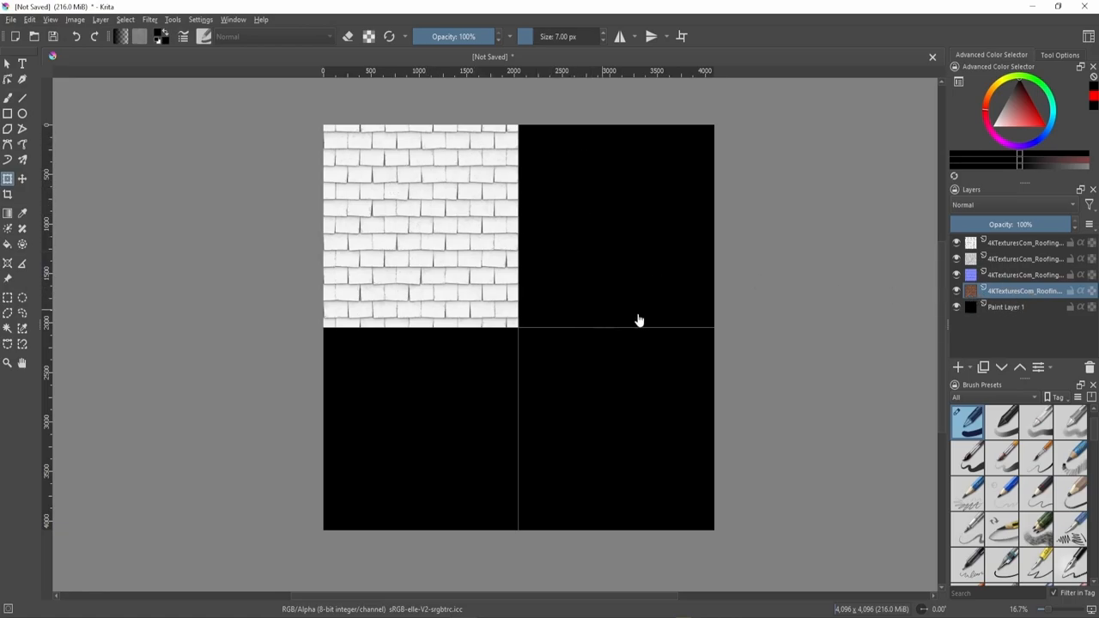
pyautogui.moveTo(735, 216)
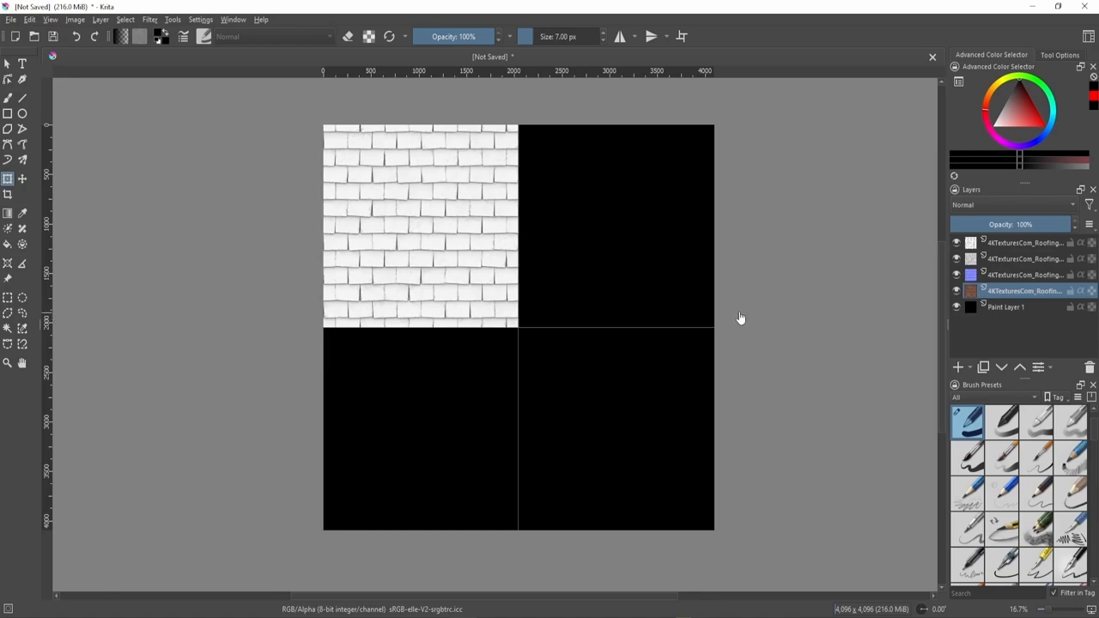
pyautogui.moveTo(708, 295)
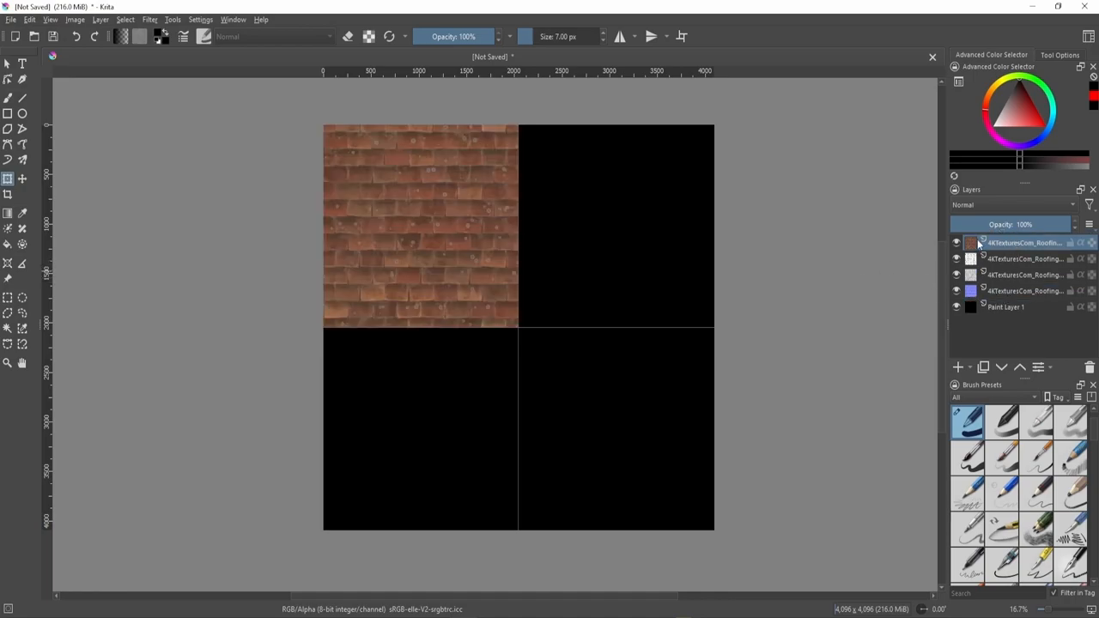
pyautogui.click(1022, 270)
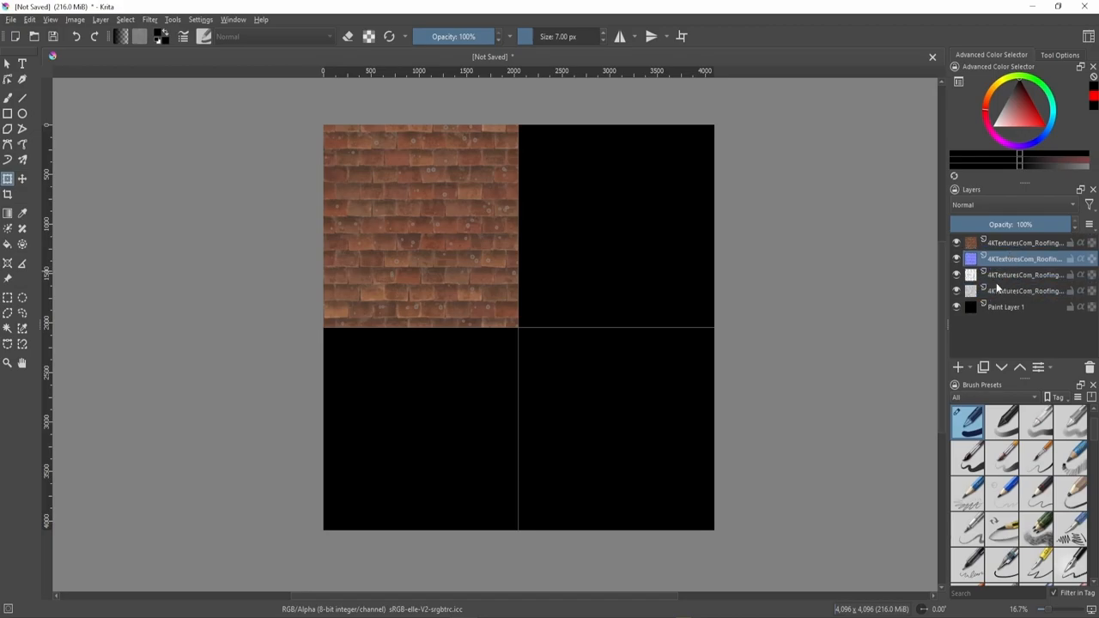
pyautogui.click(1022, 275)
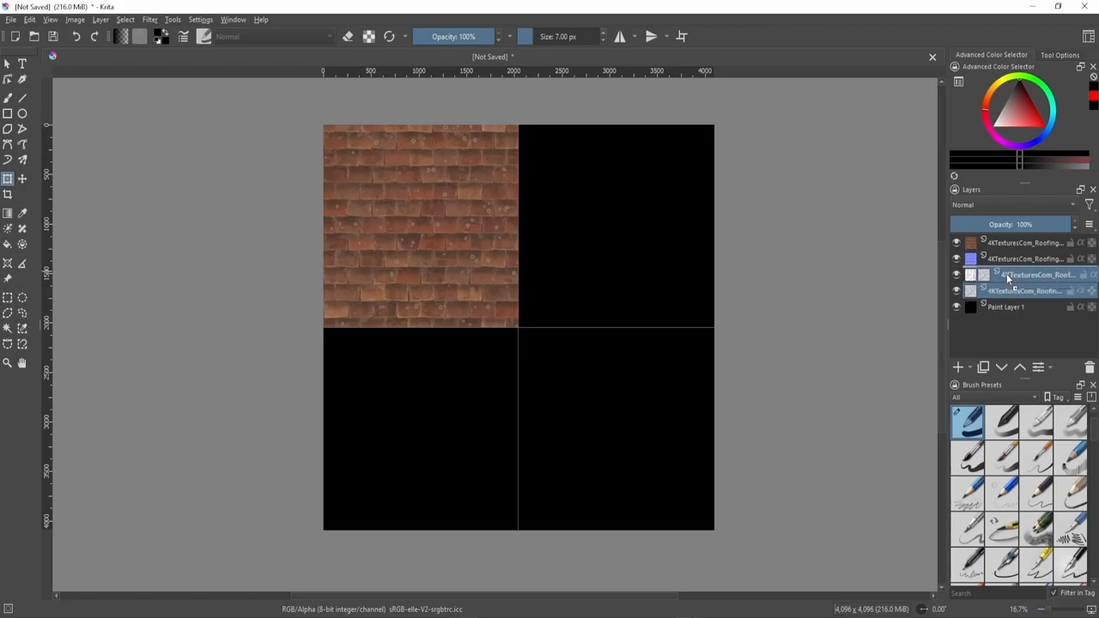
pyautogui.click(1022, 290)
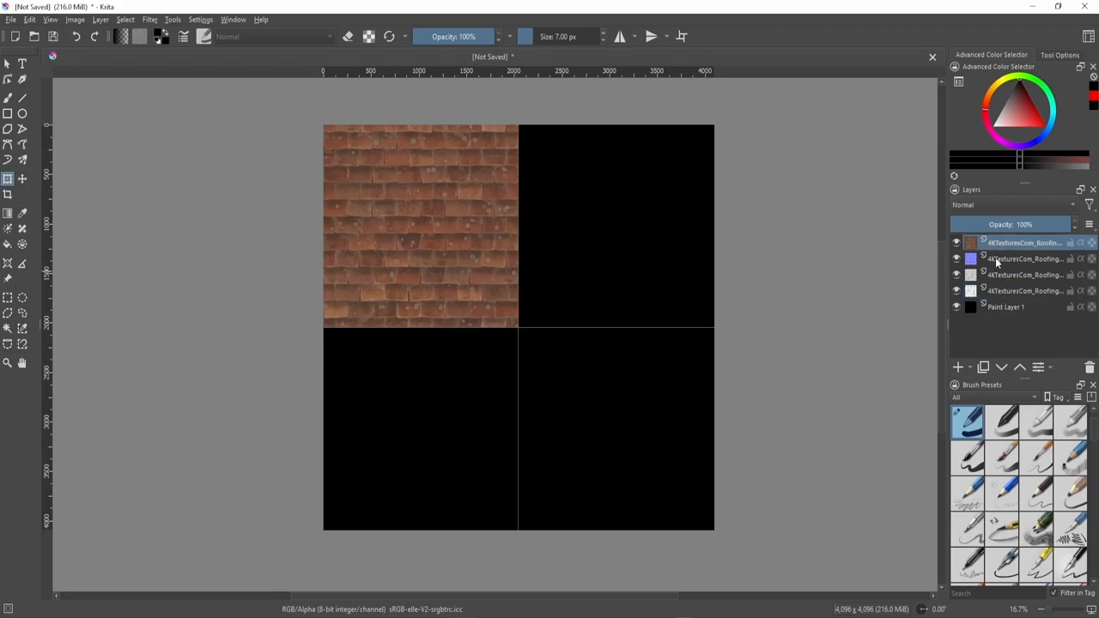
pyautogui.click(1022, 257)
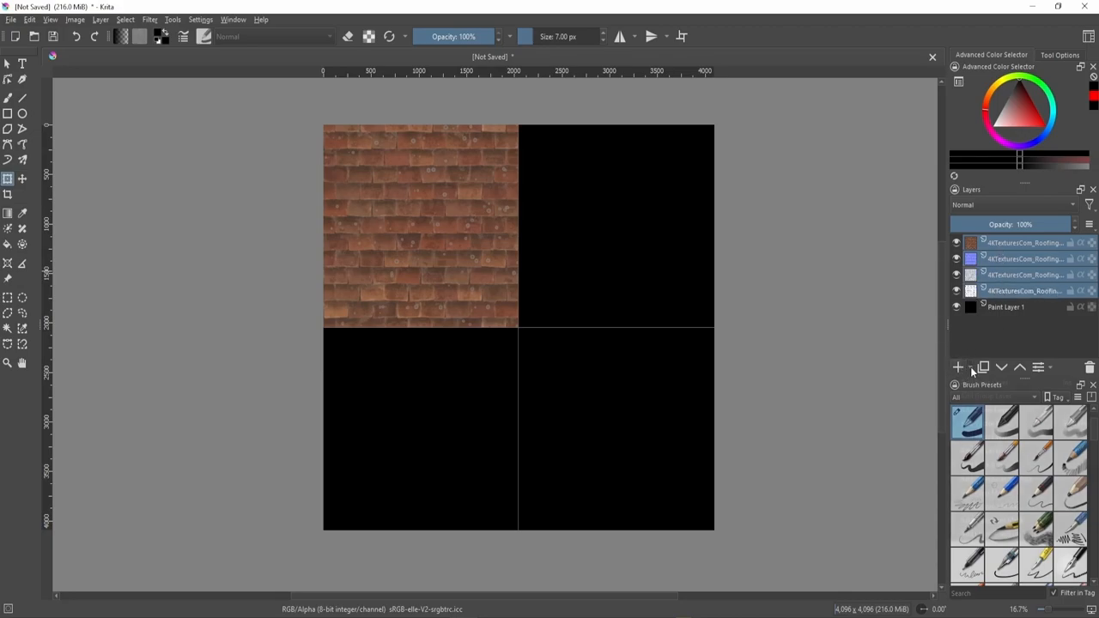
# Add a group layer for the four texture layers and rename it.
pyautogui.click(958, 367)
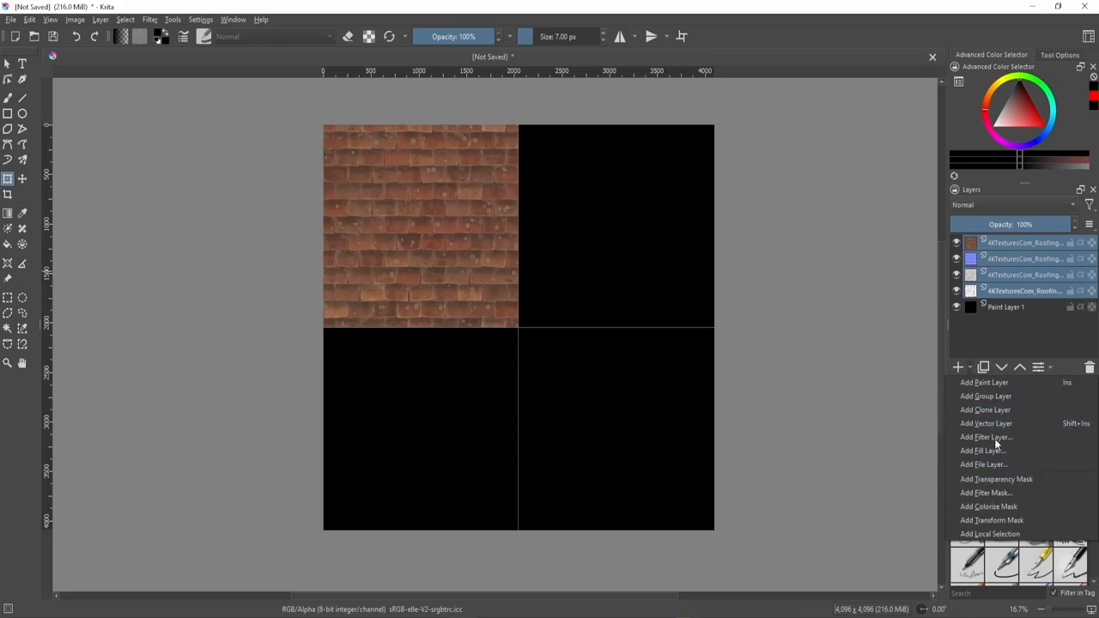
pyautogui.moveTo(1001, 395)
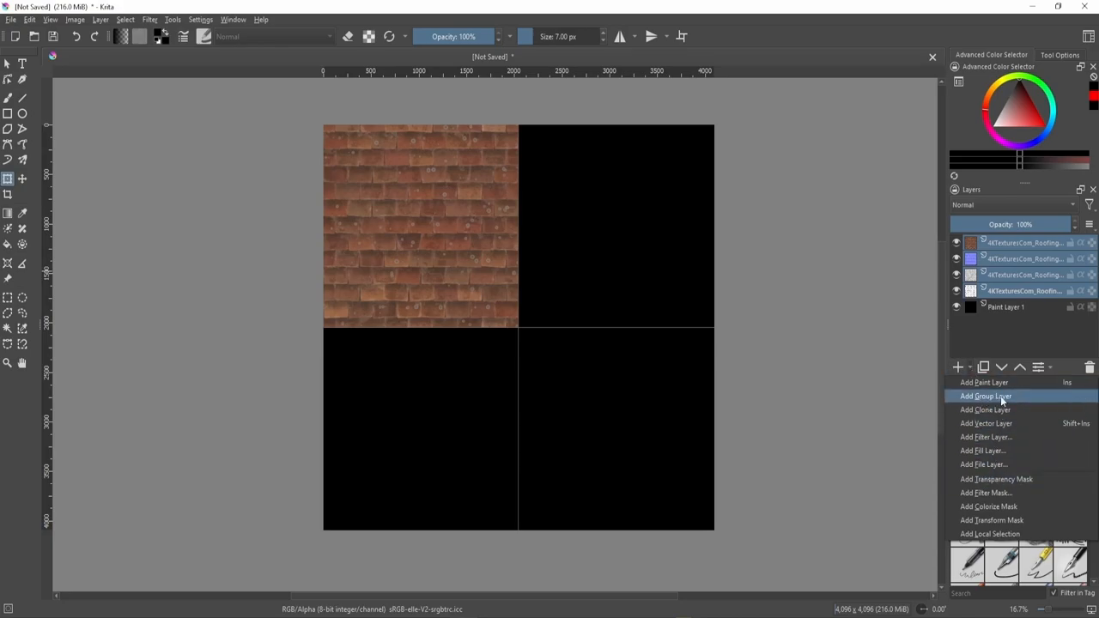
pyautogui.click(986, 395)
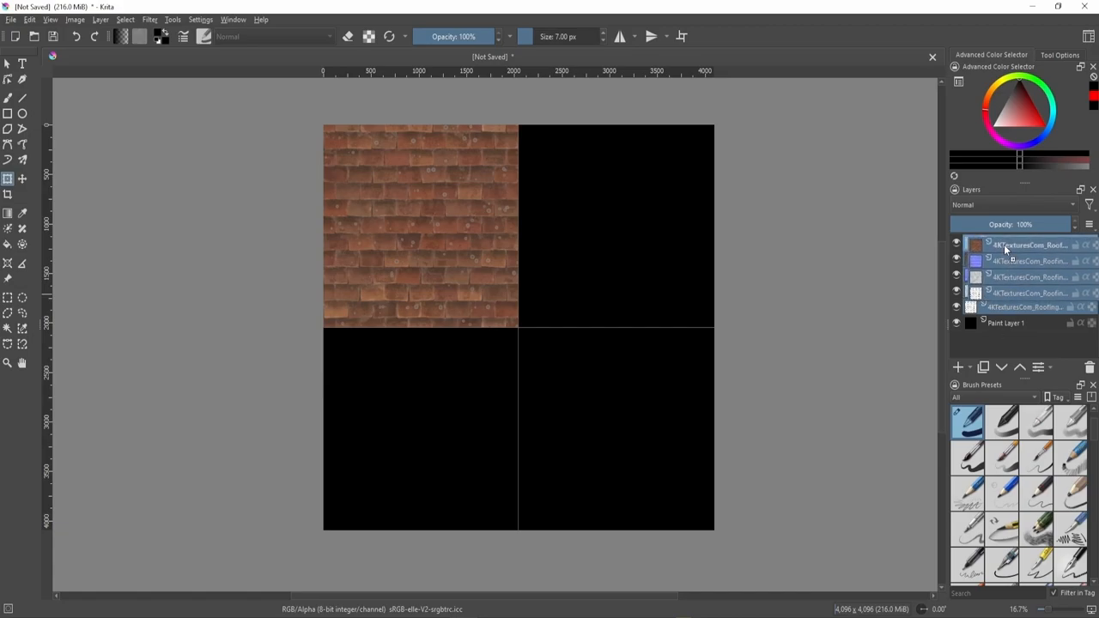
pyautogui.click(999, 242)
pyautogui.write('RoofTiles')
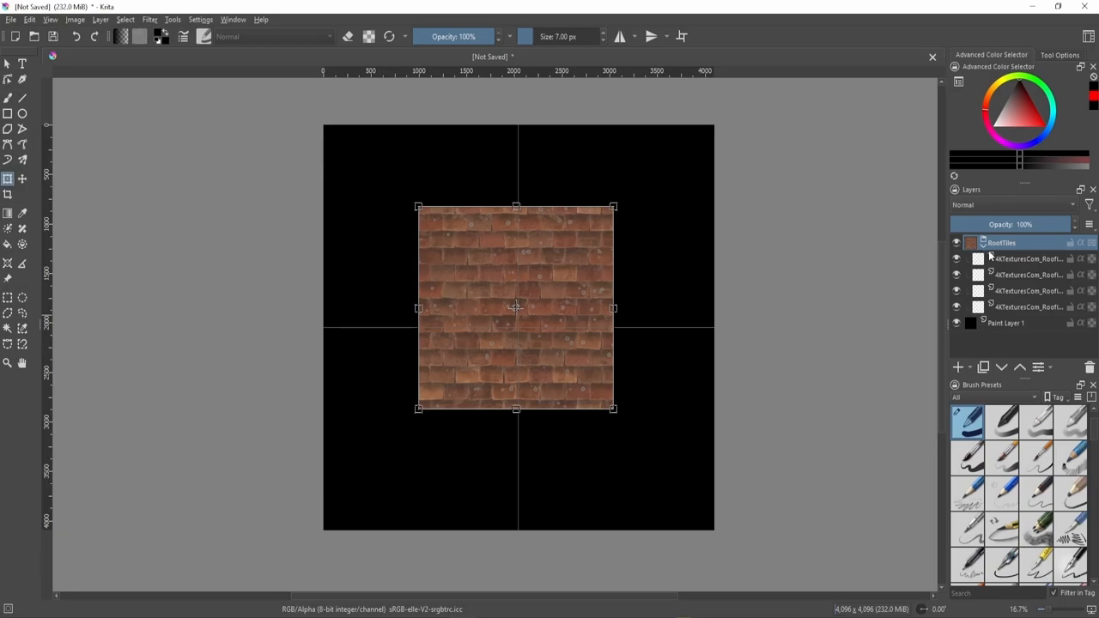
pyautogui.moveTo(467, 271)
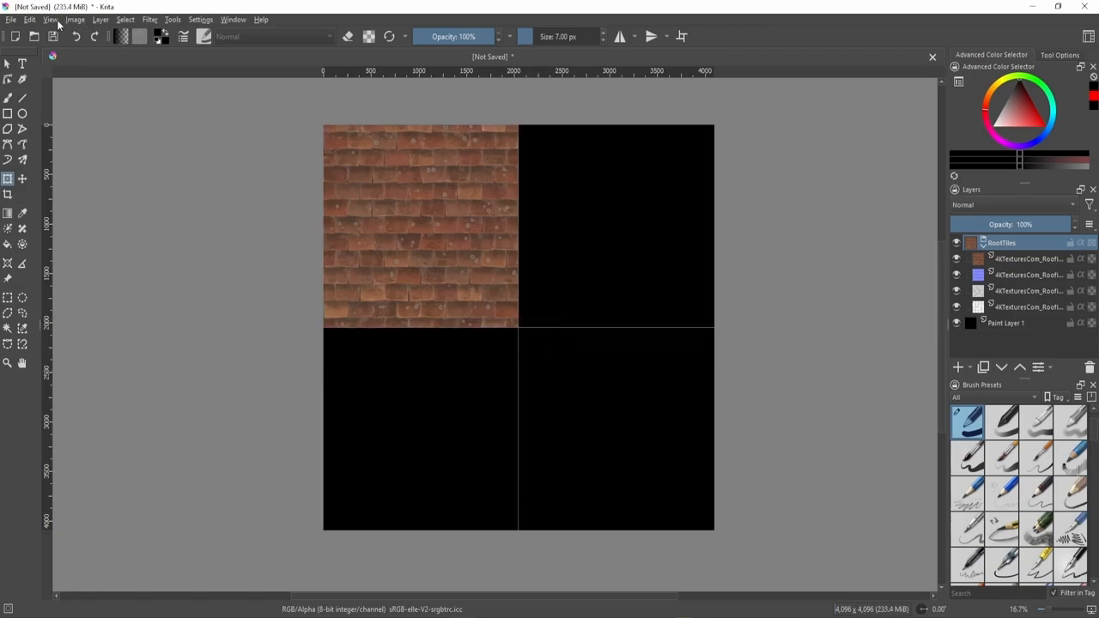
# Begin transforming the texture group to scale it over the full canvas.
pyautogui.click(50, 19)
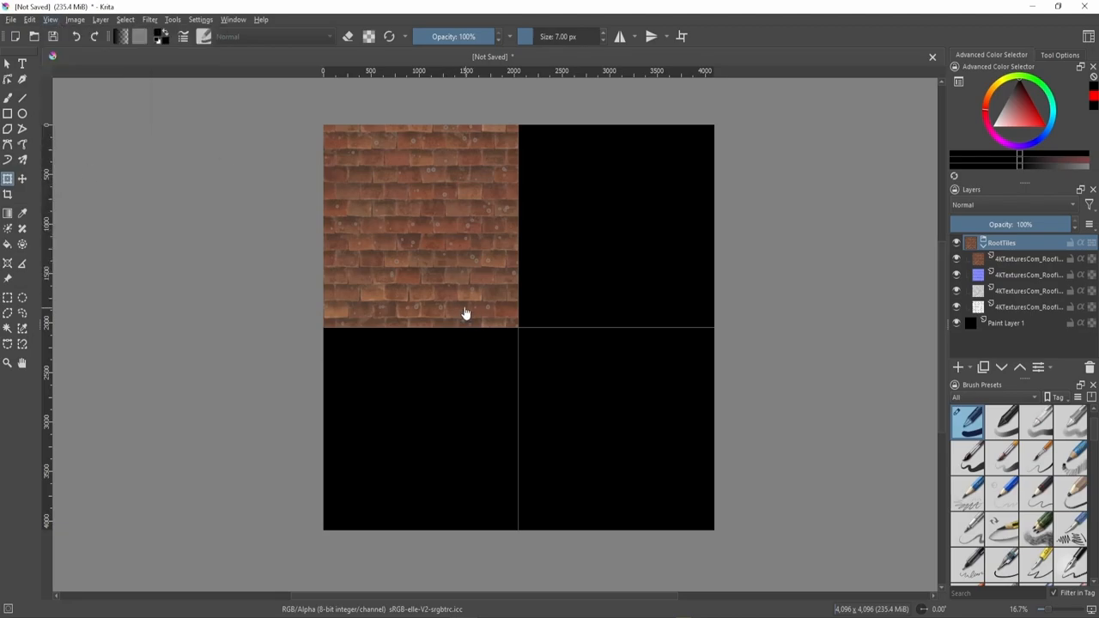
pyautogui.moveTo(493, 361)
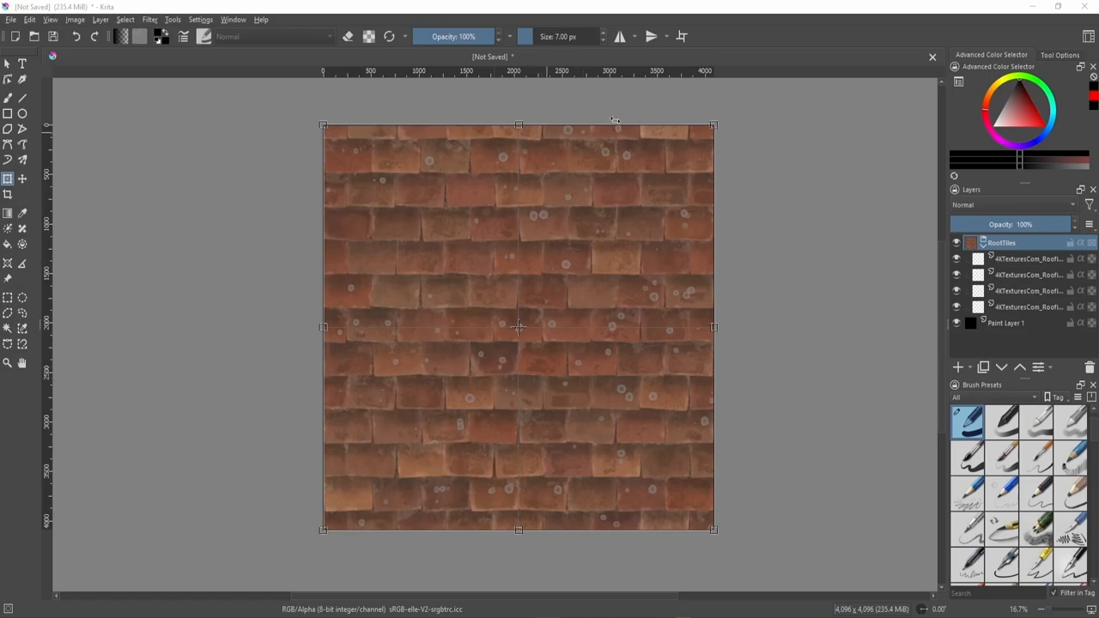
pyautogui.moveTo(569, 347)
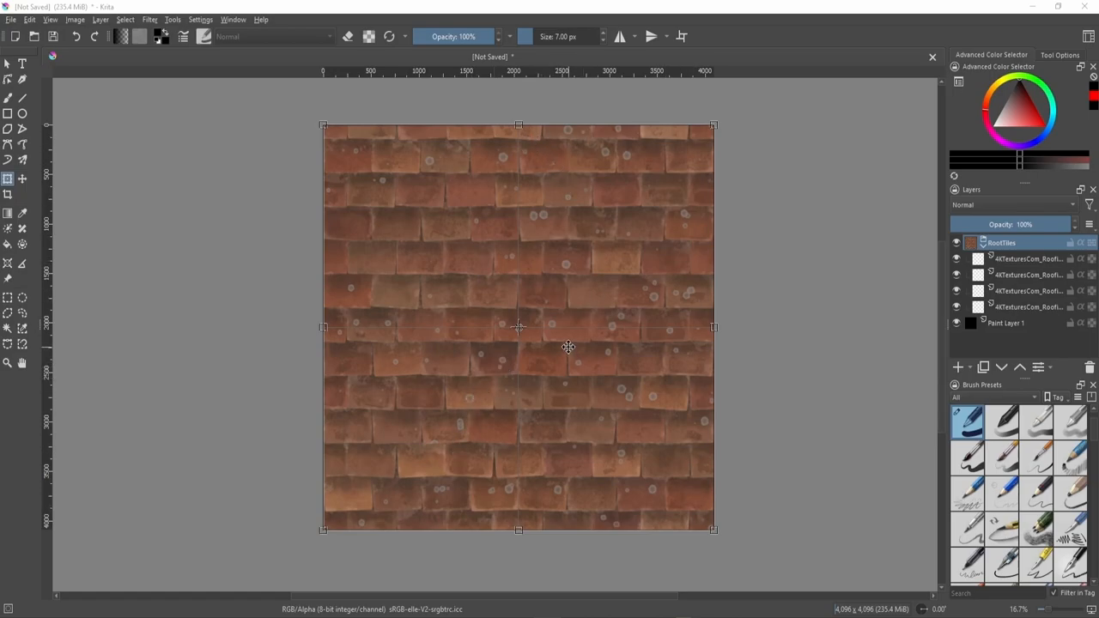
pyautogui.moveTo(536, 343)
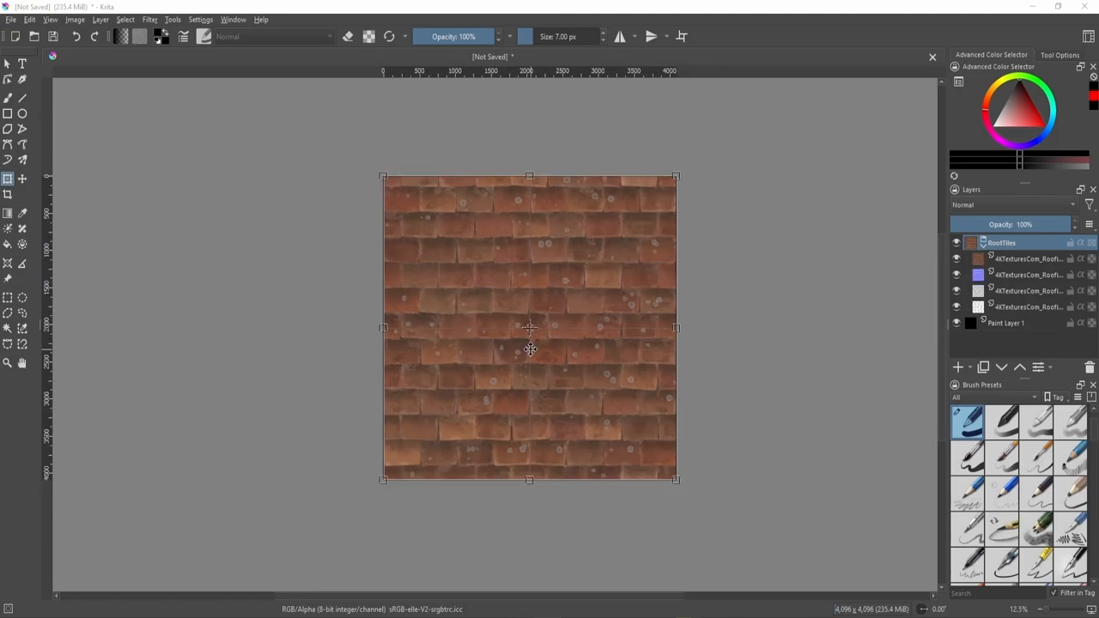
pyautogui.moveTo(548, 327)
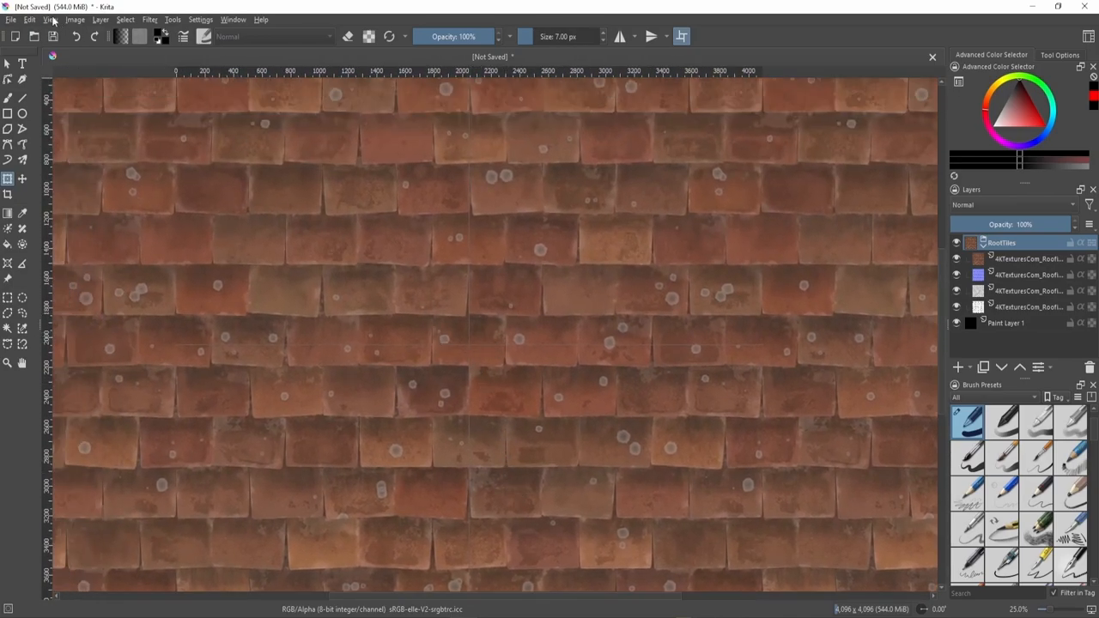
# Turn off Wrap Around Mode so the roof-tile texture shows as one single canvas tile.
pyautogui.click(50, 19)
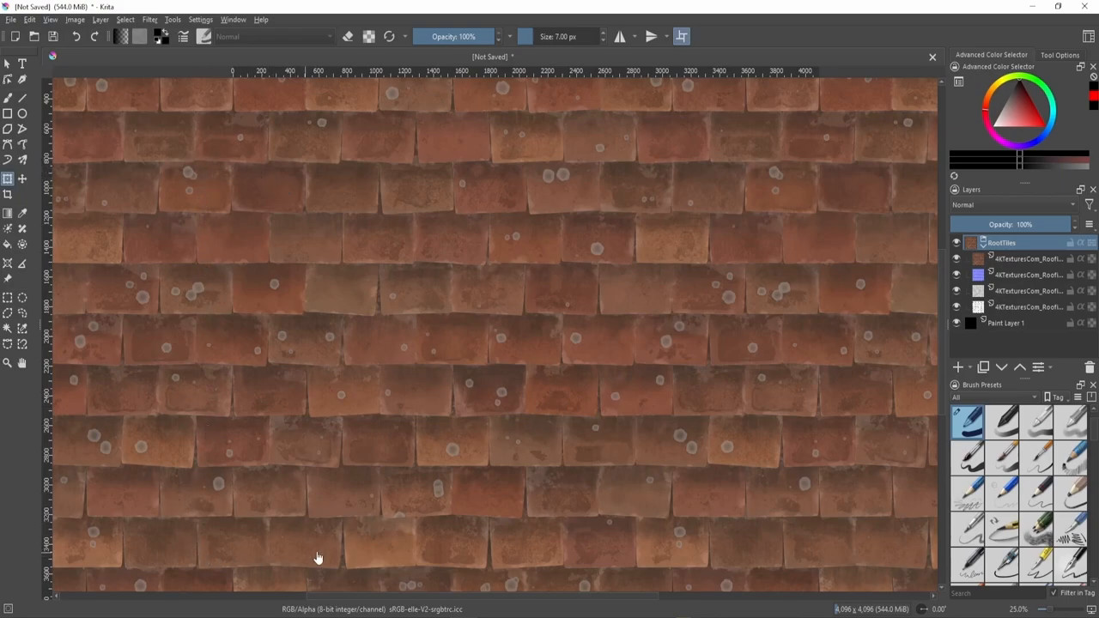
pyautogui.moveTo(455, 289)
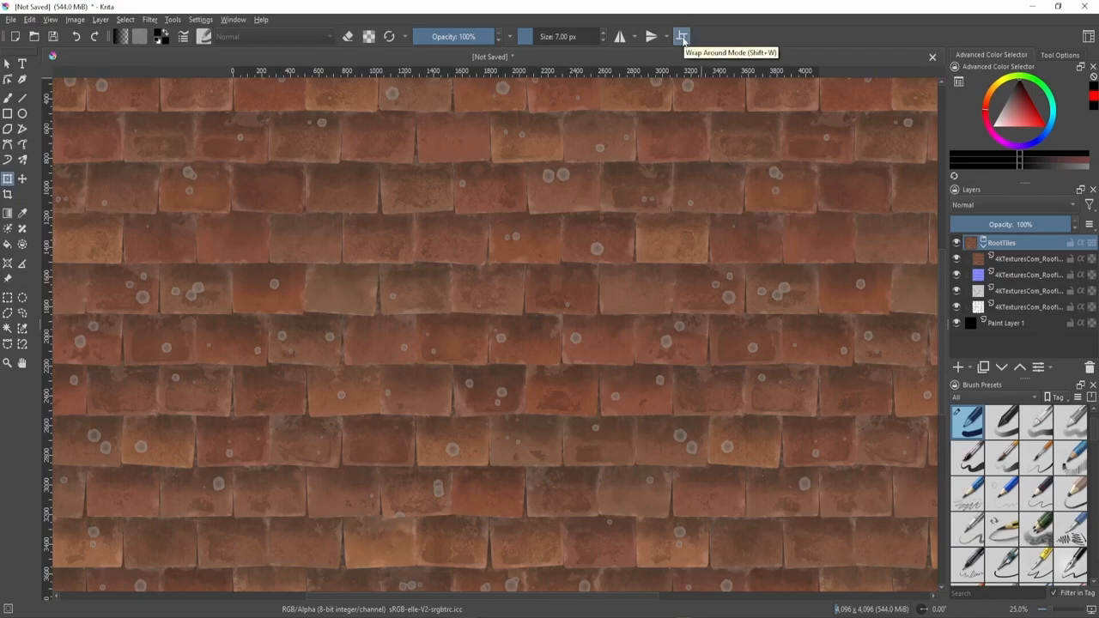
pyautogui.click(682, 37)
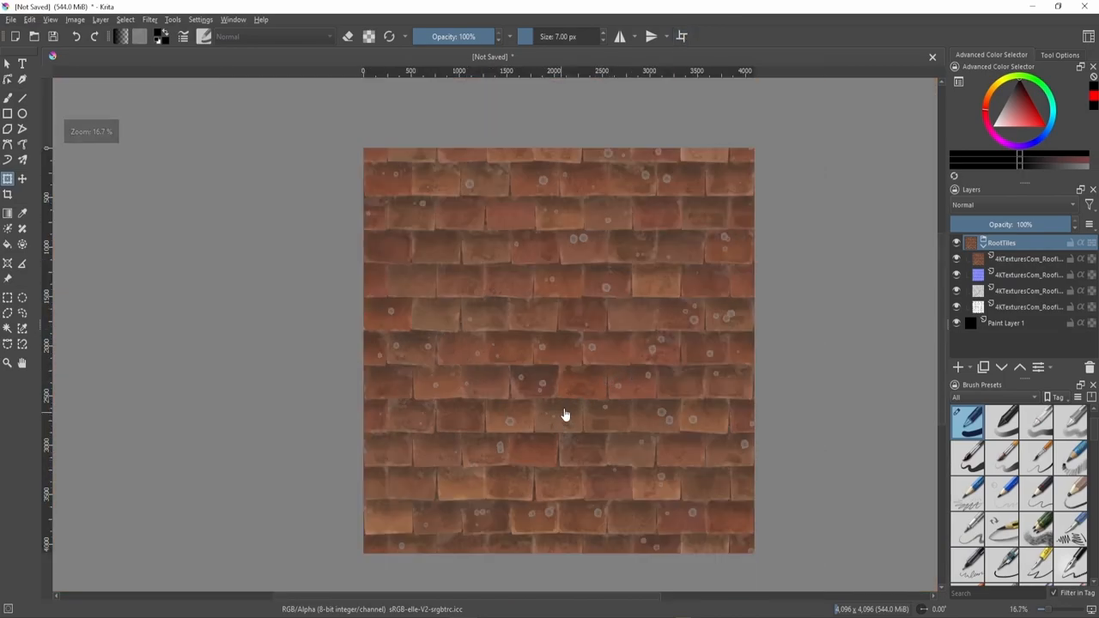
pyautogui.moveTo(546, 340)
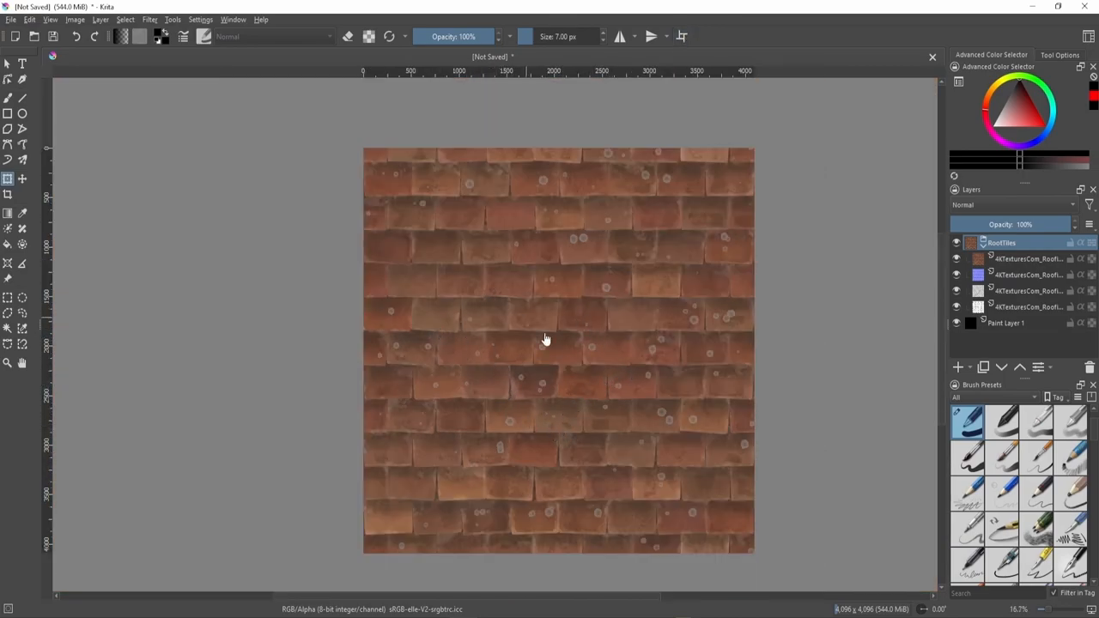
pyautogui.moveTo(711, 199)
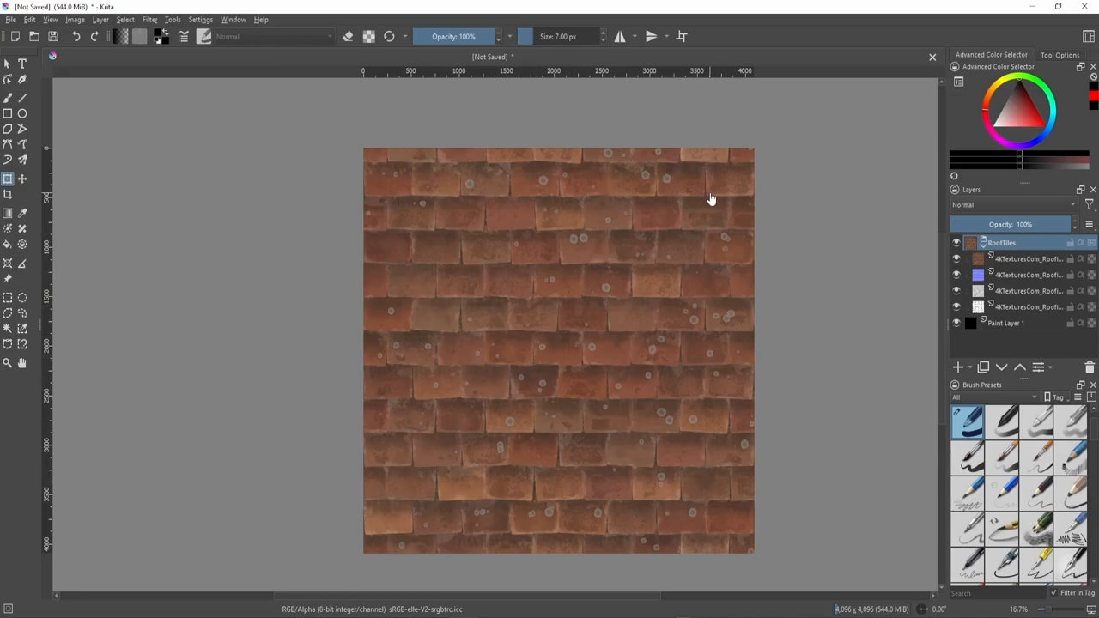
pyautogui.moveTo(487, 298)
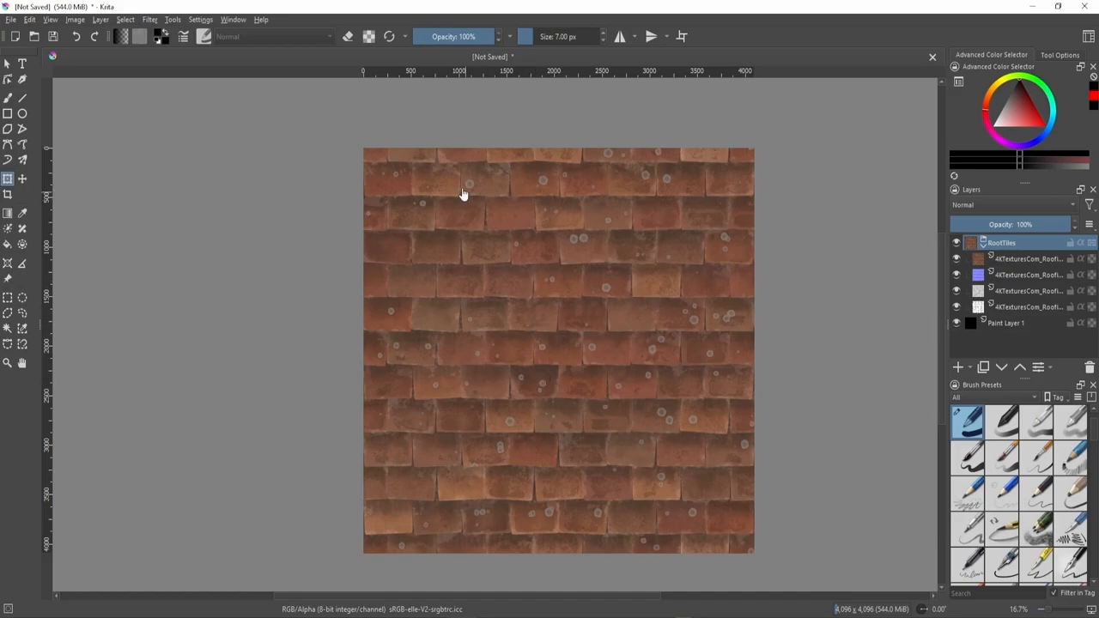
pyautogui.moveTo(872, 244)
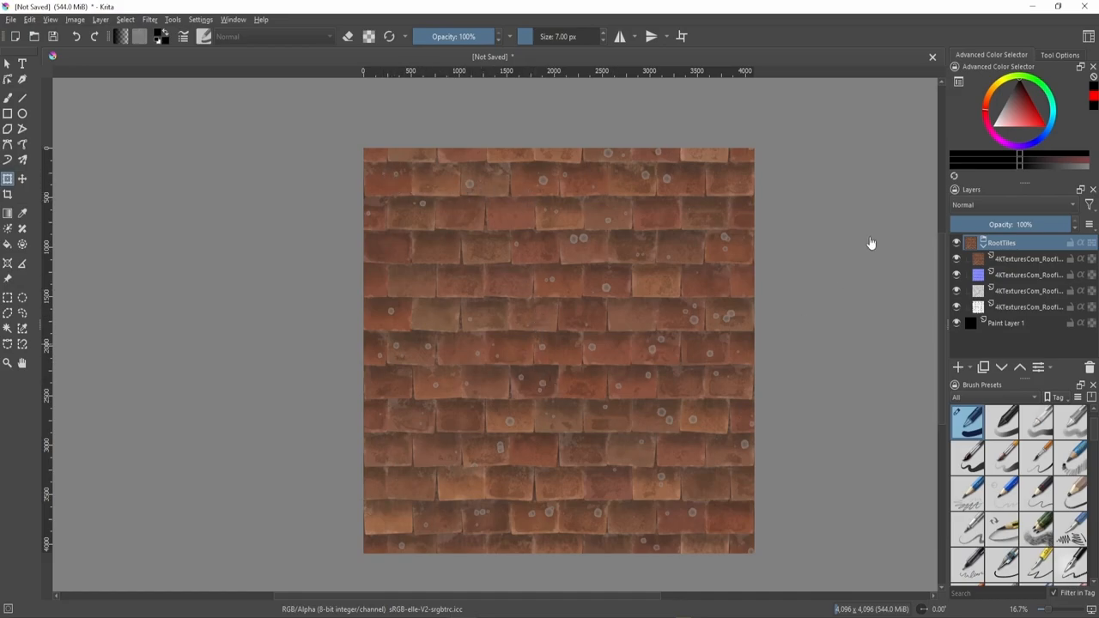
pyautogui.moveTo(1004, 244)
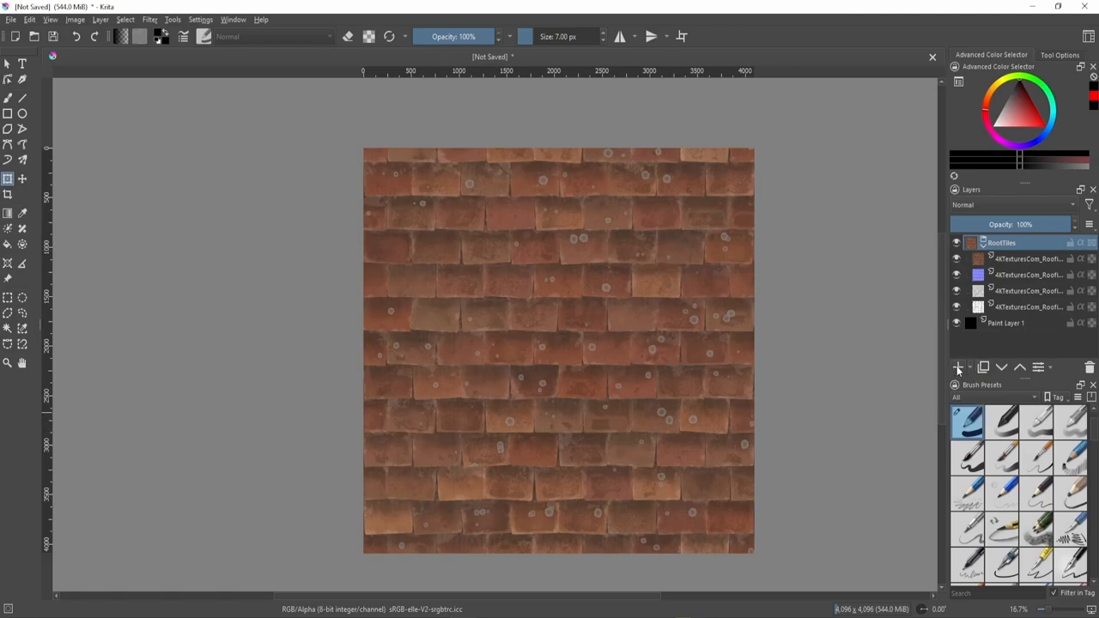
pyautogui.click(957, 368)
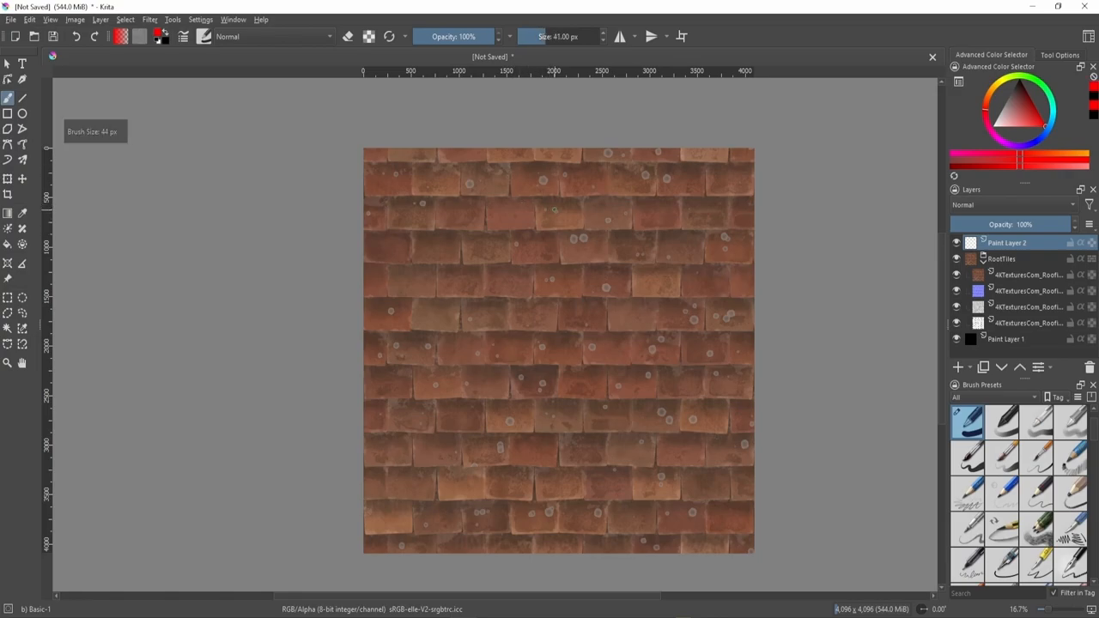
pyautogui.moveTo(509, 162); pyautogui.dragTo(511, 205)
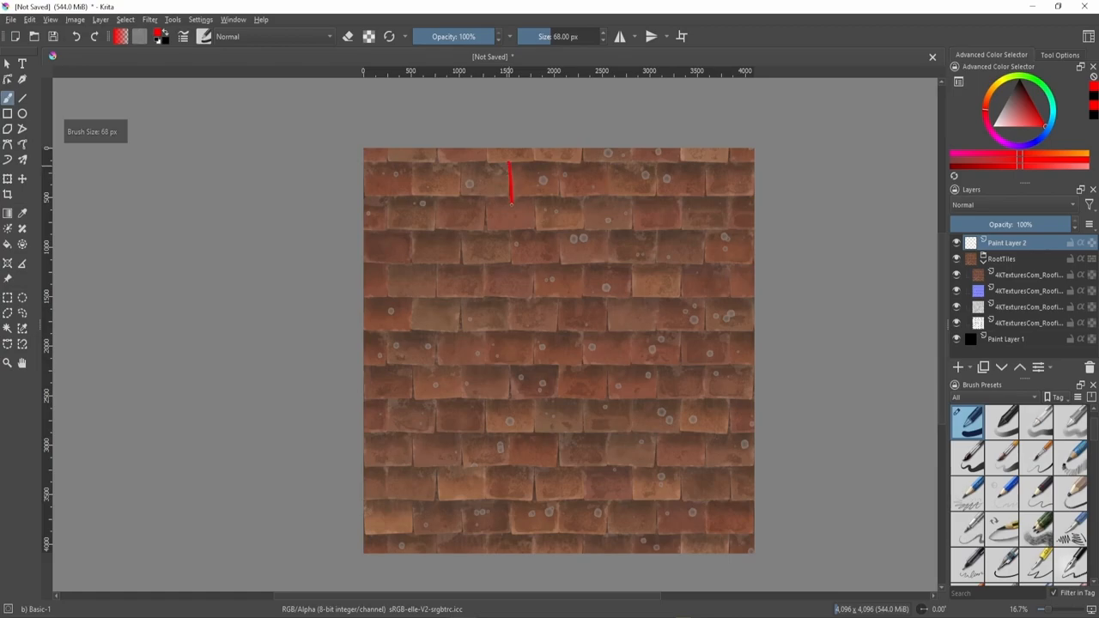
pyautogui.moveTo(508, 203); pyautogui.dragTo(595, 202)
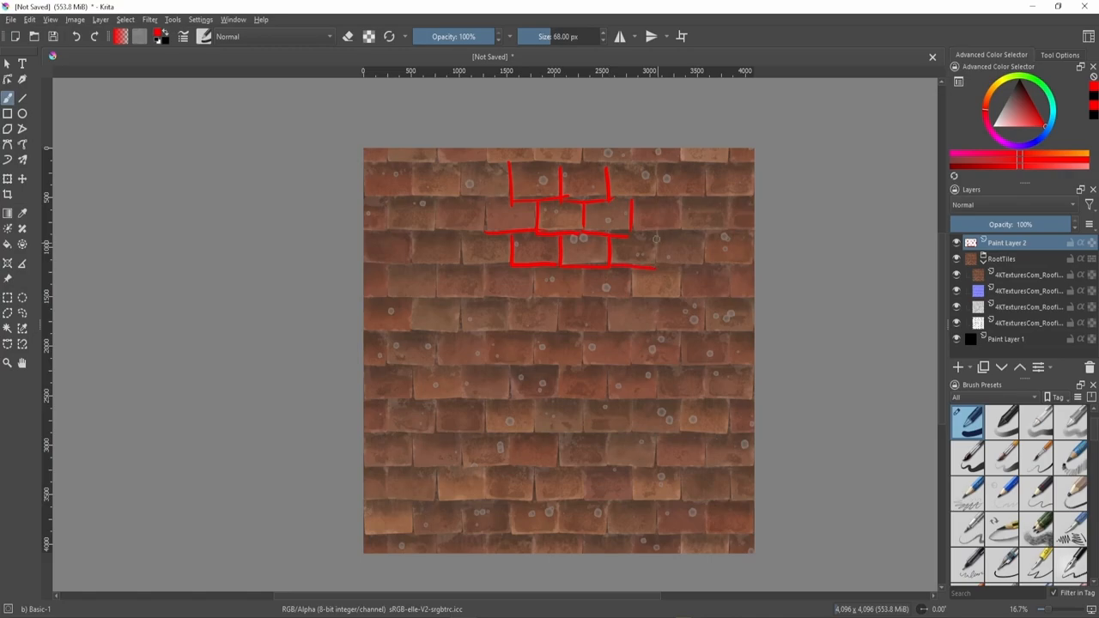
pyautogui.moveTo(652, 240); pyautogui.dragTo(657, 267)
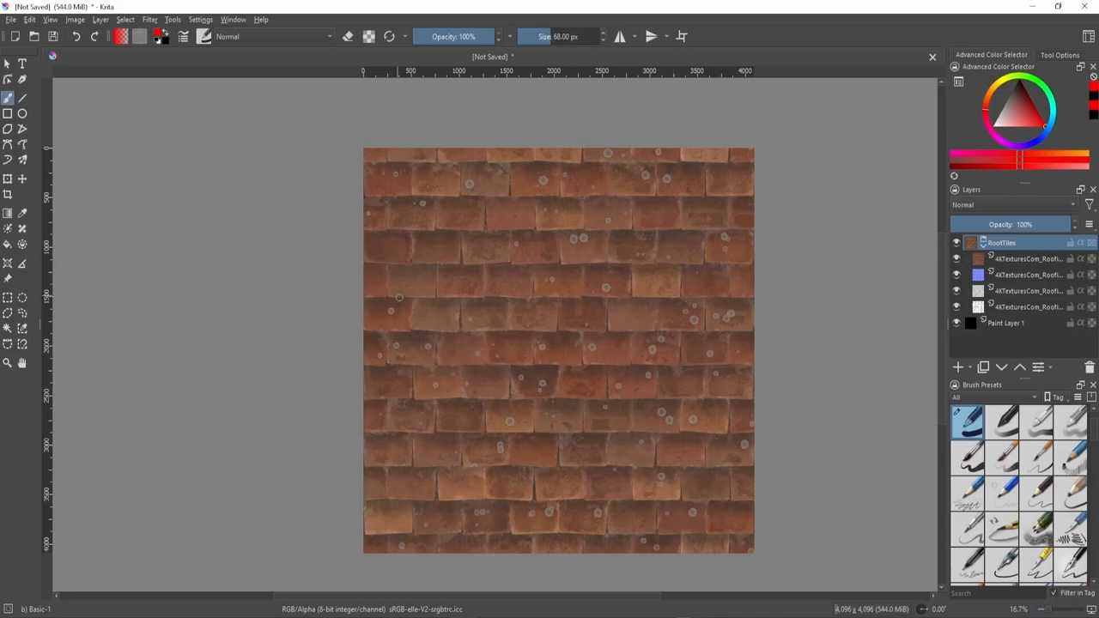
pyautogui.moveTo(530, 340)
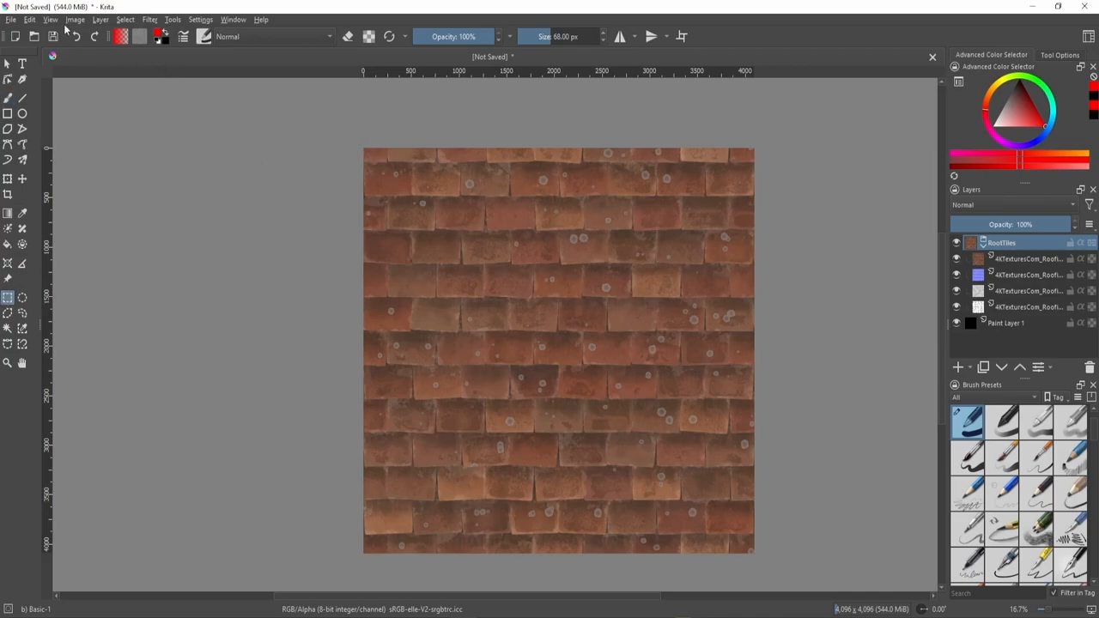
# With guides shown, select the top-left quarter and clear the texture layers outside it.
pyautogui.click(50, 19)
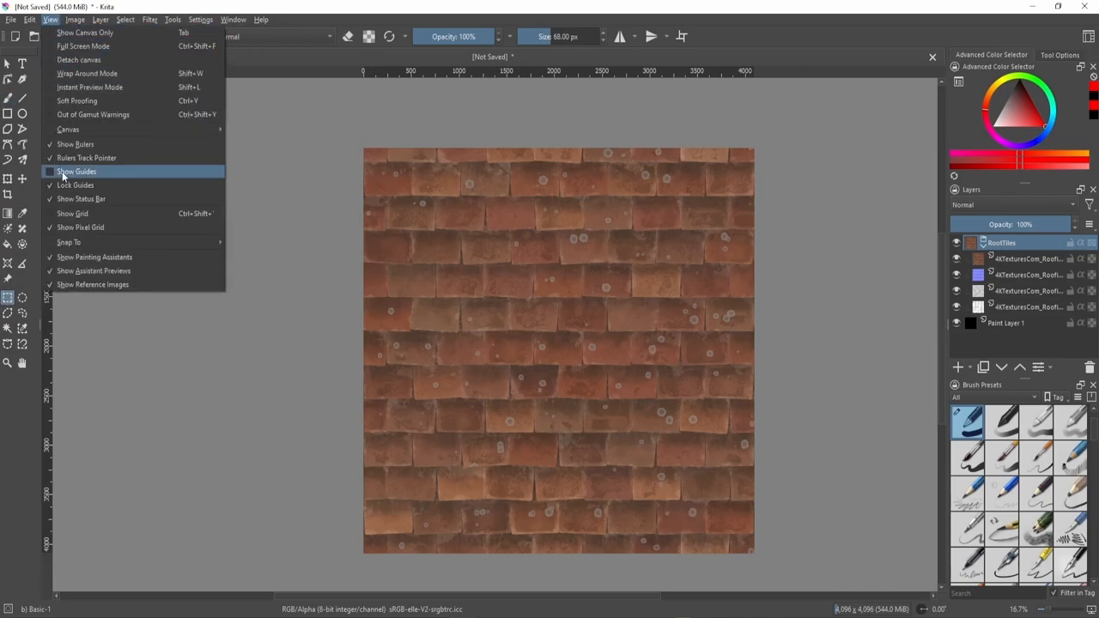
pyautogui.click(76, 171)
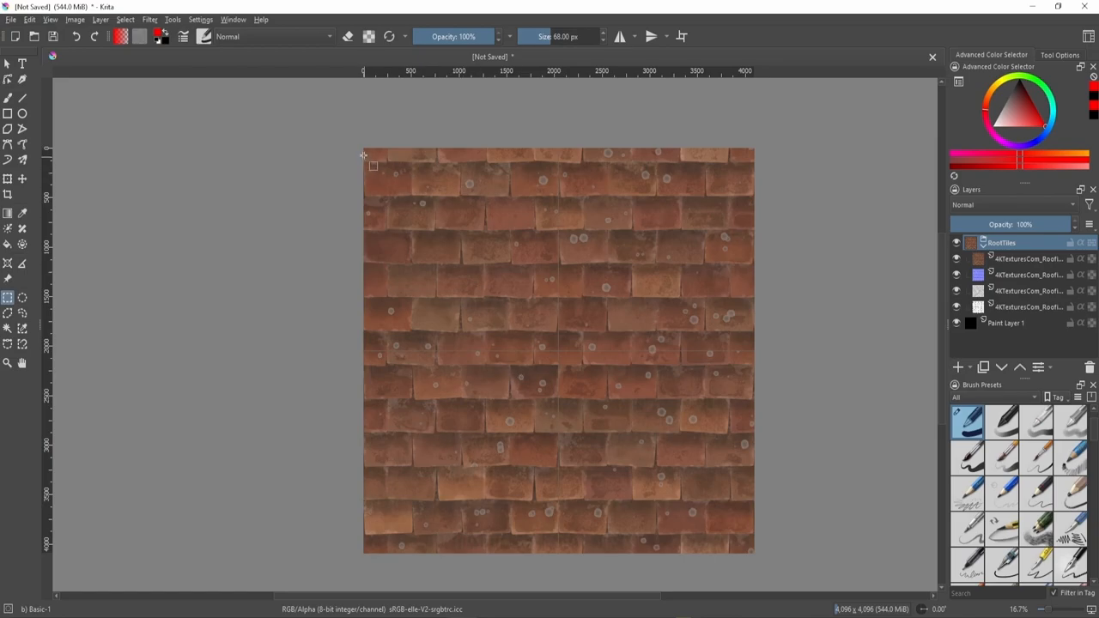
pyautogui.moveTo(364, 153); pyautogui.dragTo(530, 344)
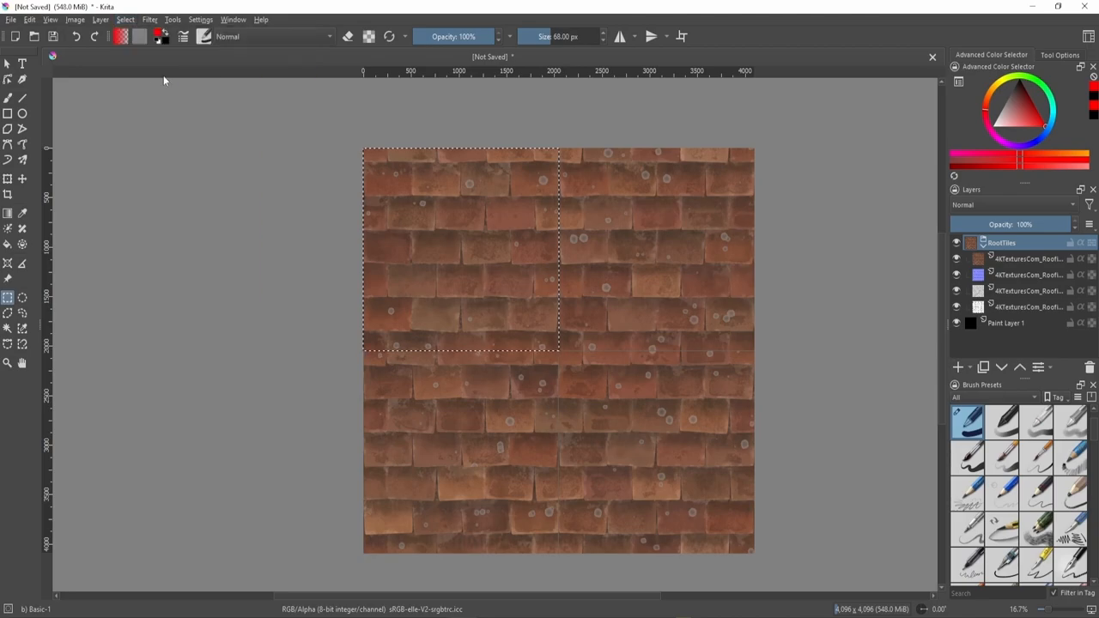
pyautogui.click(1028, 258)
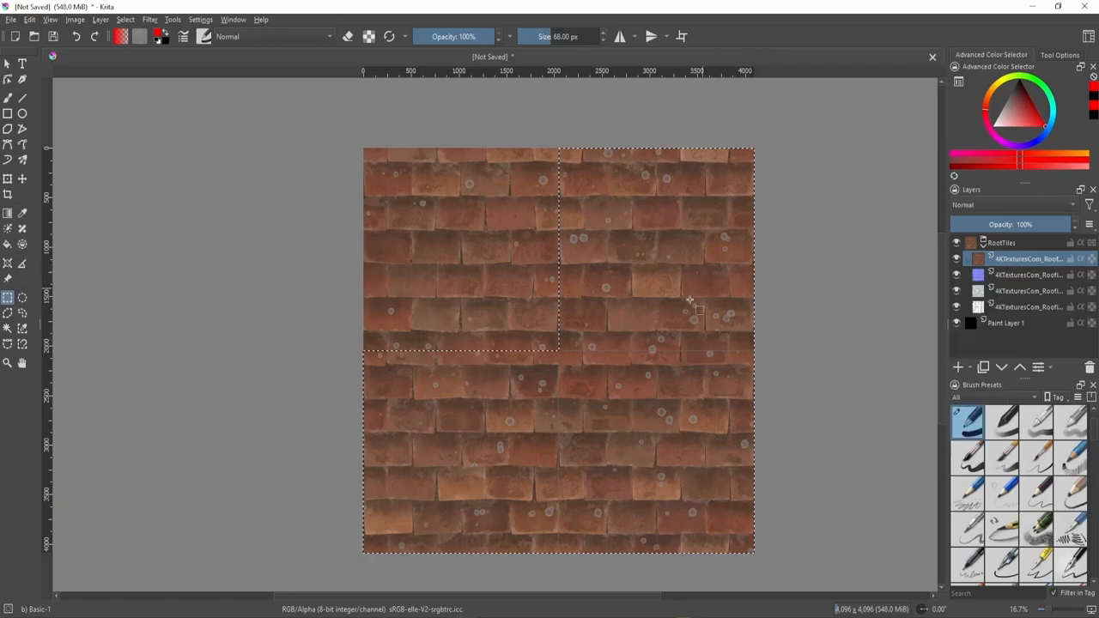
pyautogui.moveTo(646, 302)
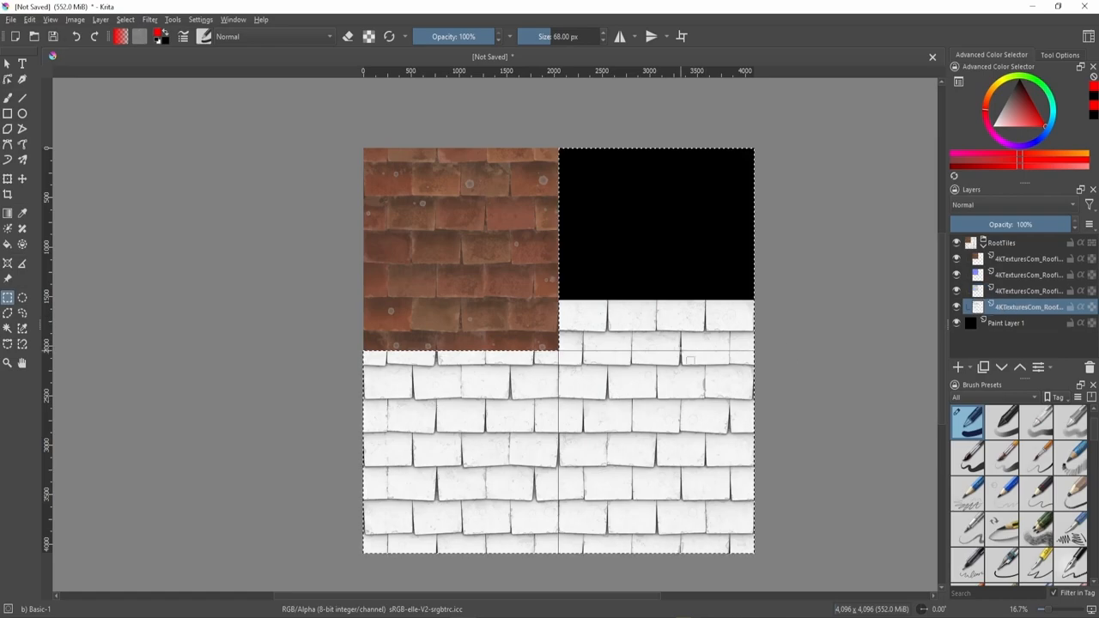
pyautogui.click(955, 244)
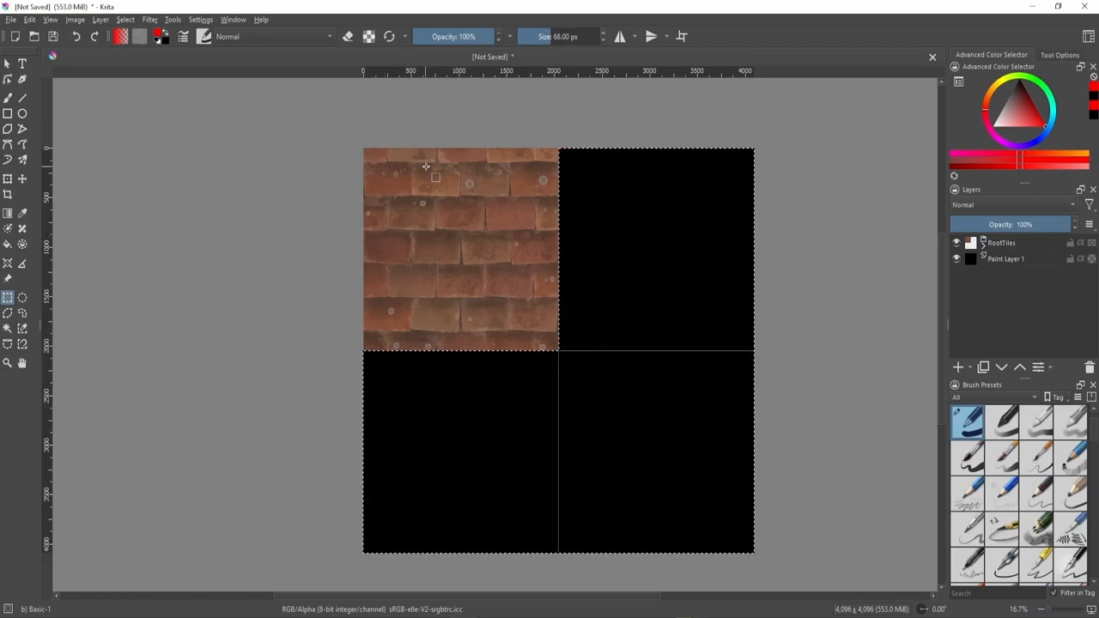
pyautogui.moveTo(289, 321)
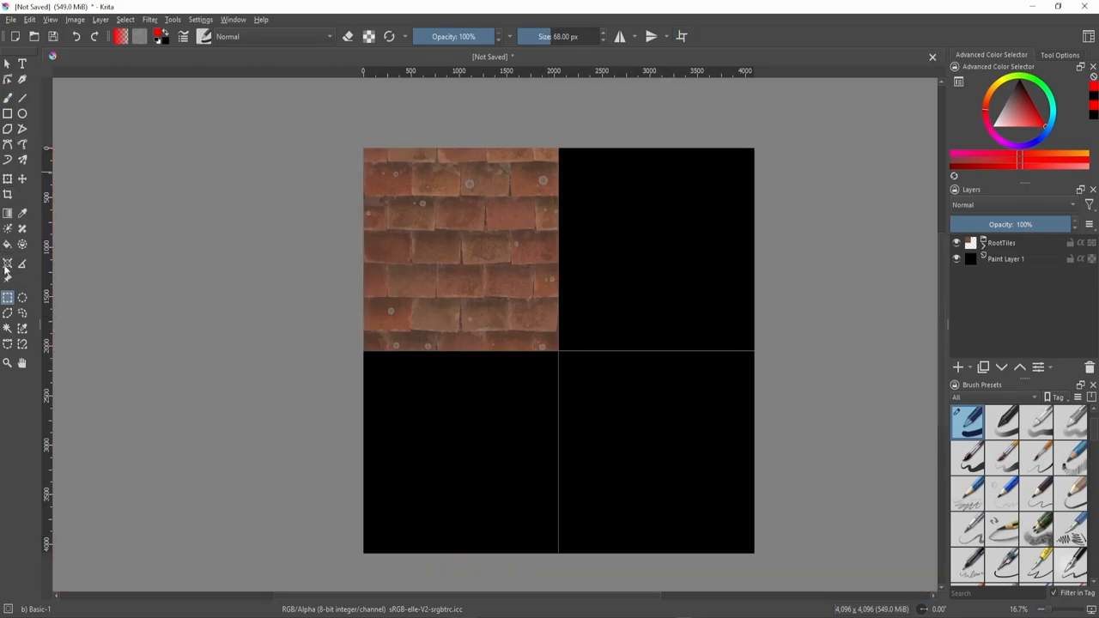
# Scale the remaining top-left quarter up with the Transform tool to fill the whole canvas.
pyautogui.click(7, 179)
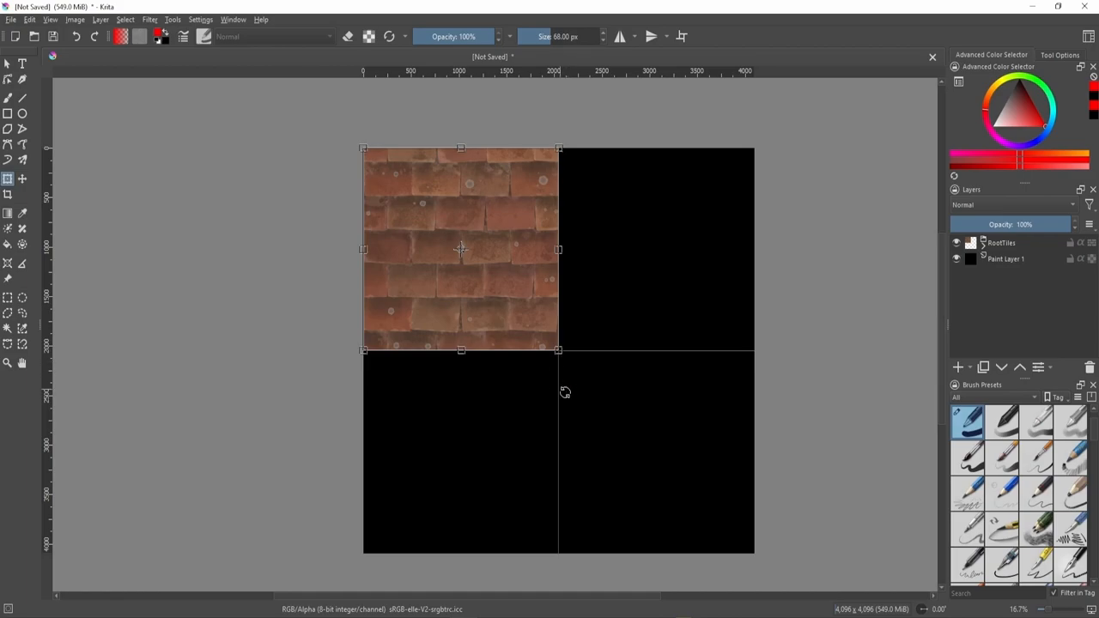
pyautogui.moveTo(557, 368)
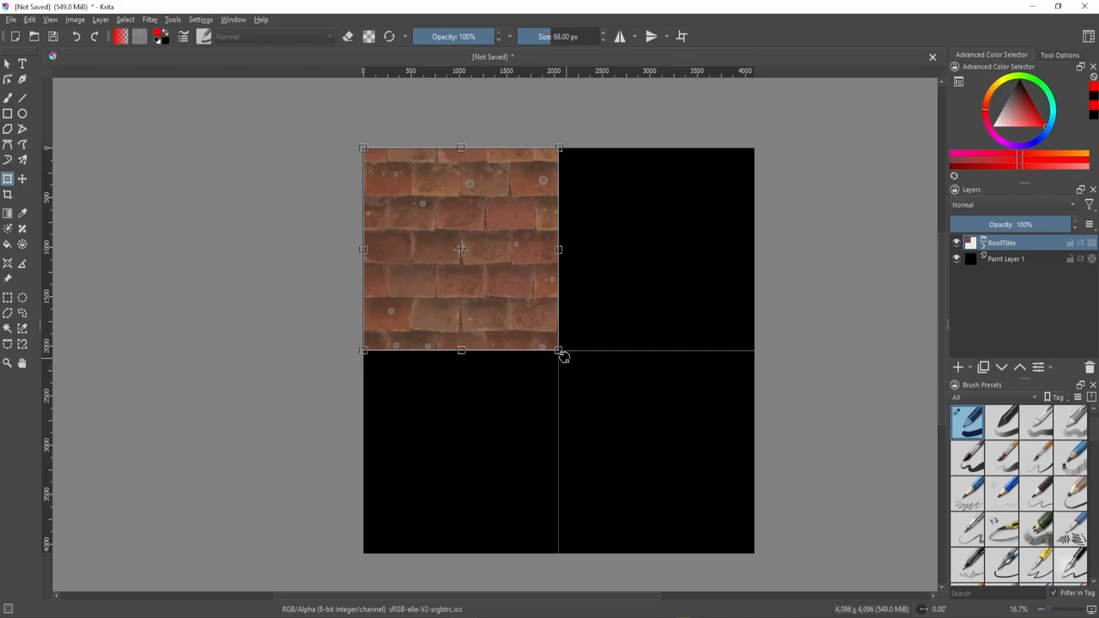
pyautogui.moveTo(559, 351); pyautogui.dragTo(702, 491)
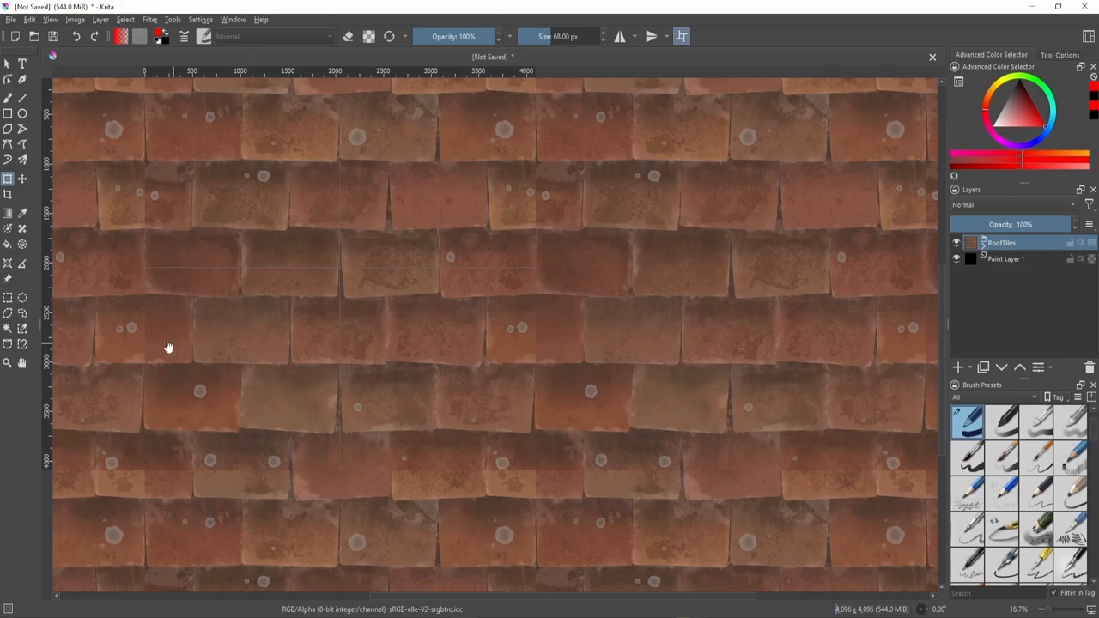
pyautogui.moveTo(107, 478)
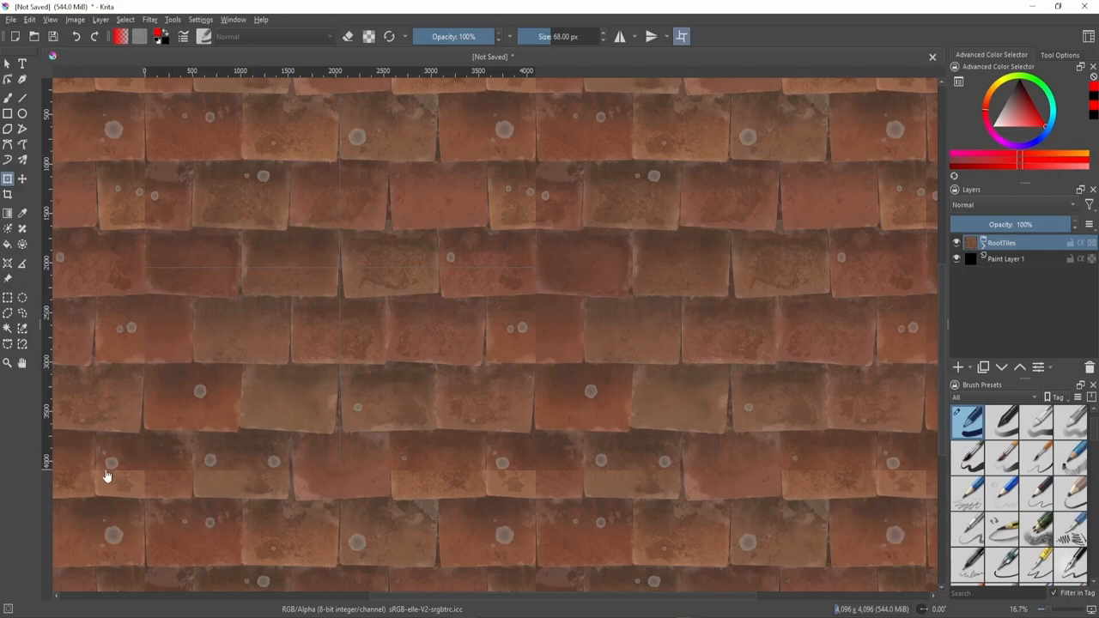
pyautogui.moveTo(975, 380)
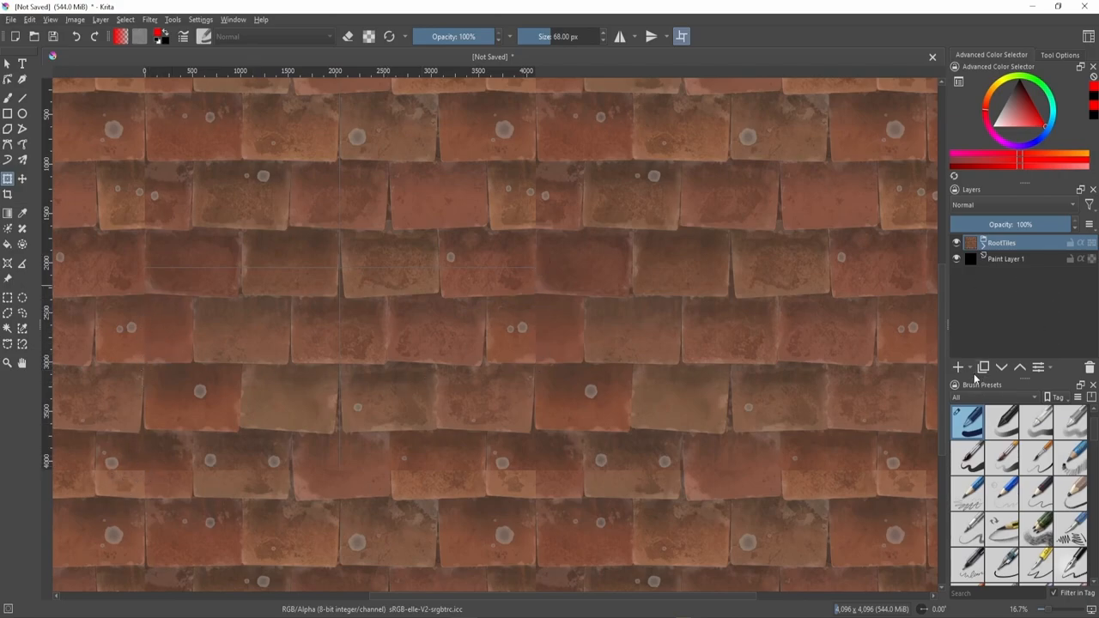
# Add a new paint layer above the textures and sketch red marks over the tile pattern.
pyautogui.click(958, 367)
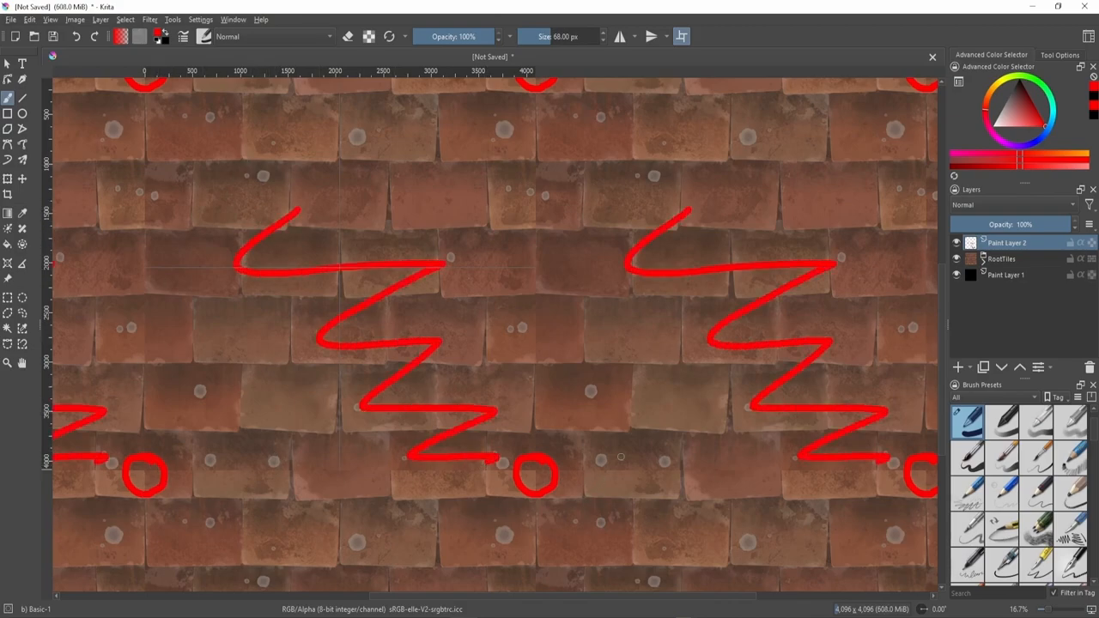
pyautogui.click(226, 501)
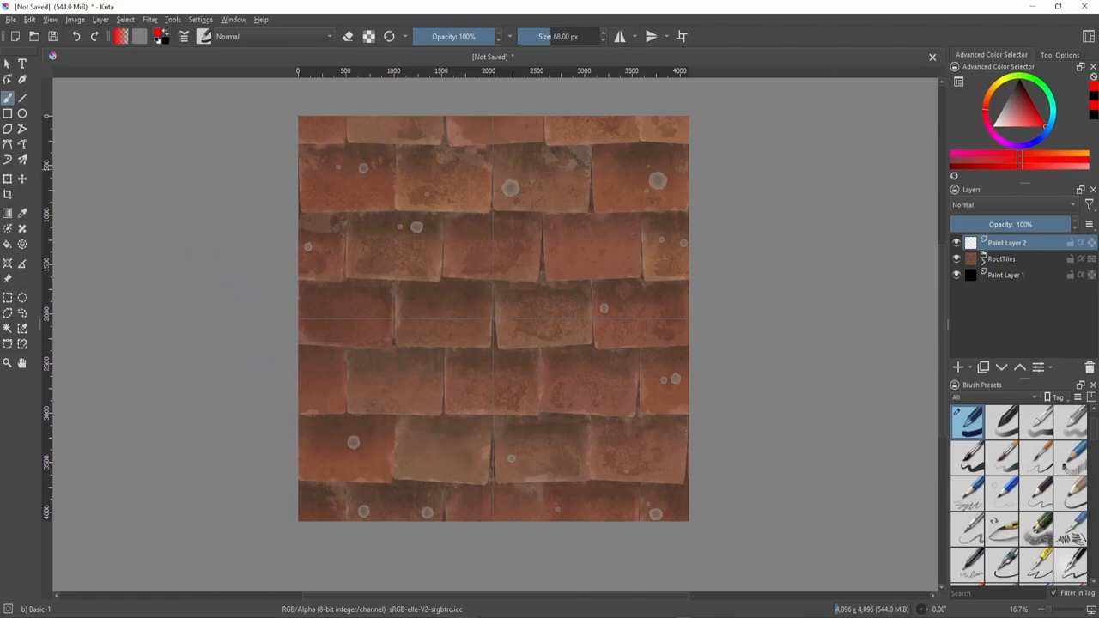
# Transform the RoofTiles group to fill the canvas and delete the empty sketch layer.
pyautogui.click(1005, 258)
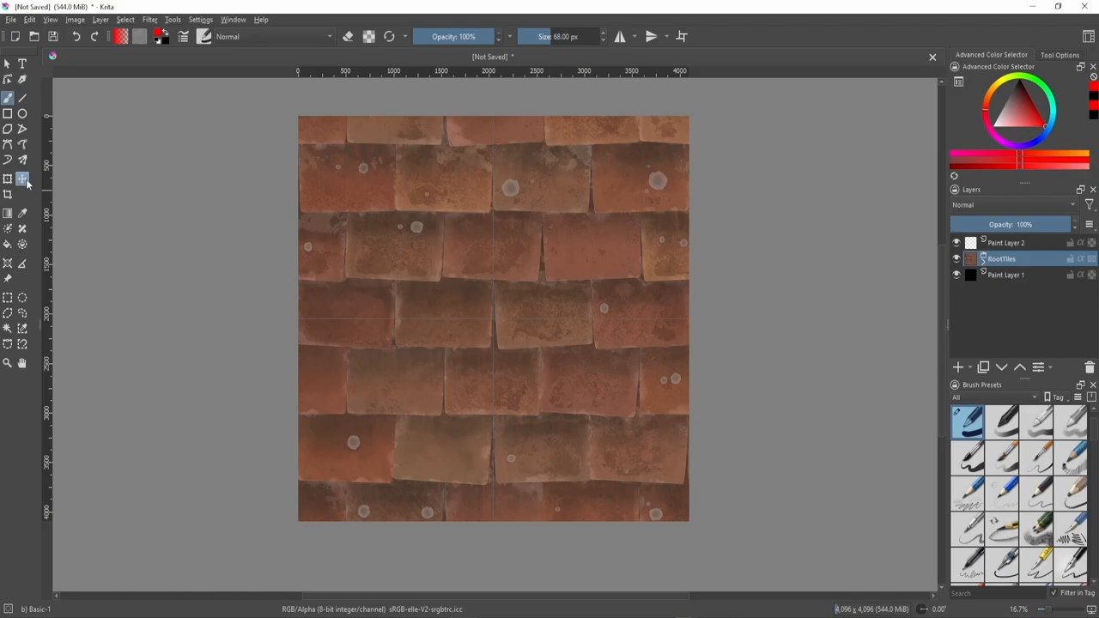
pyautogui.click(7, 178)
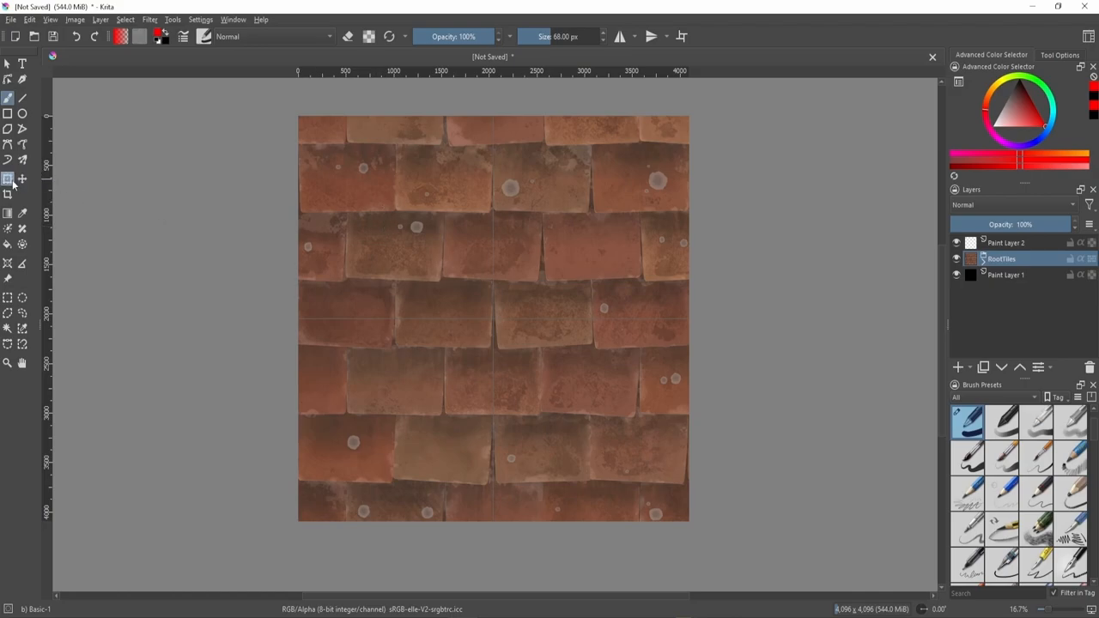
pyautogui.click(22, 179)
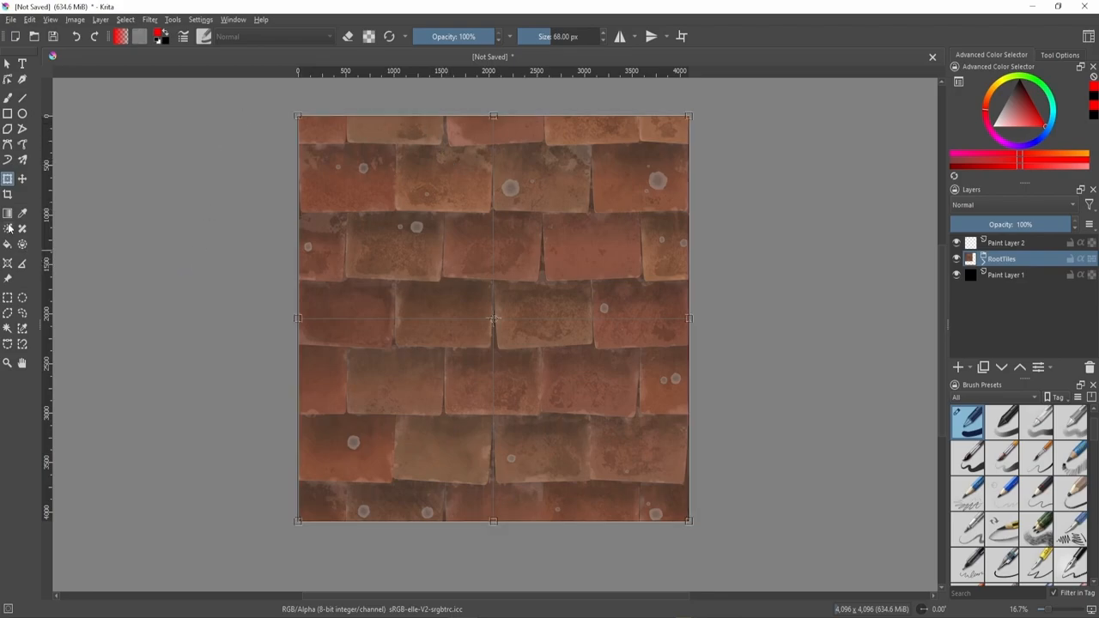
pyautogui.moveTo(8, 178)
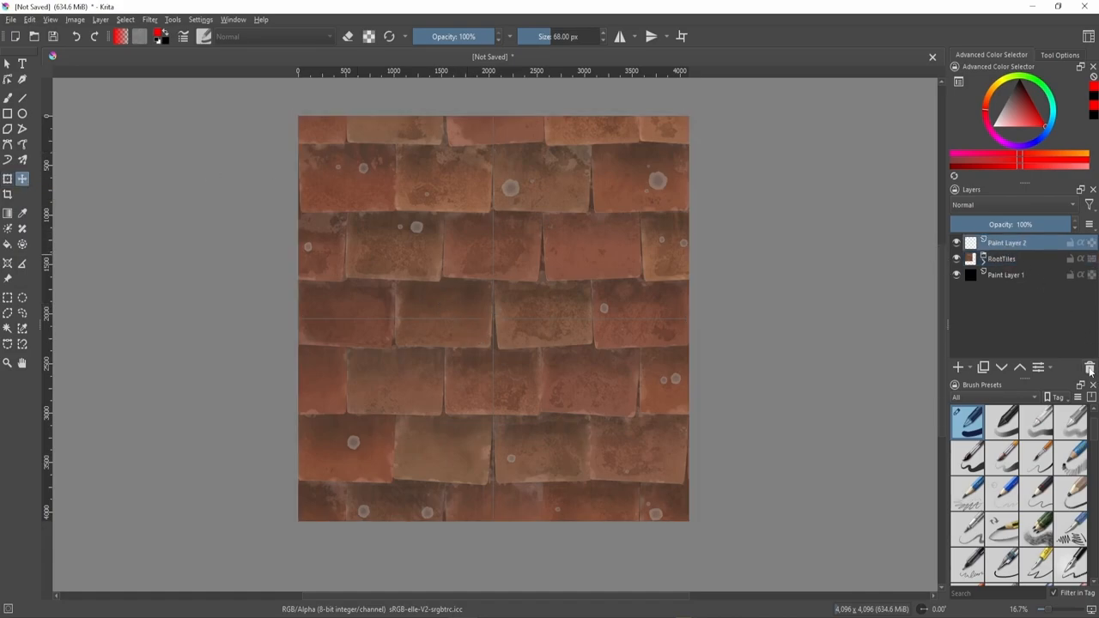
pyautogui.click(1091, 368)
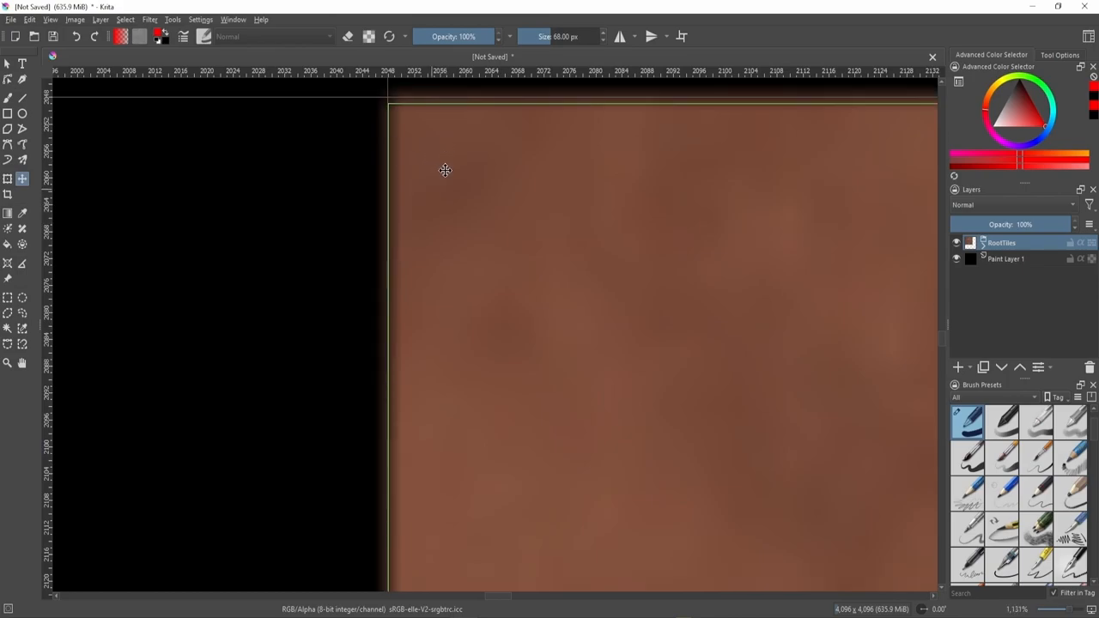
pyautogui.moveTo(369, 391)
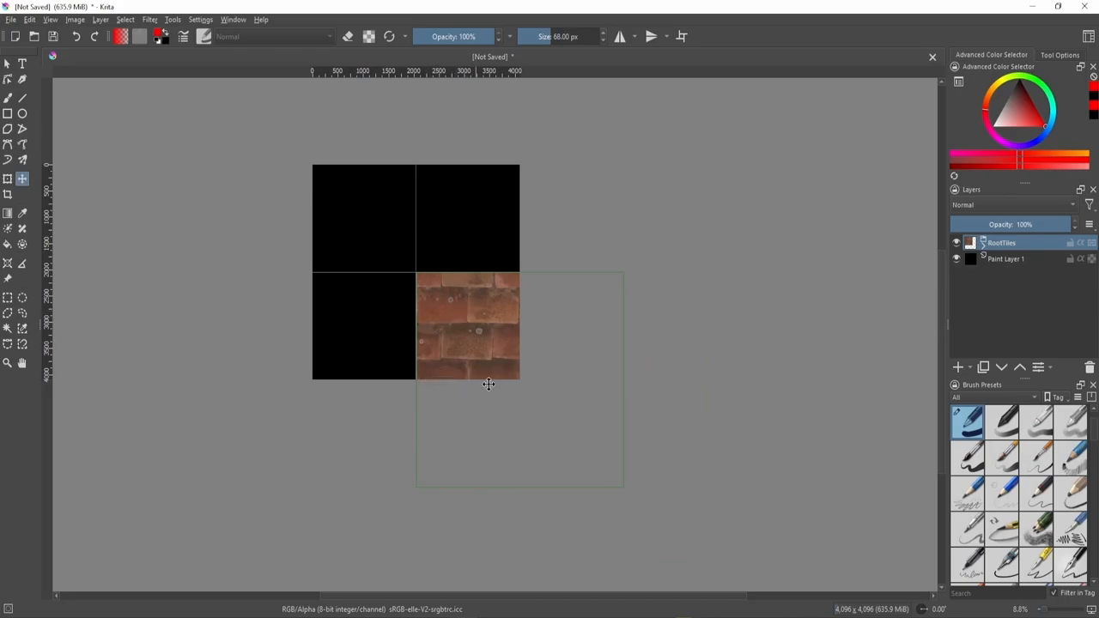
pyautogui.moveTo(623, 391)
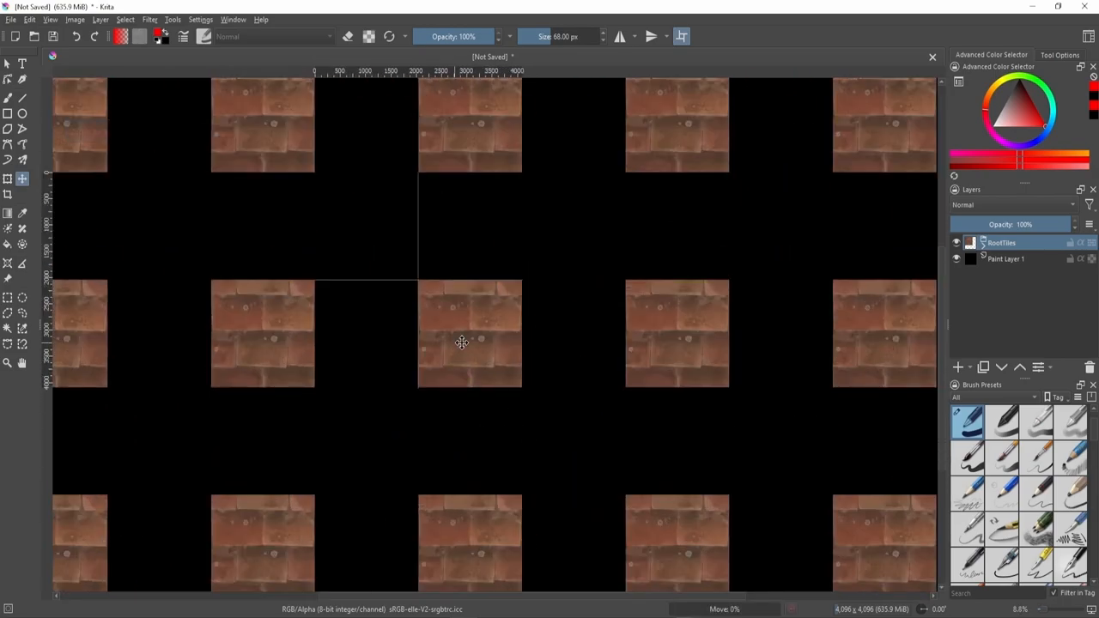
pyautogui.scroll(-3)
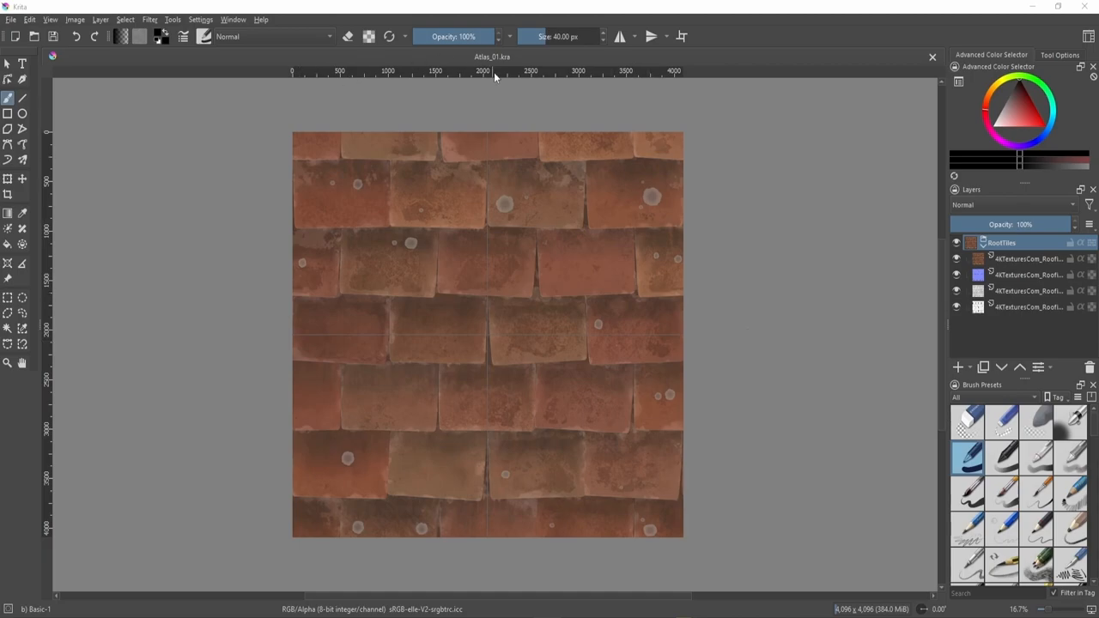
pyautogui.moveTo(265, 53)
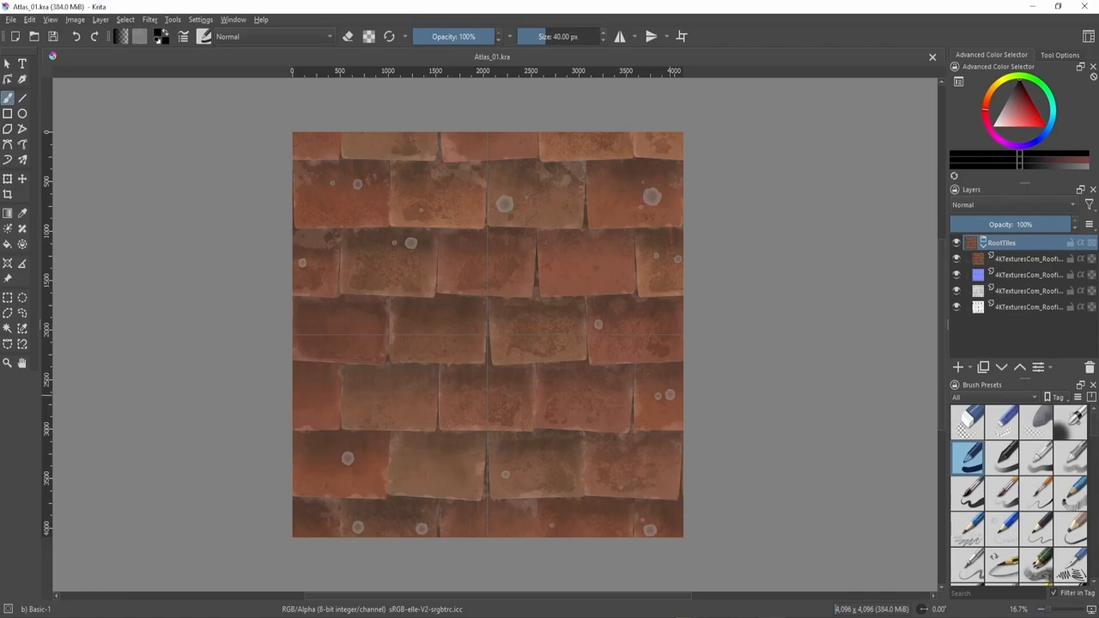
pyautogui.moveTo(680, 76)
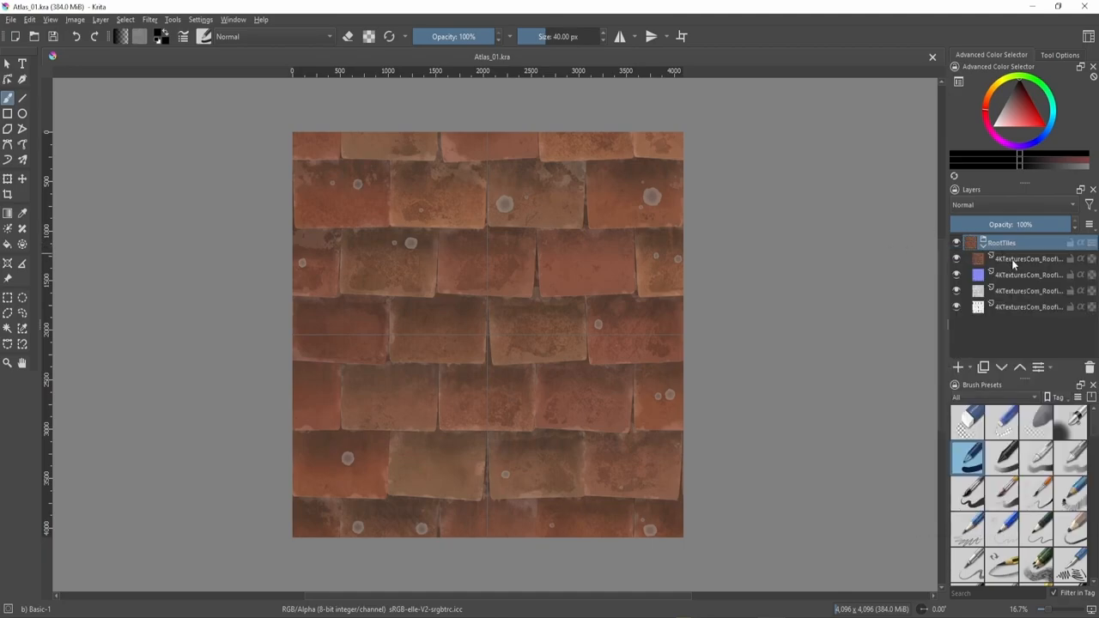
# Delete the leftover RoofTiles group and preview the ungrouped maps in Wrap Around Mode.
pyautogui.click(1027, 274)
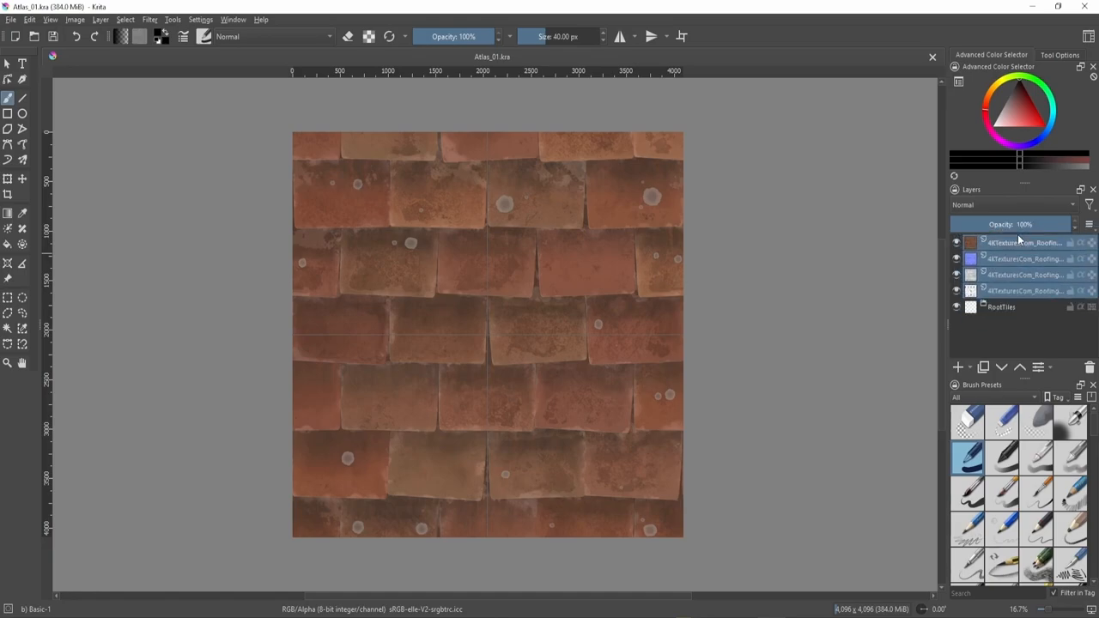
pyautogui.click(1002, 306)
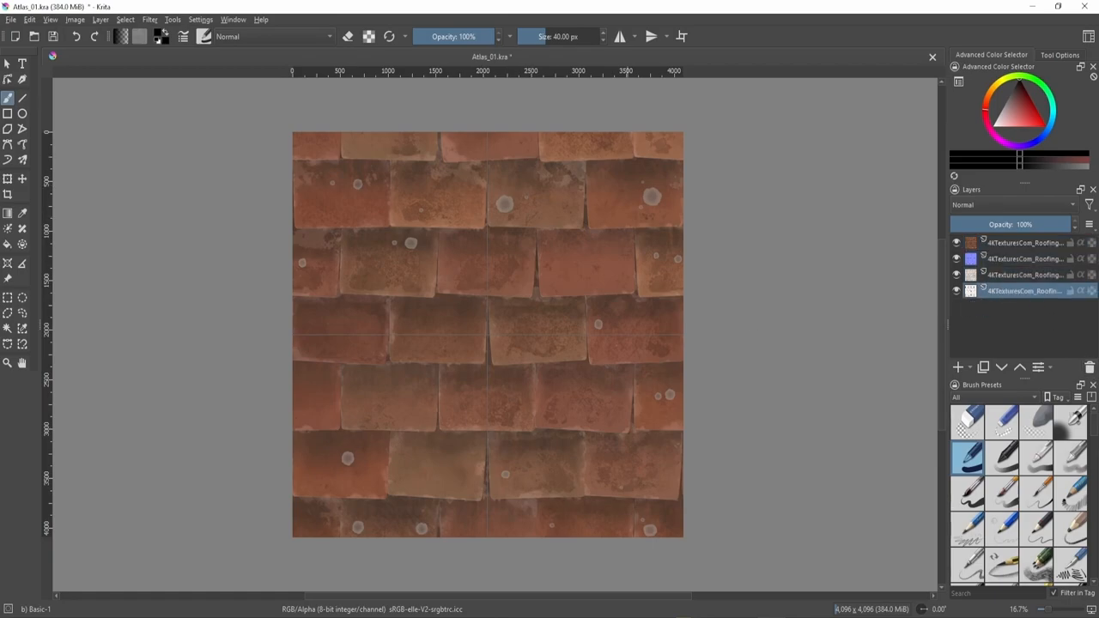
pyautogui.click(682, 36)
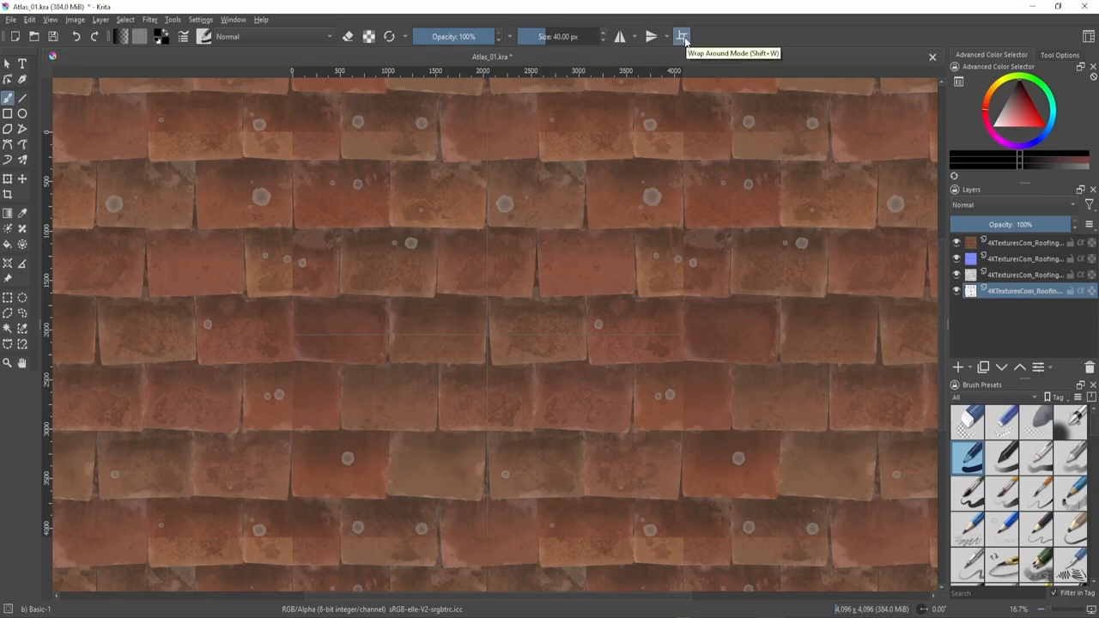
# With wrap-around off and the centre zoomed in, isolate the height map, then restore the colour map.
pyautogui.click(682, 37)
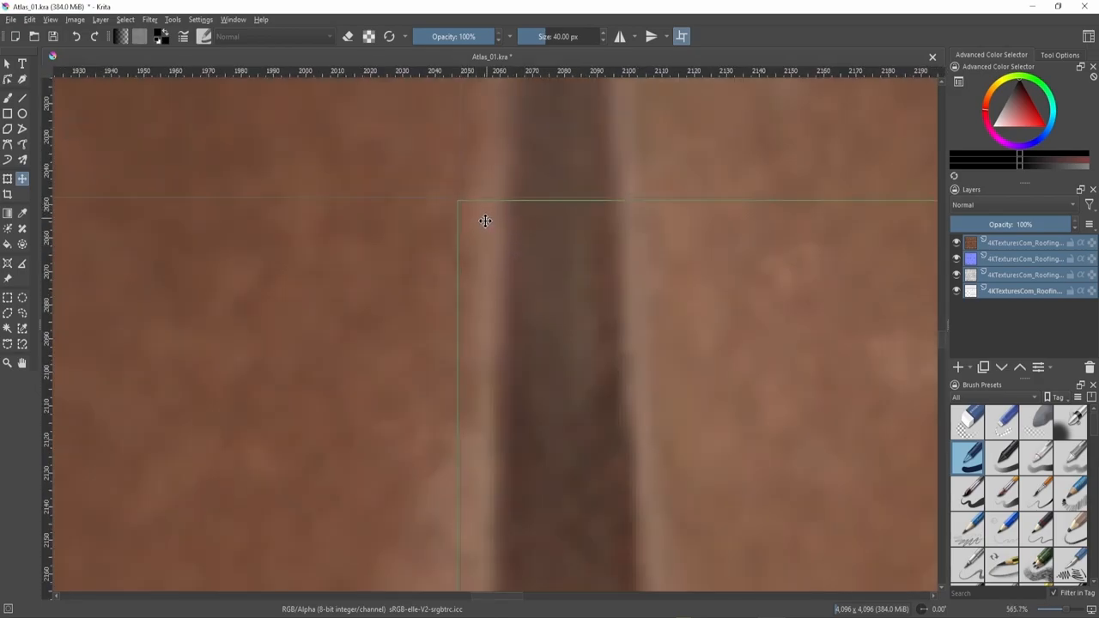
pyautogui.scroll(-3)
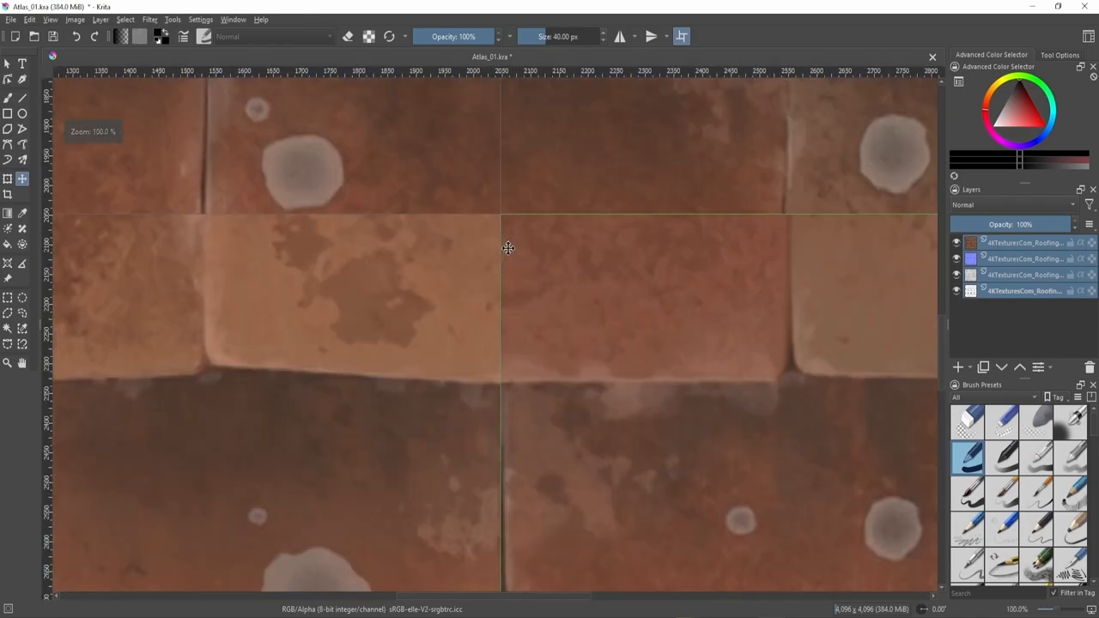
pyautogui.scroll(-3)
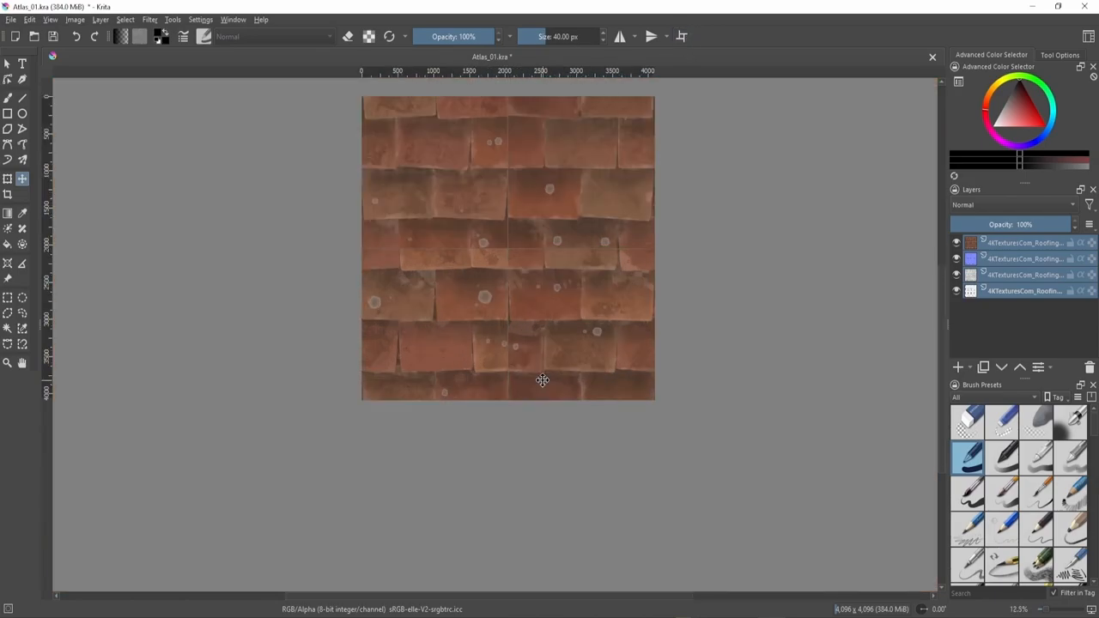
pyautogui.click(956, 244)
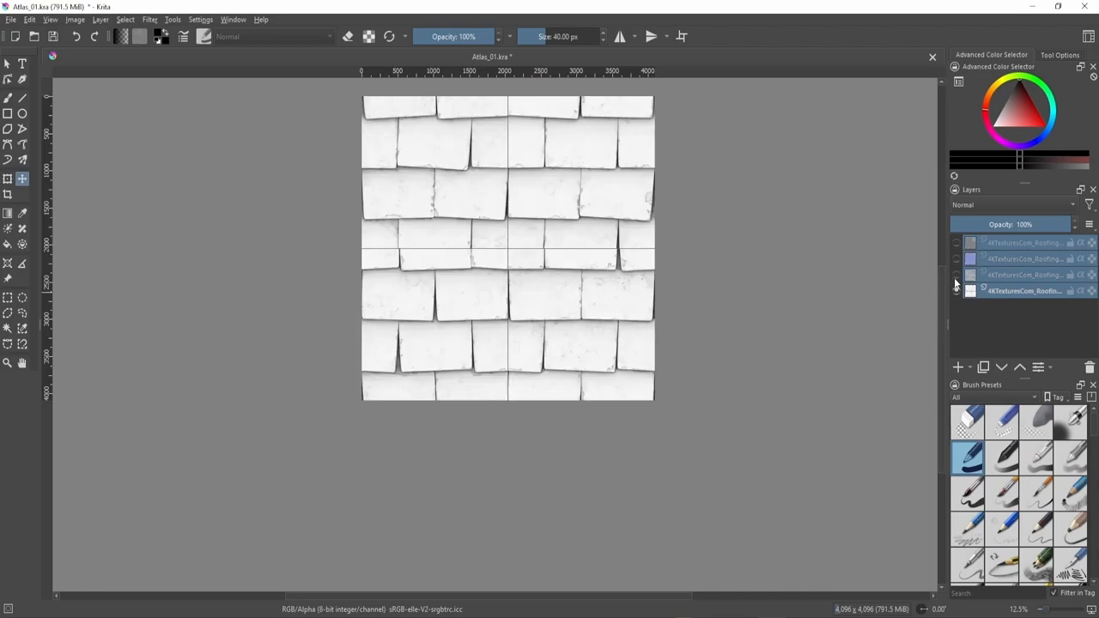
pyautogui.click(955, 290)
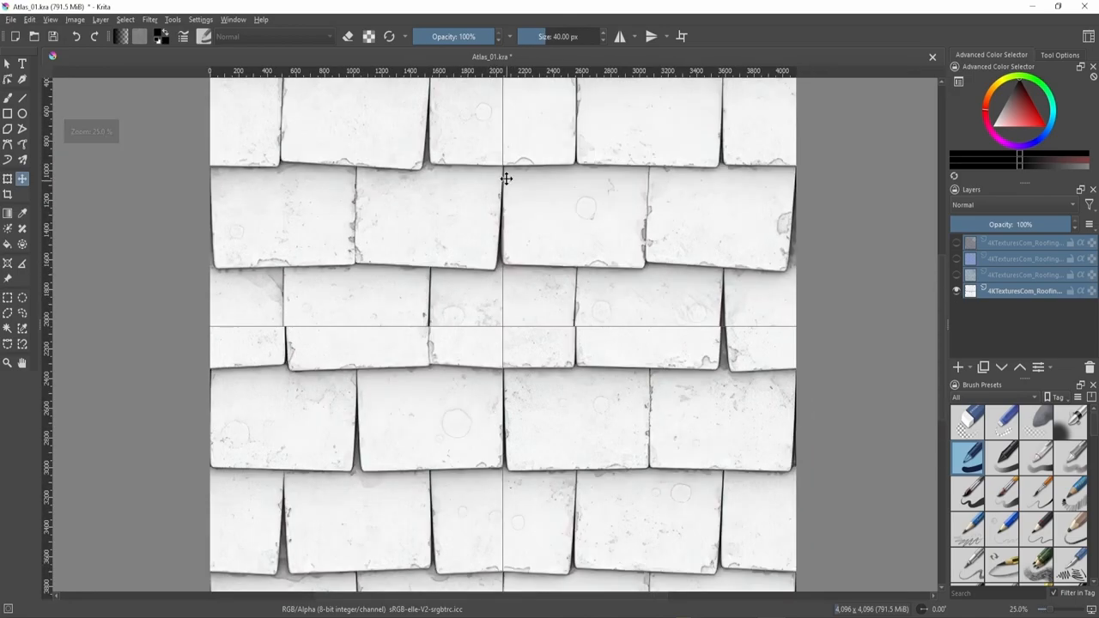
pyautogui.moveTo(503, 241)
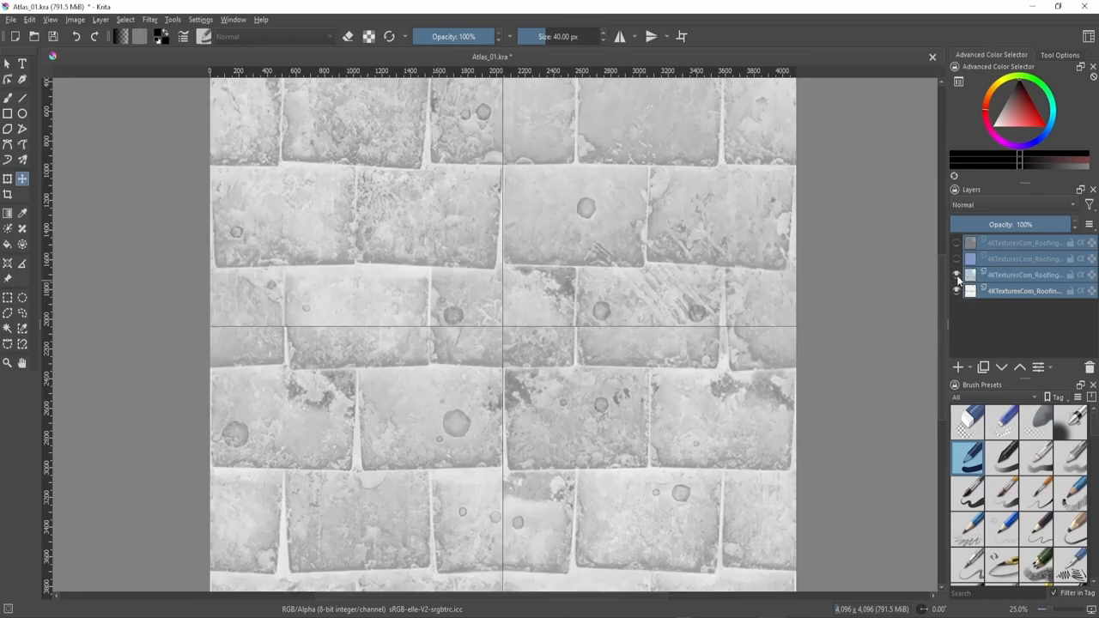
pyautogui.click(955, 260)
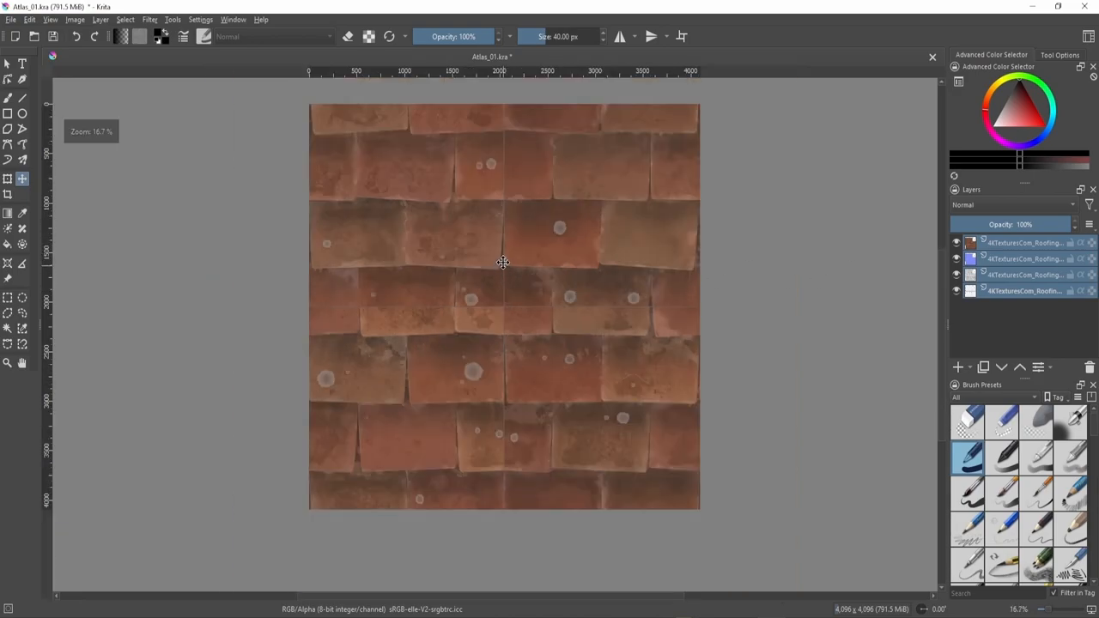
pyautogui.moveTo(522, 247)
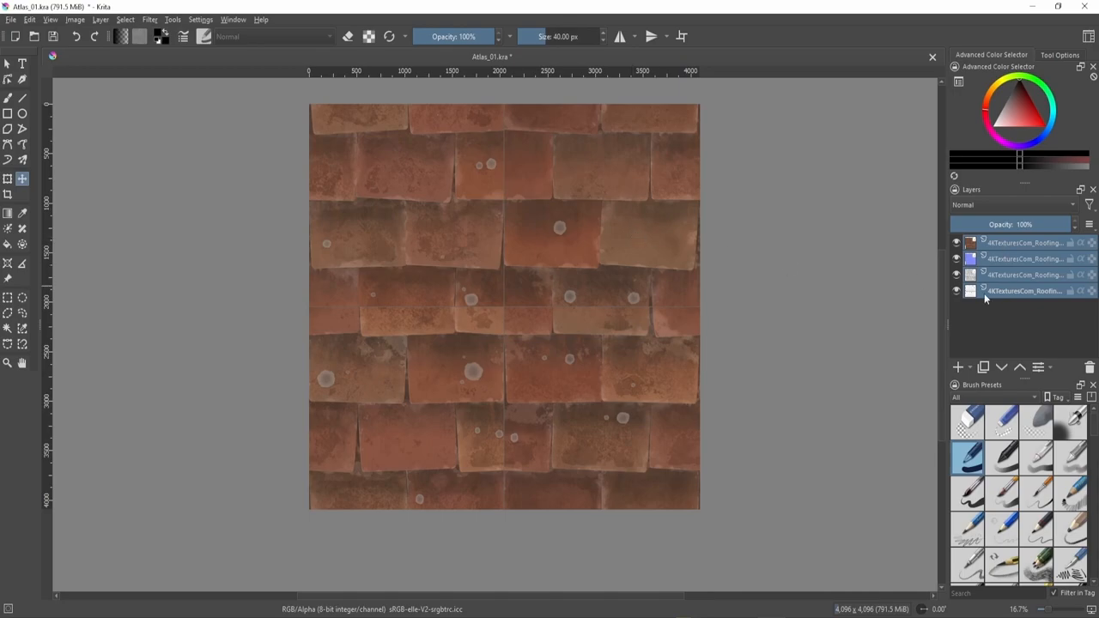
pyautogui.moveTo(636, 172)
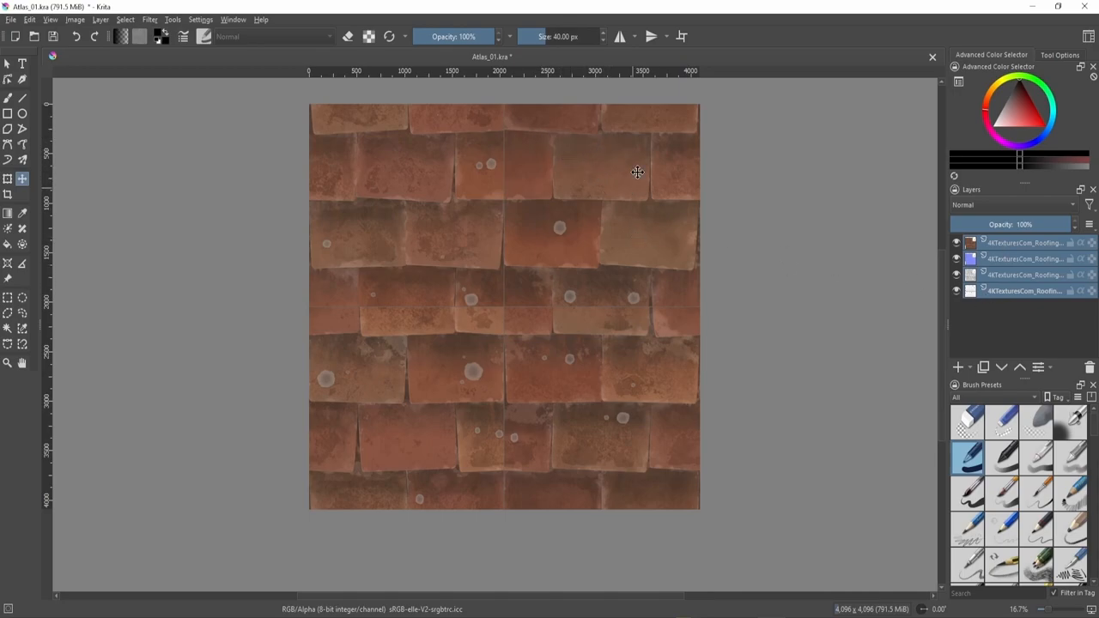
pyautogui.moveTo(202, 305)
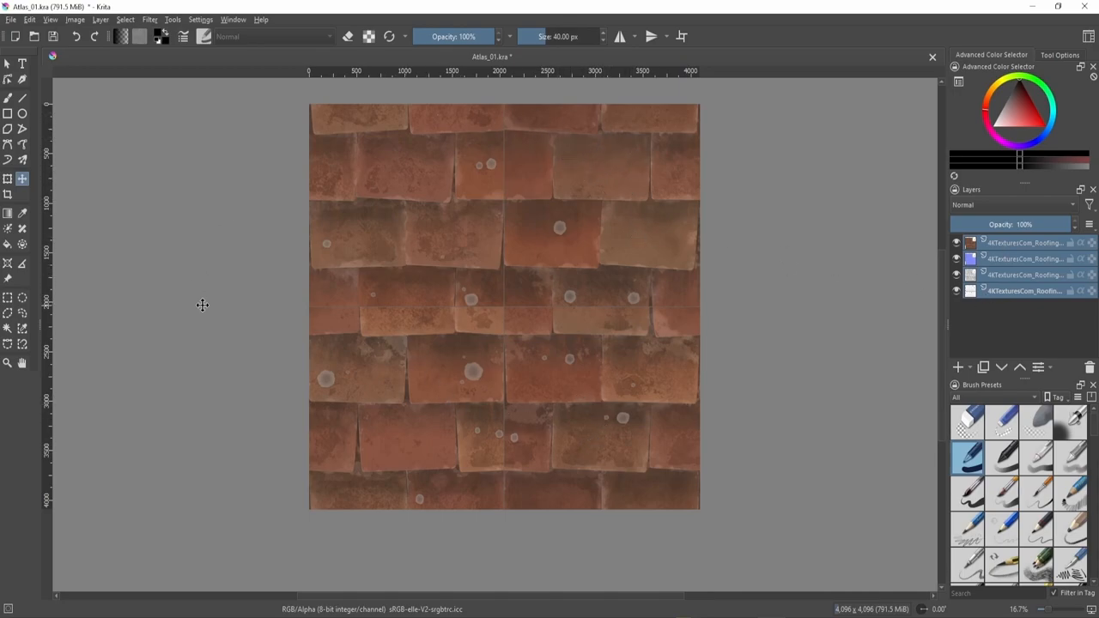
pyautogui.moveTo(333, 197)
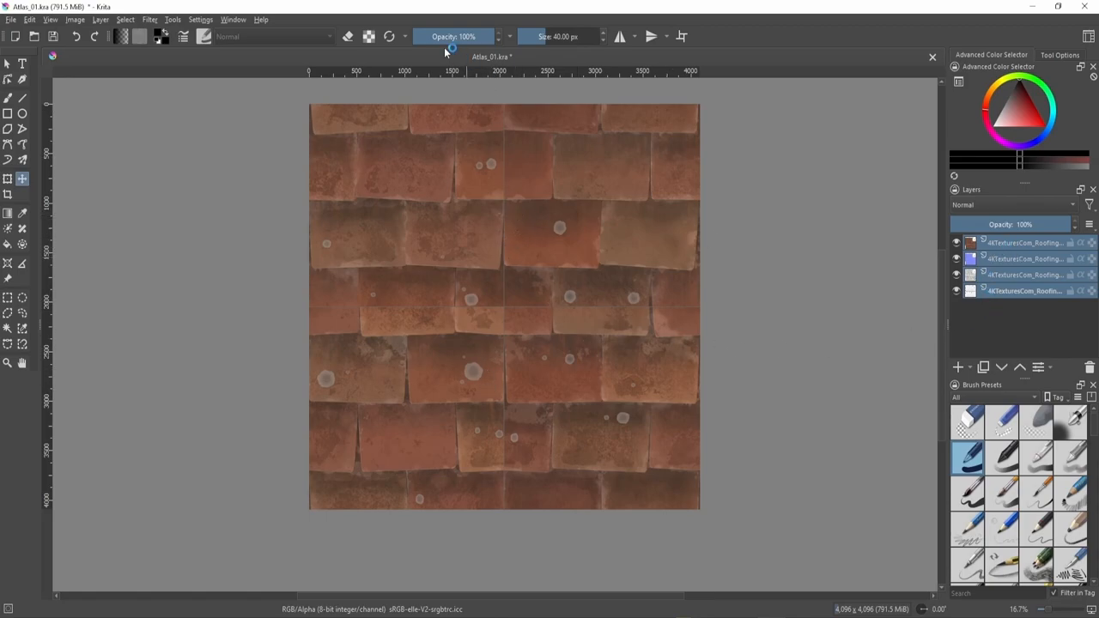
# On new Paint Layer 1, draw red lines along the horizontal and vertical centre seams.
pyautogui.click(50, 19)
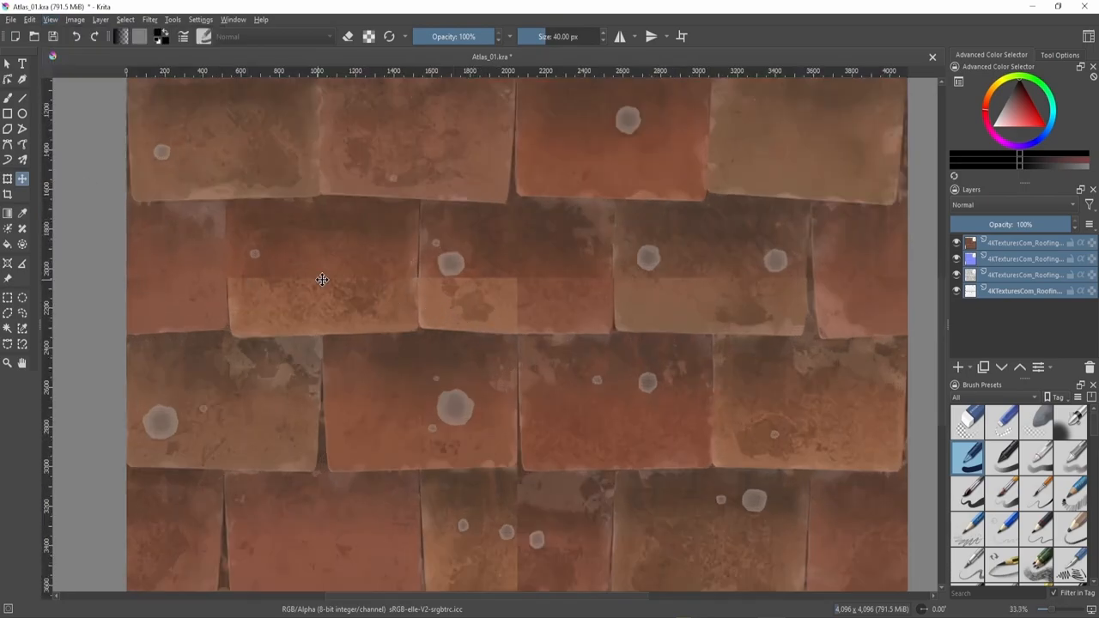
pyautogui.moveTo(725, 276)
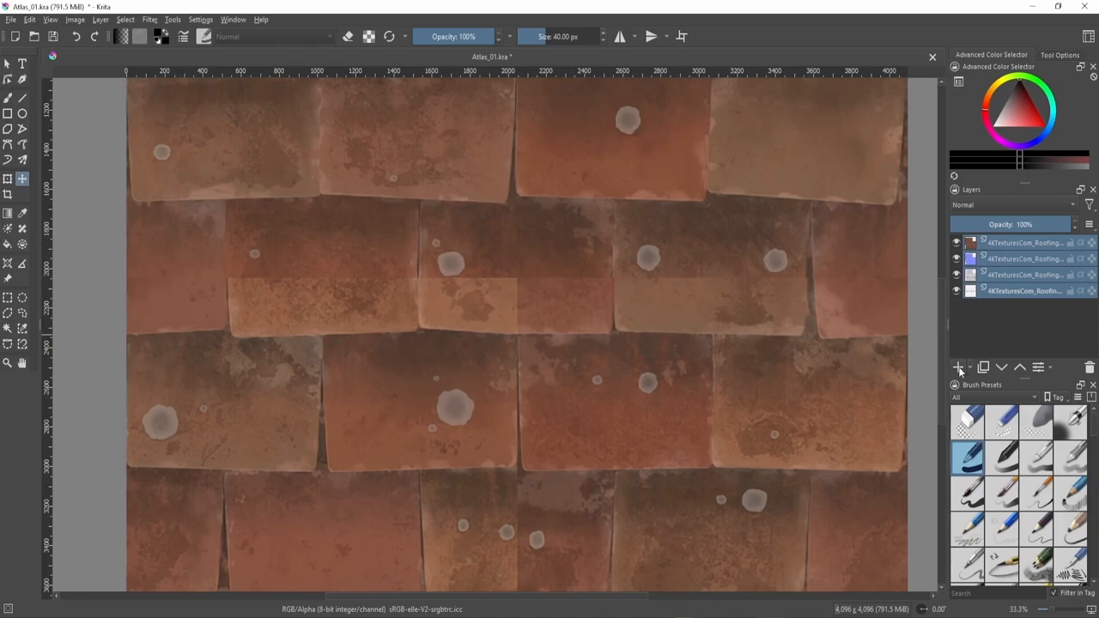
pyautogui.click(983, 368)
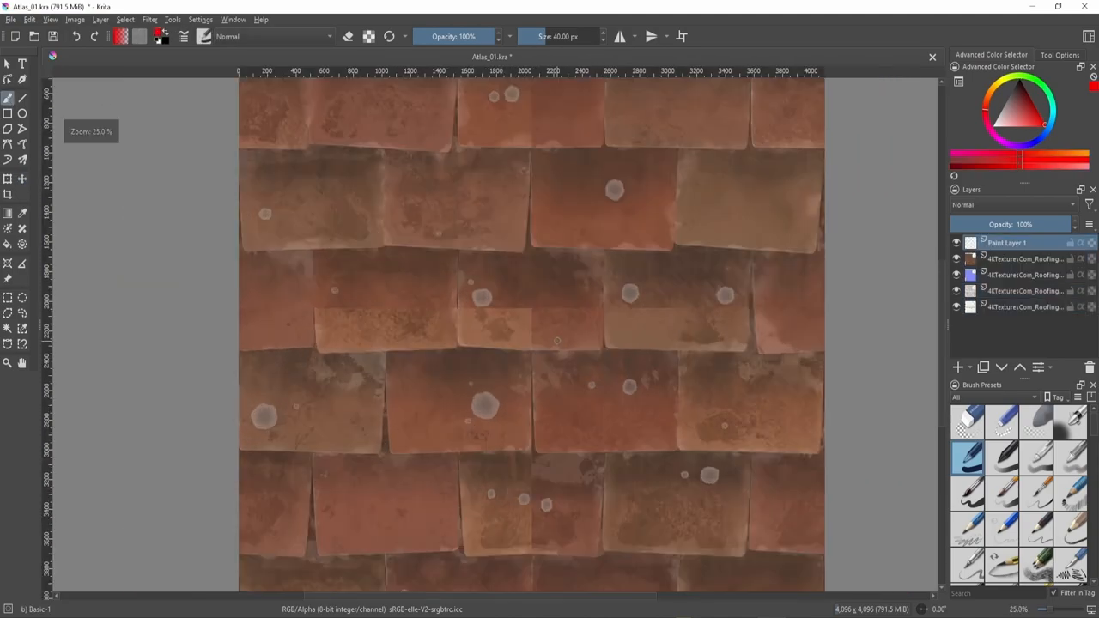
pyautogui.moveTo(273, 307); pyautogui.dragTo(295, 307)
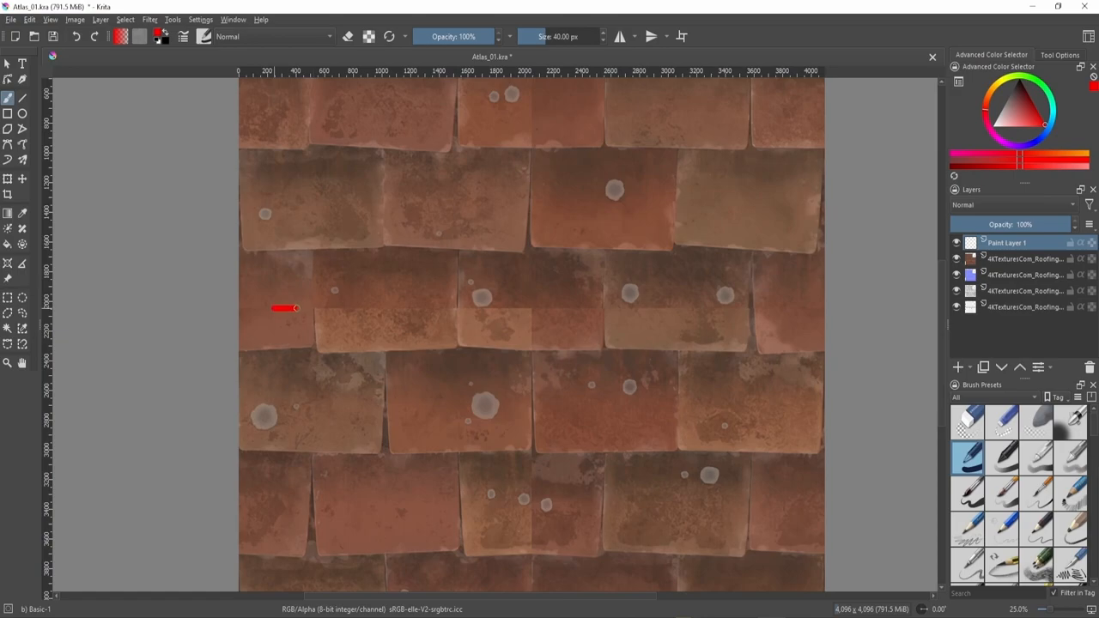
pyautogui.moveTo(295, 309); pyautogui.dragTo(793, 309)
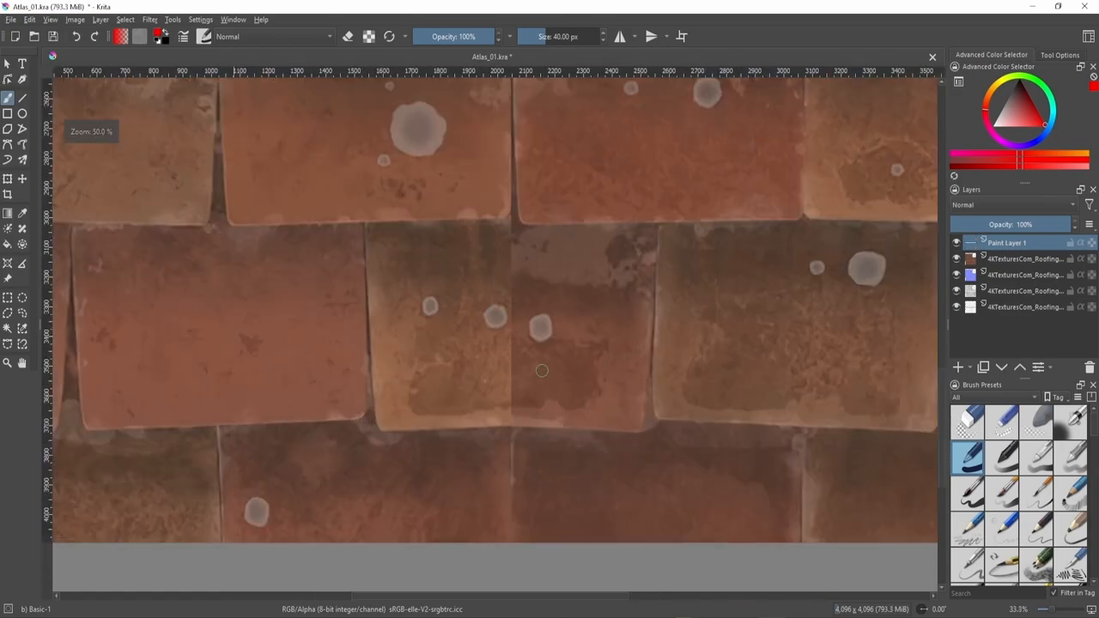
pyautogui.moveTo(514, 220); pyautogui.dragTo(519, 505)
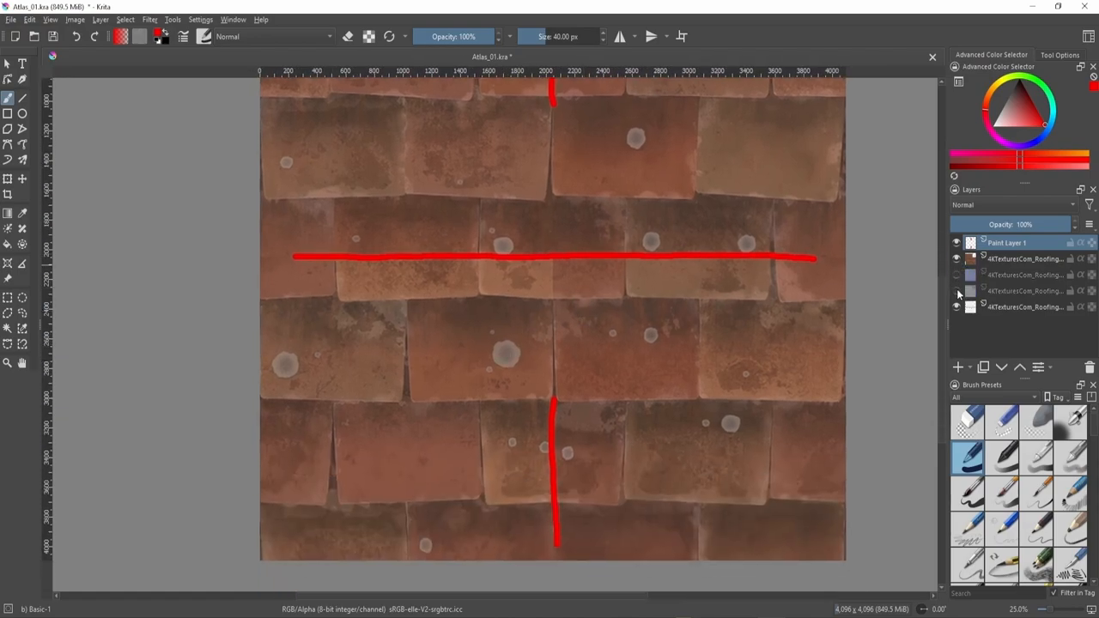
# Show the normal map, hide the red seam markings layer, and zoom in on the grey map.
pyautogui.click(955, 261)
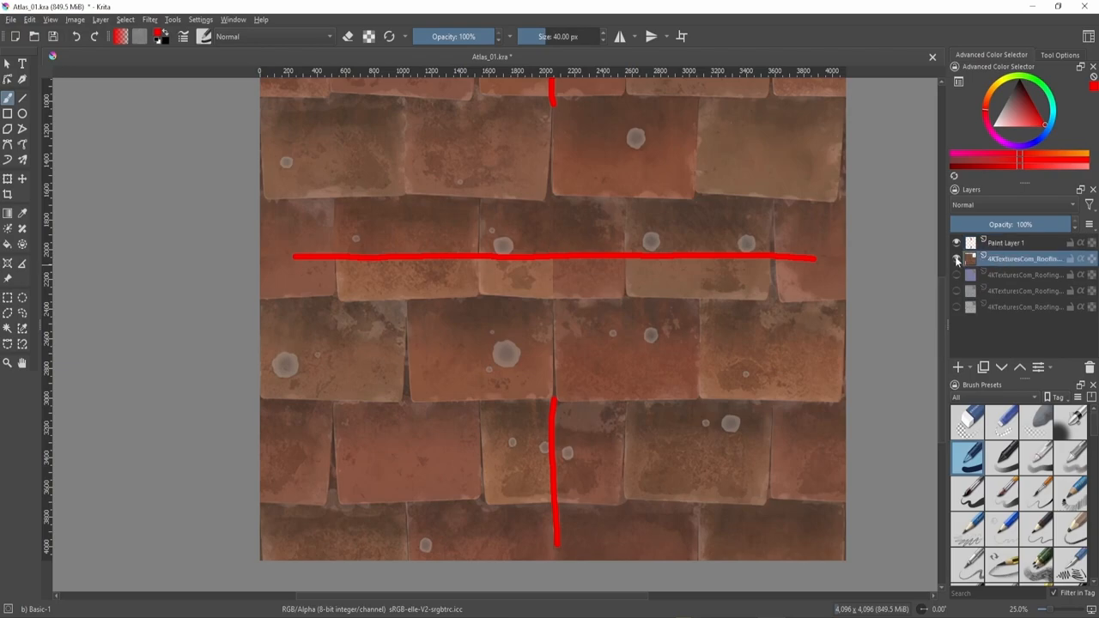
pyautogui.click(955, 275)
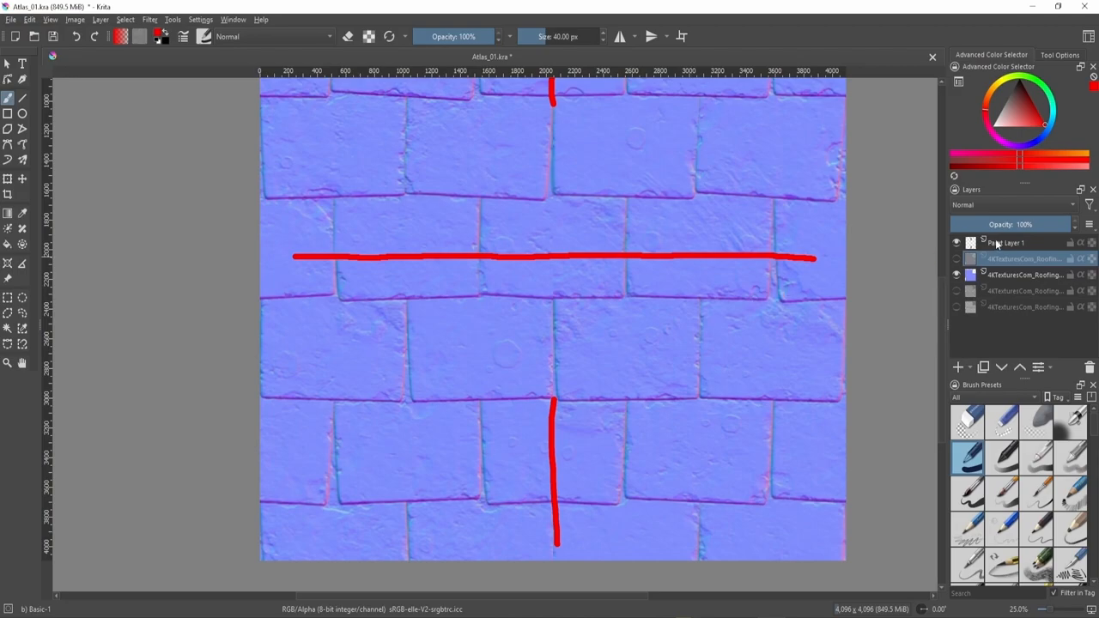
pyautogui.click(955, 242)
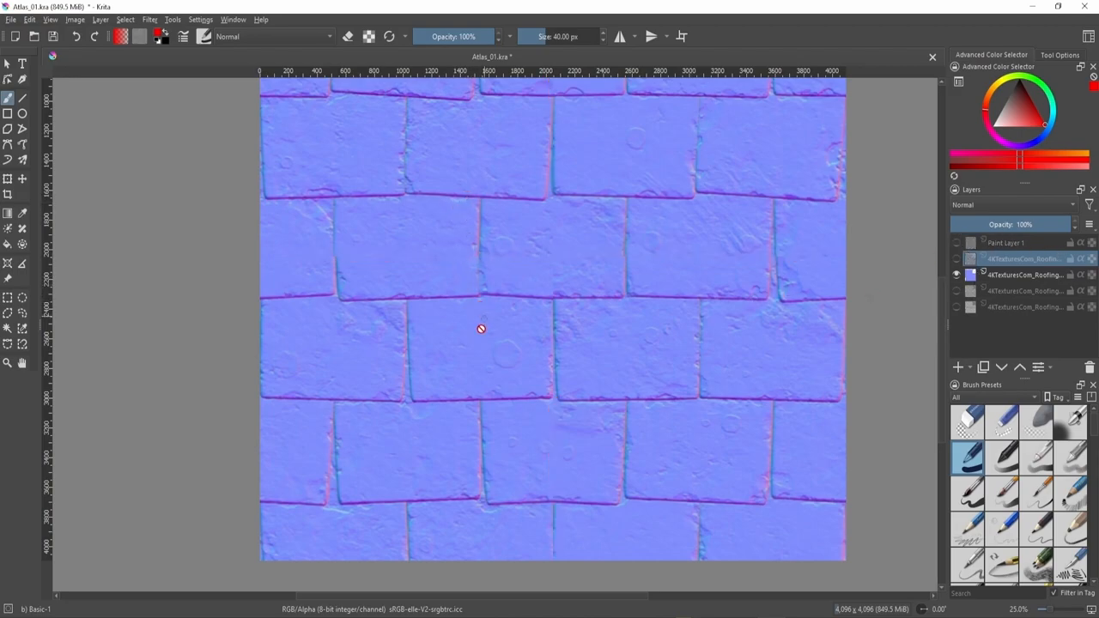
pyautogui.moveTo(550, 432)
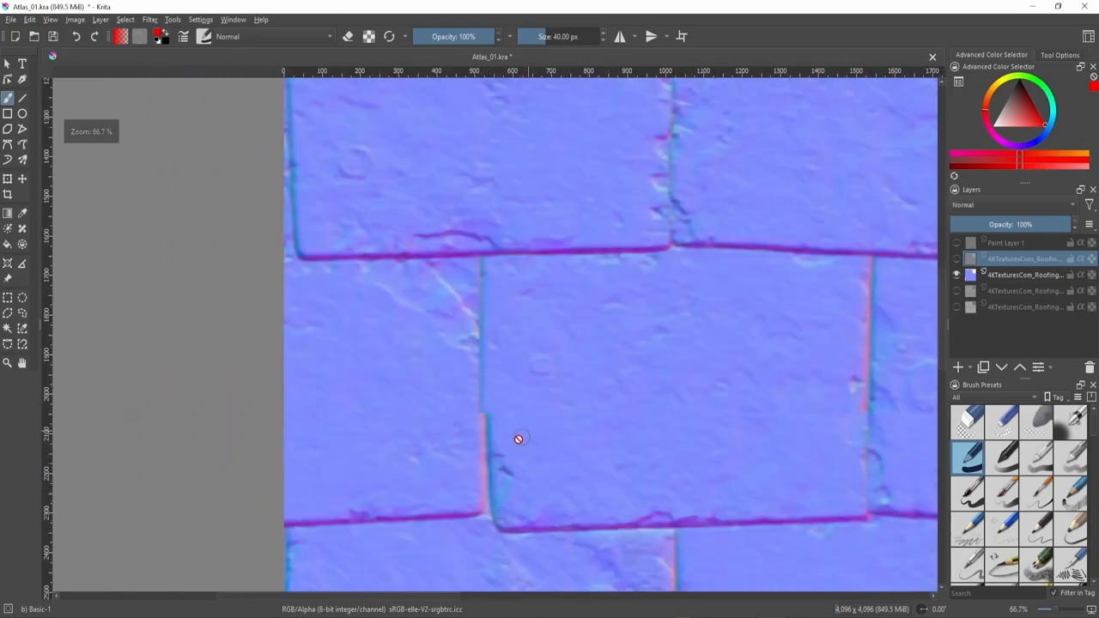
pyautogui.moveTo(500, 441)
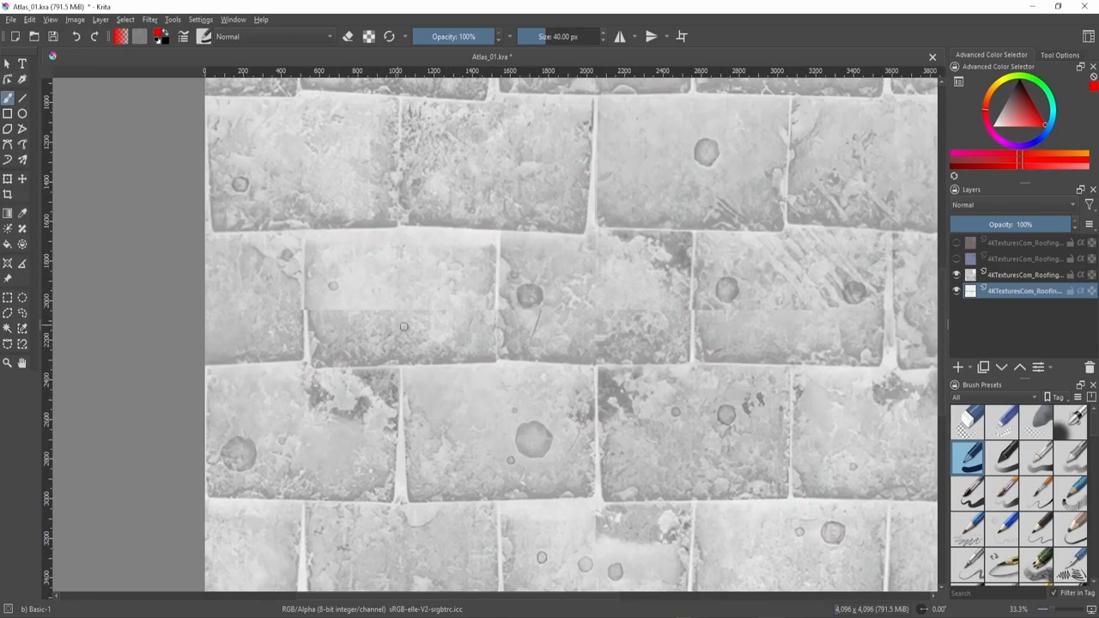
pyautogui.moveTo(324, 313)
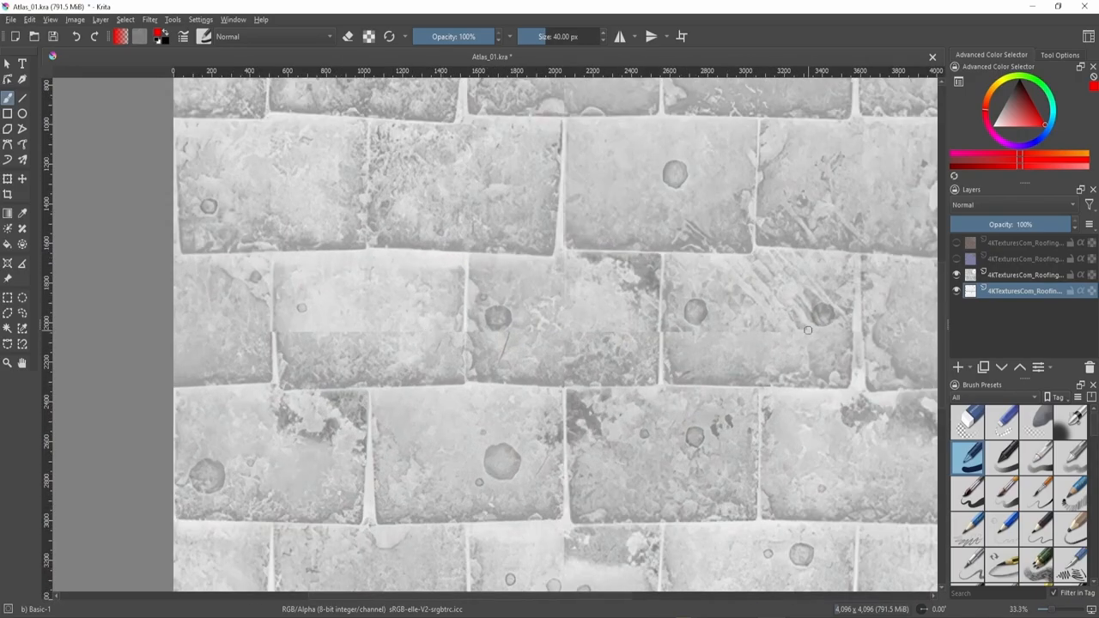
pyautogui.scroll(-3)
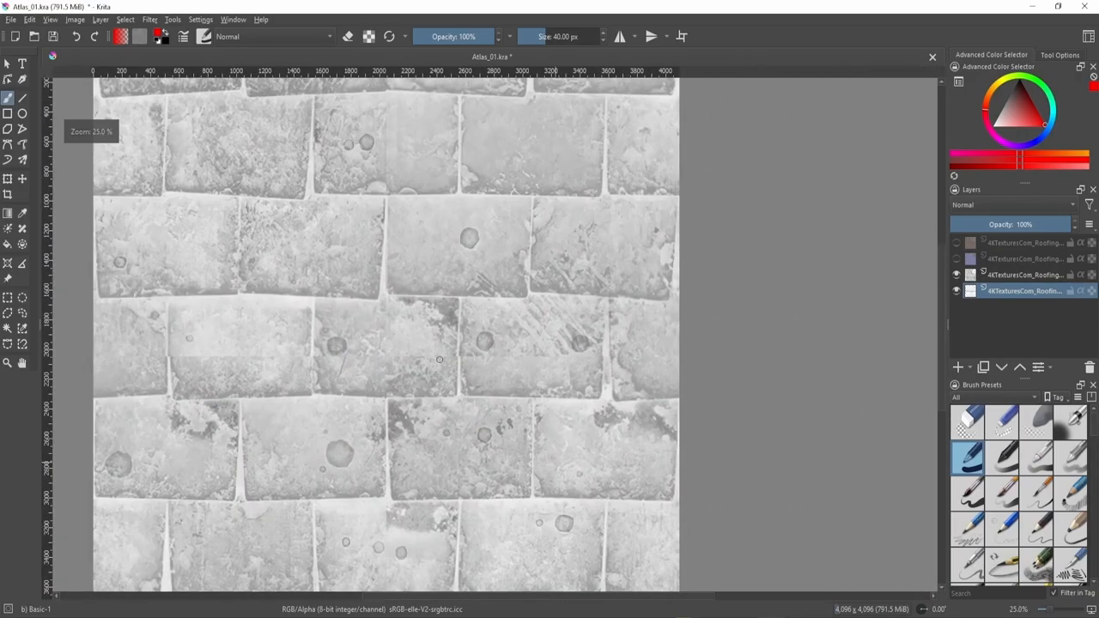